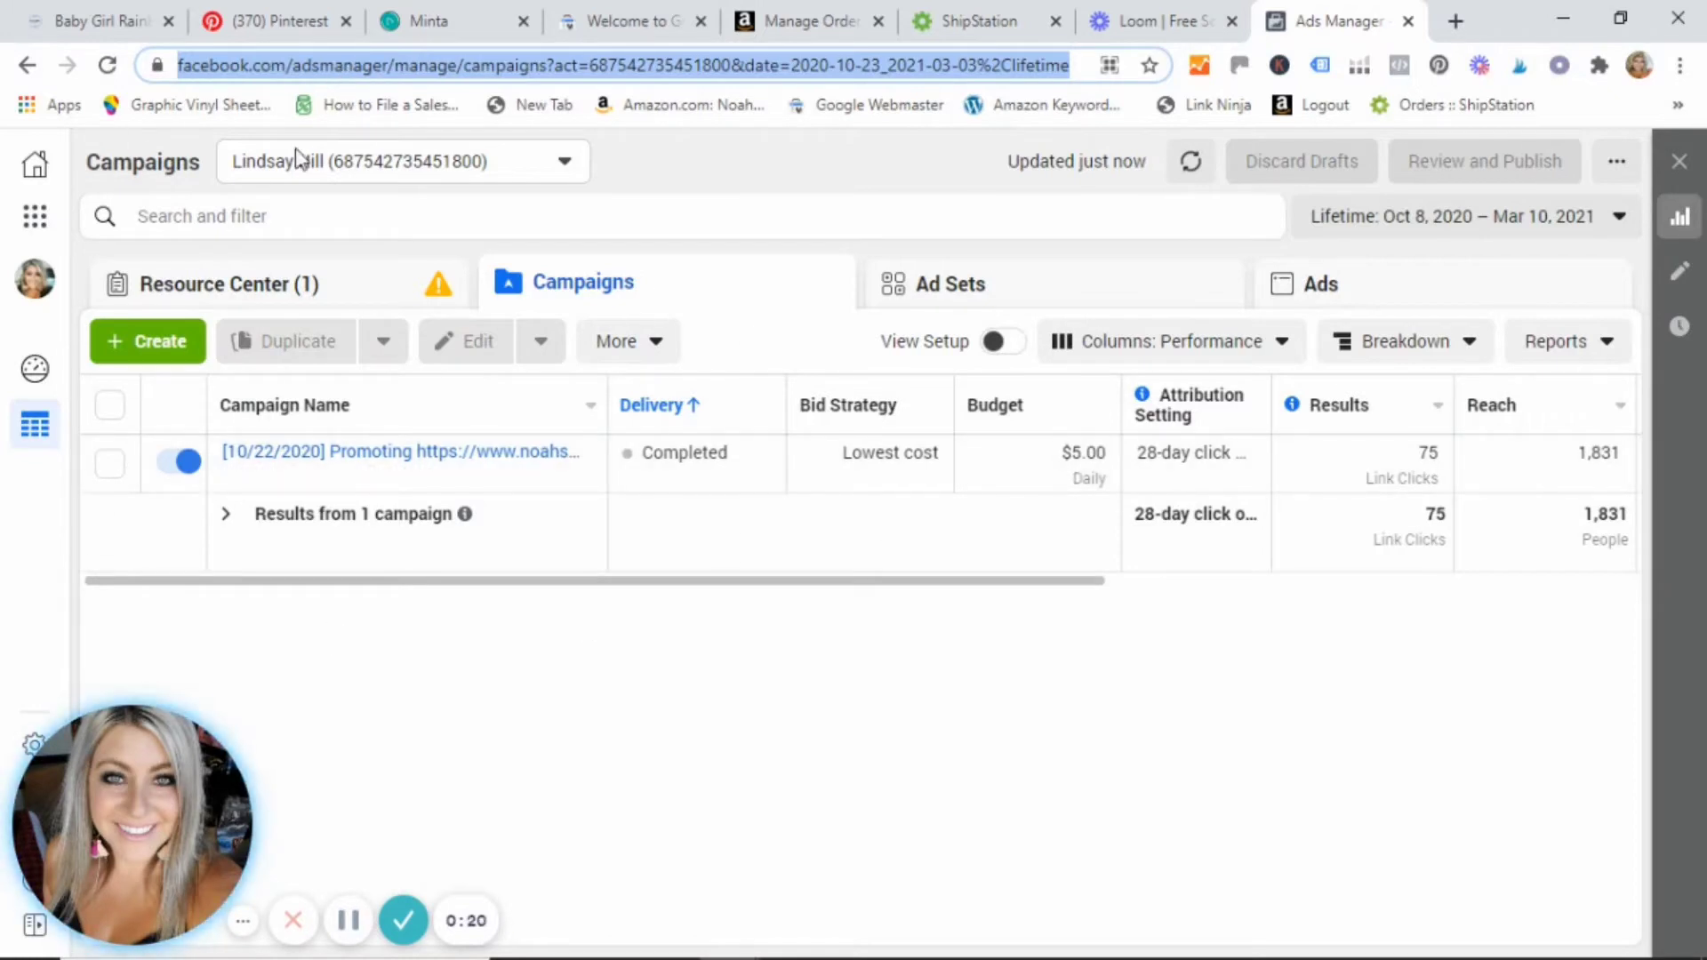
mouse_move(822, 567)
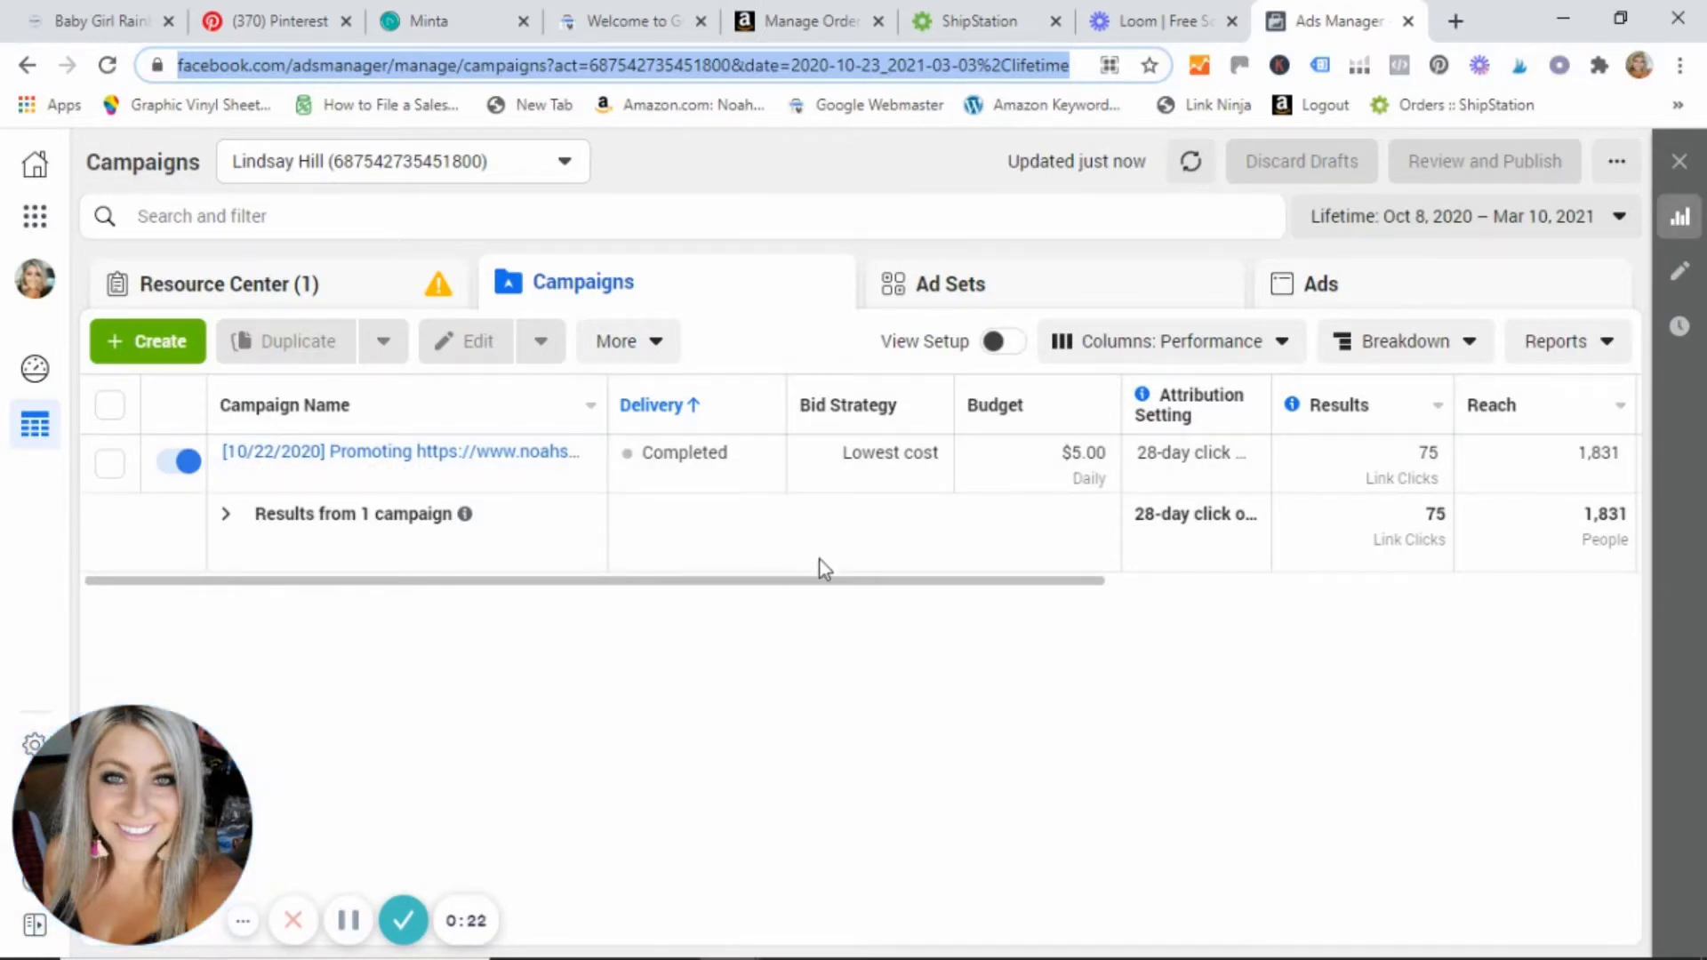
mouse_move(38, 276)
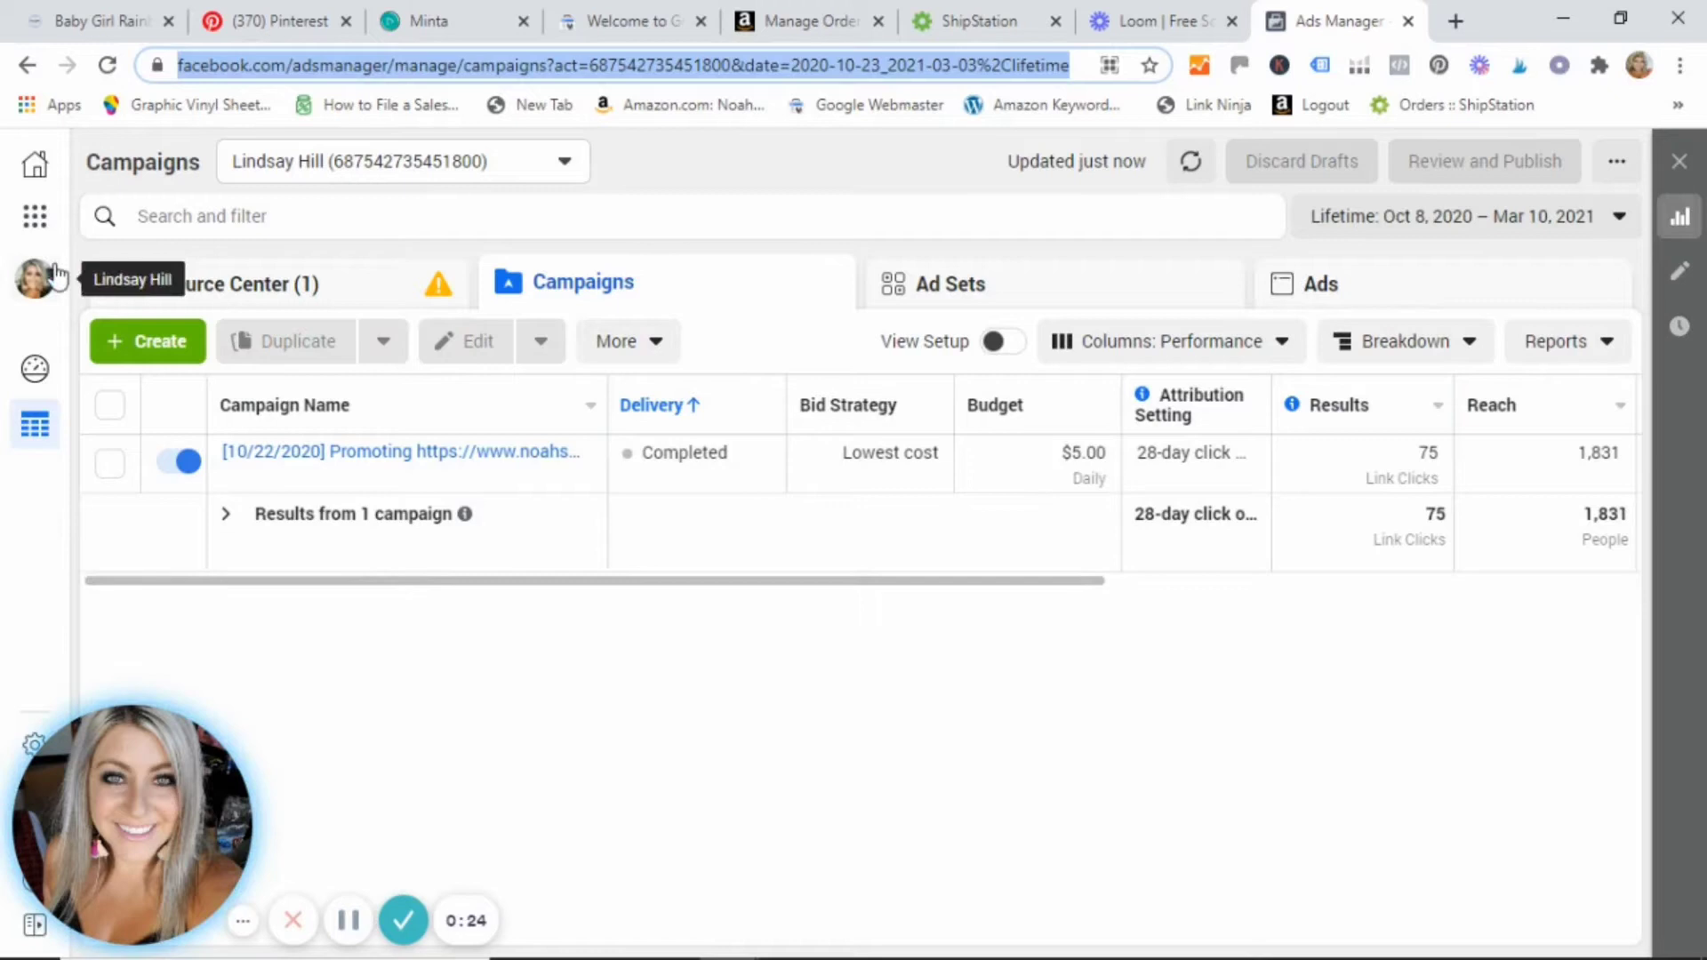
Show the business tools menu and reach its Advertise section
click(34, 217)
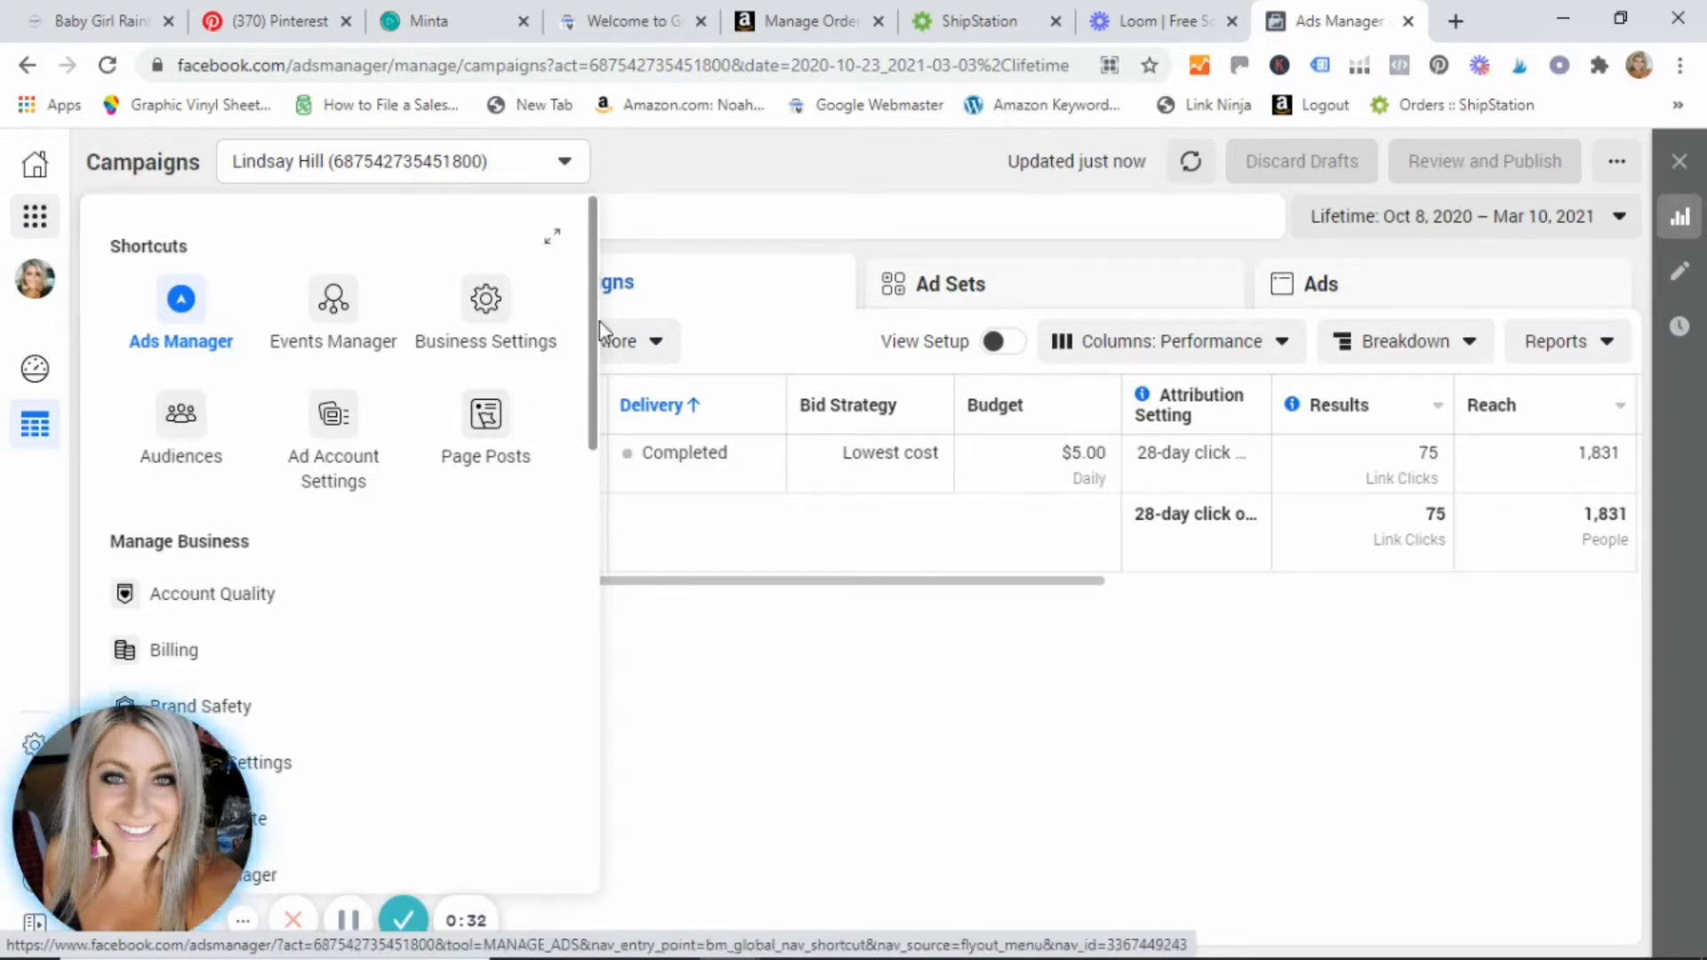
scroll(down, 3)
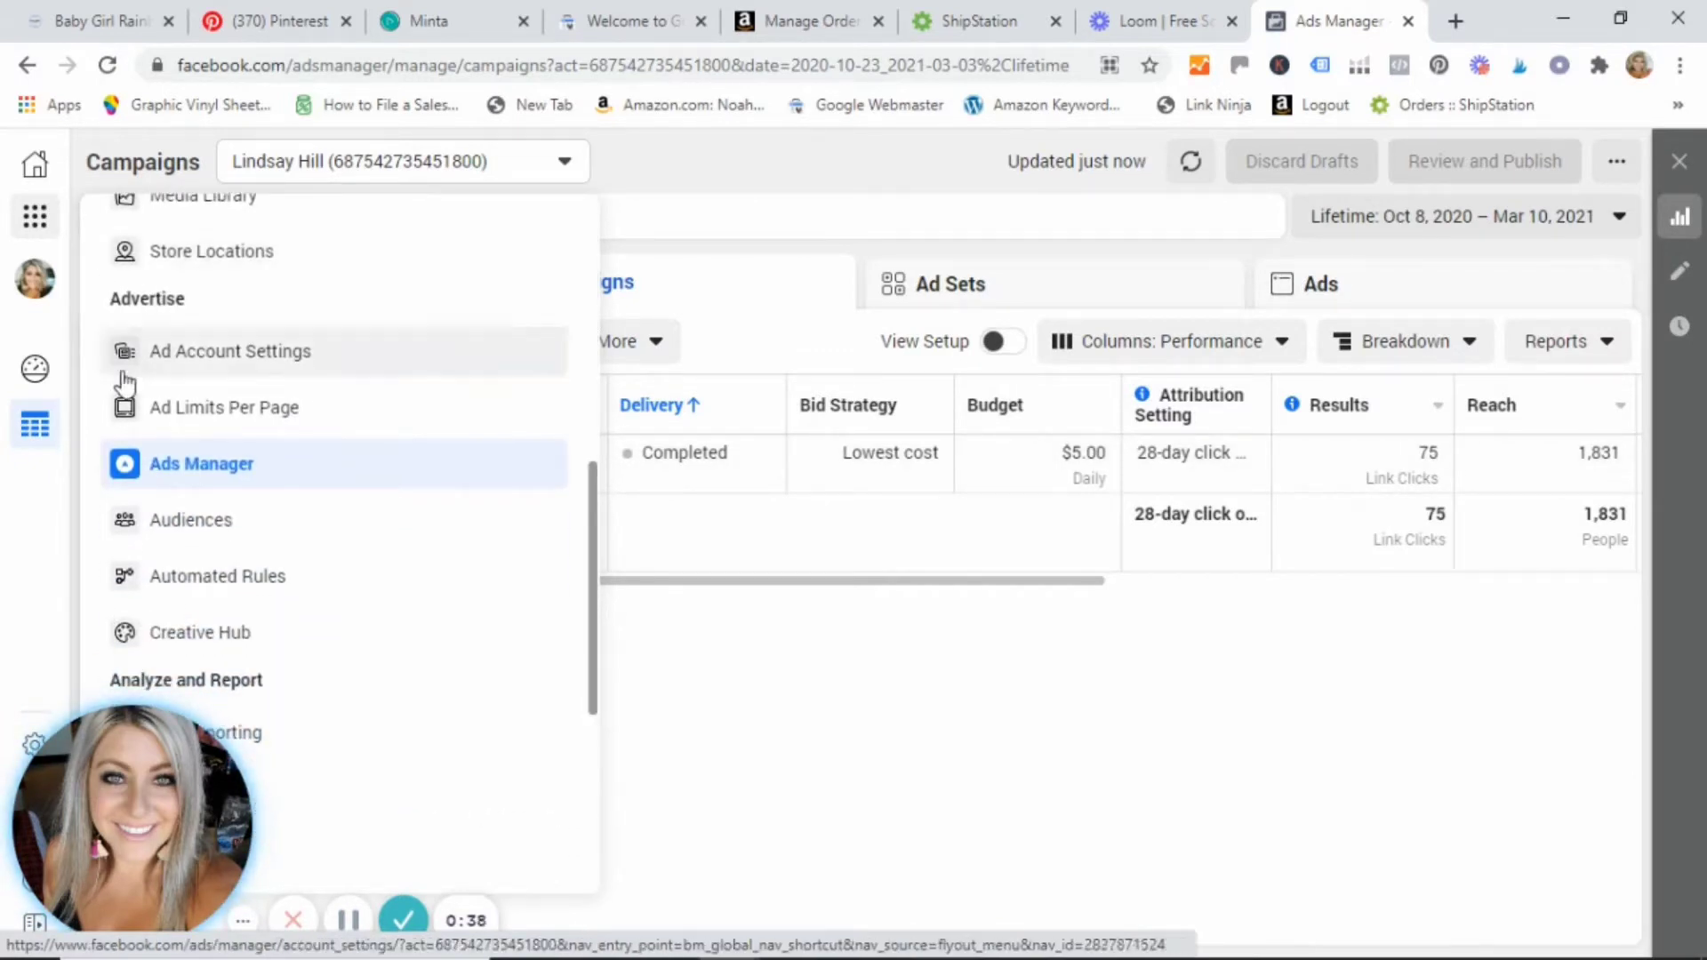
mouse_move(188, 528)
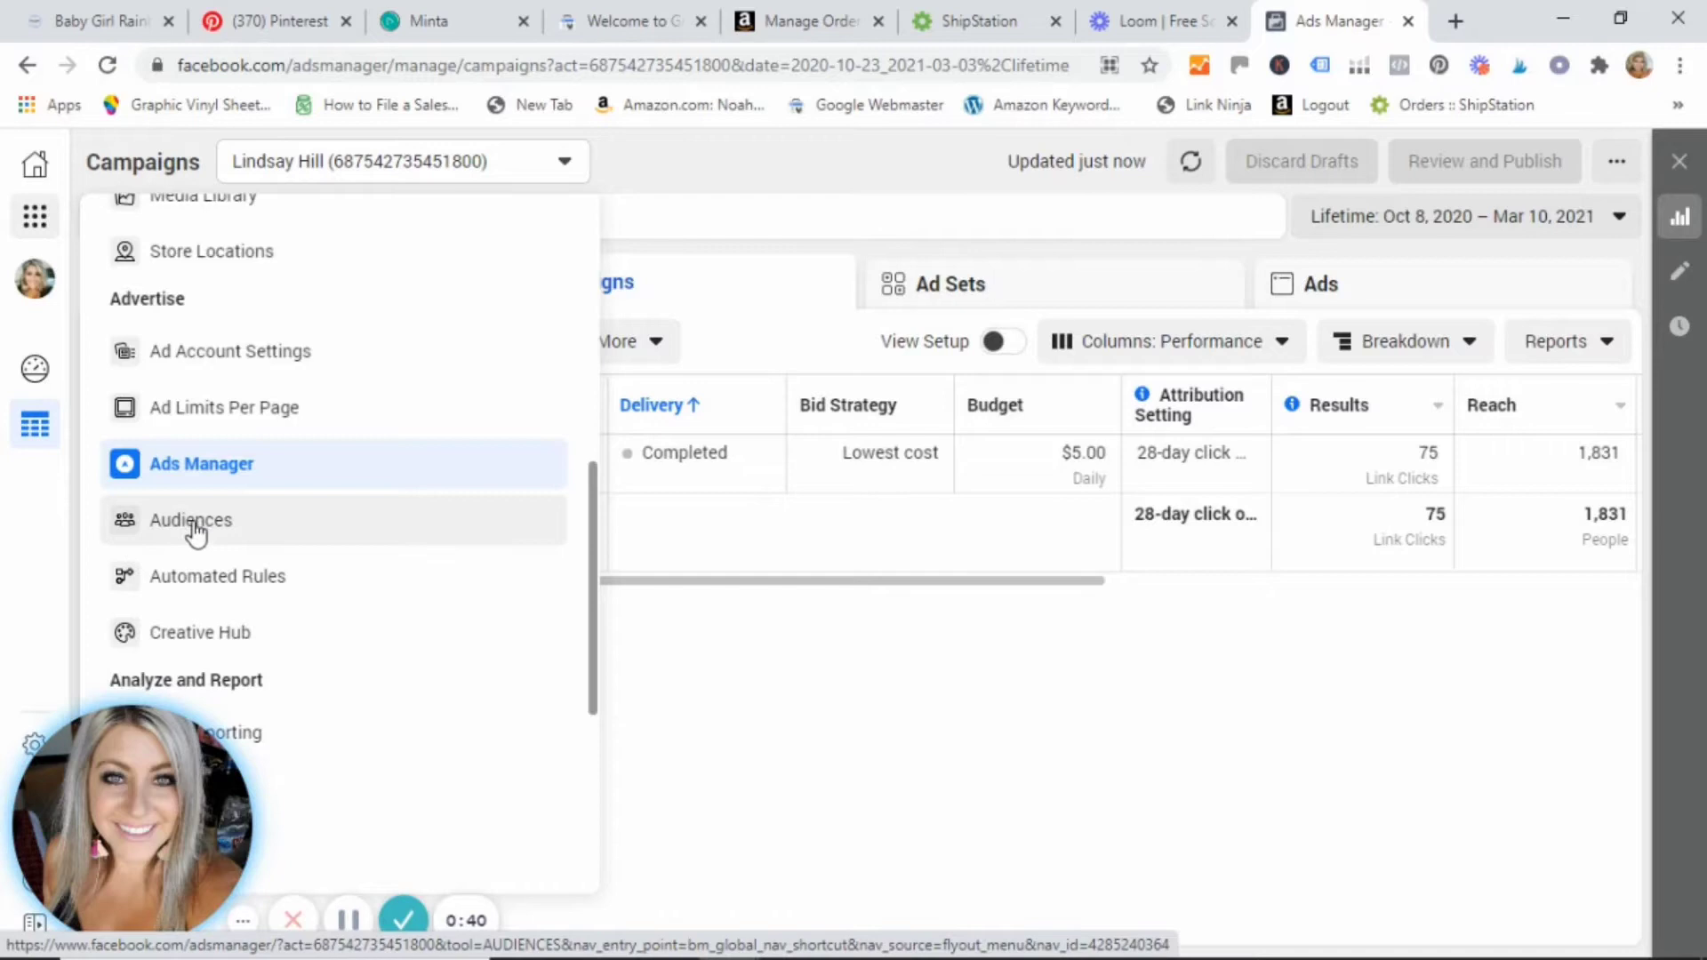
Go to the Audiences page listing Face Mask Test Audience 1
click(190, 520)
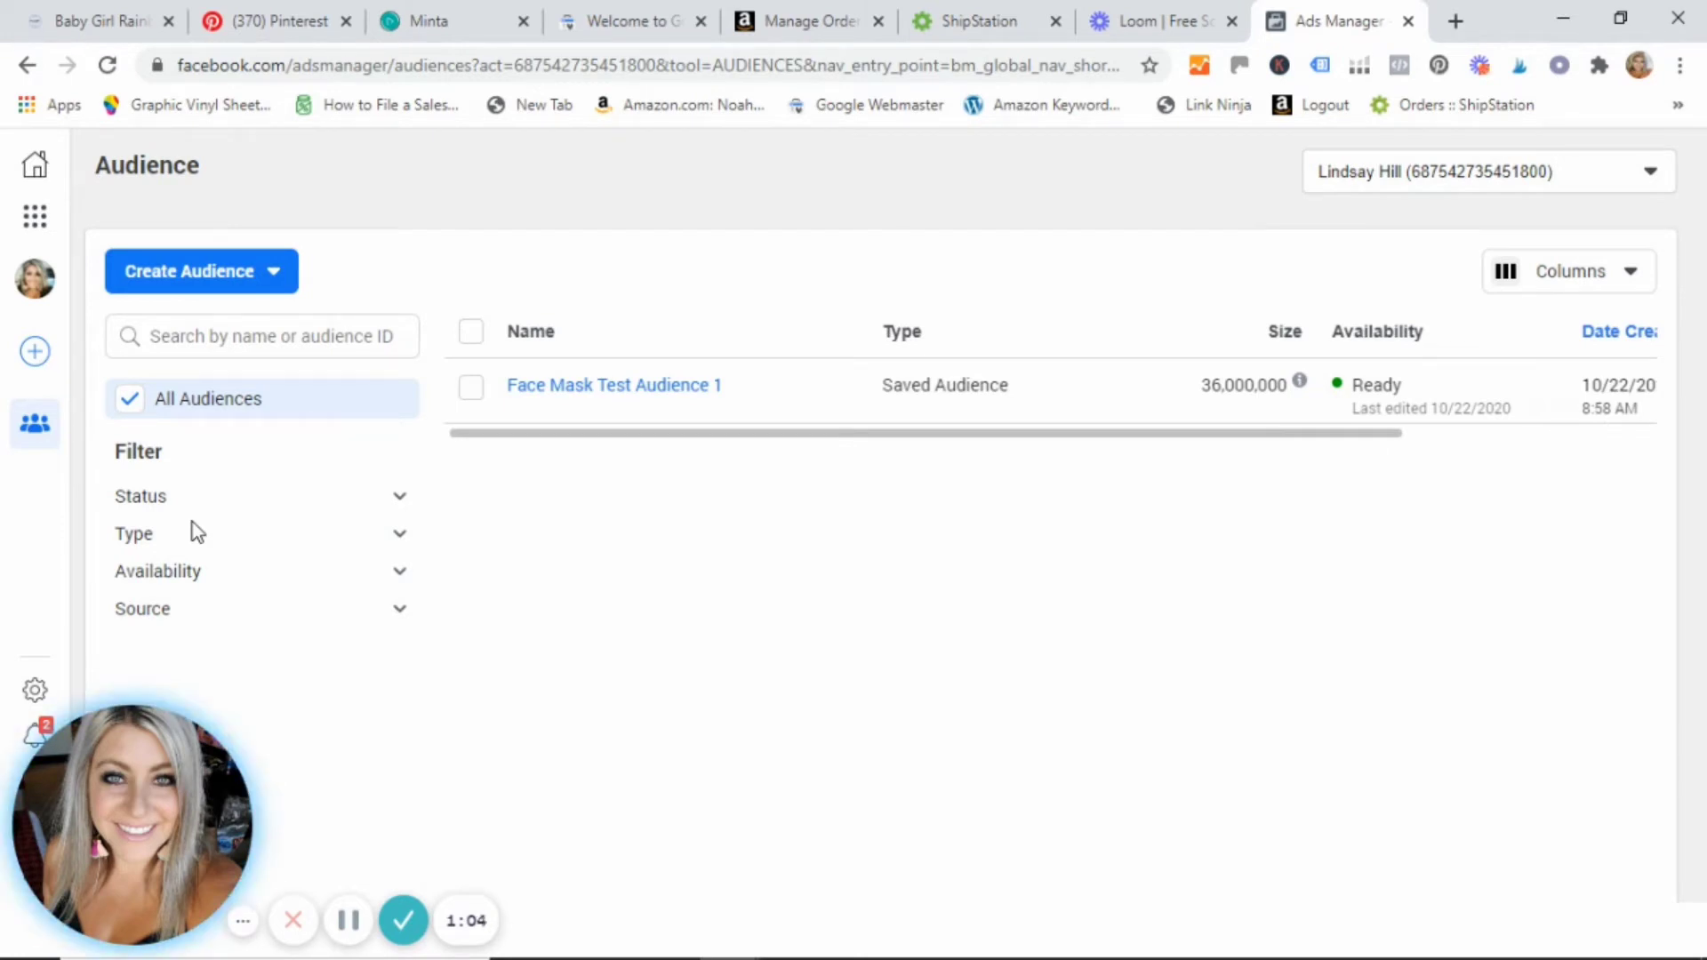
mouse_move(227, 281)
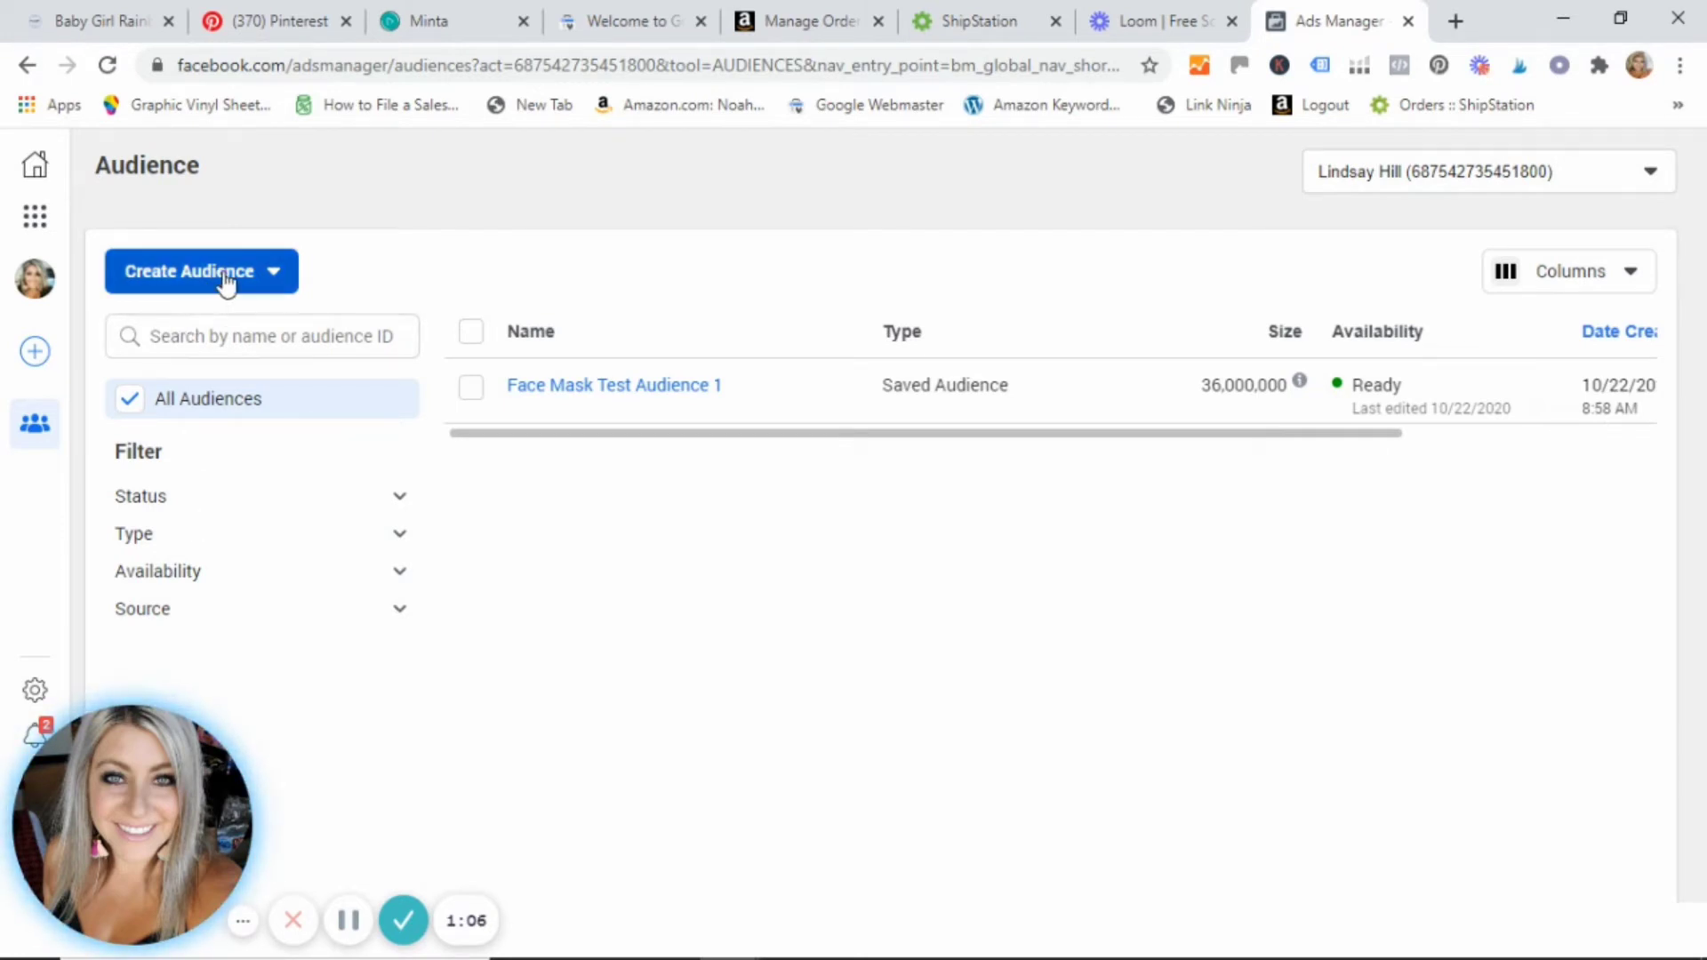
mouse_move(235, 281)
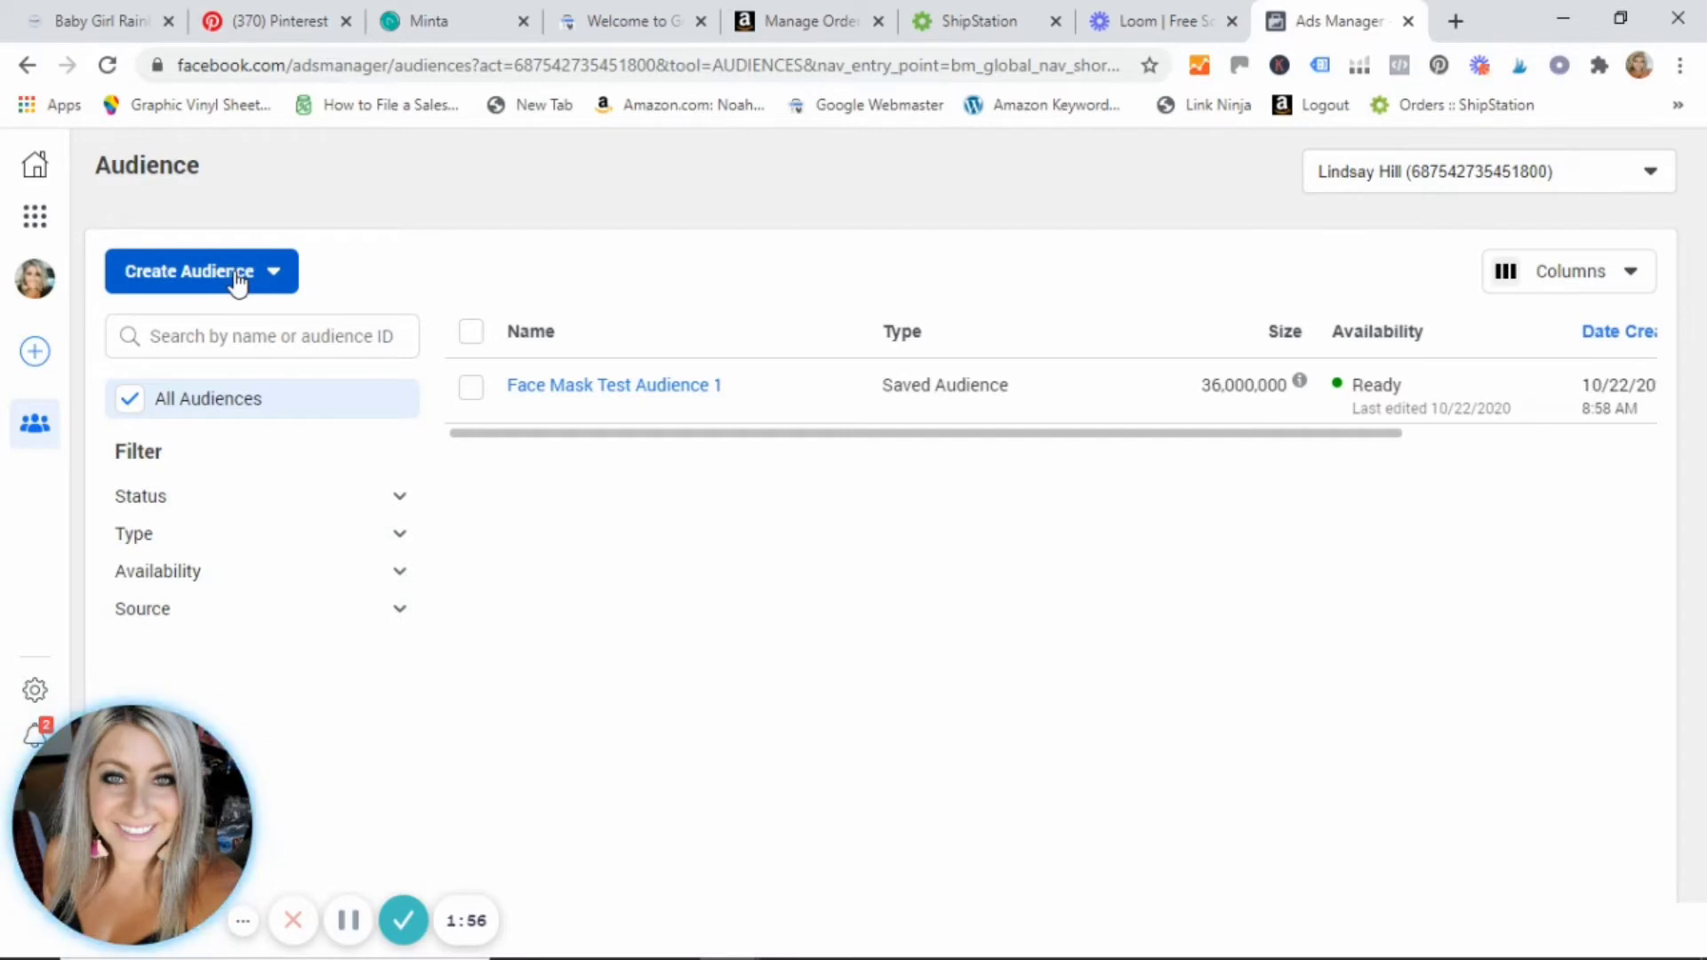
Start a new Saved Audience from the Create Audience menu
click(229, 272)
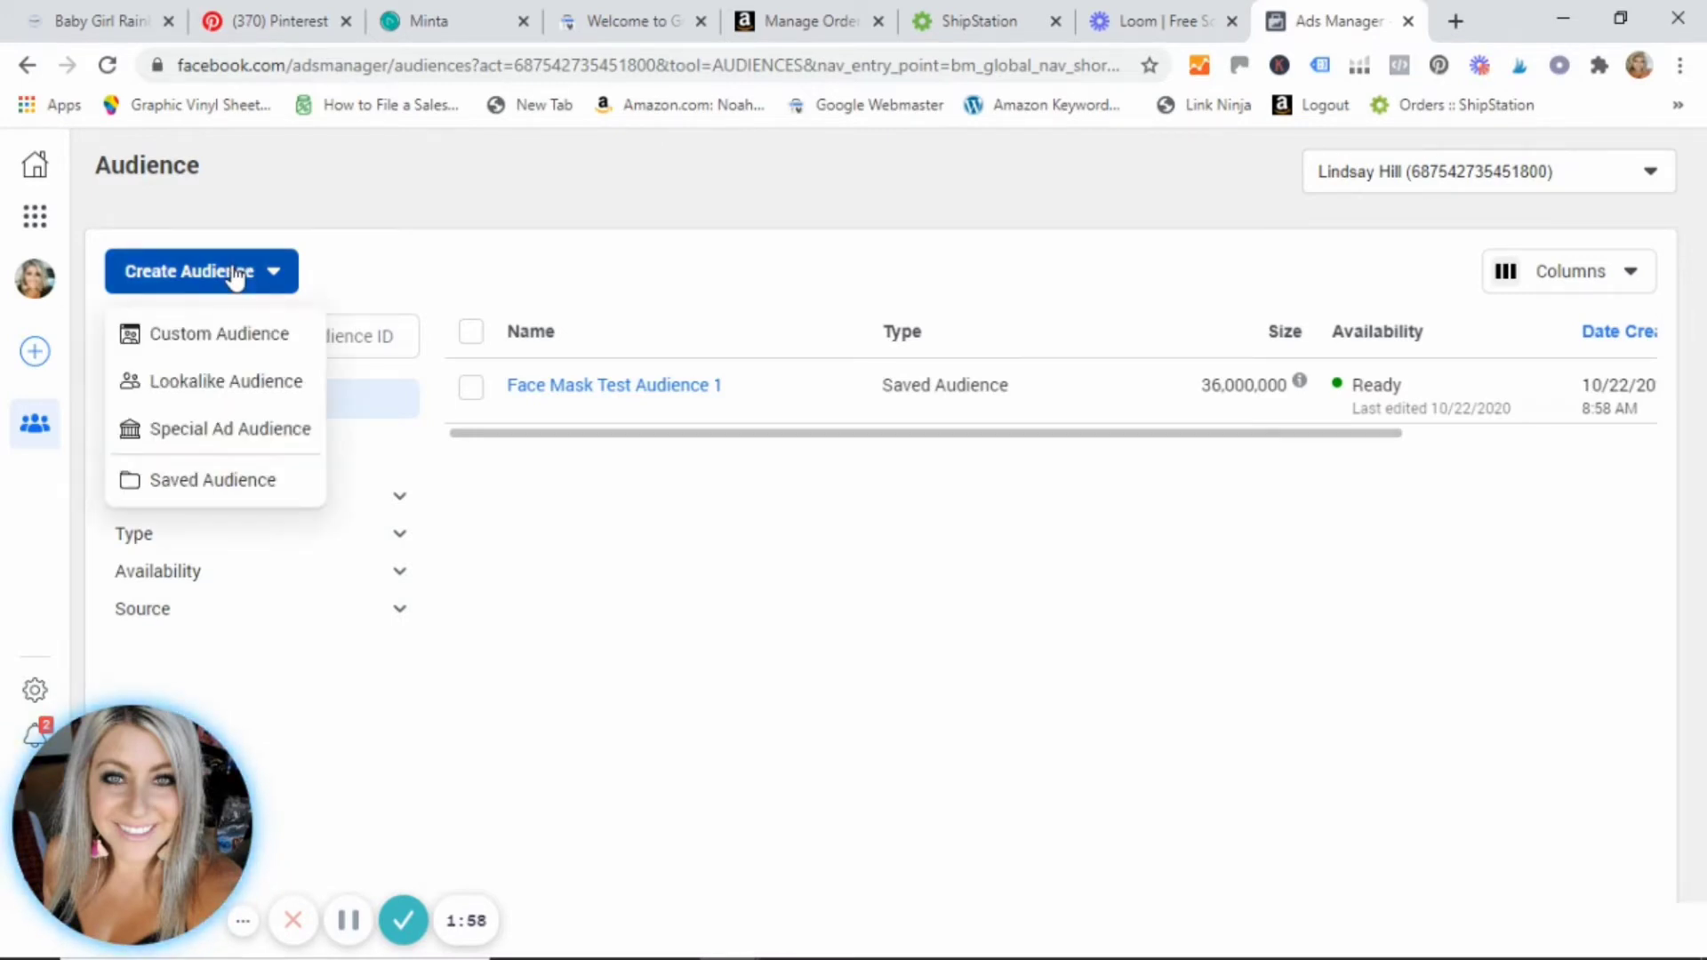
mouse_move(212, 291)
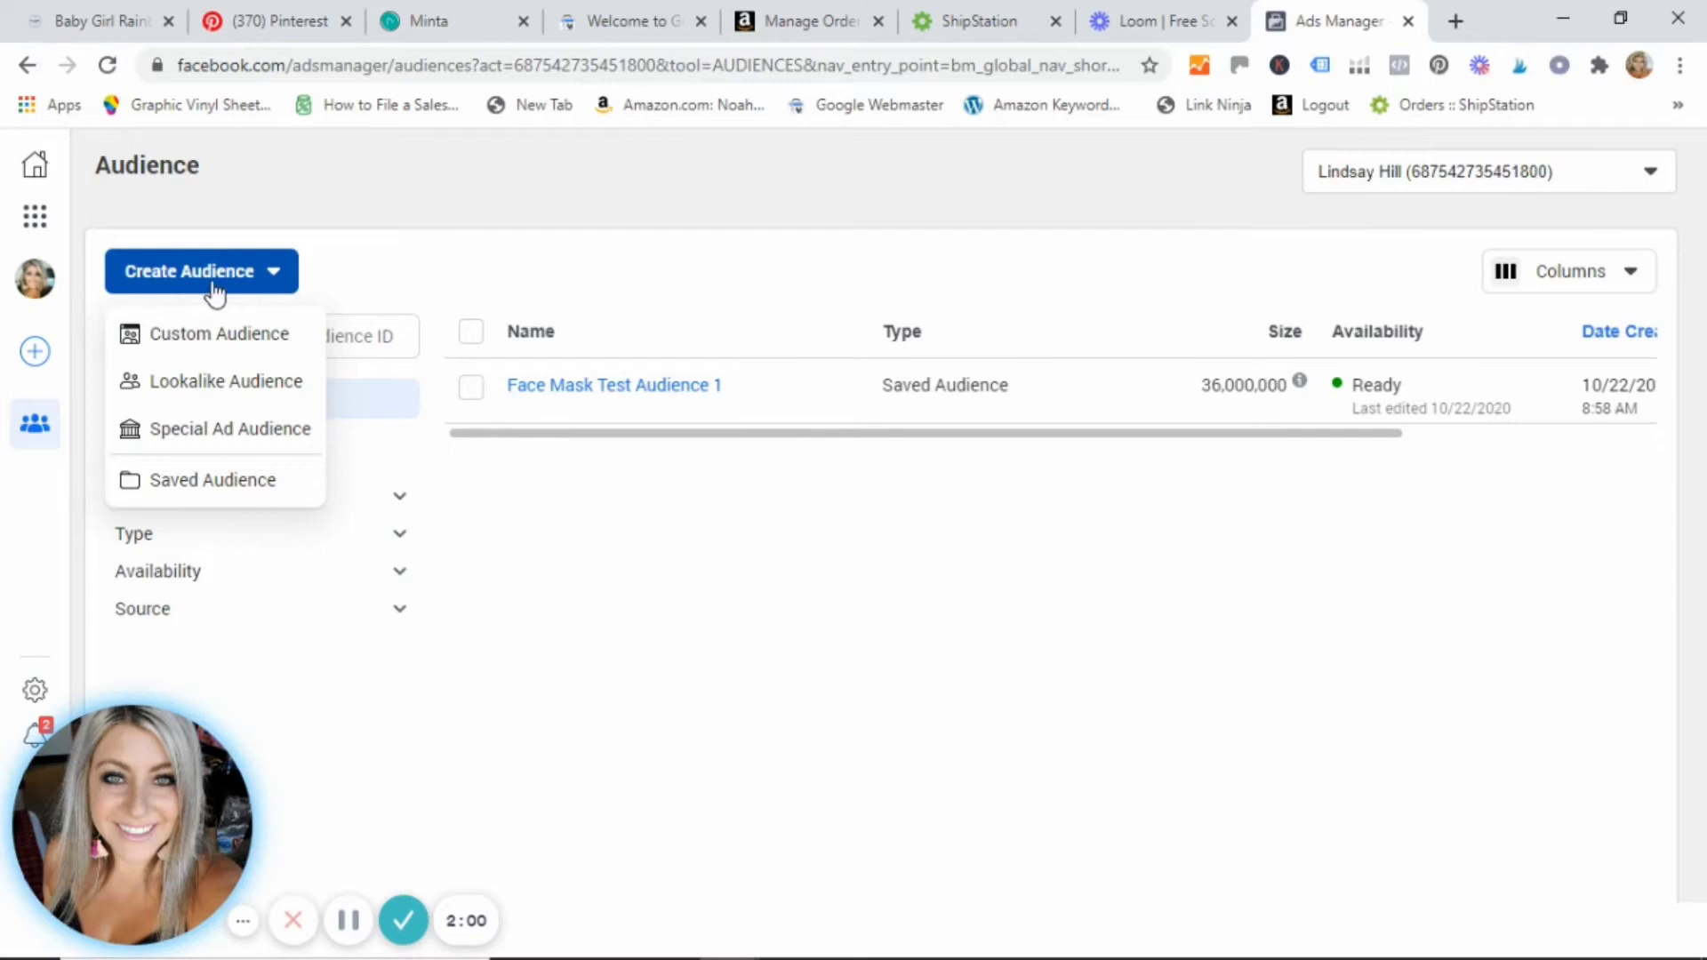
mouse_move(212, 481)
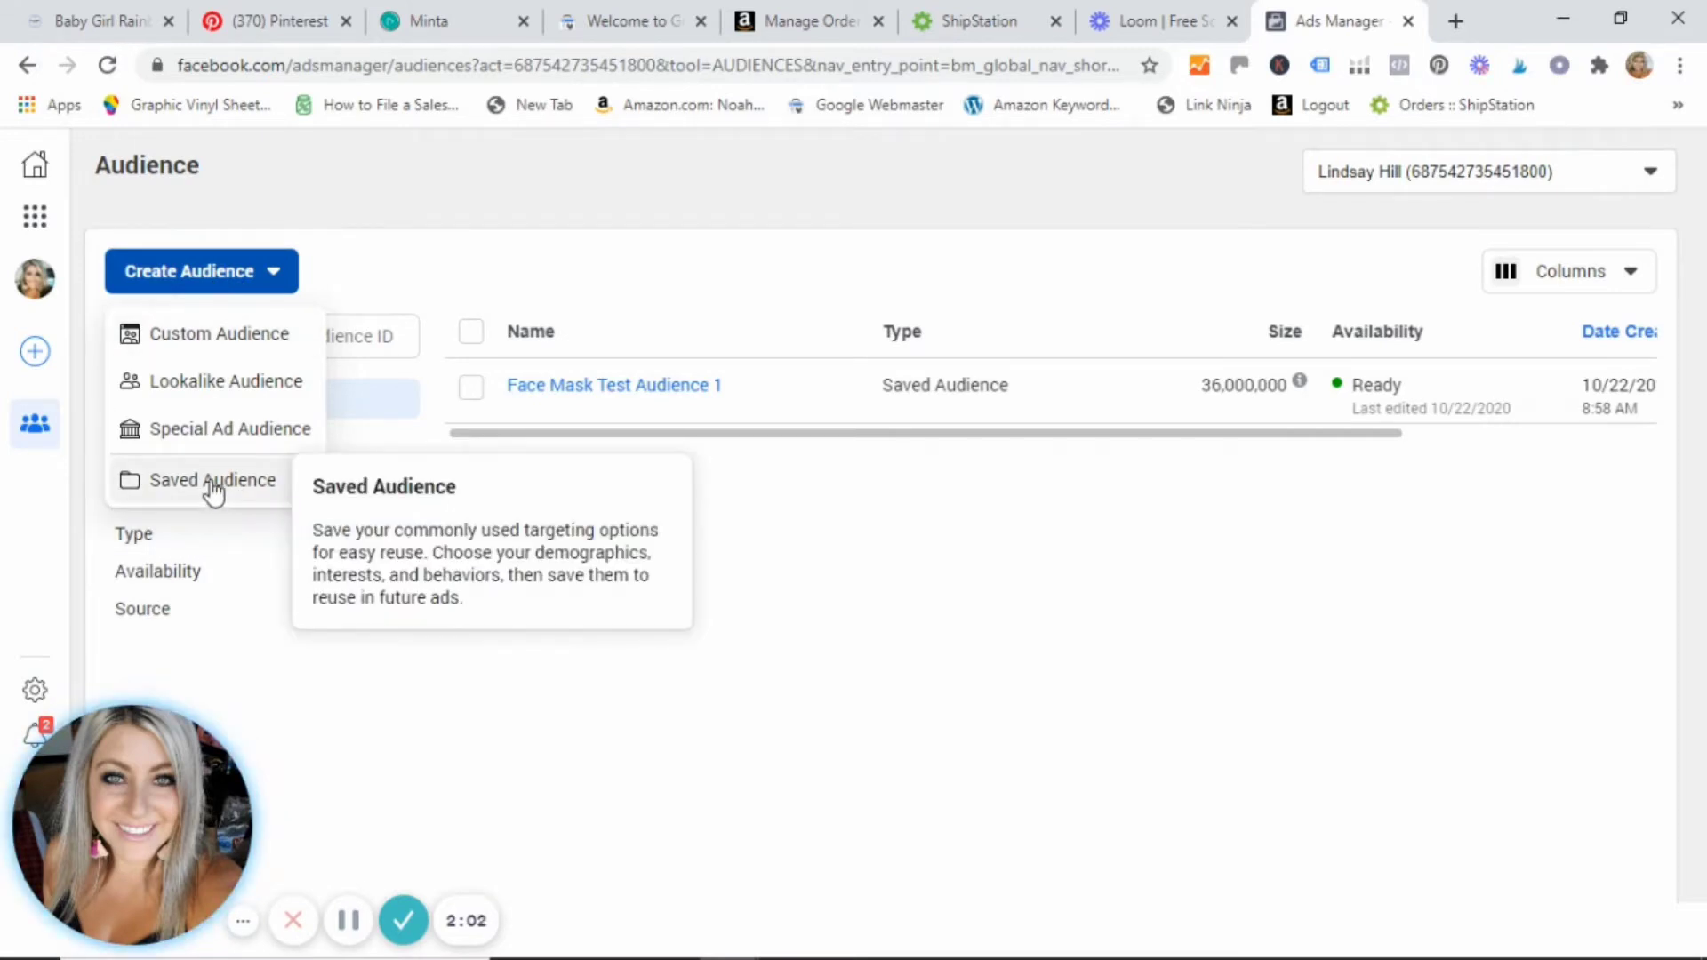
click(211, 480)
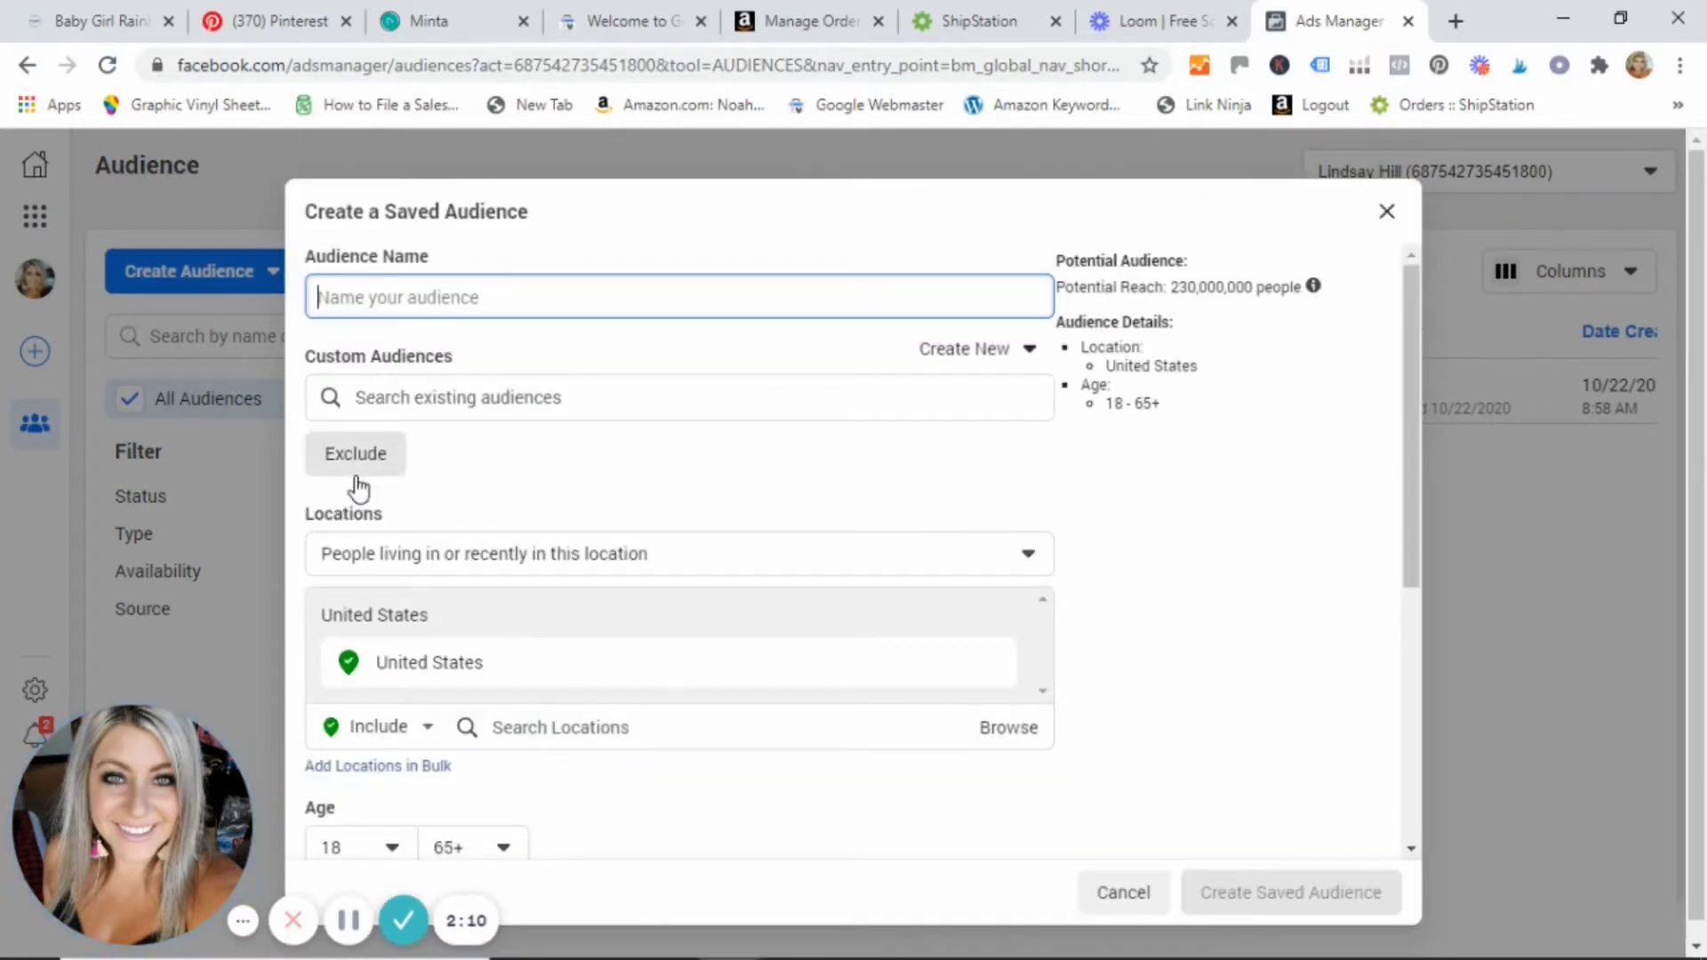
Name the saved audience 'Test Lindsay'
text(Test L)
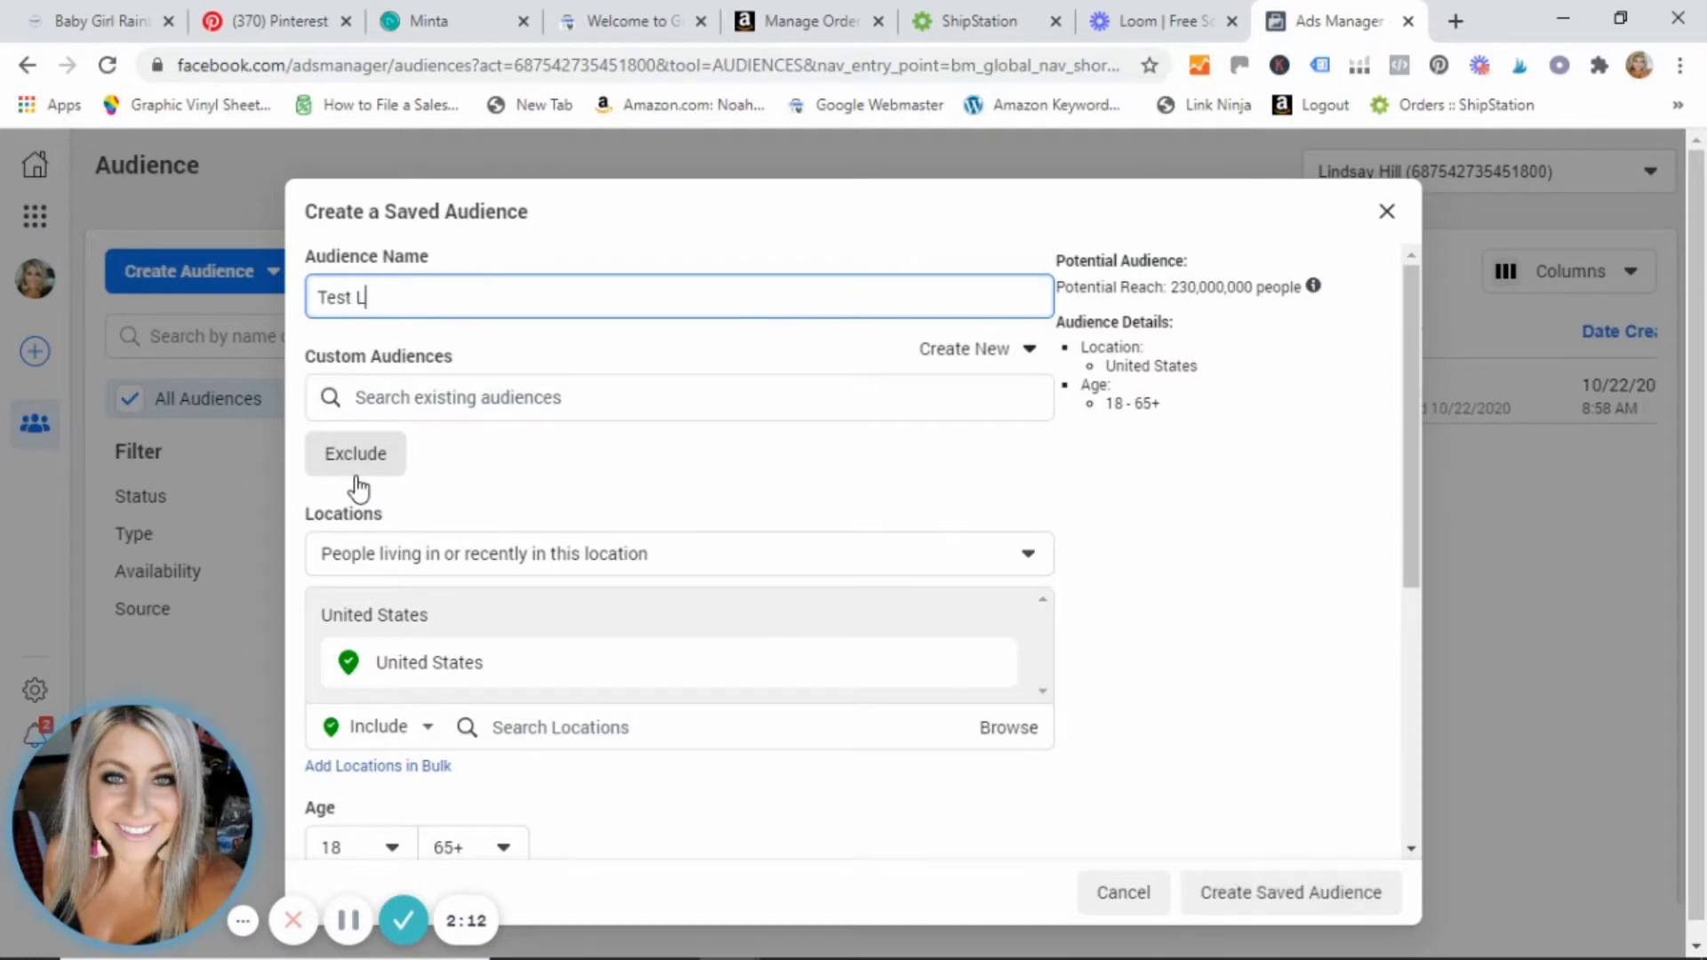
text(indsay)
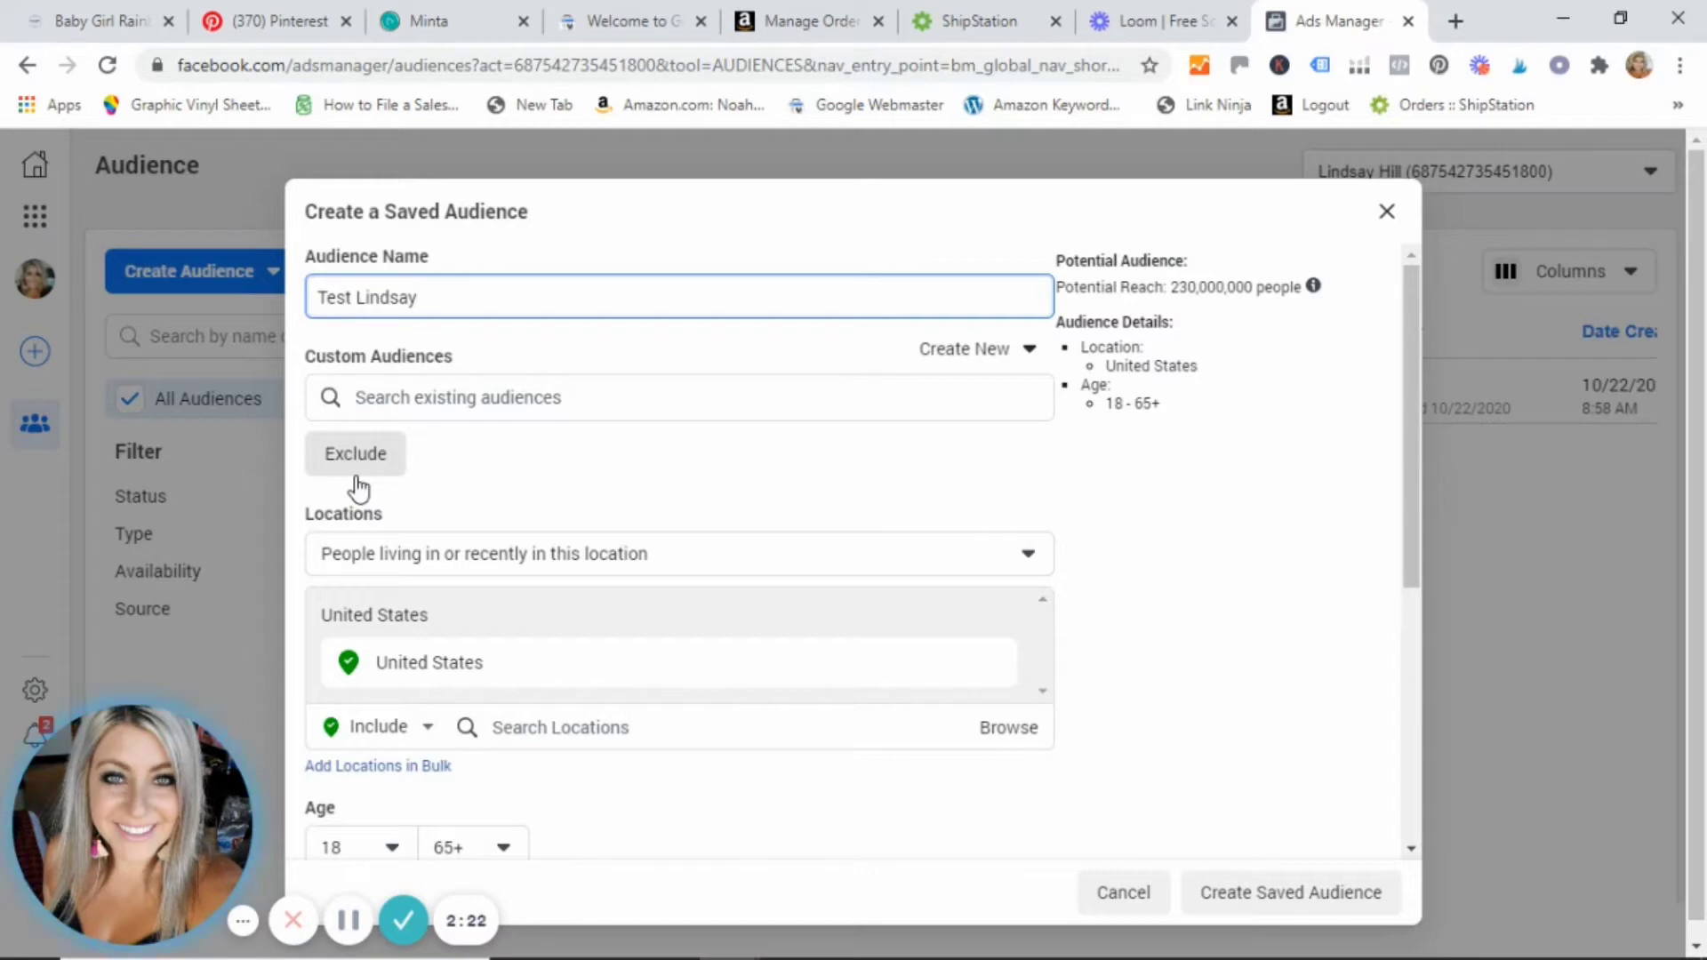
mouse_move(1299, 361)
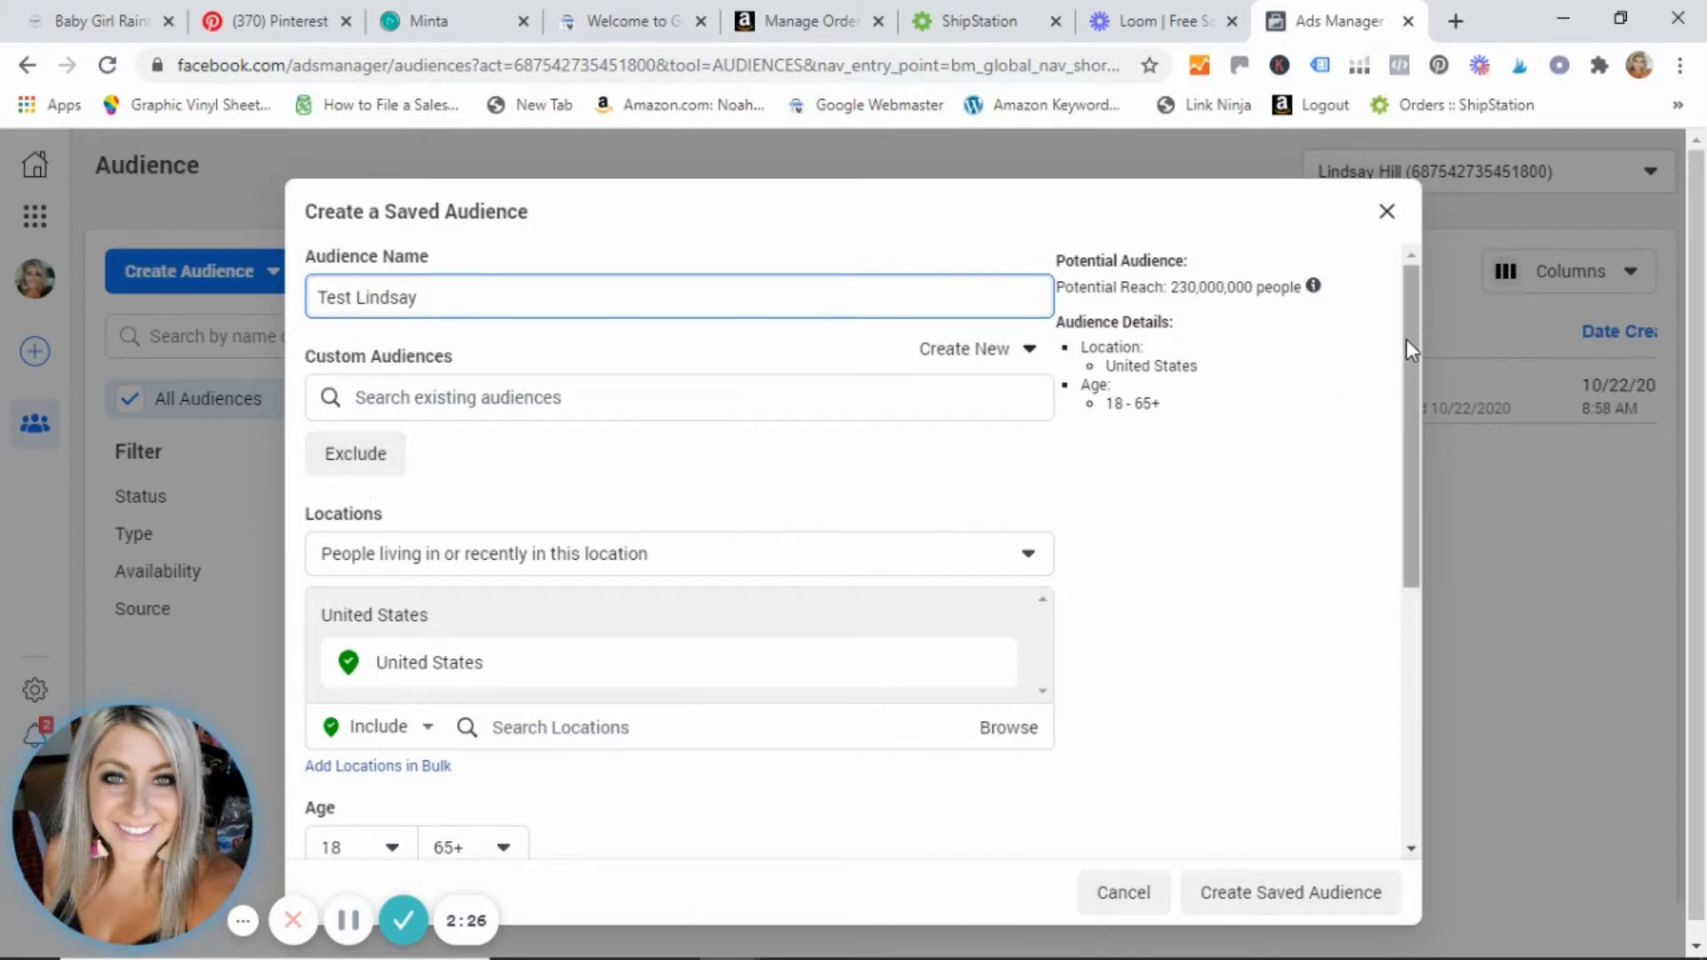
scroll(down, 3)
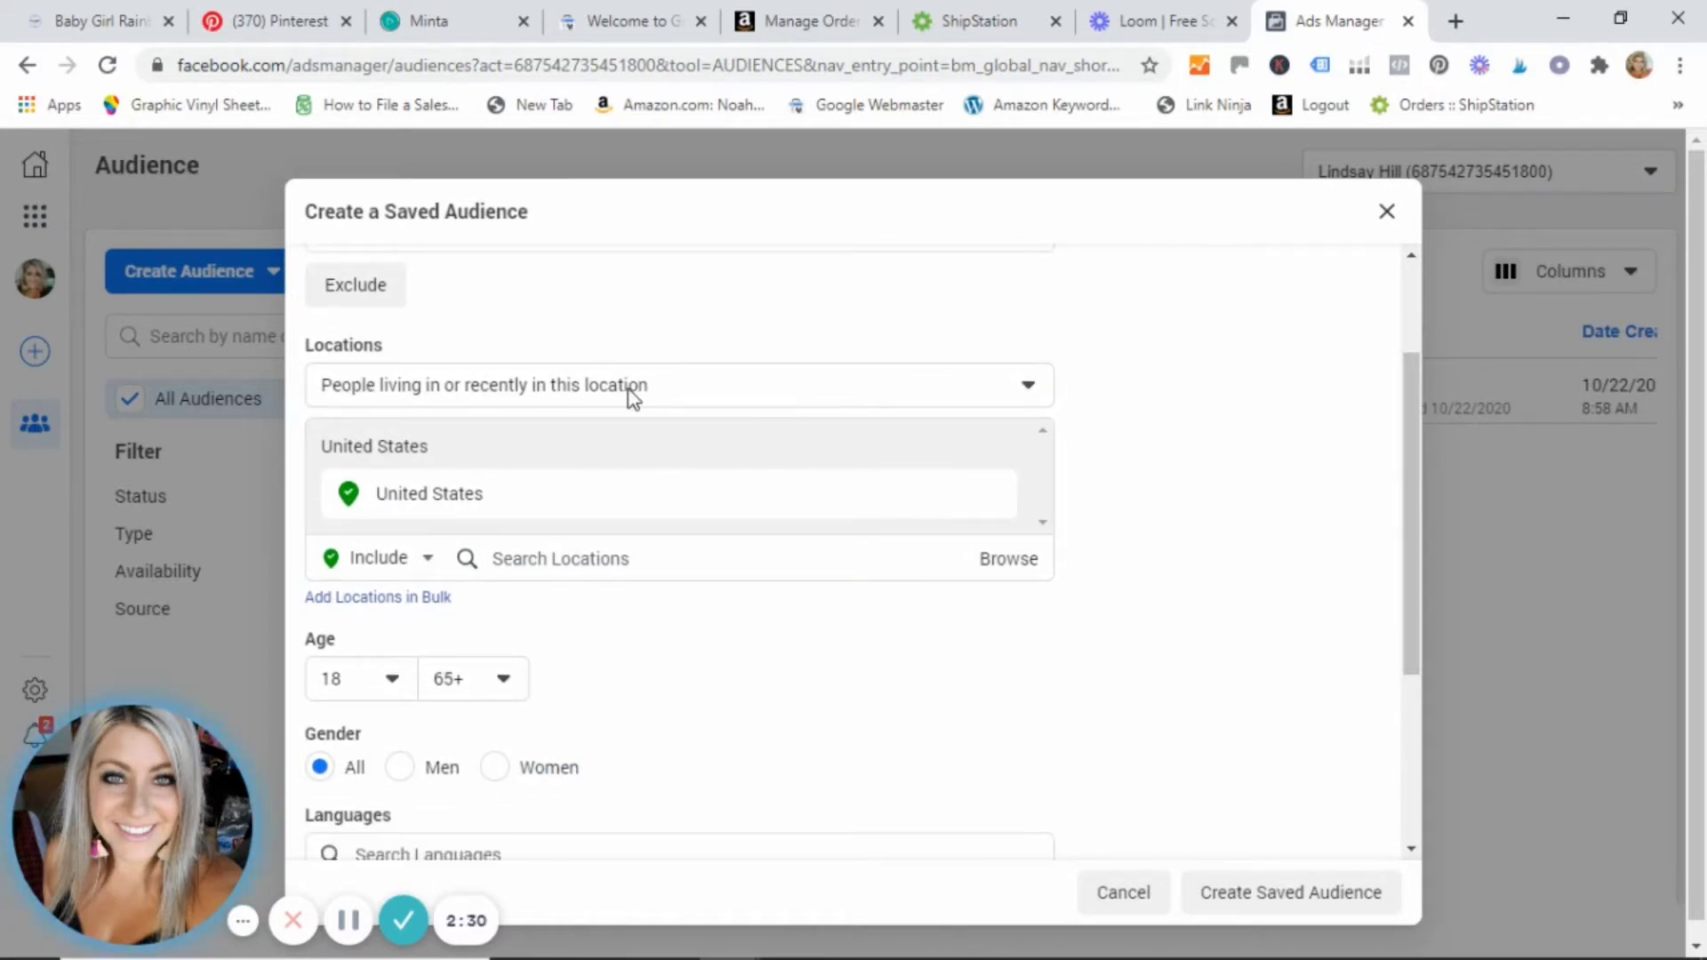
mouse_move(534, 402)
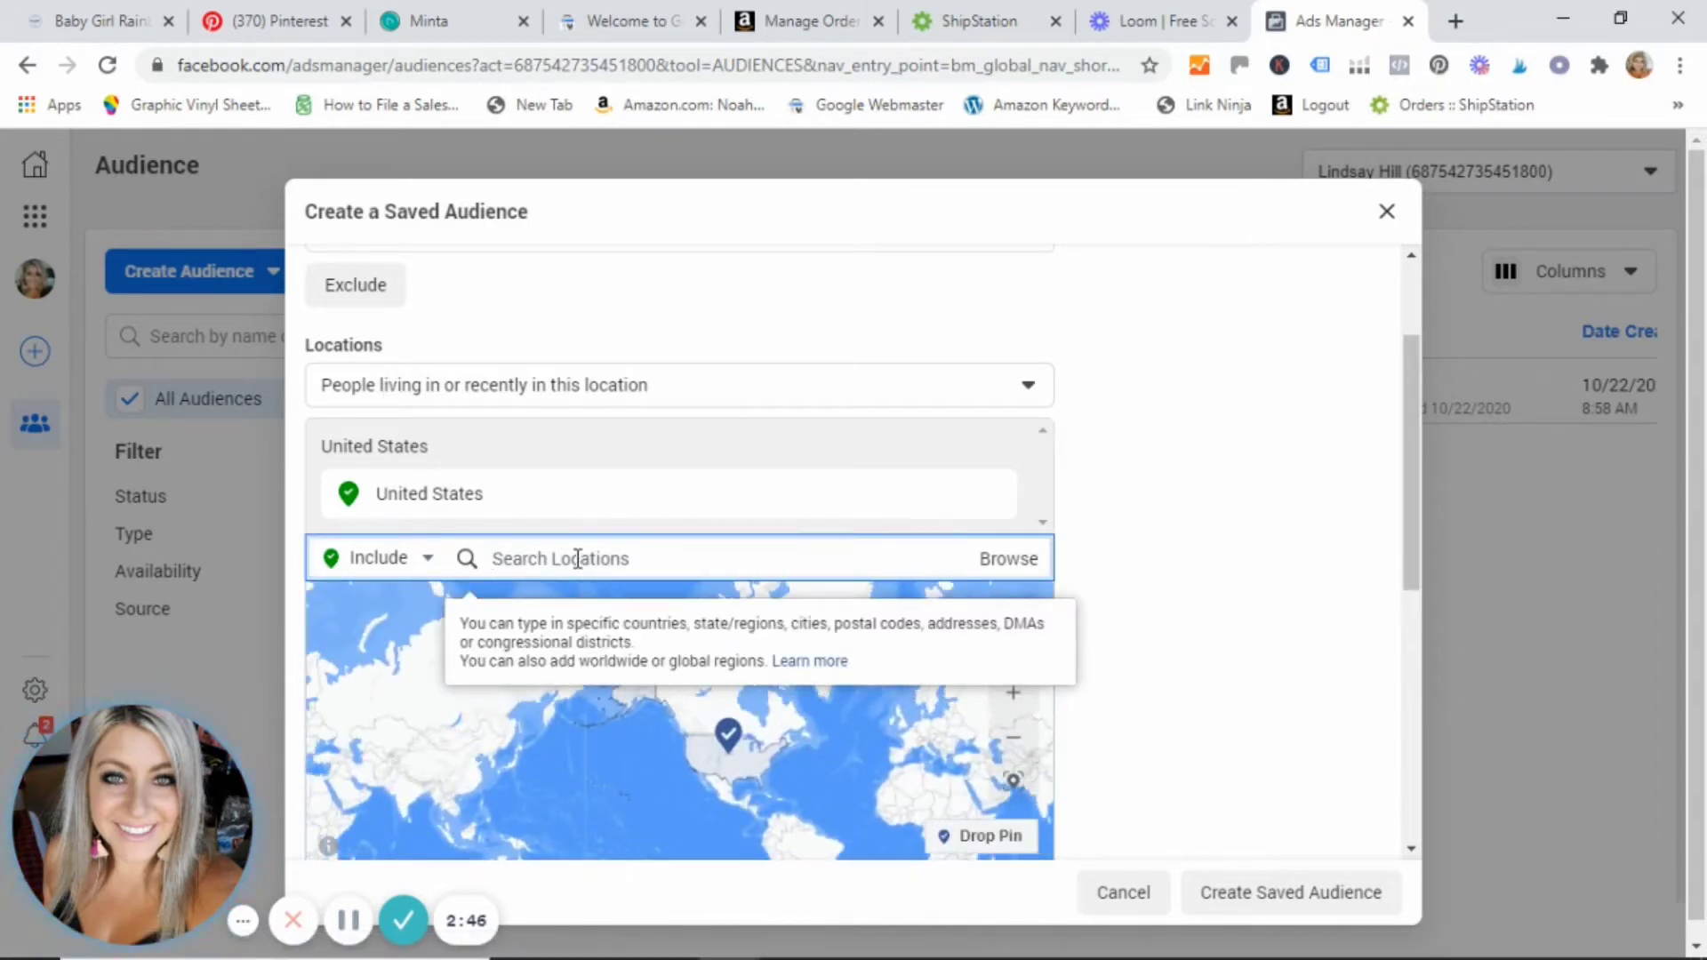
text(australia)
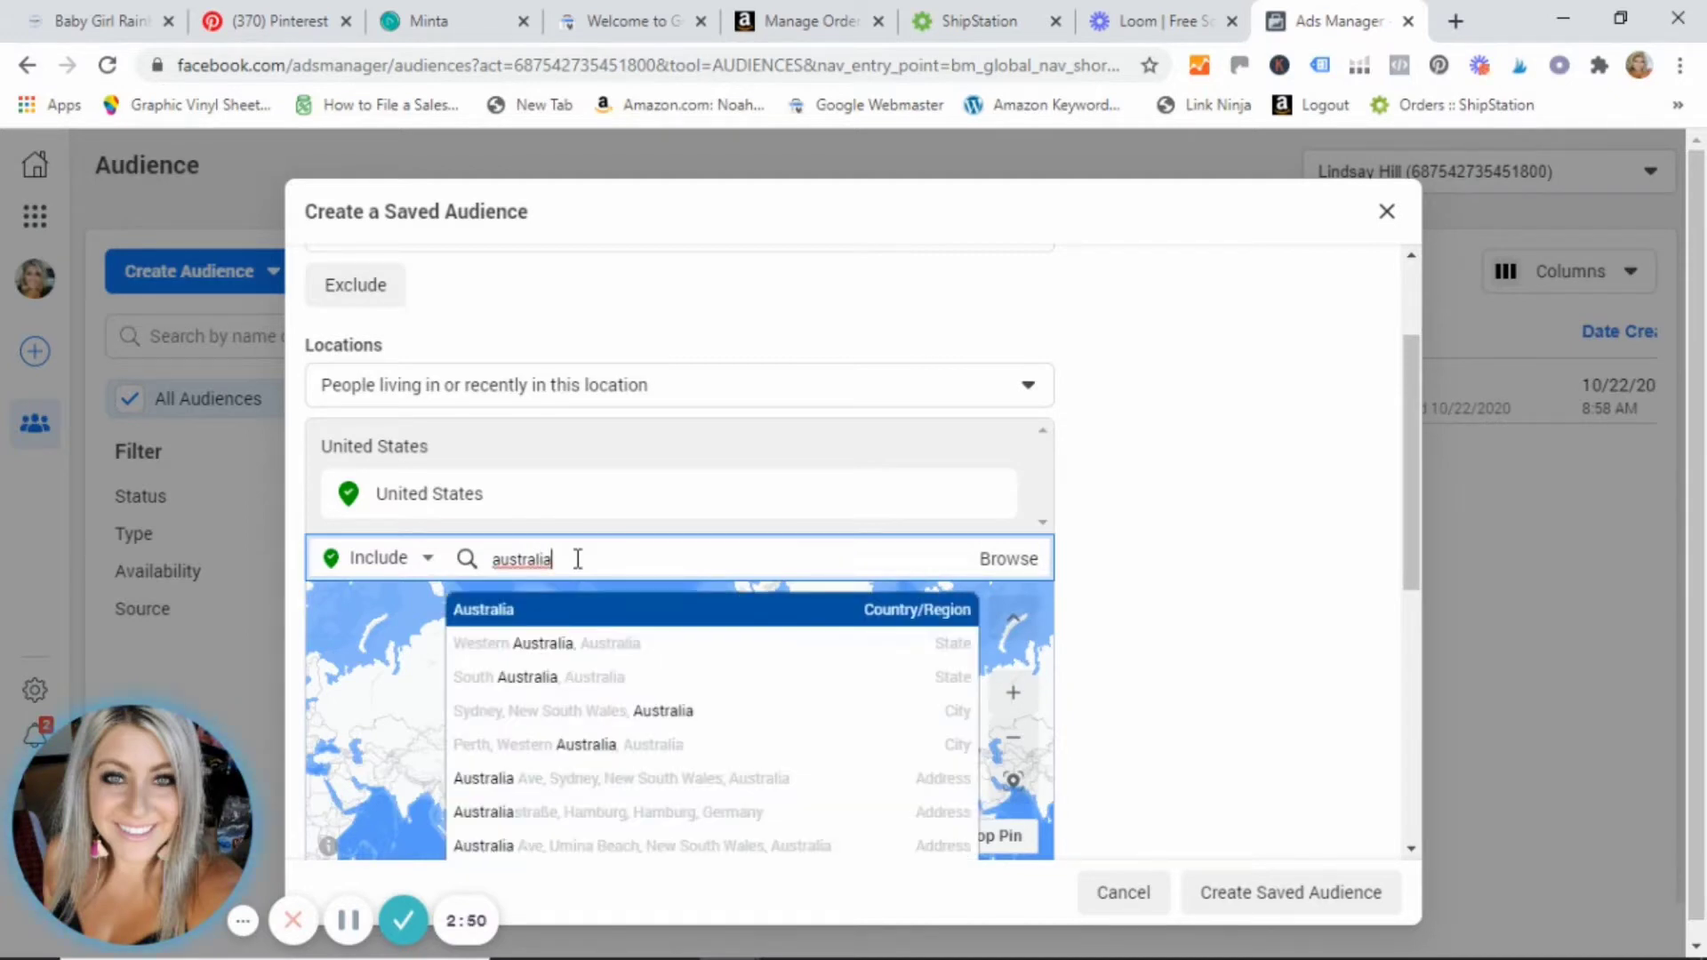
mouse_move(676, 674)
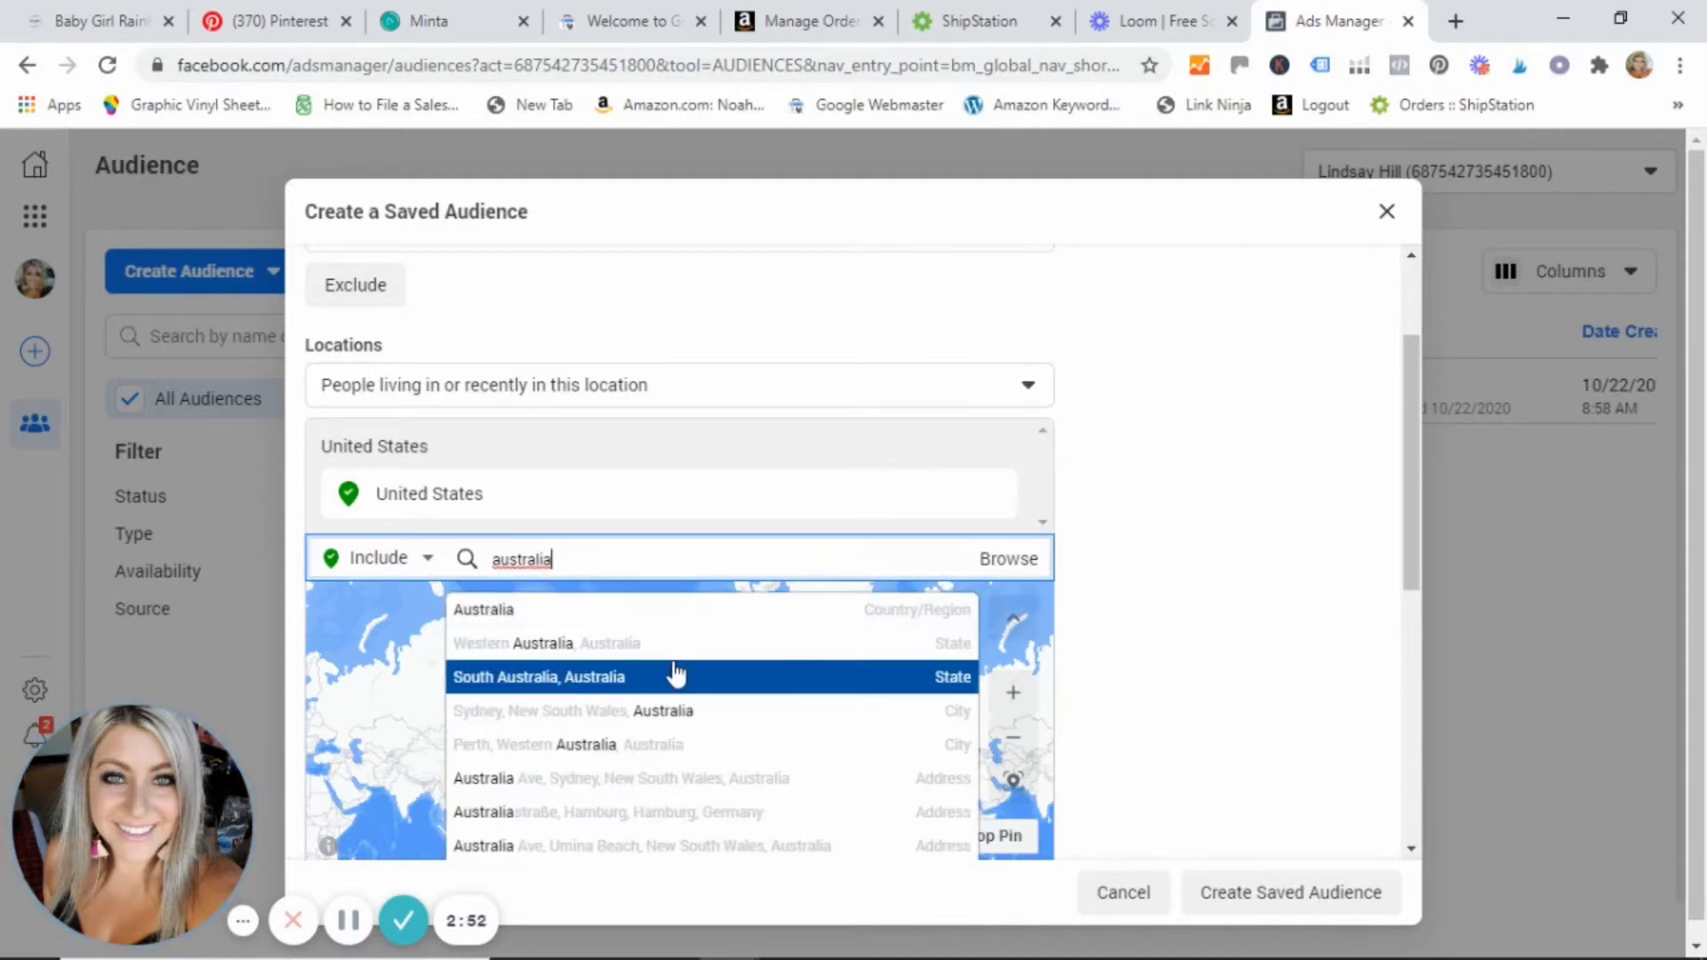
mouse_move(628, 729)
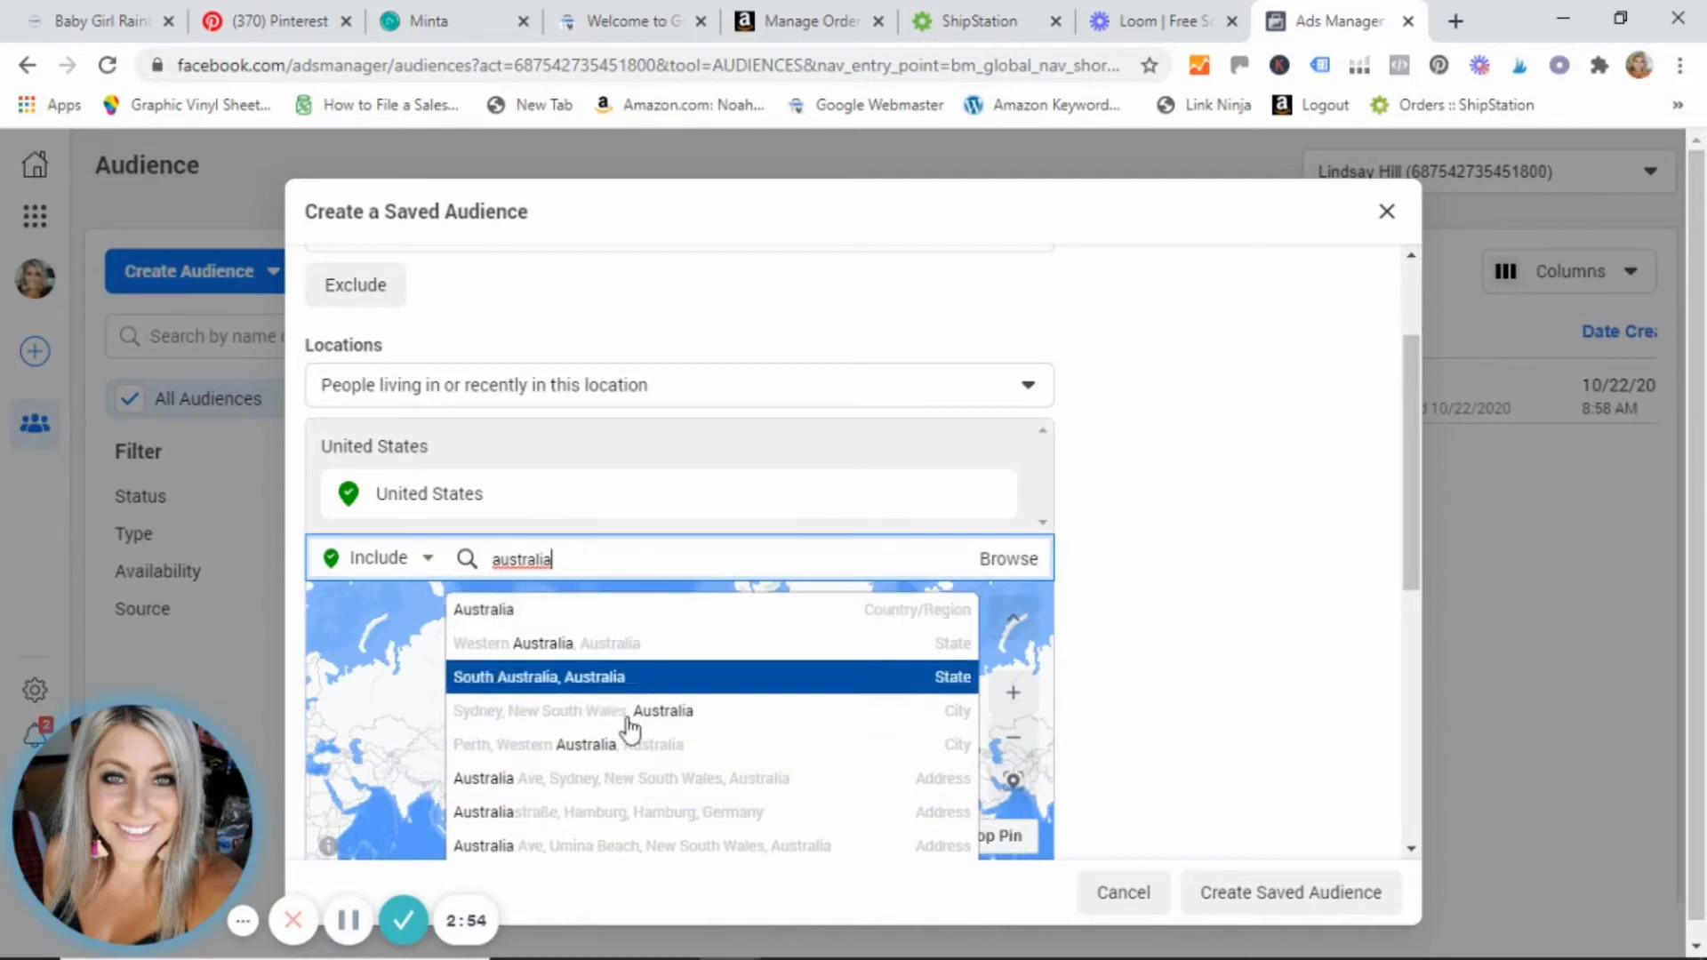
mouse_move(642, 824)
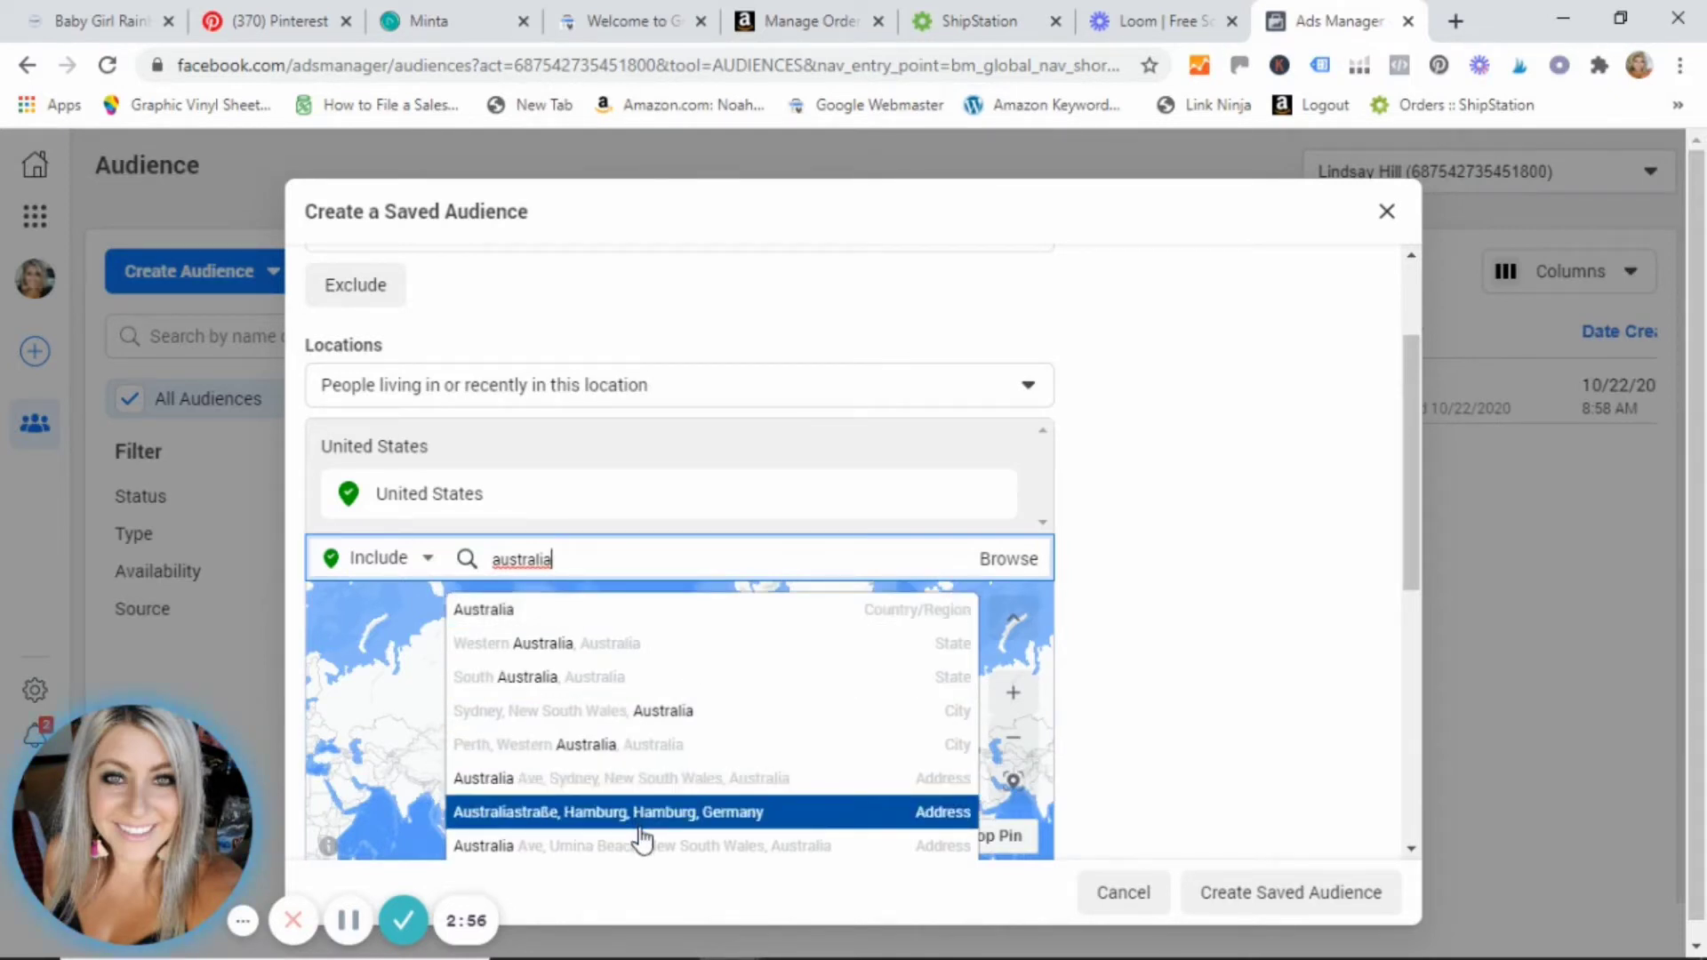
mouse_move(635, 779)
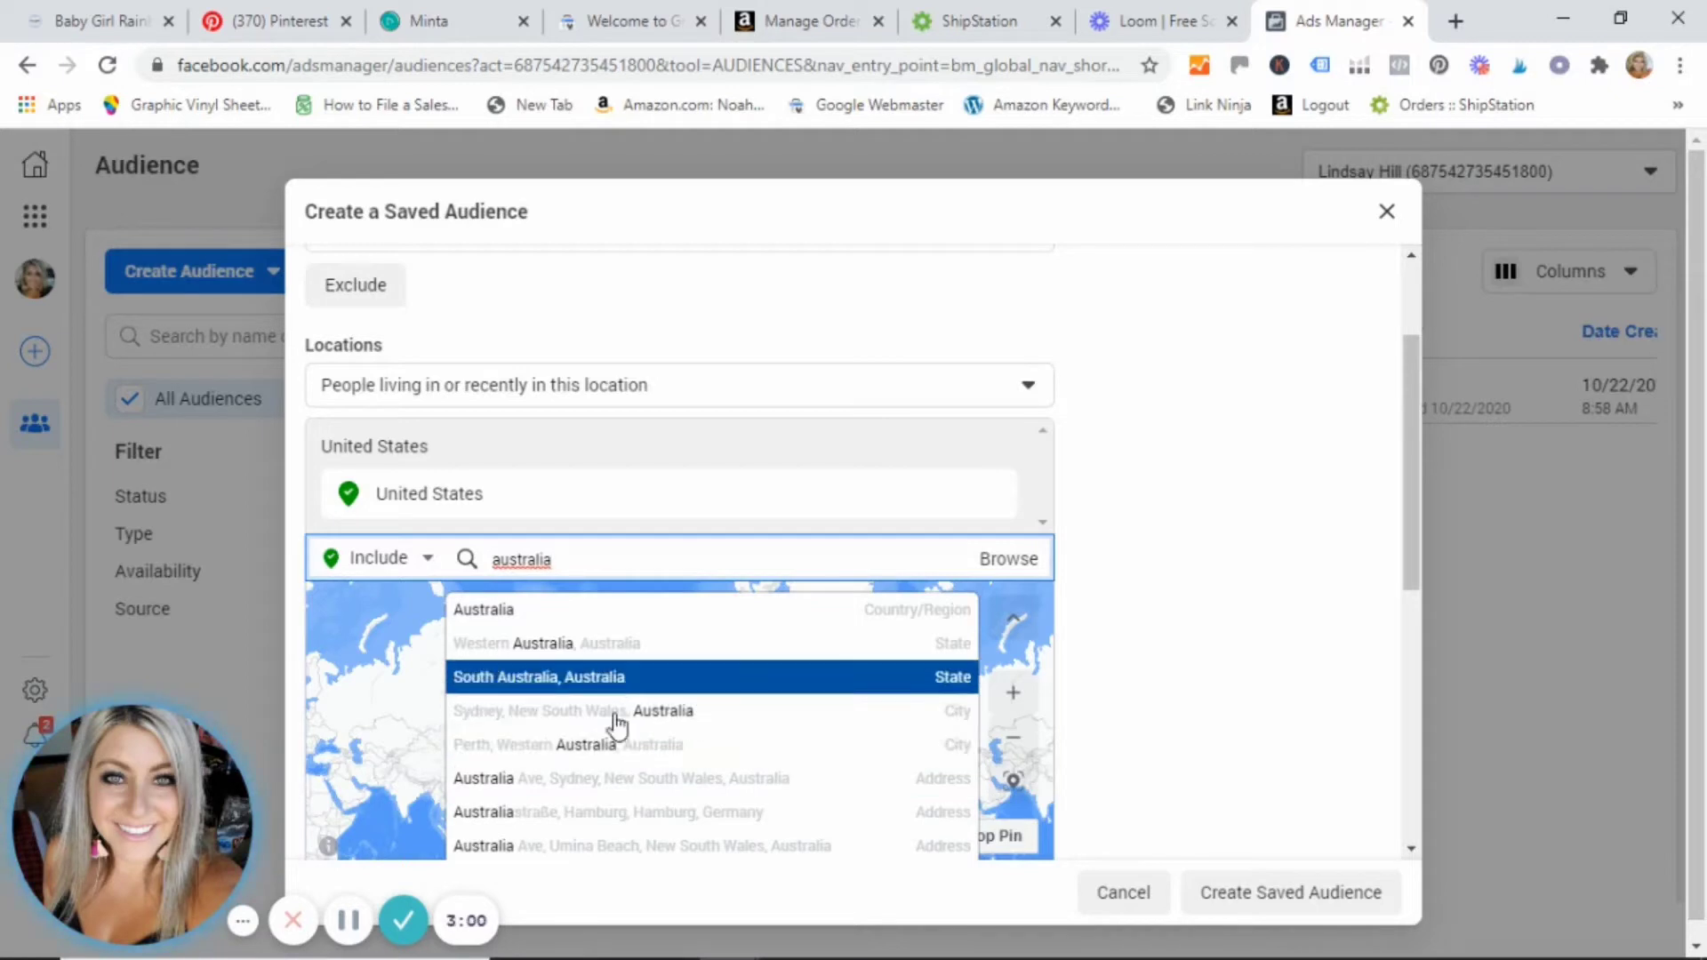
mouse_move(800, 622)
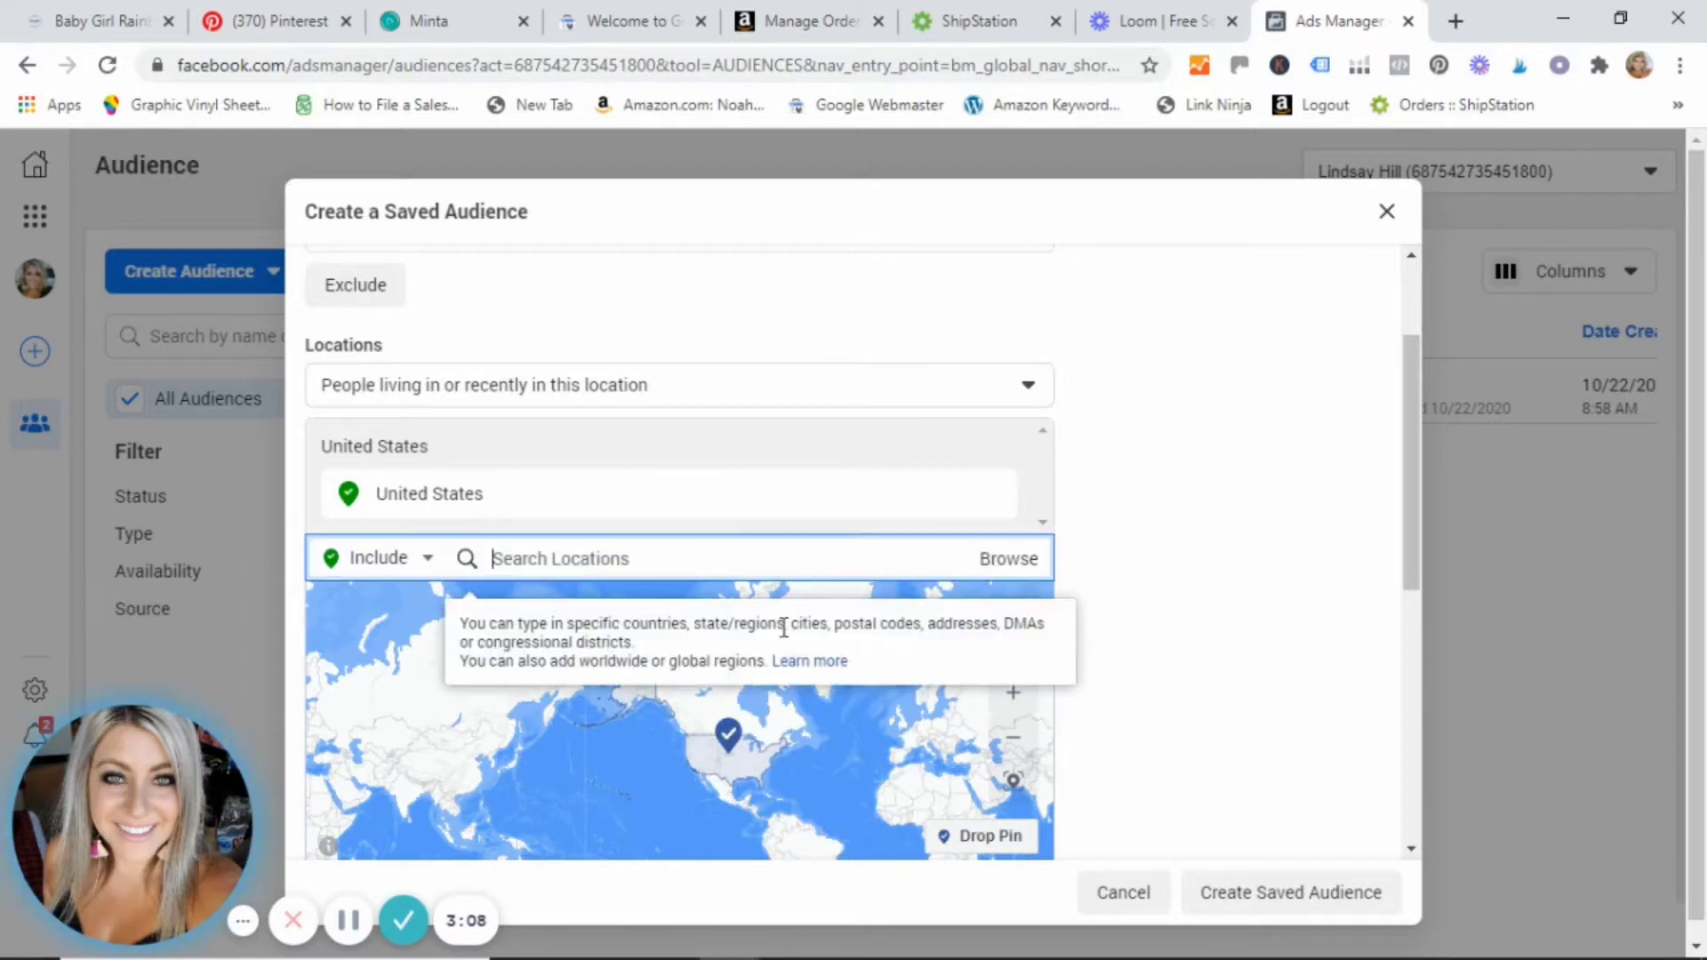
mouse_move(751, 445)
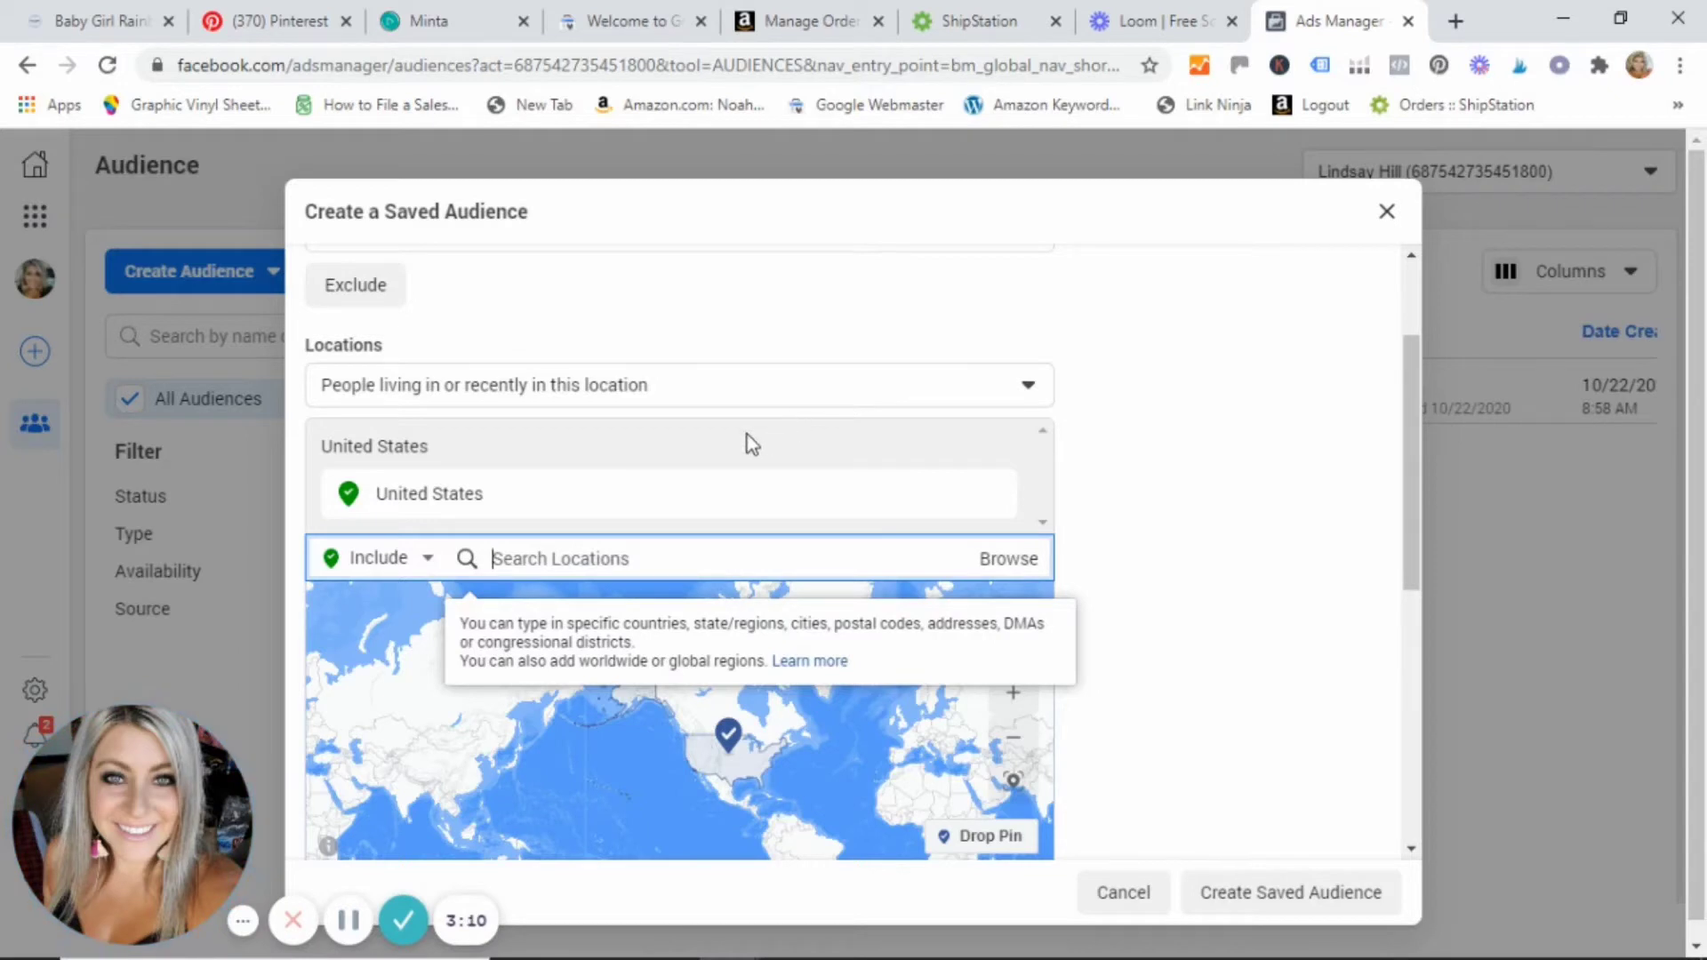
mouse_move(374, 404)
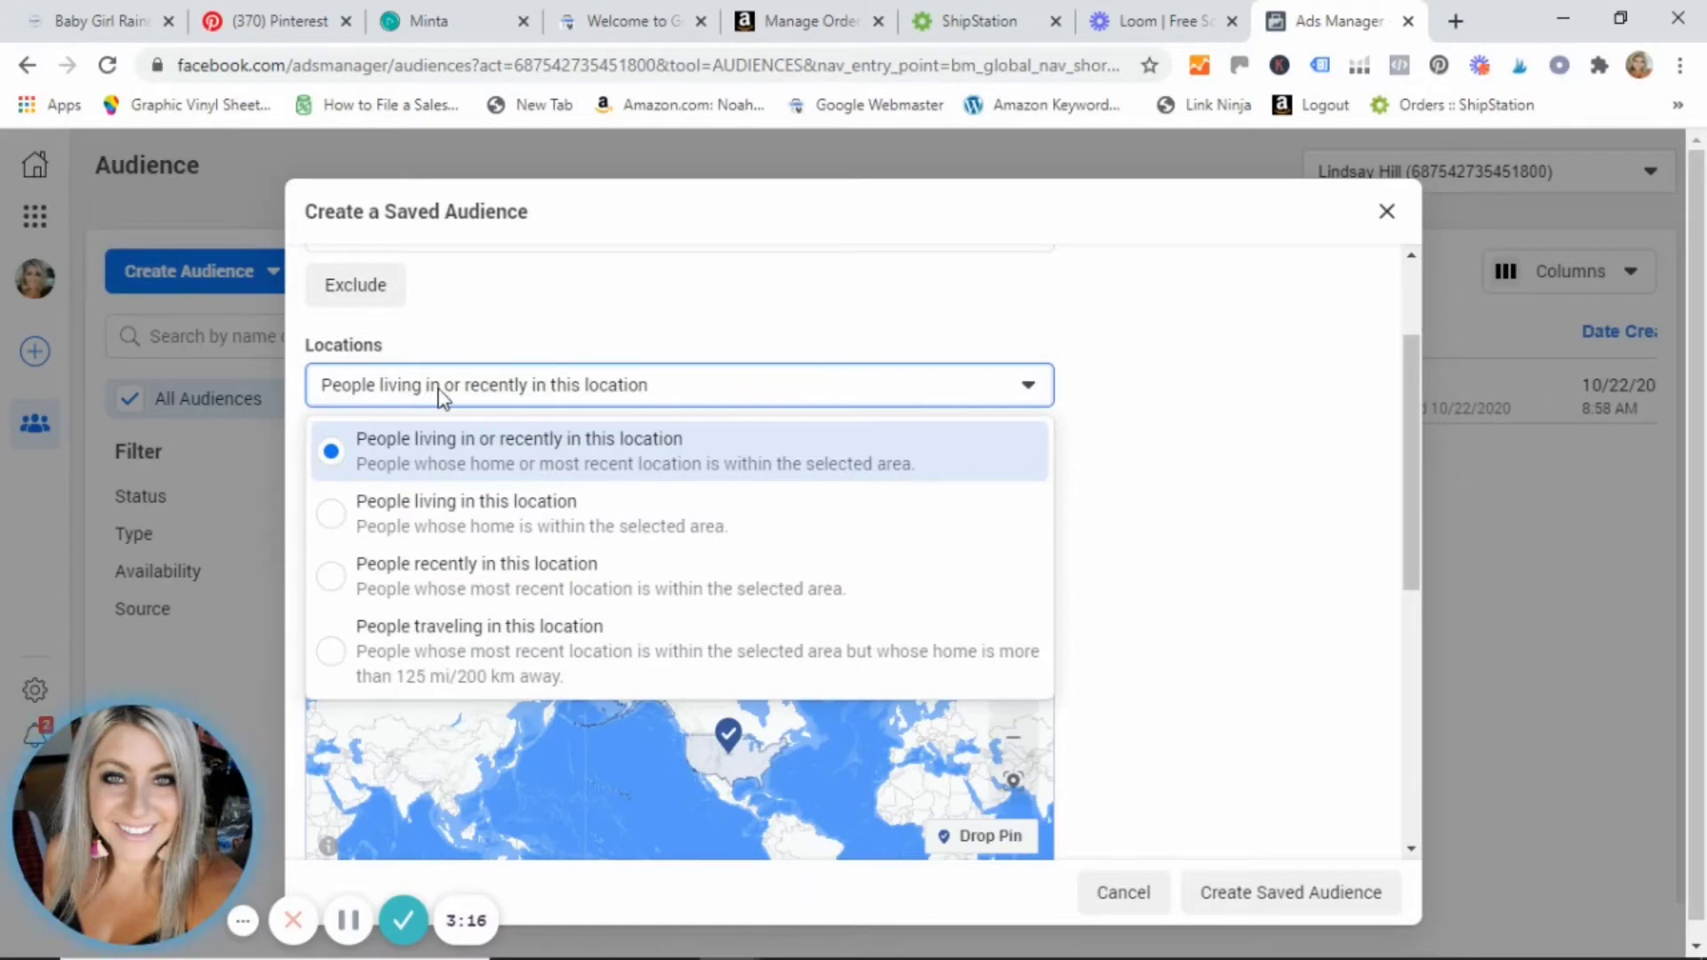
mouse_move(612, 389)
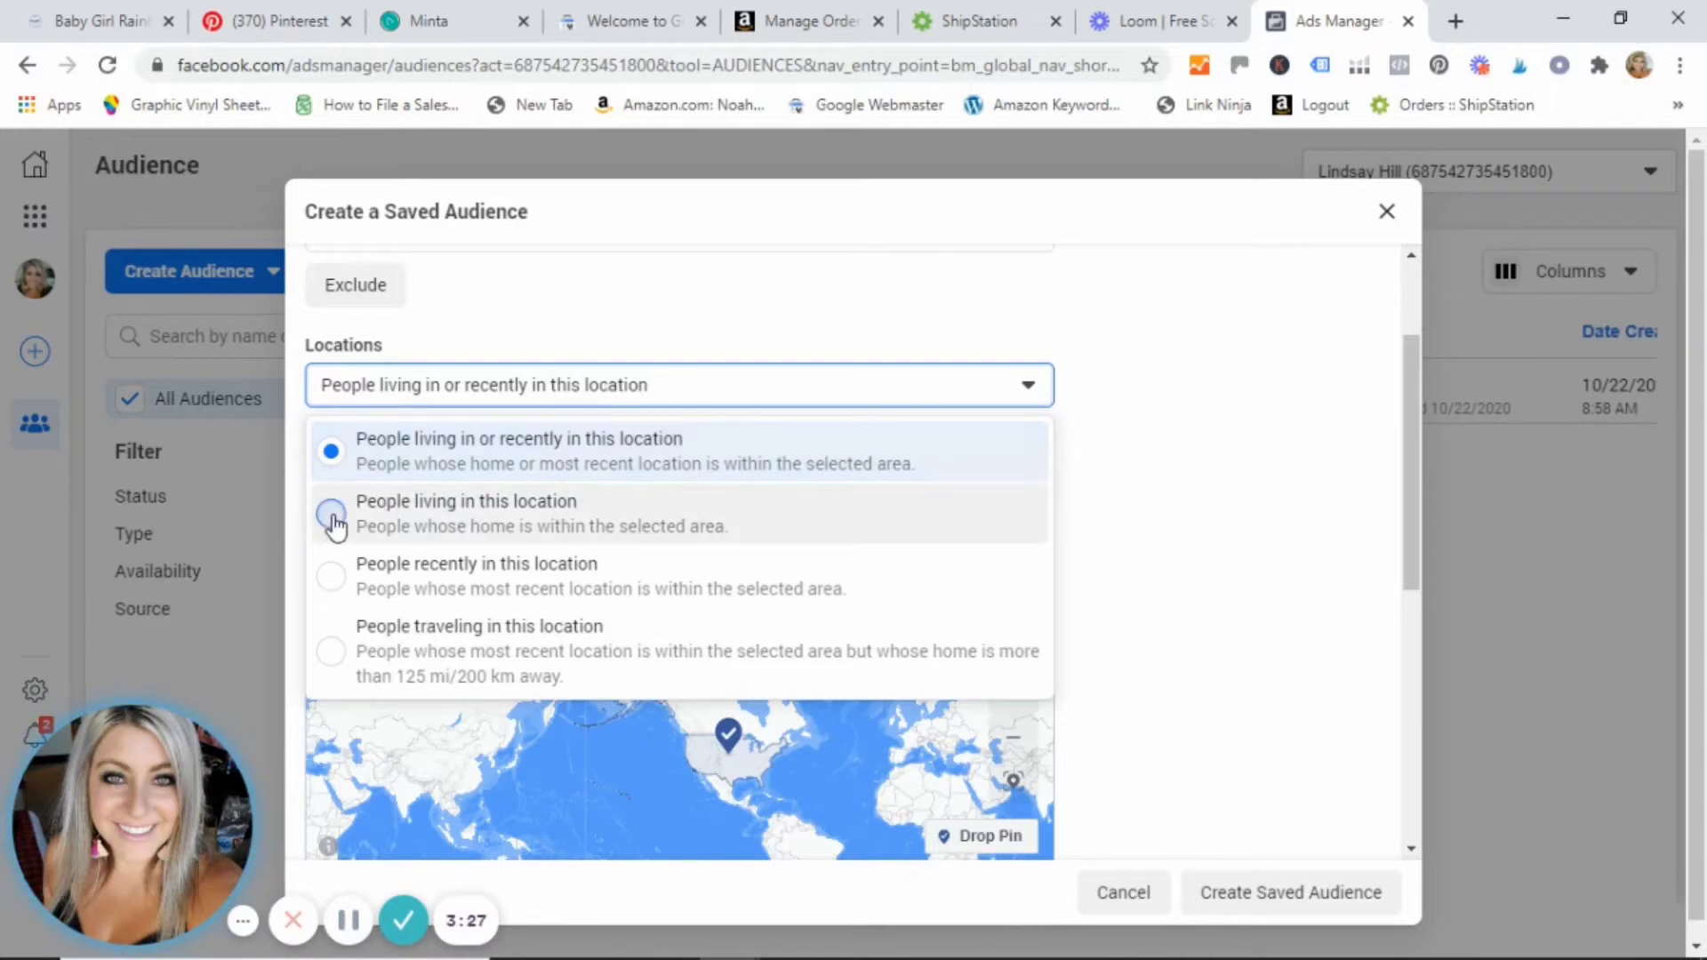
Target only people living in the United States, not recent visitors
click(331, 516)
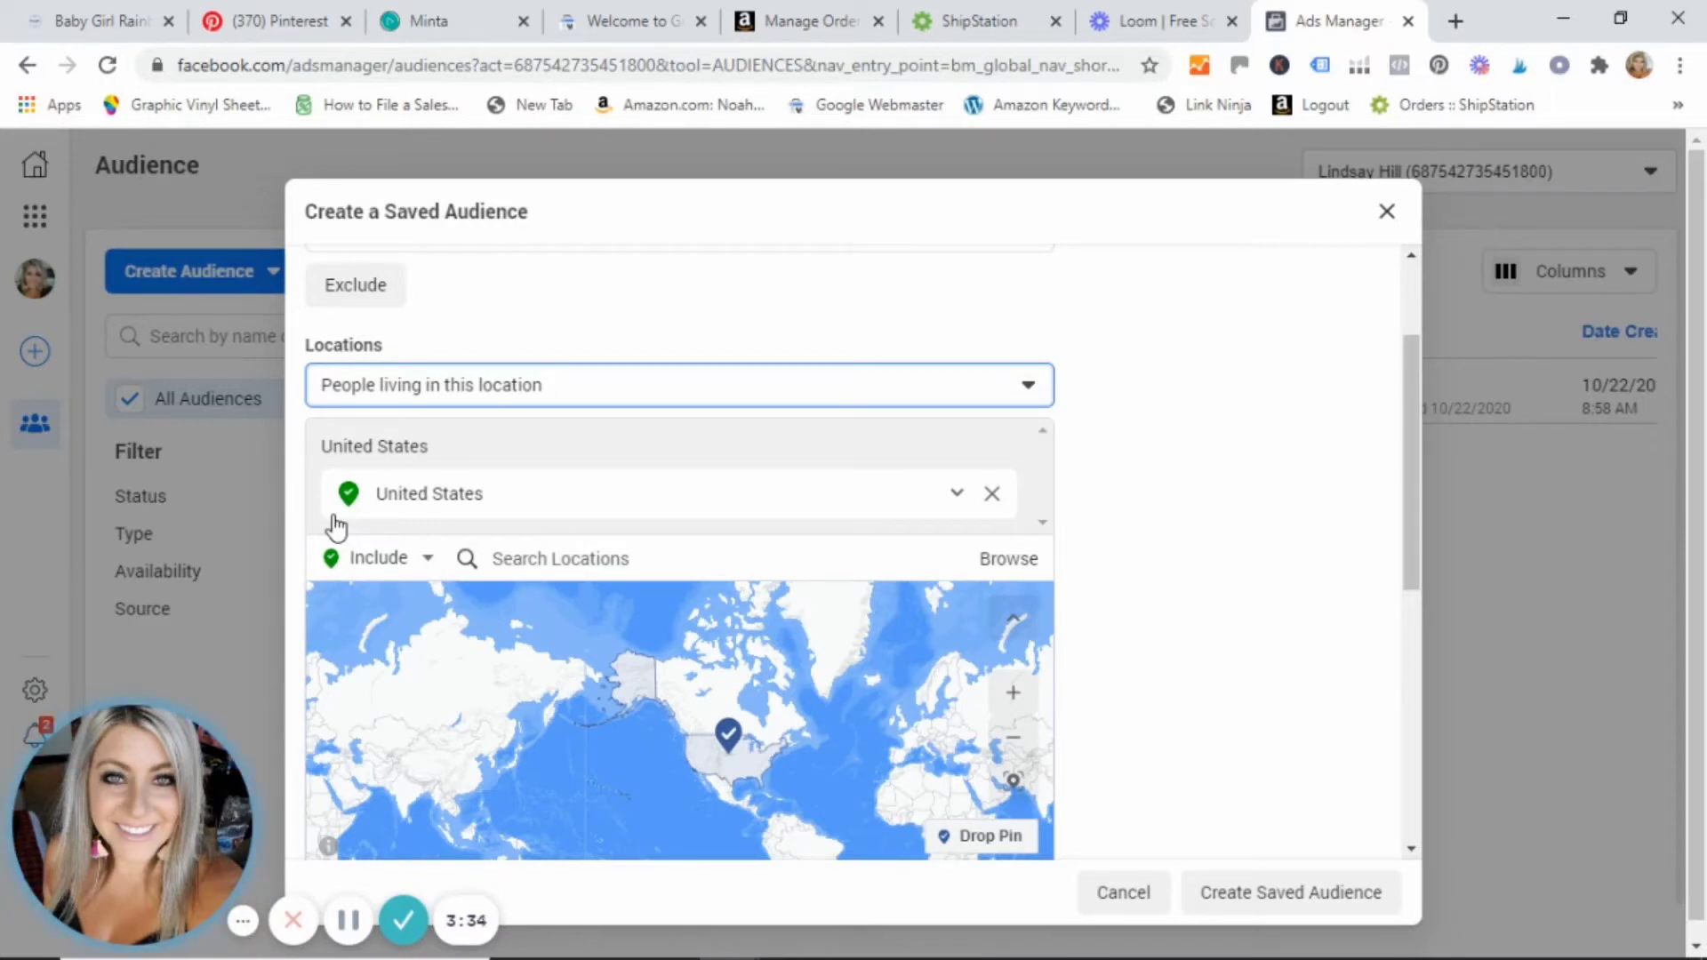
mouse_move(1485, 352)
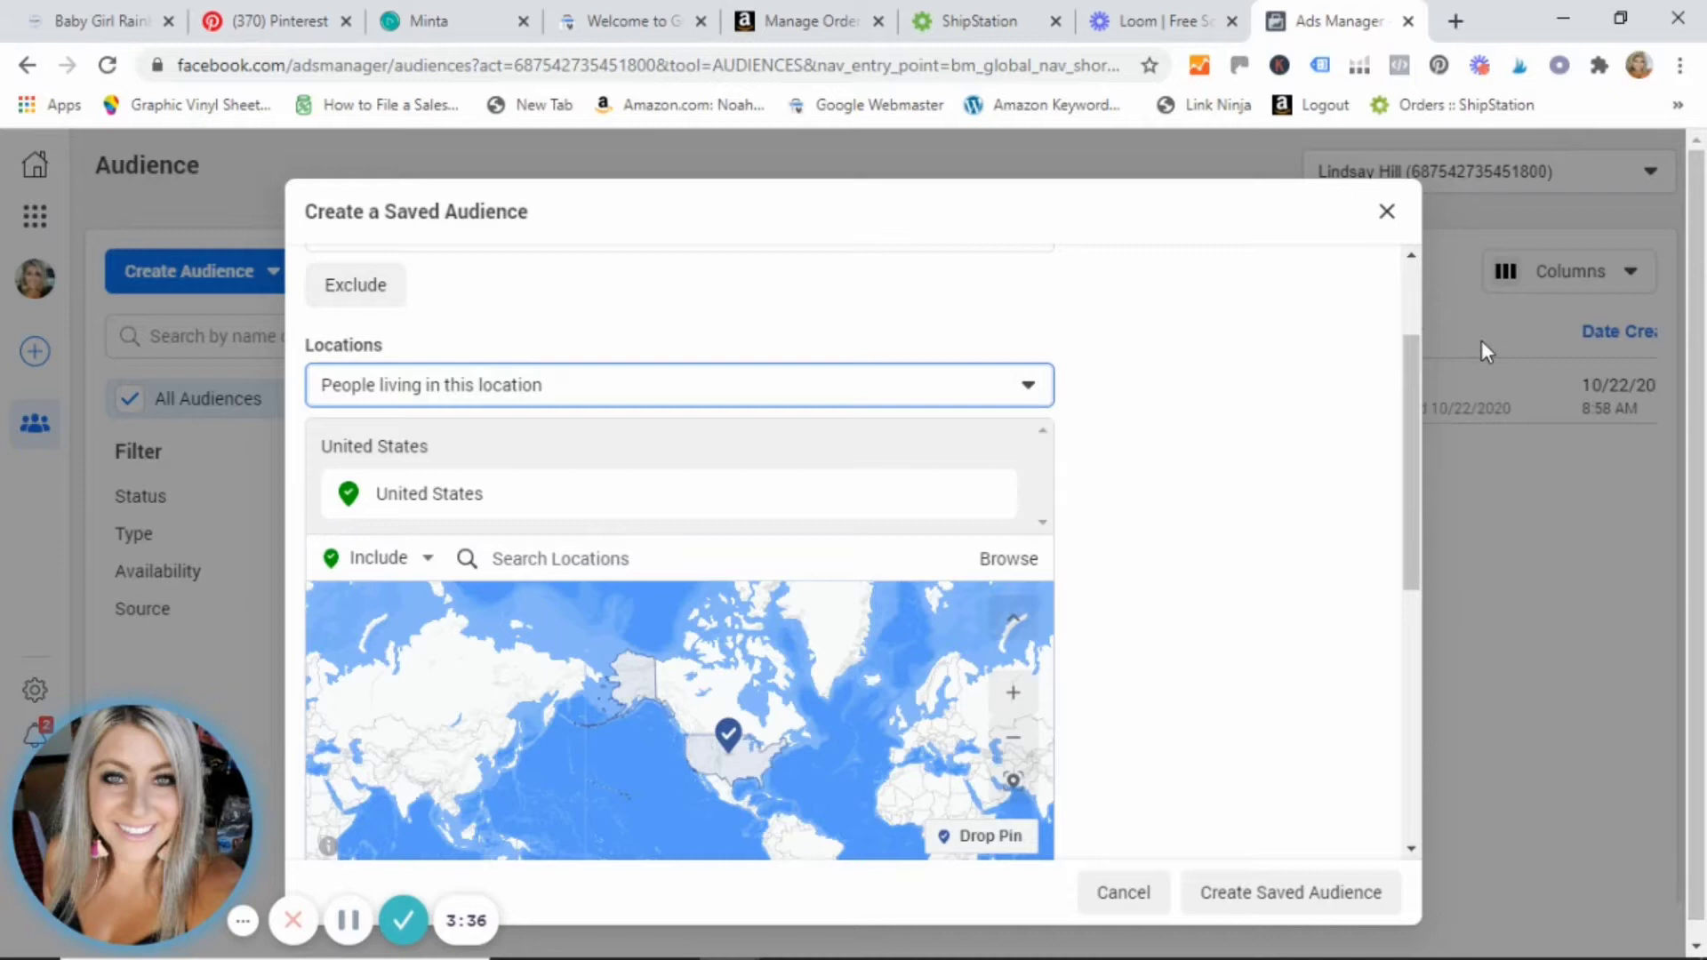
Set the audience age range to 24 through 45
scroll(down, 3)
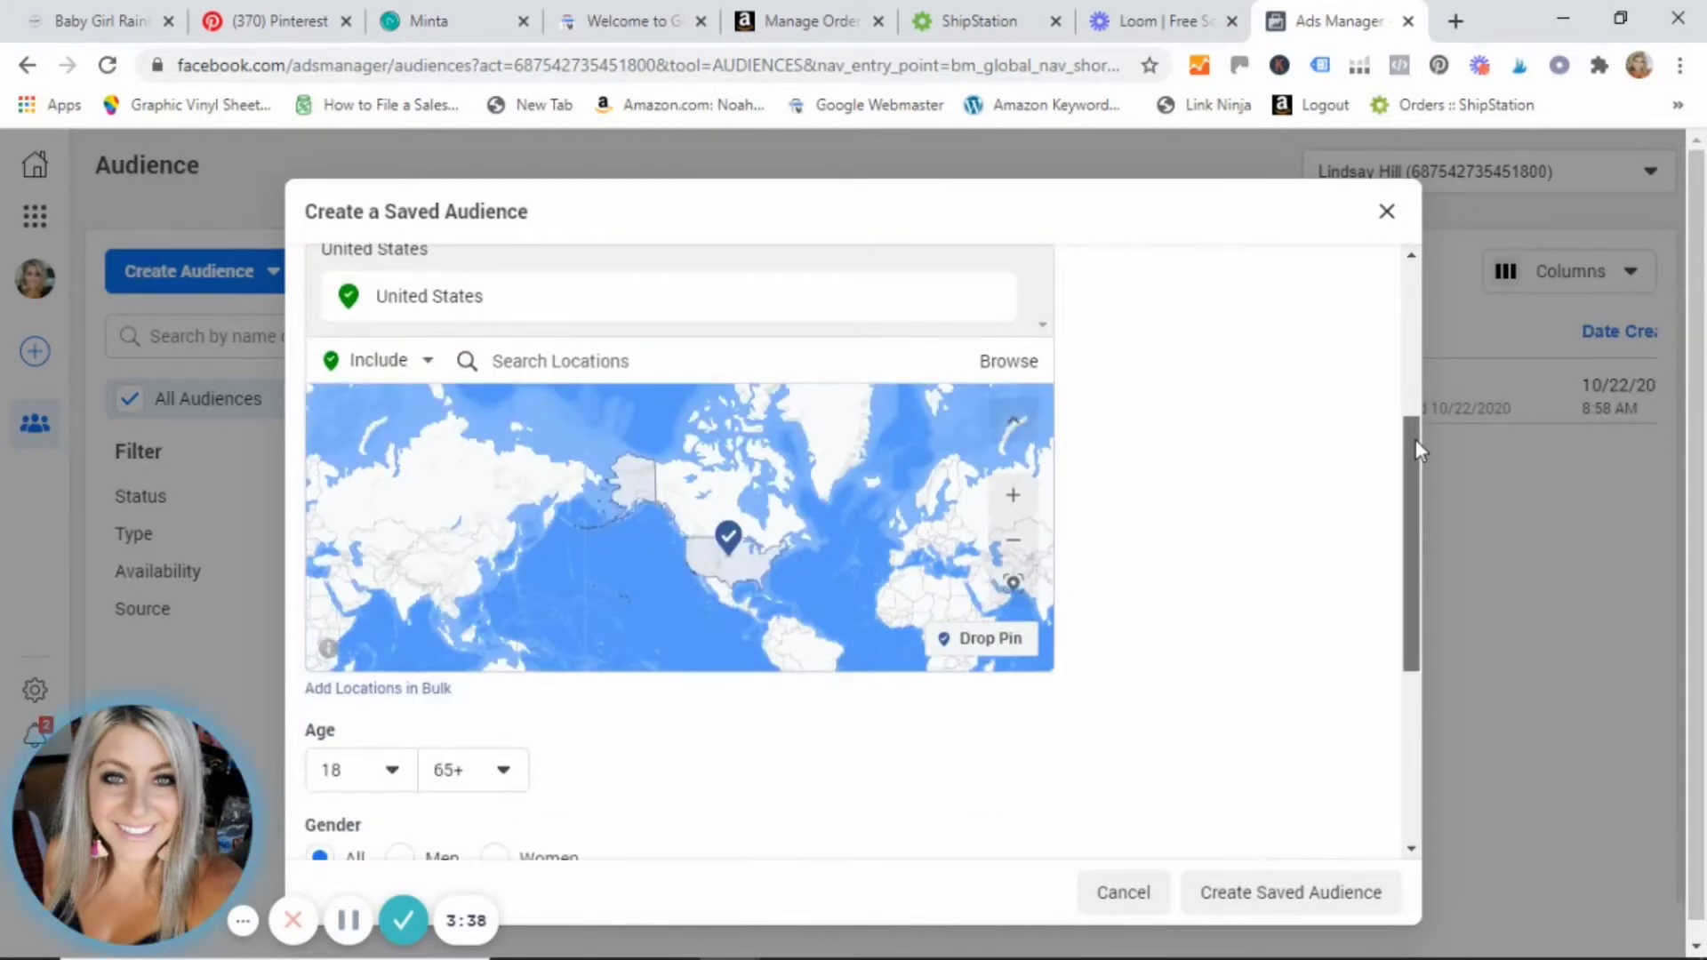
scroll(down, 3)
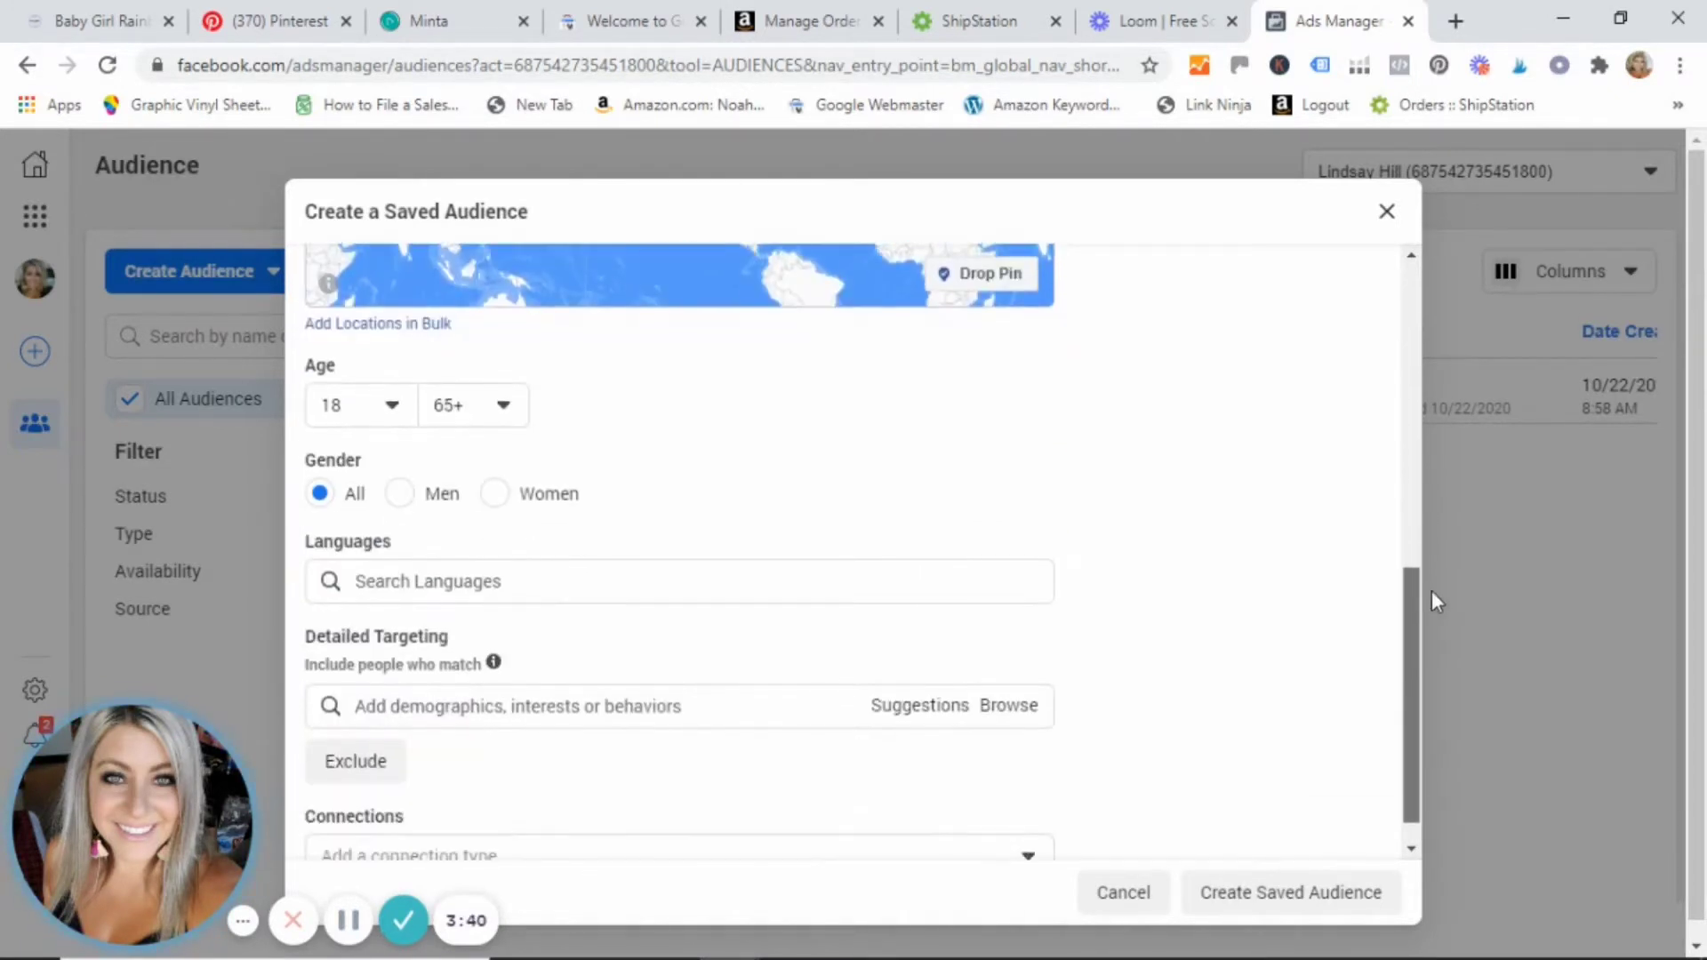
mouse_move(374, 413)
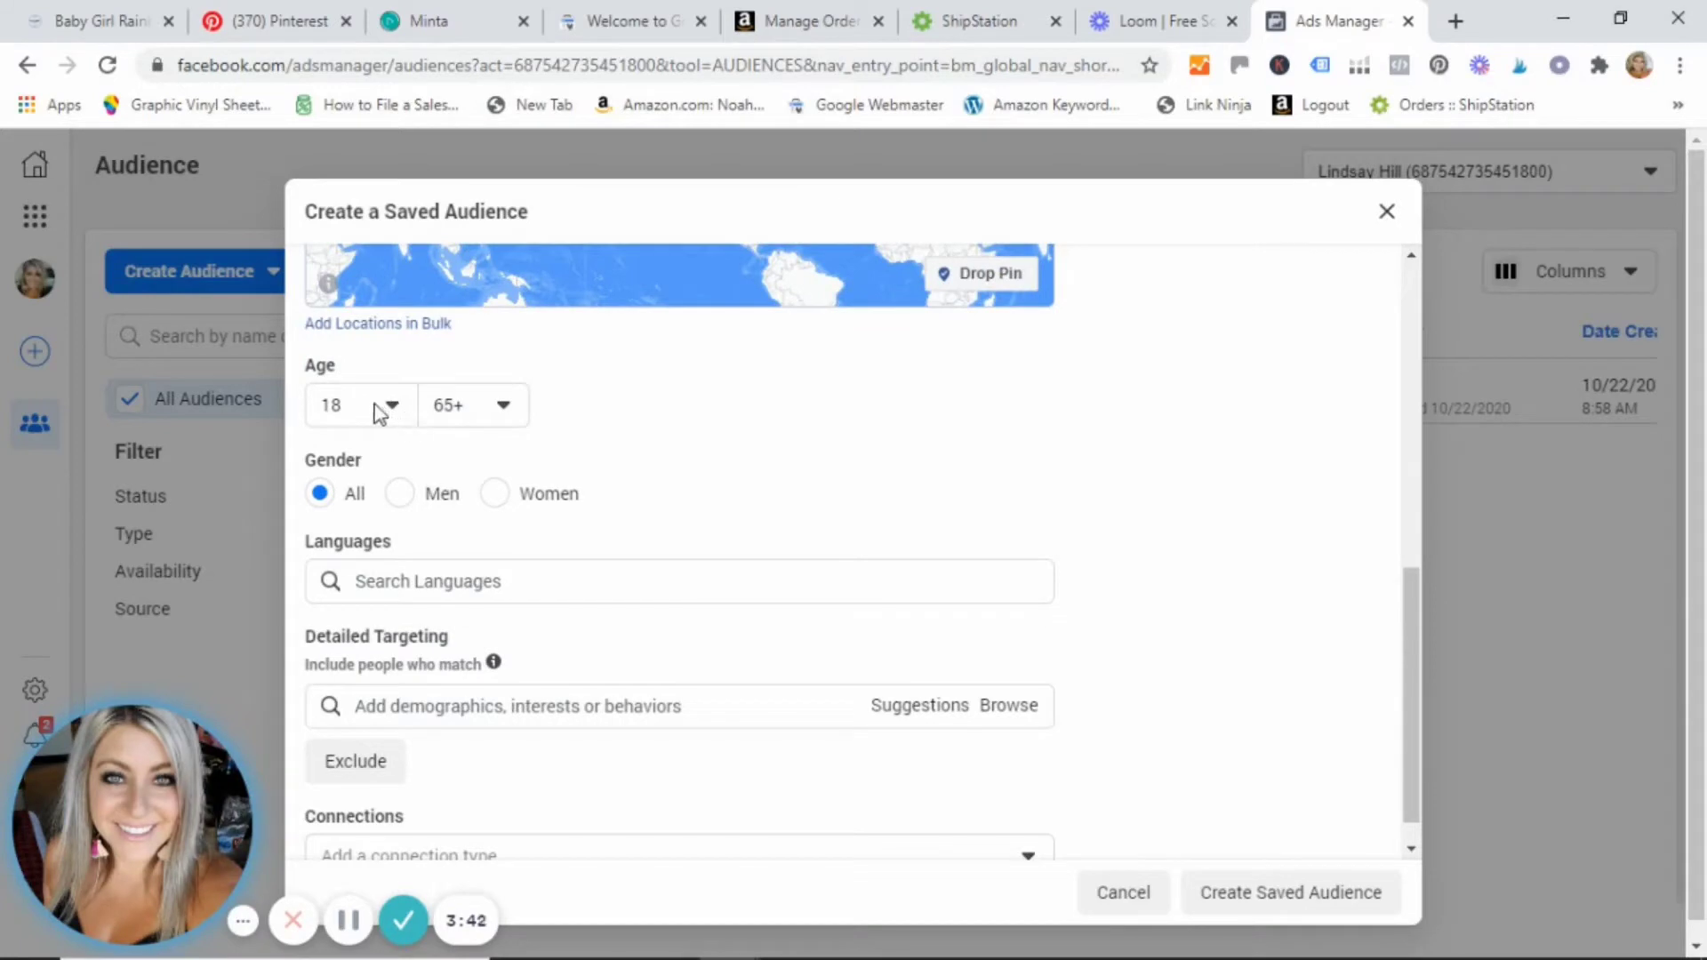
click(387, 406)
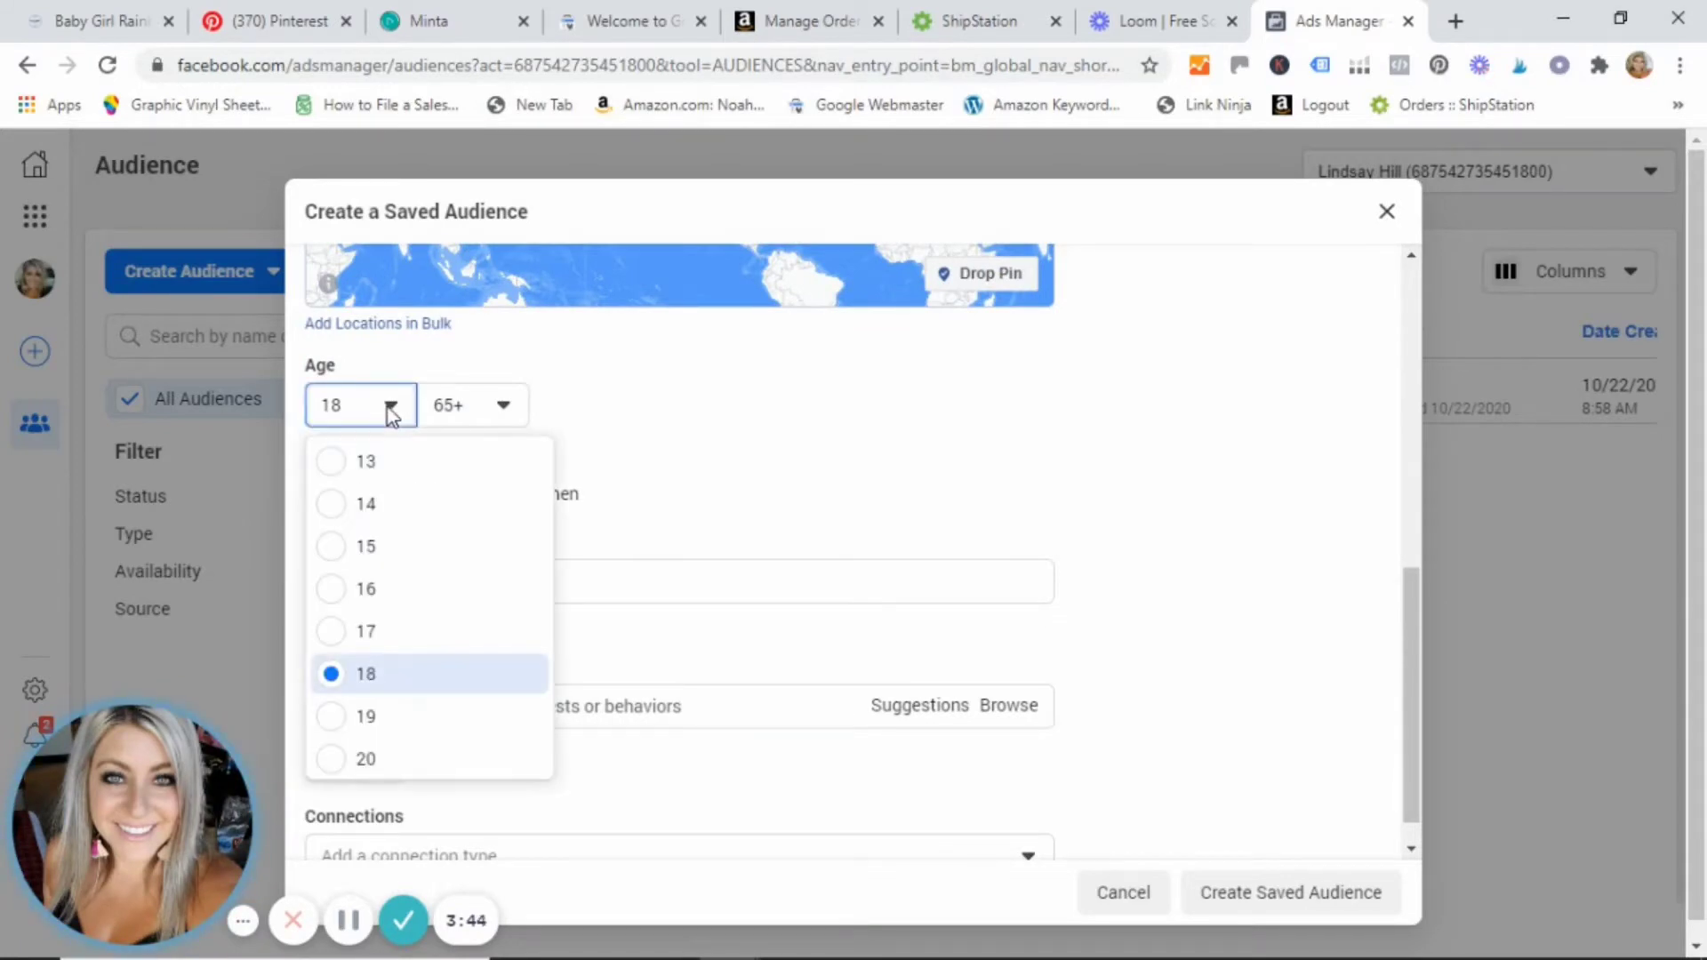
mouse_move(489, 717)
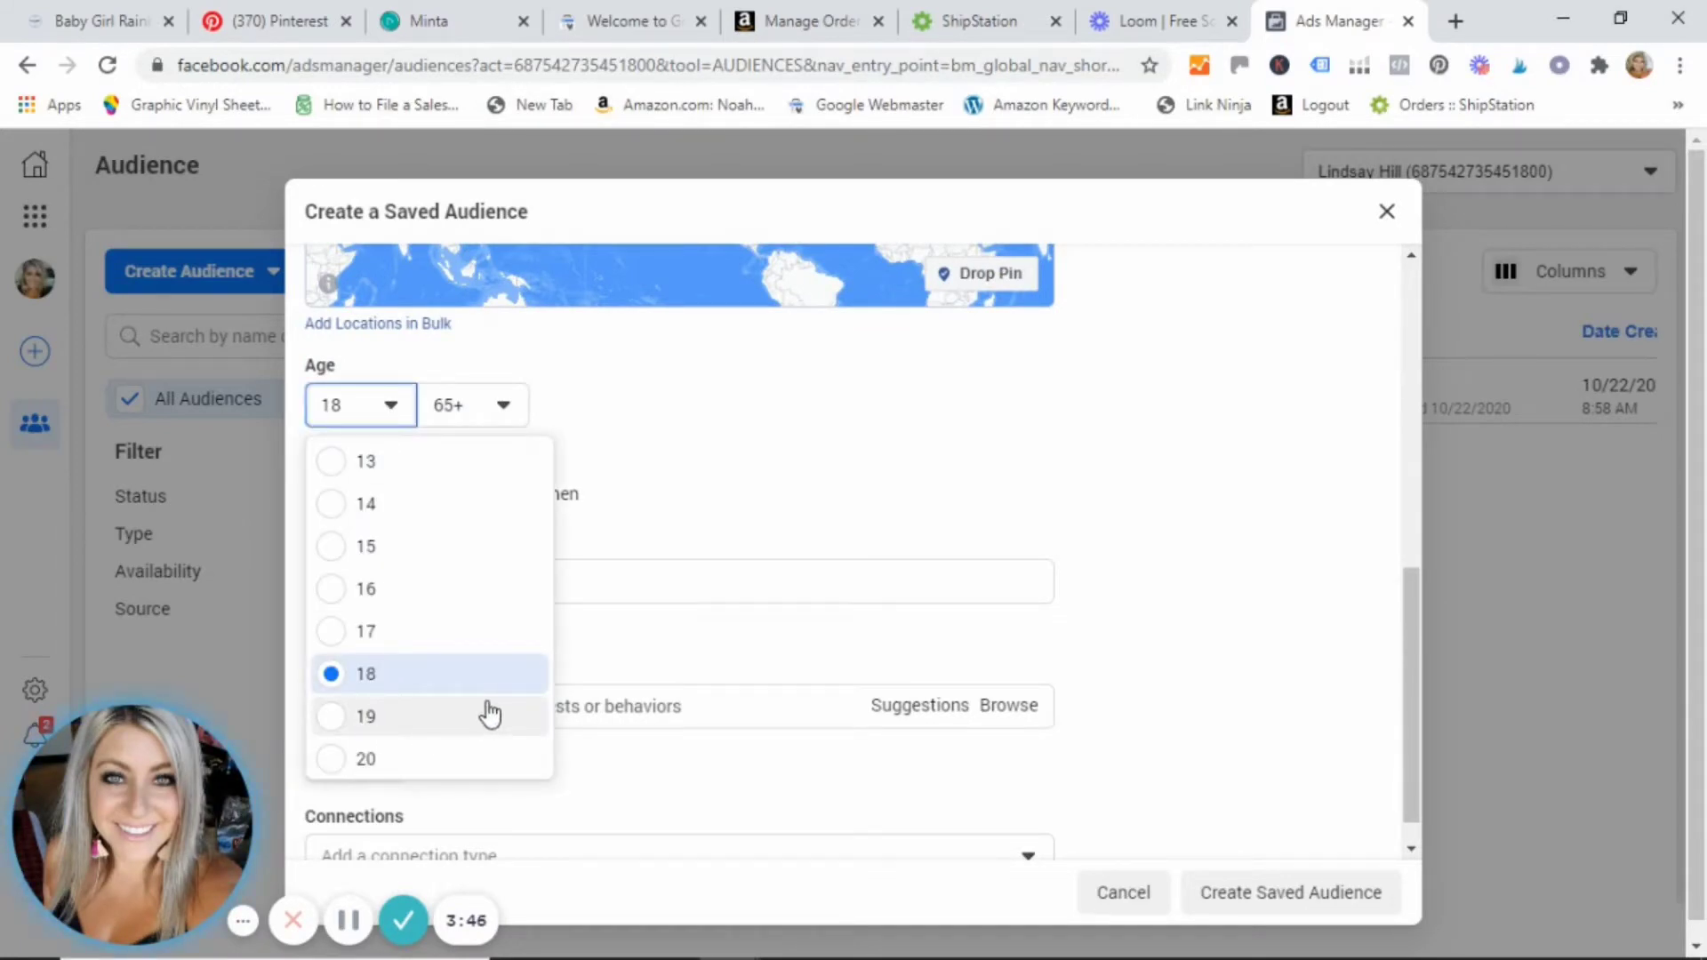
scroll(down, 3)
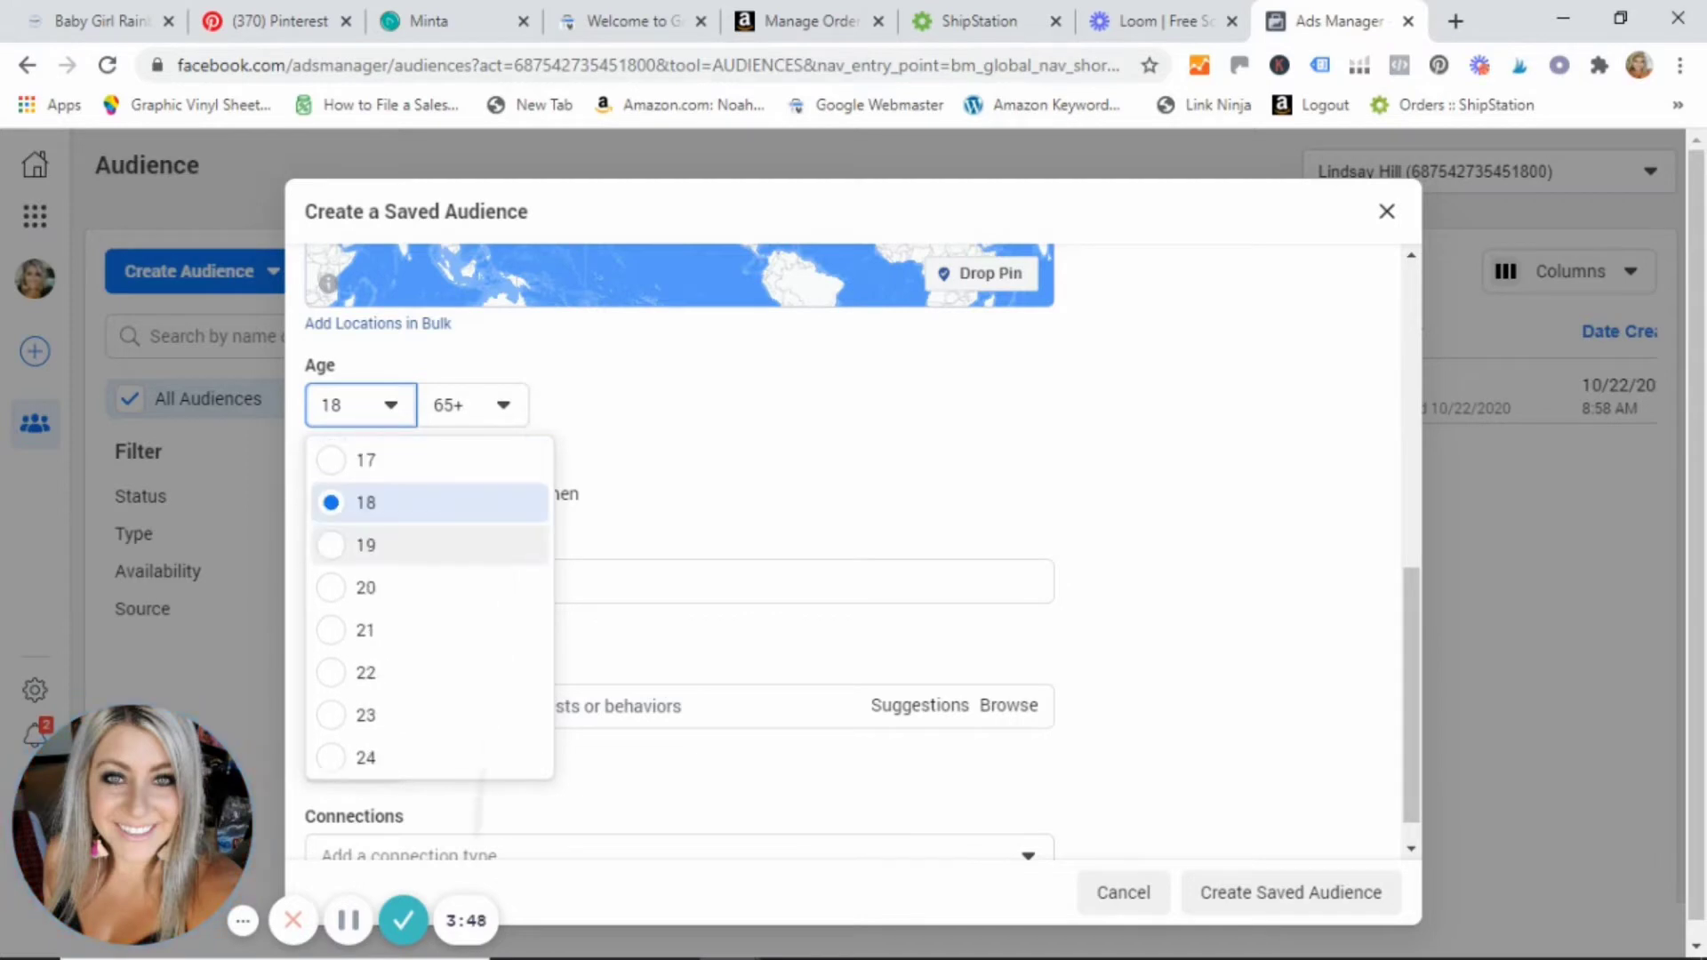
scroll(down, 3)
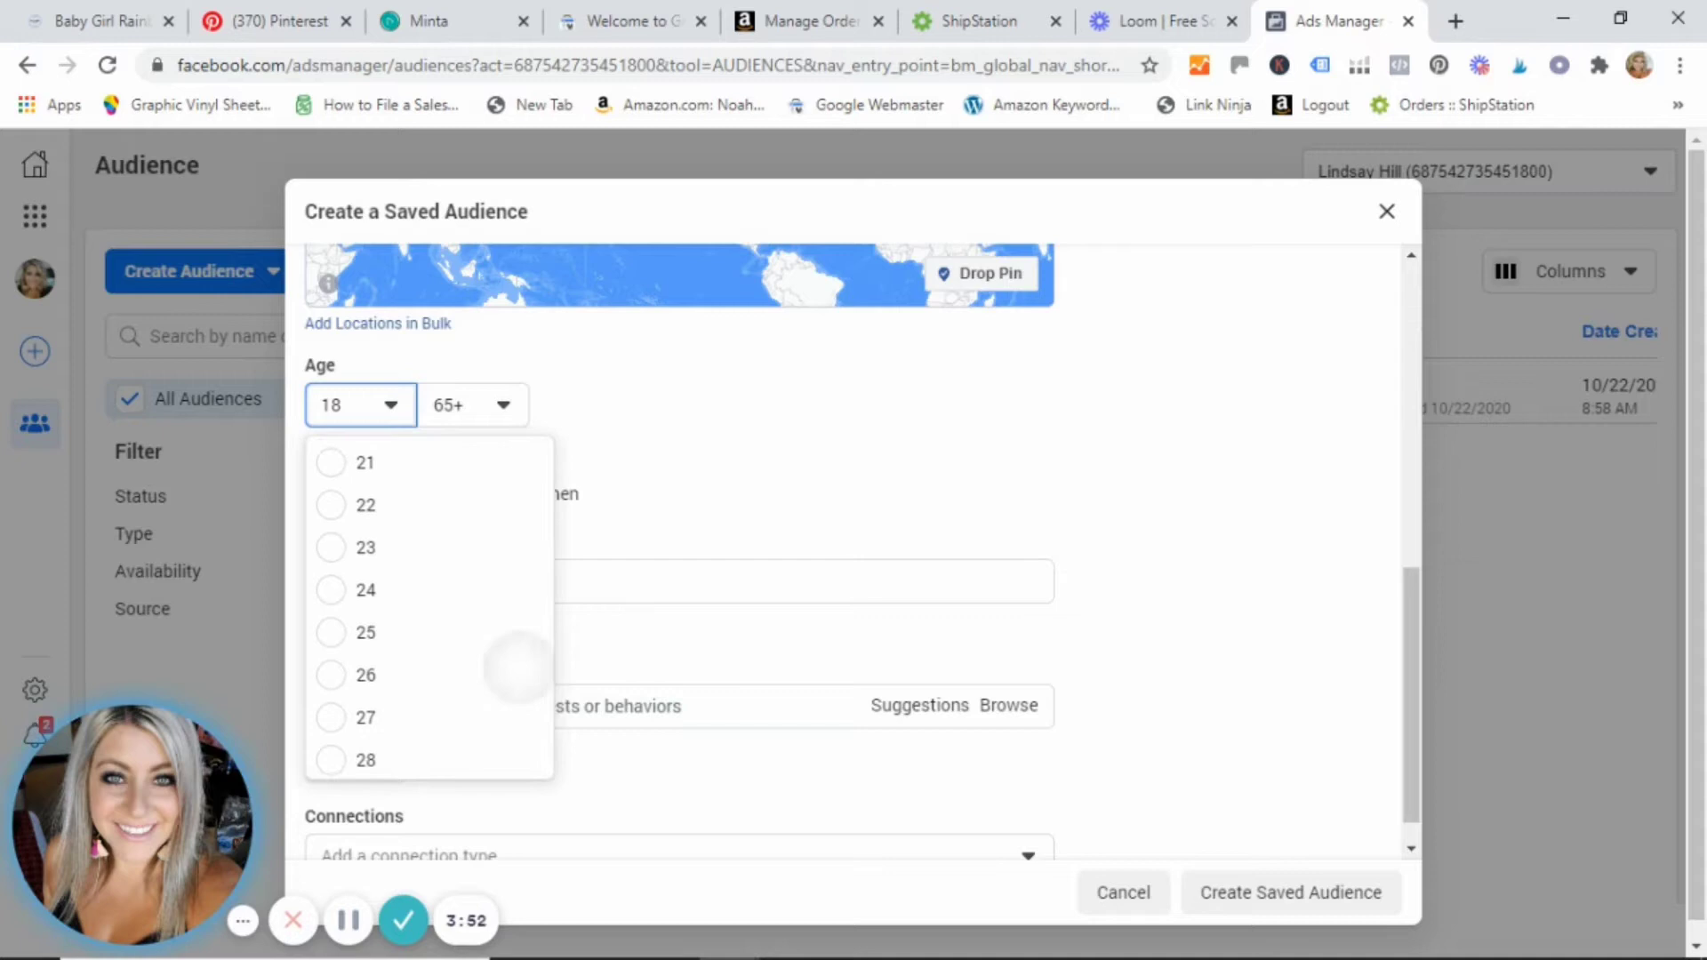
click(364, 589)
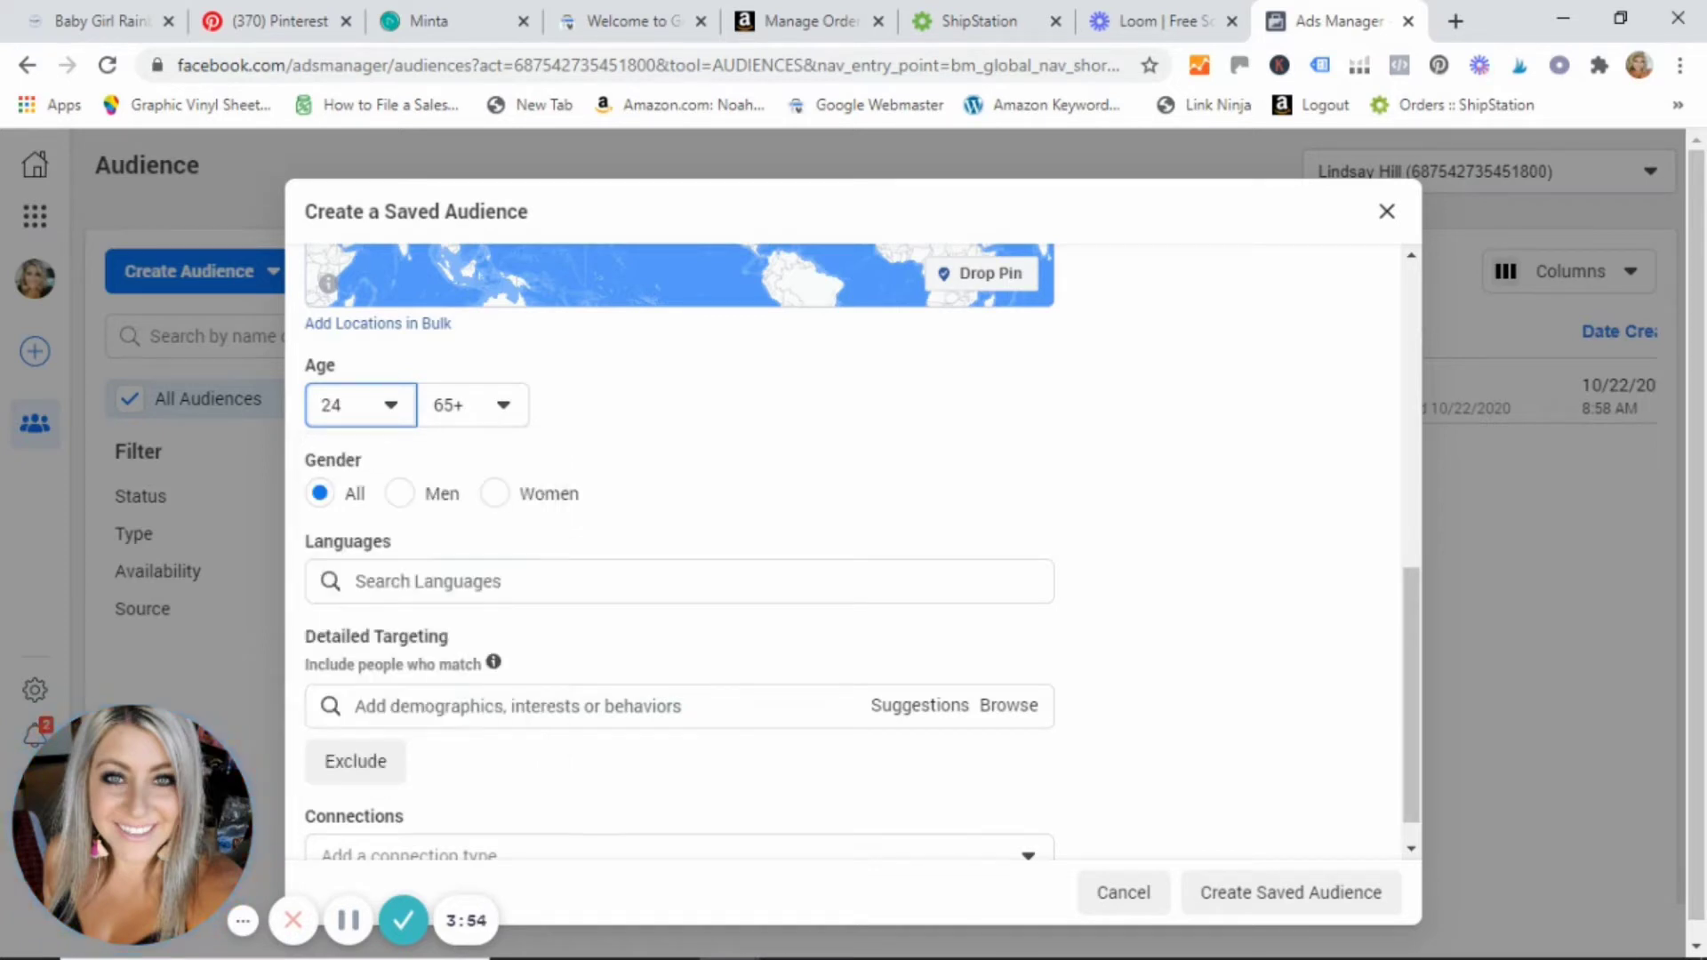
click(473, 406)
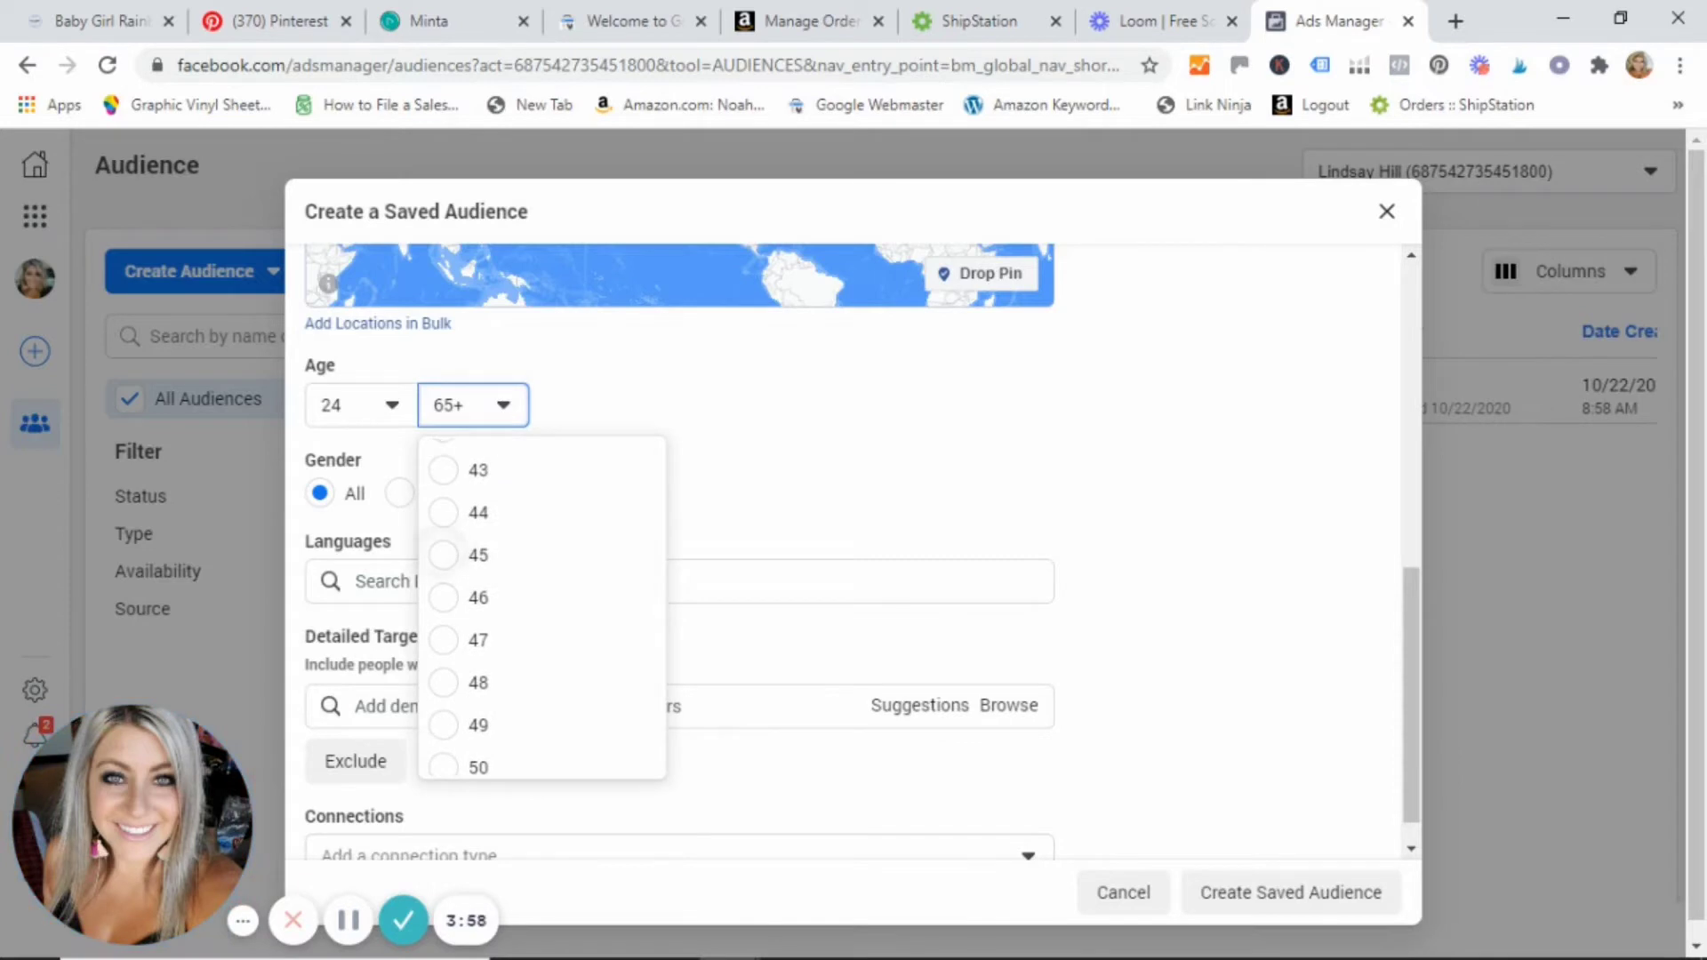
click(479, 555)
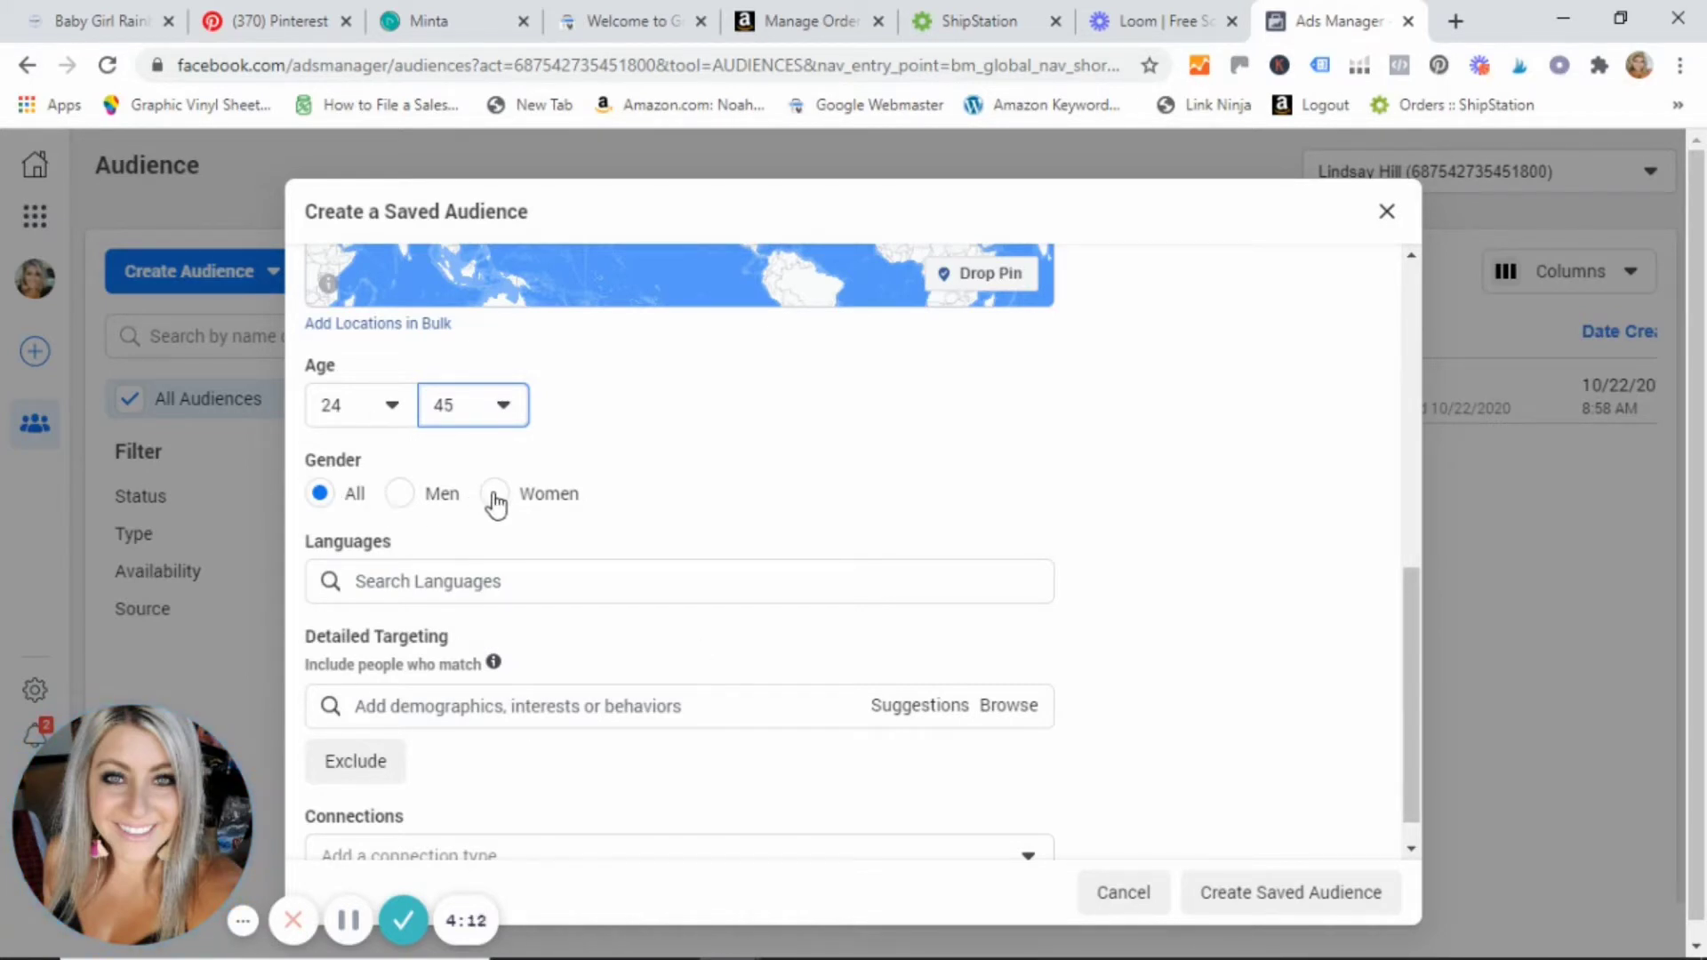
Limit the audience to women and add English (US) as language
click(494, 495)
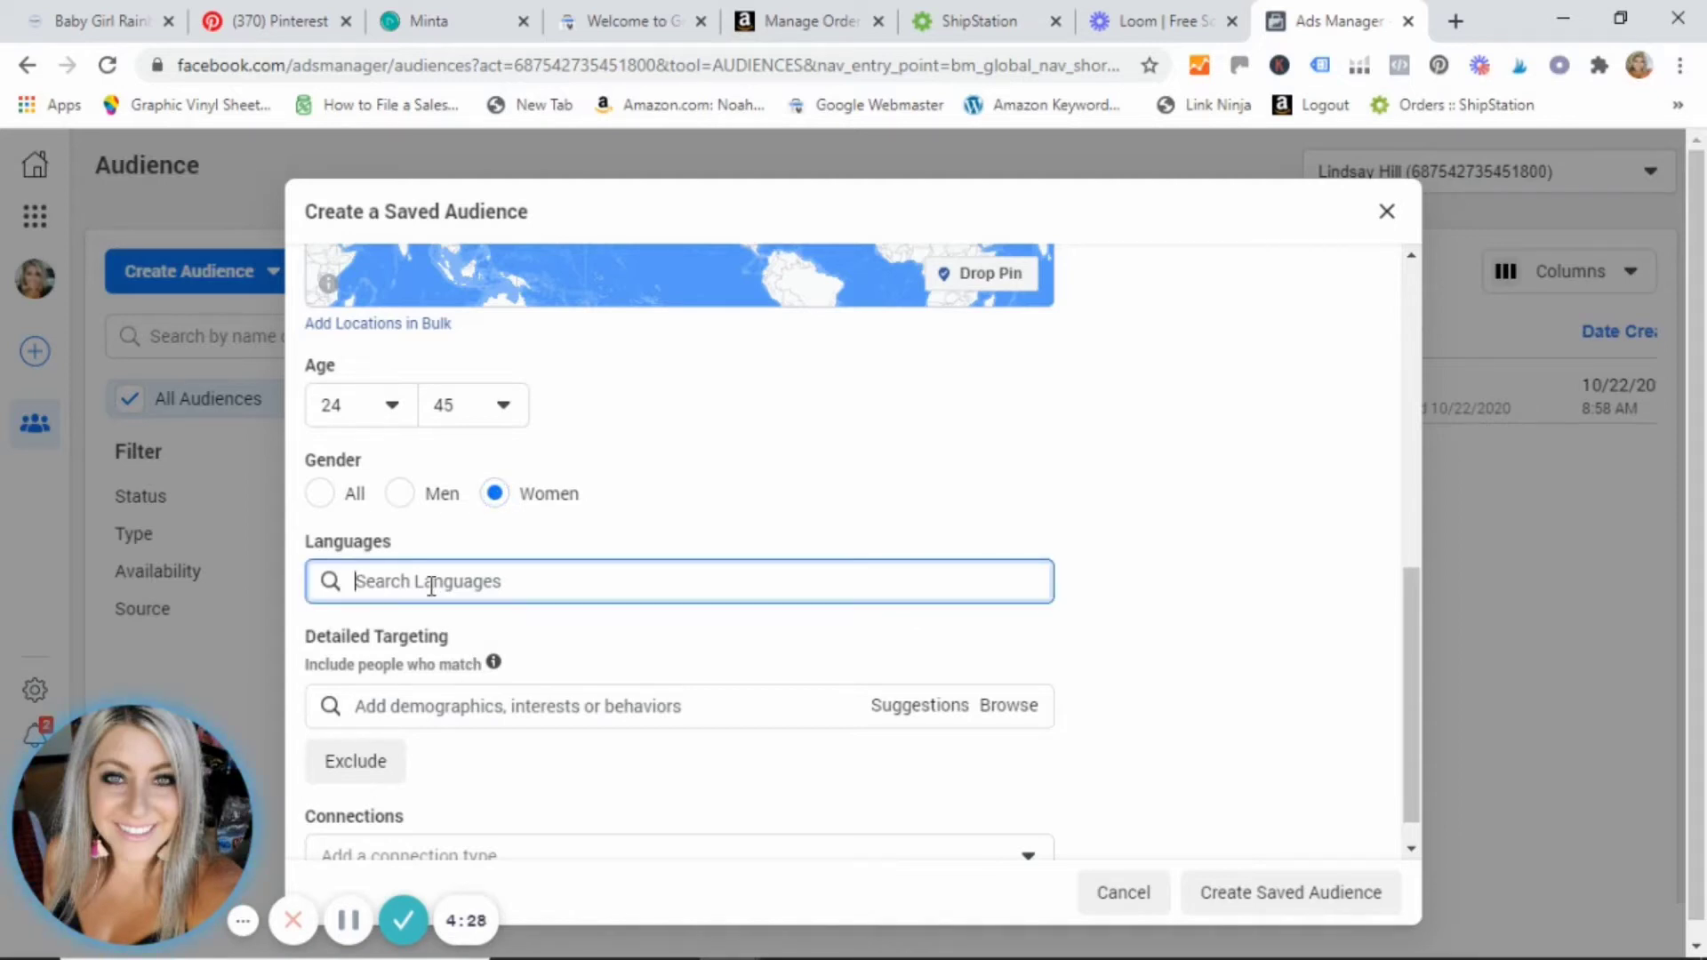
text(en)
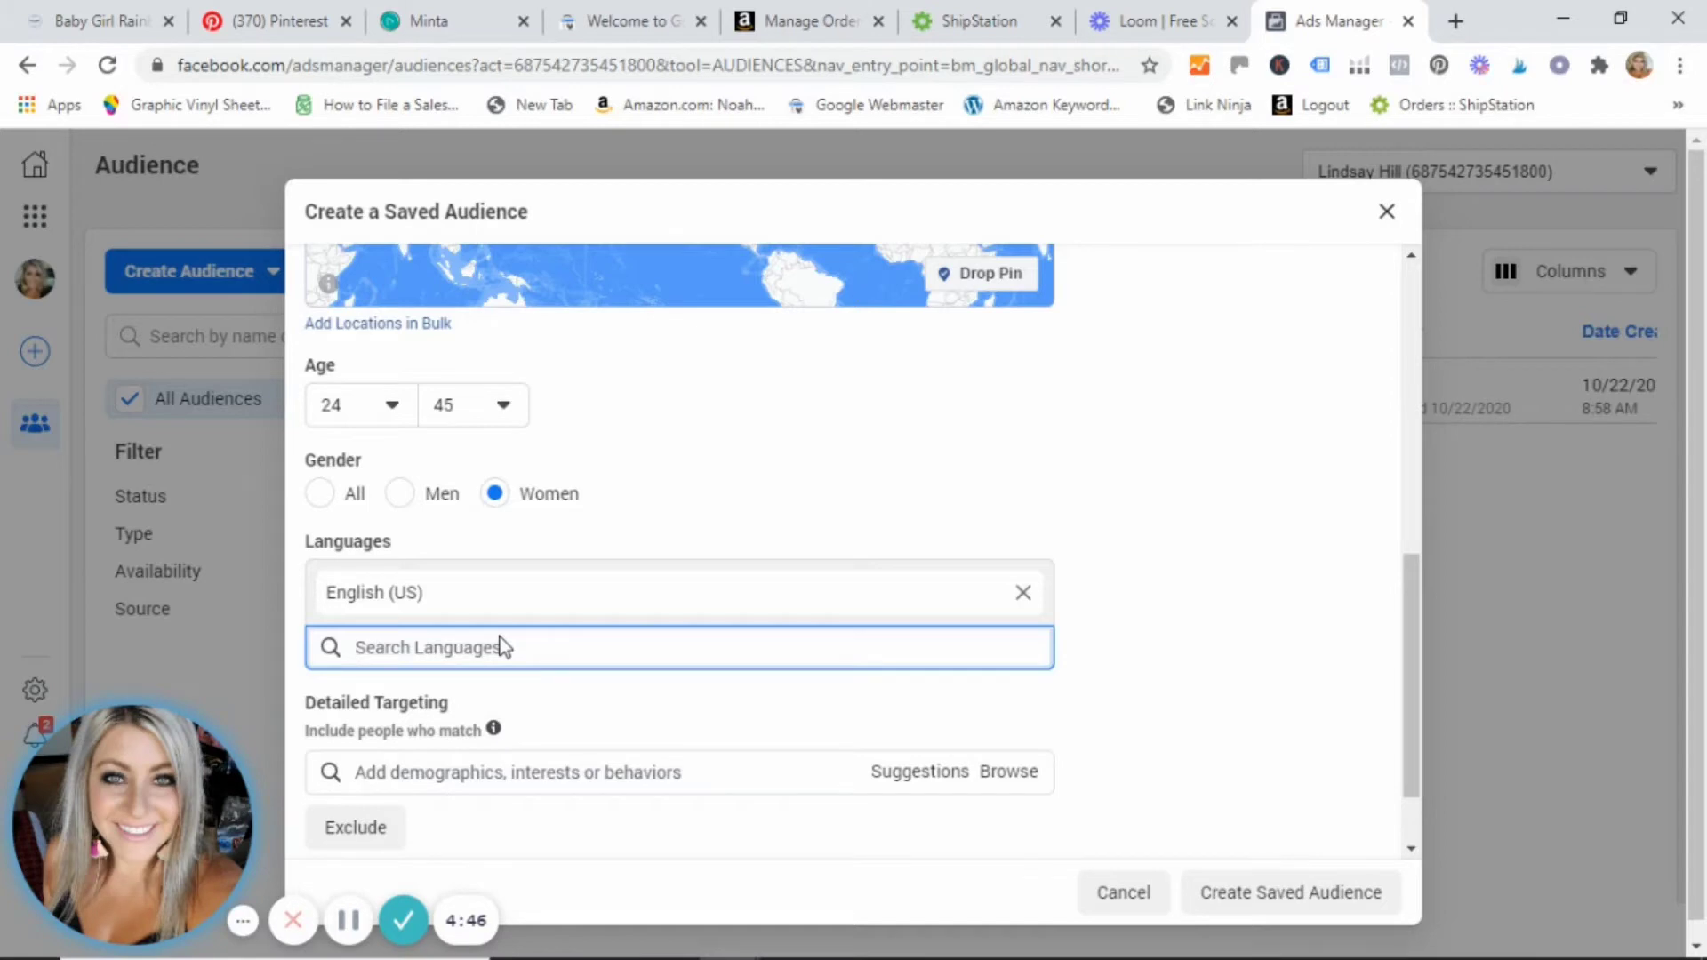
Browse the detailed targeting categories Demographics, Interests and Behaviors
scroll(down, 3)
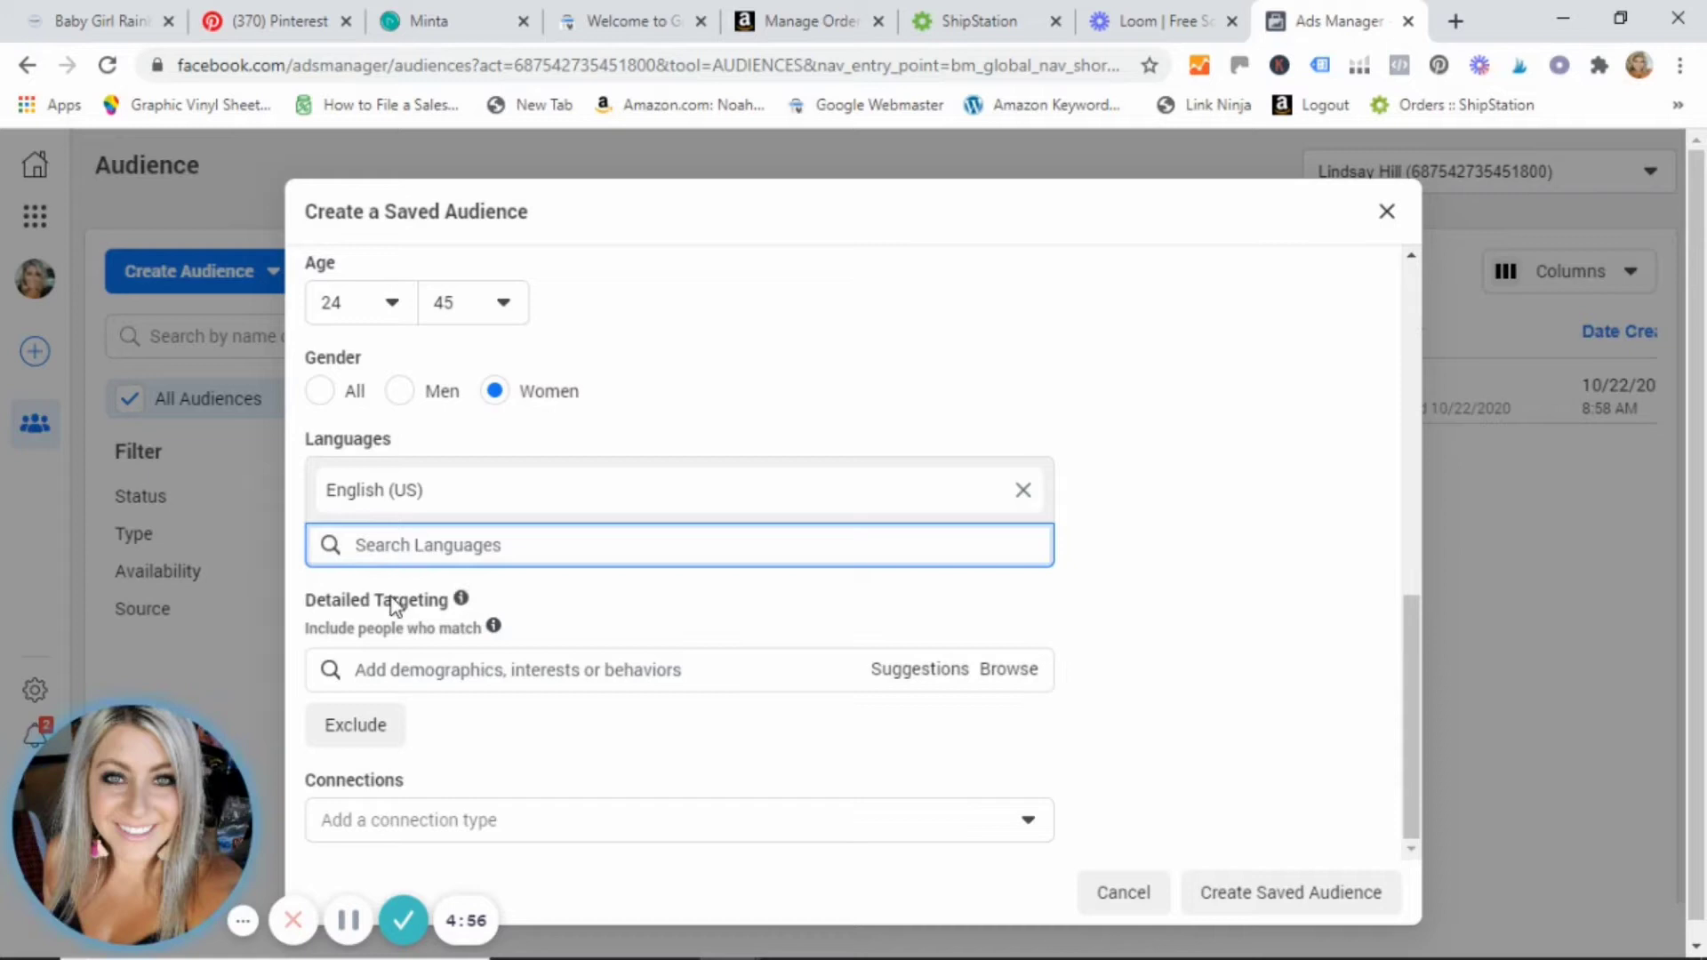
mouse_move(1256, 533)
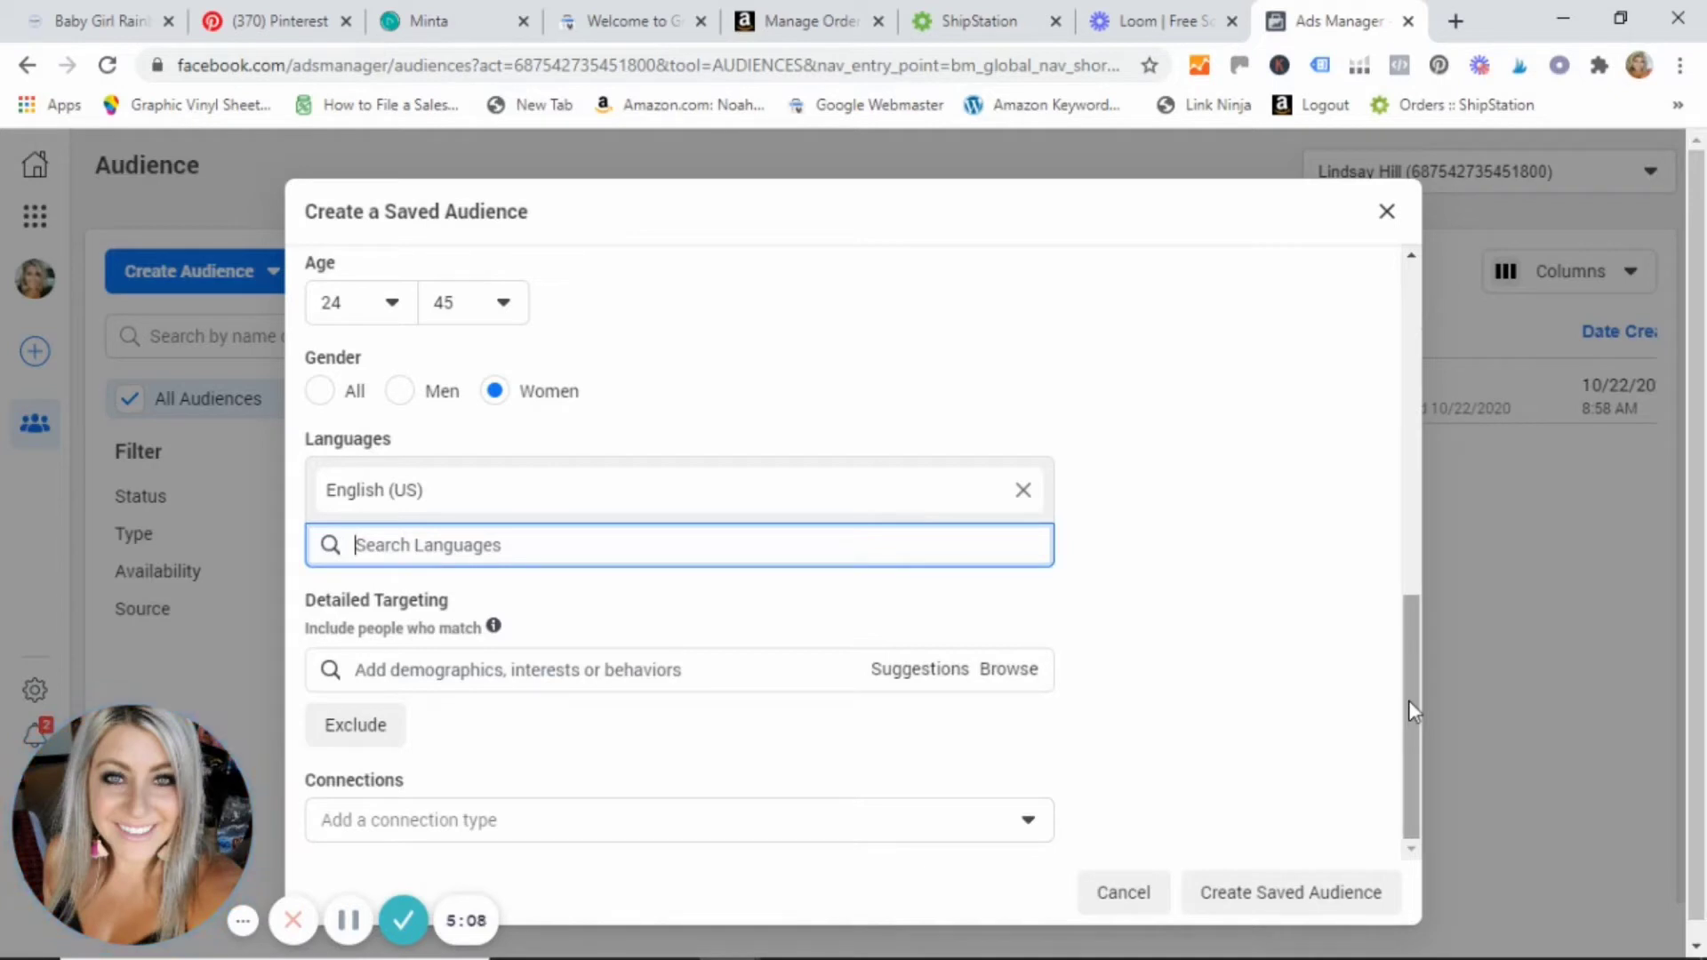
mouse_move(1025, 706)
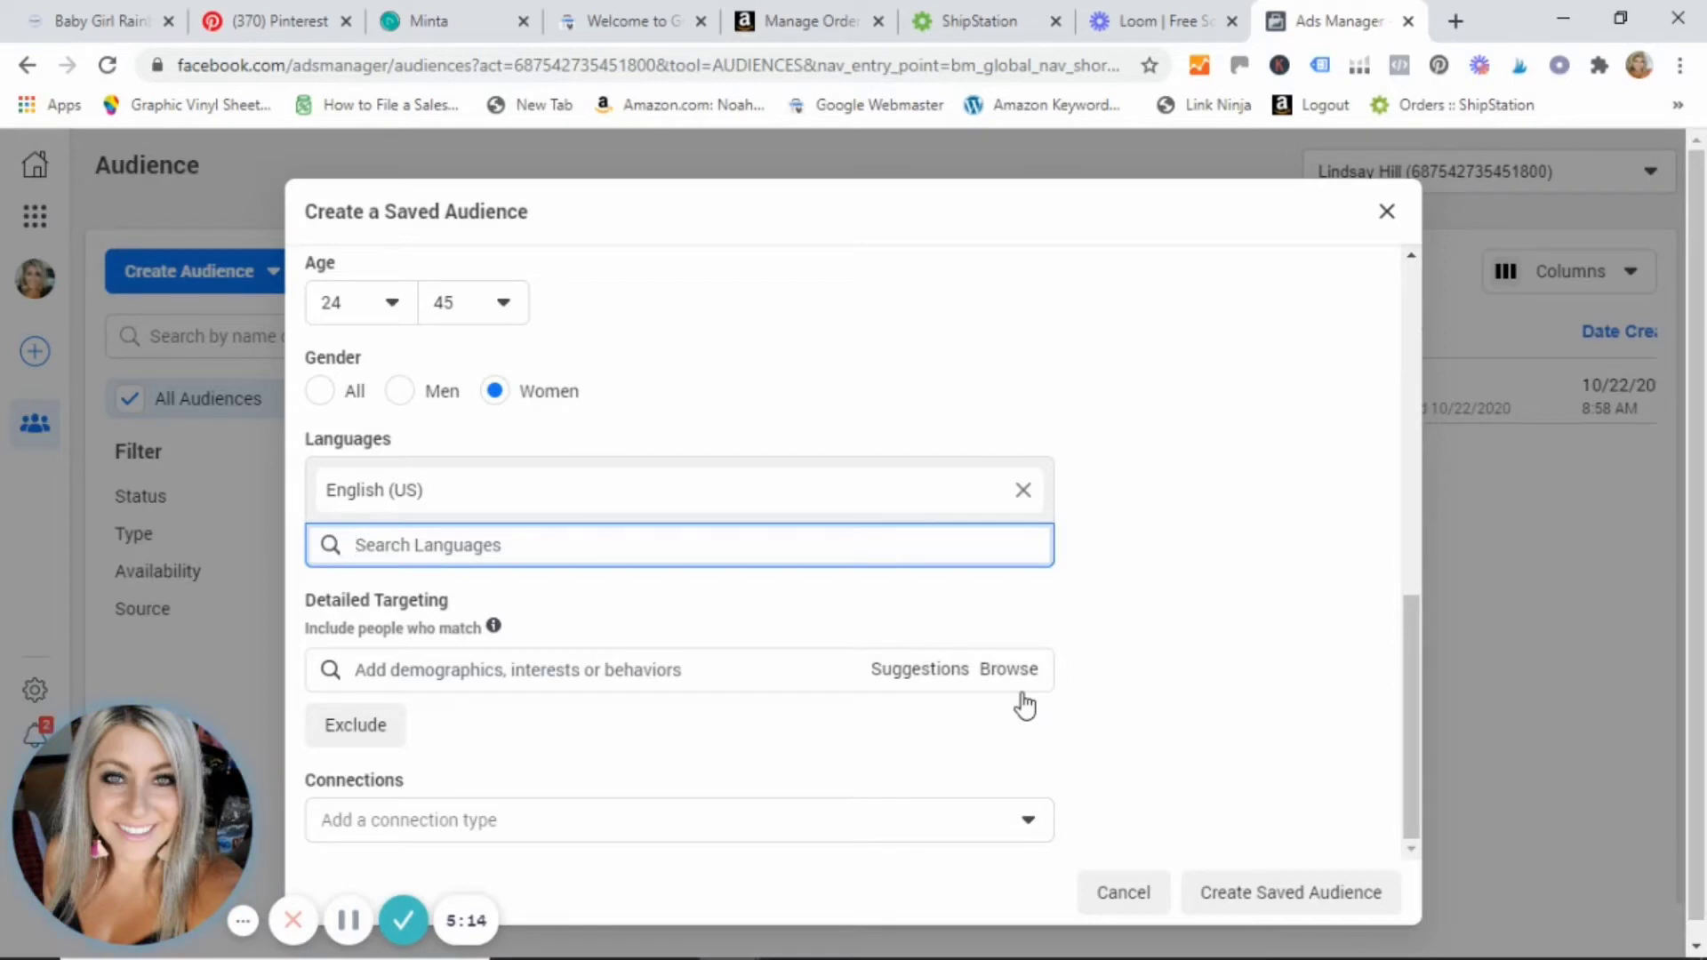
mouse_move(1057, 640)
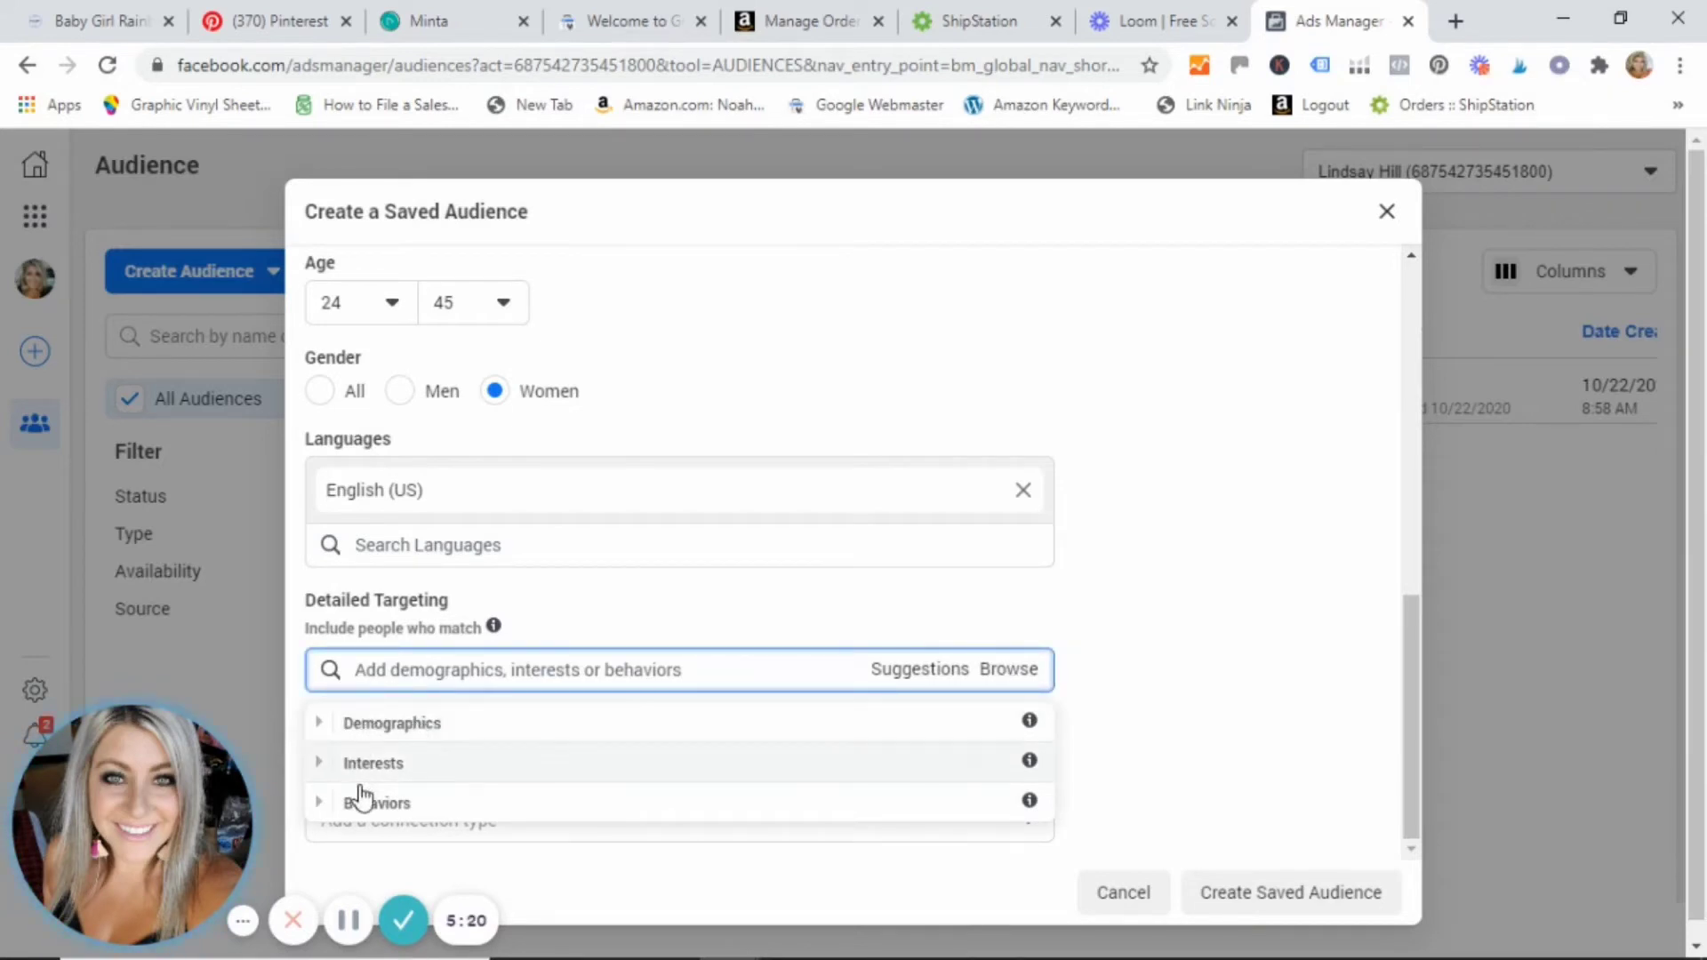
mouse_move(395, 744)
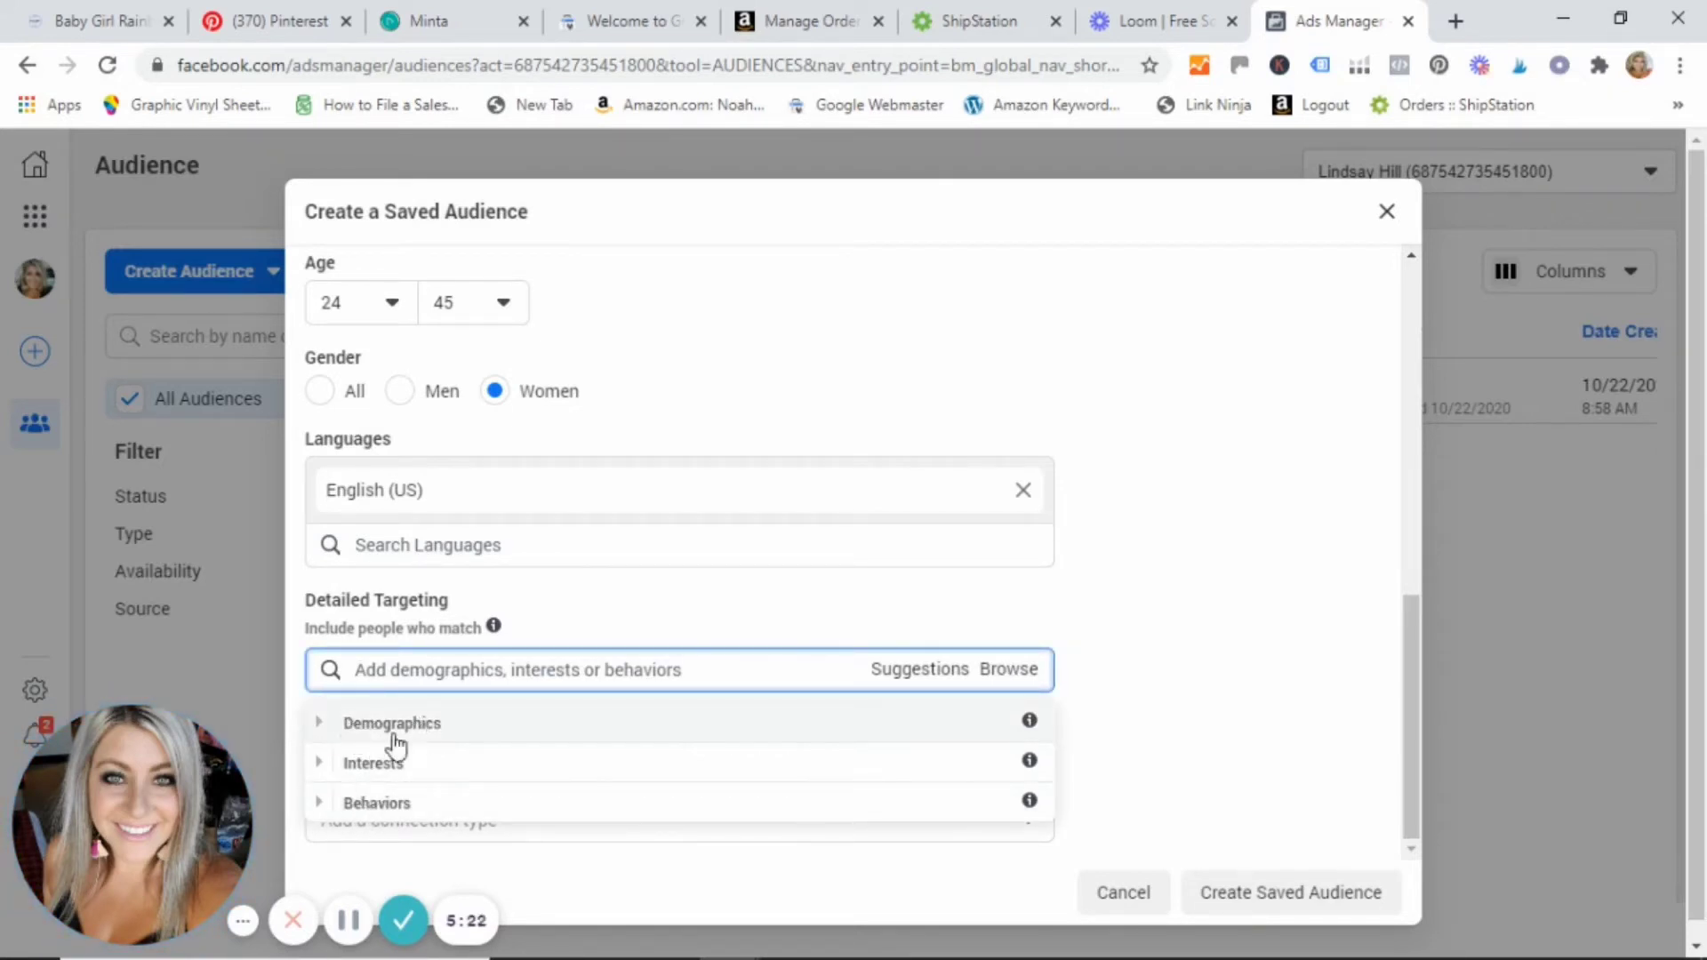
mouse_move(365, 786)
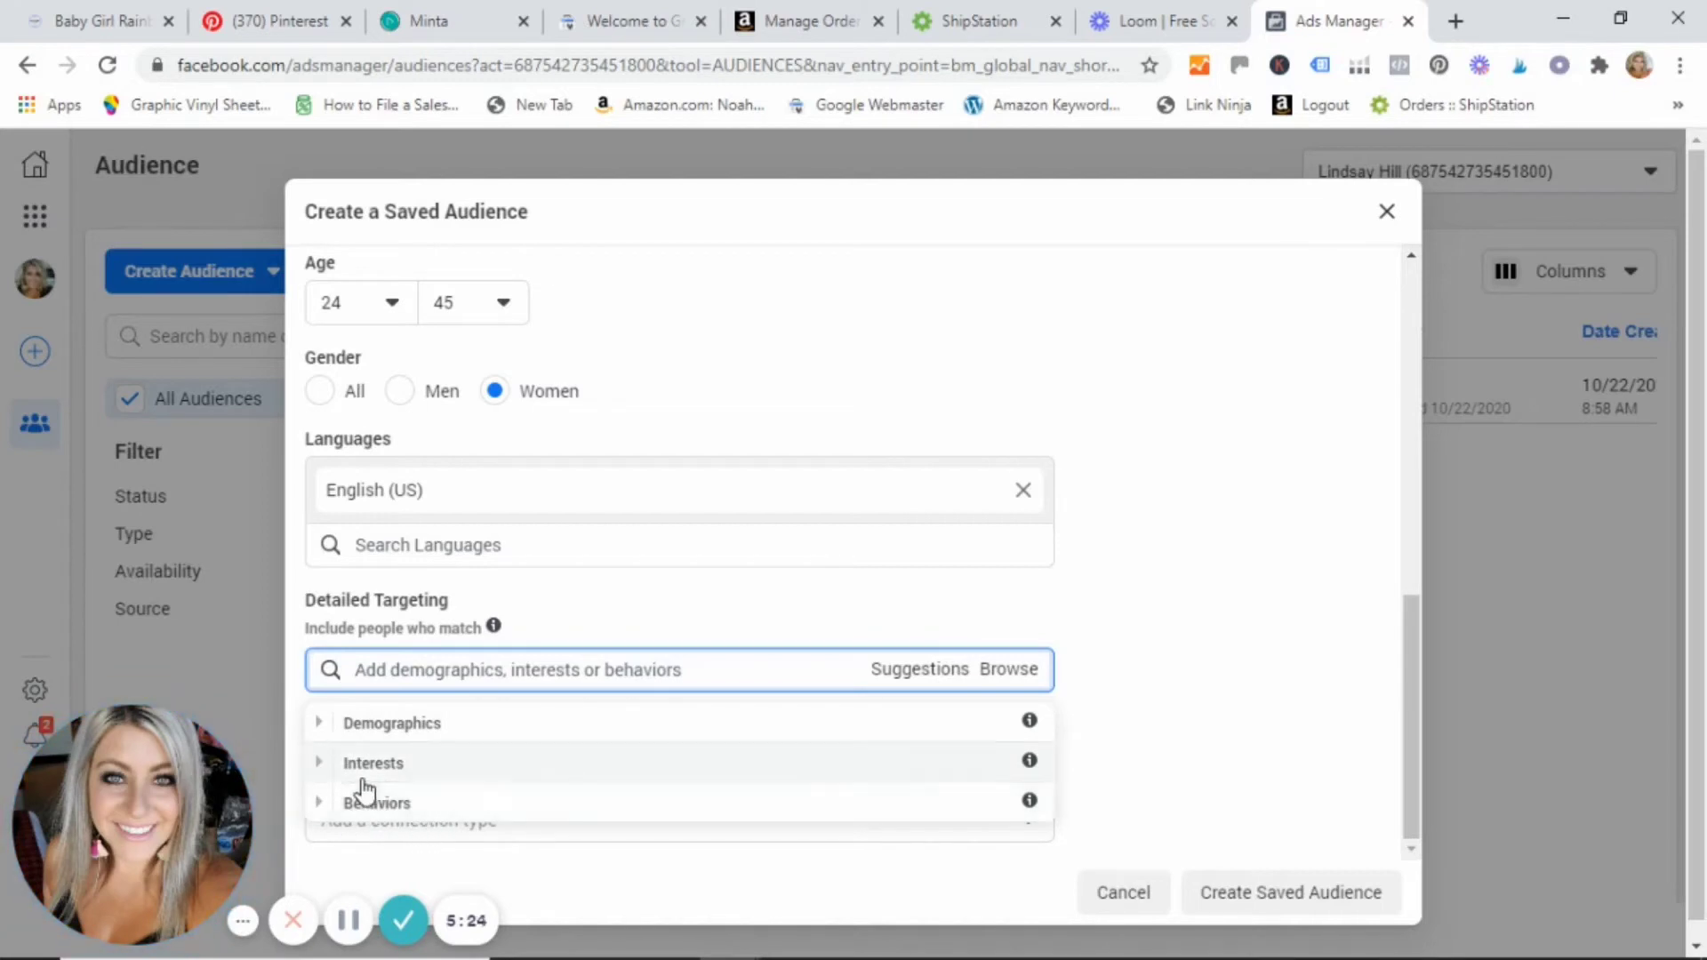
click(321, 722)
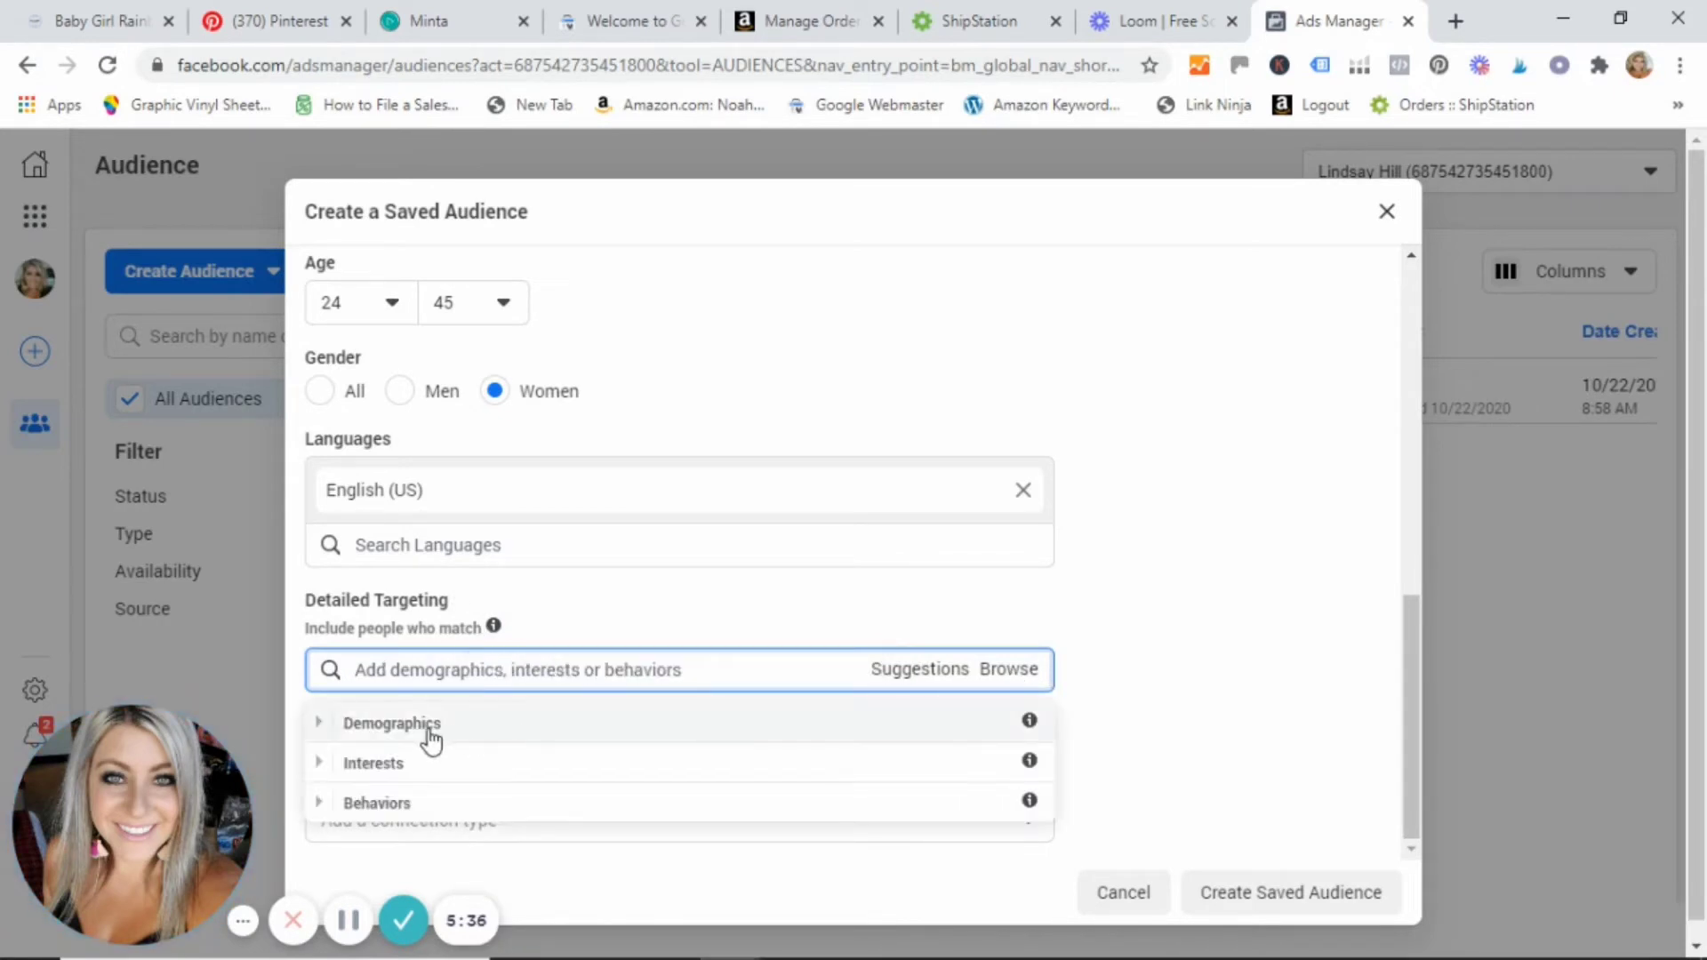
Review the Birthday and Friends of options under Demographics > Life Events
click(318, 722)
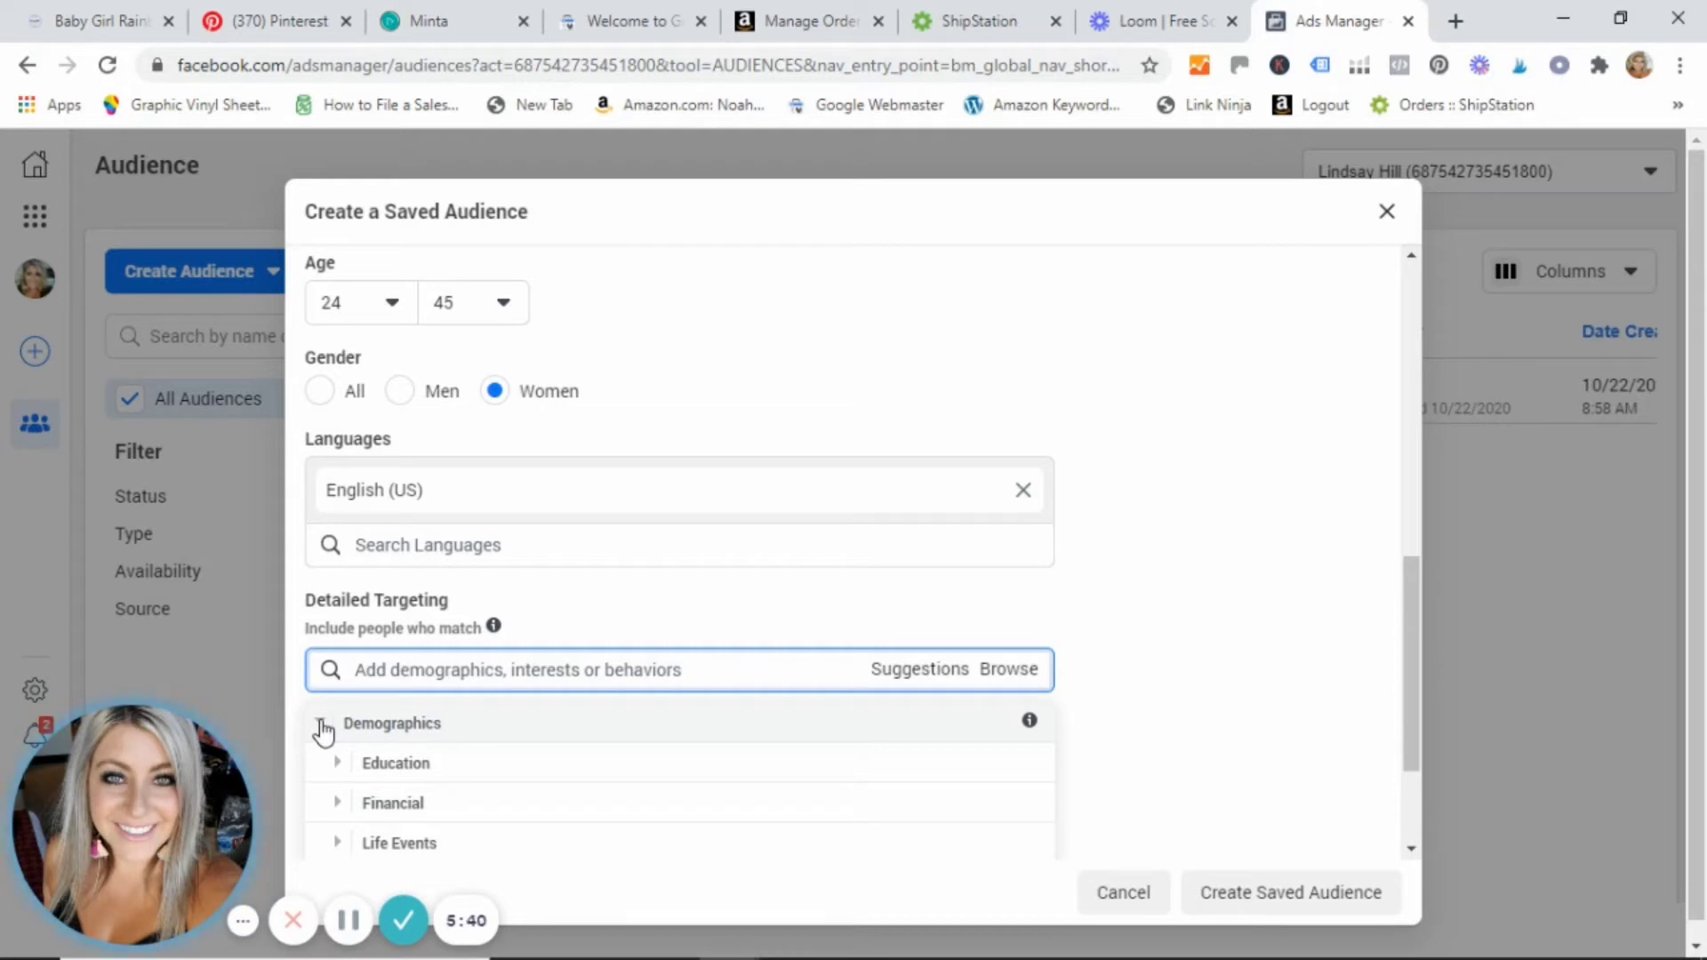
scroll(down, 3)
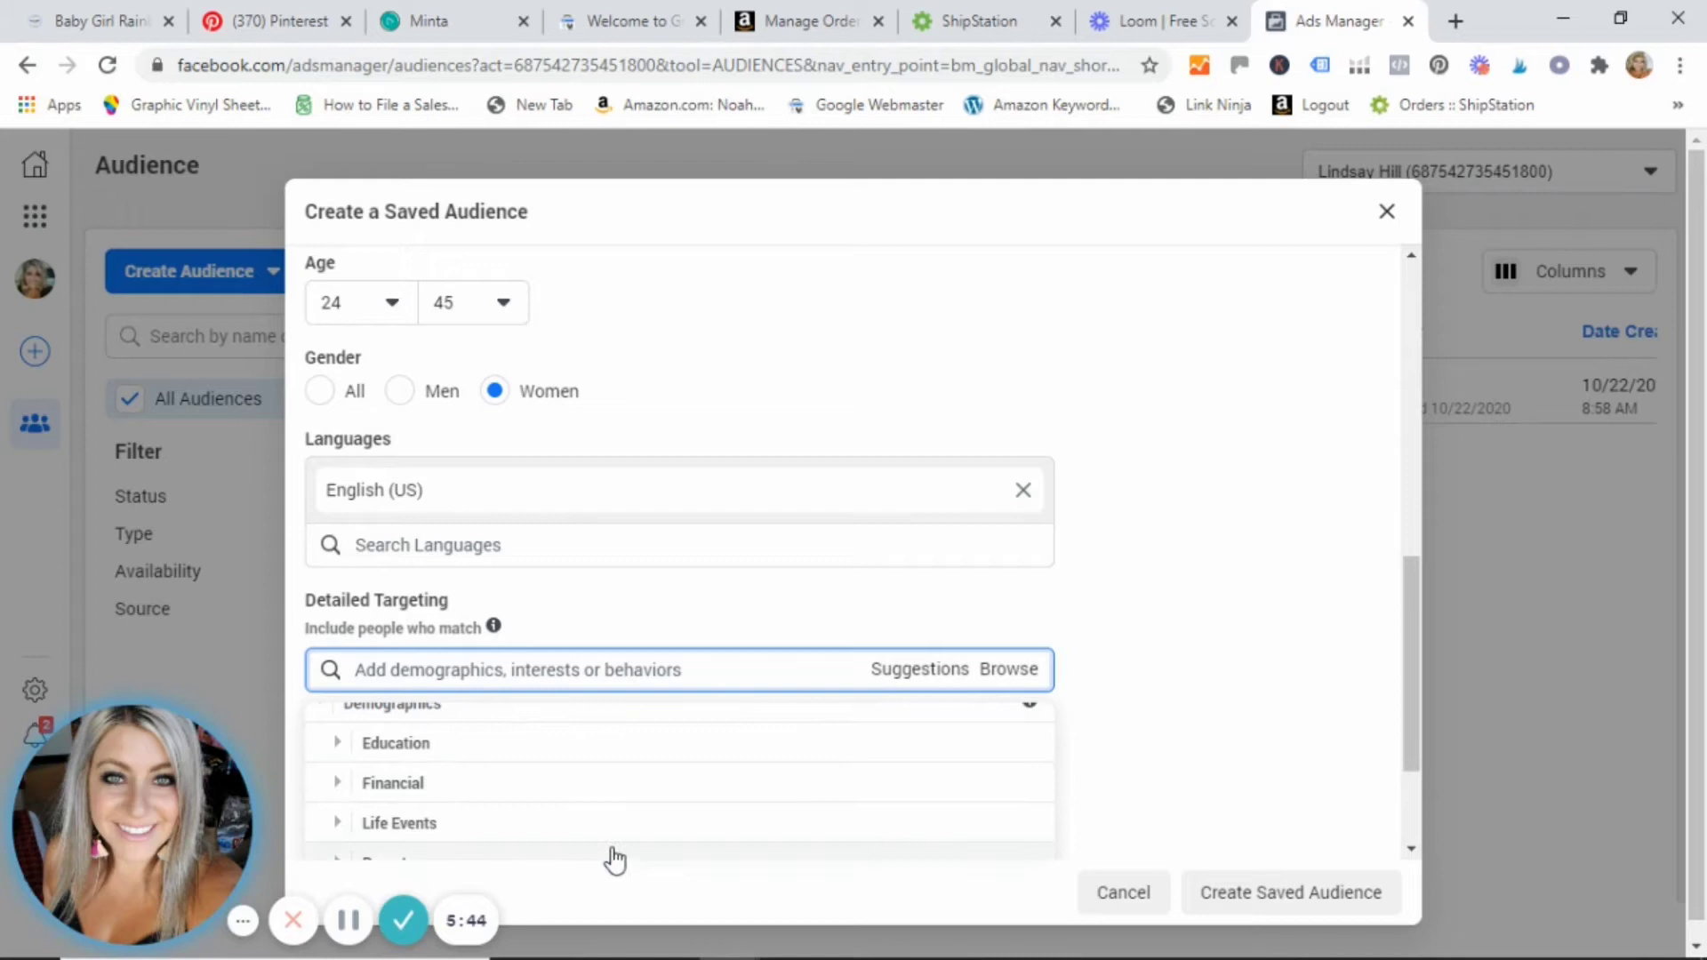
scroll(down, 3)
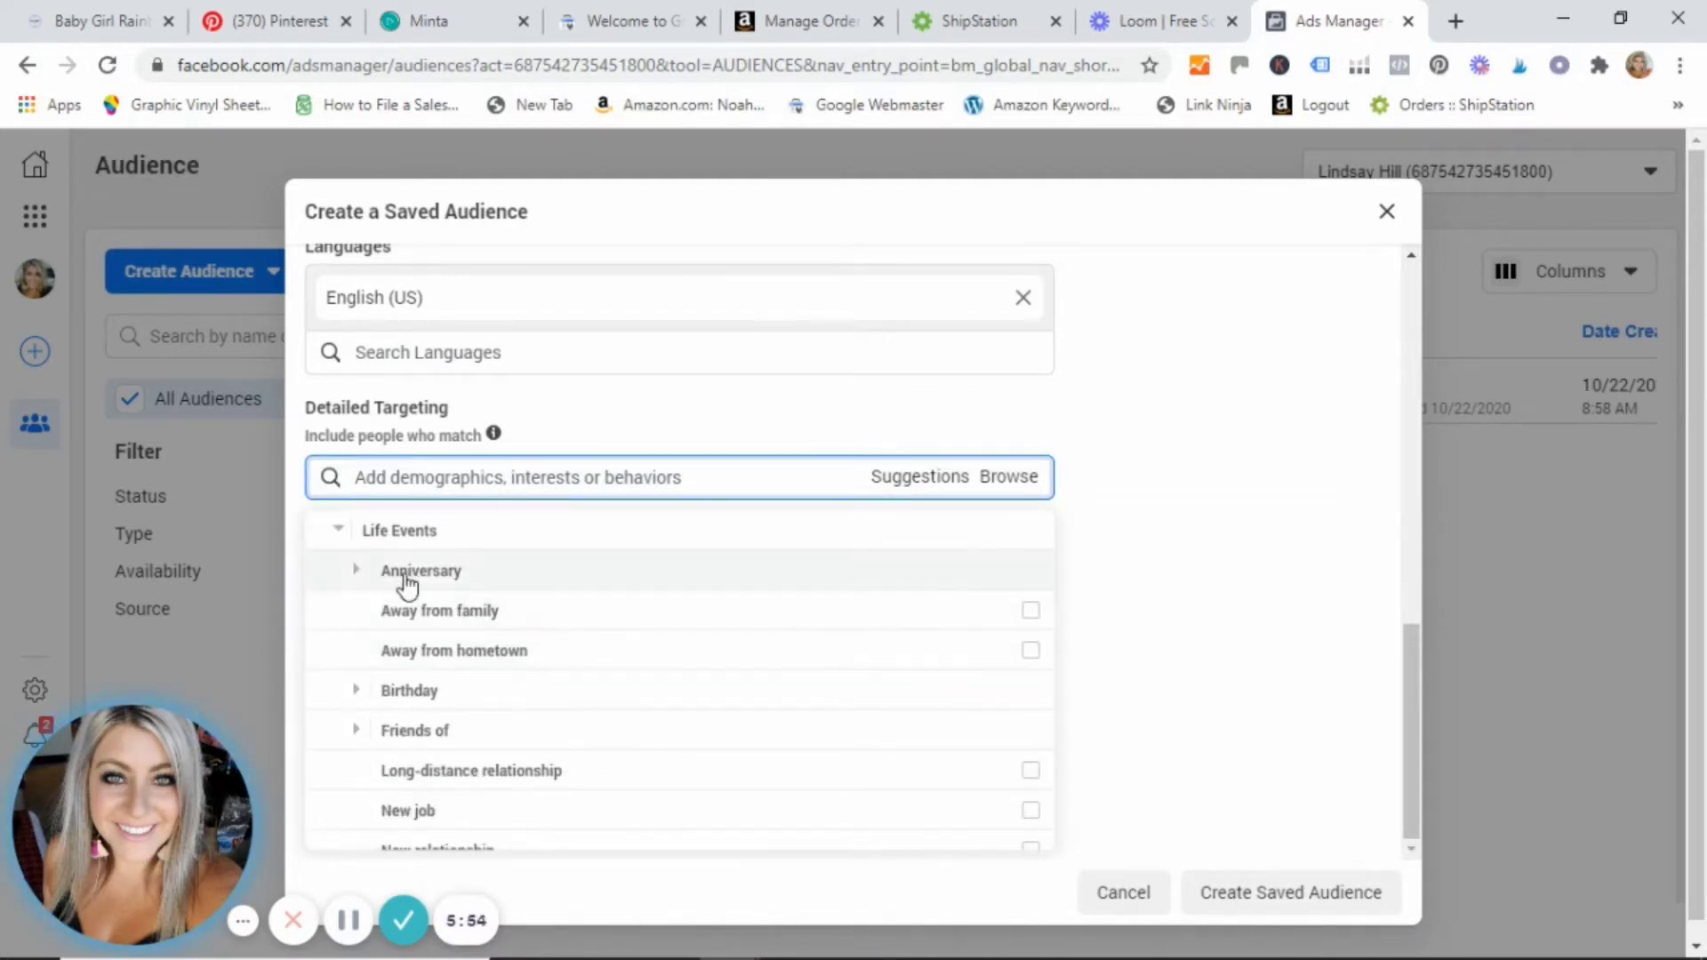
mouse_move(430, 610)
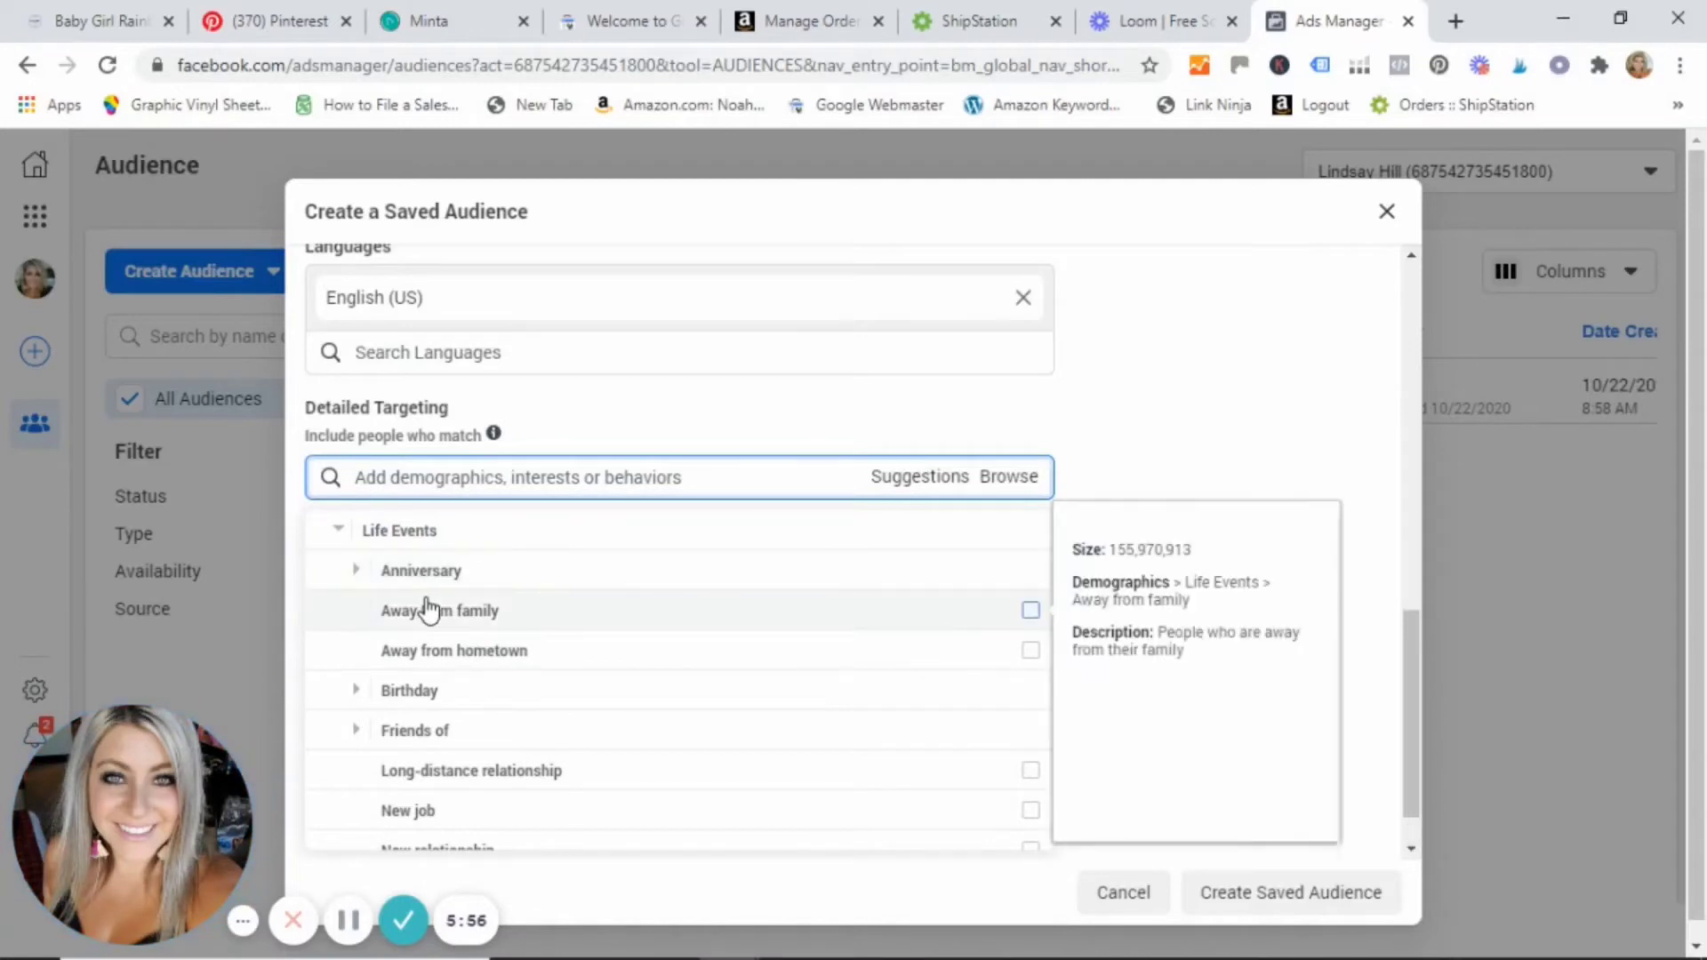
mouse_move(413, 582)
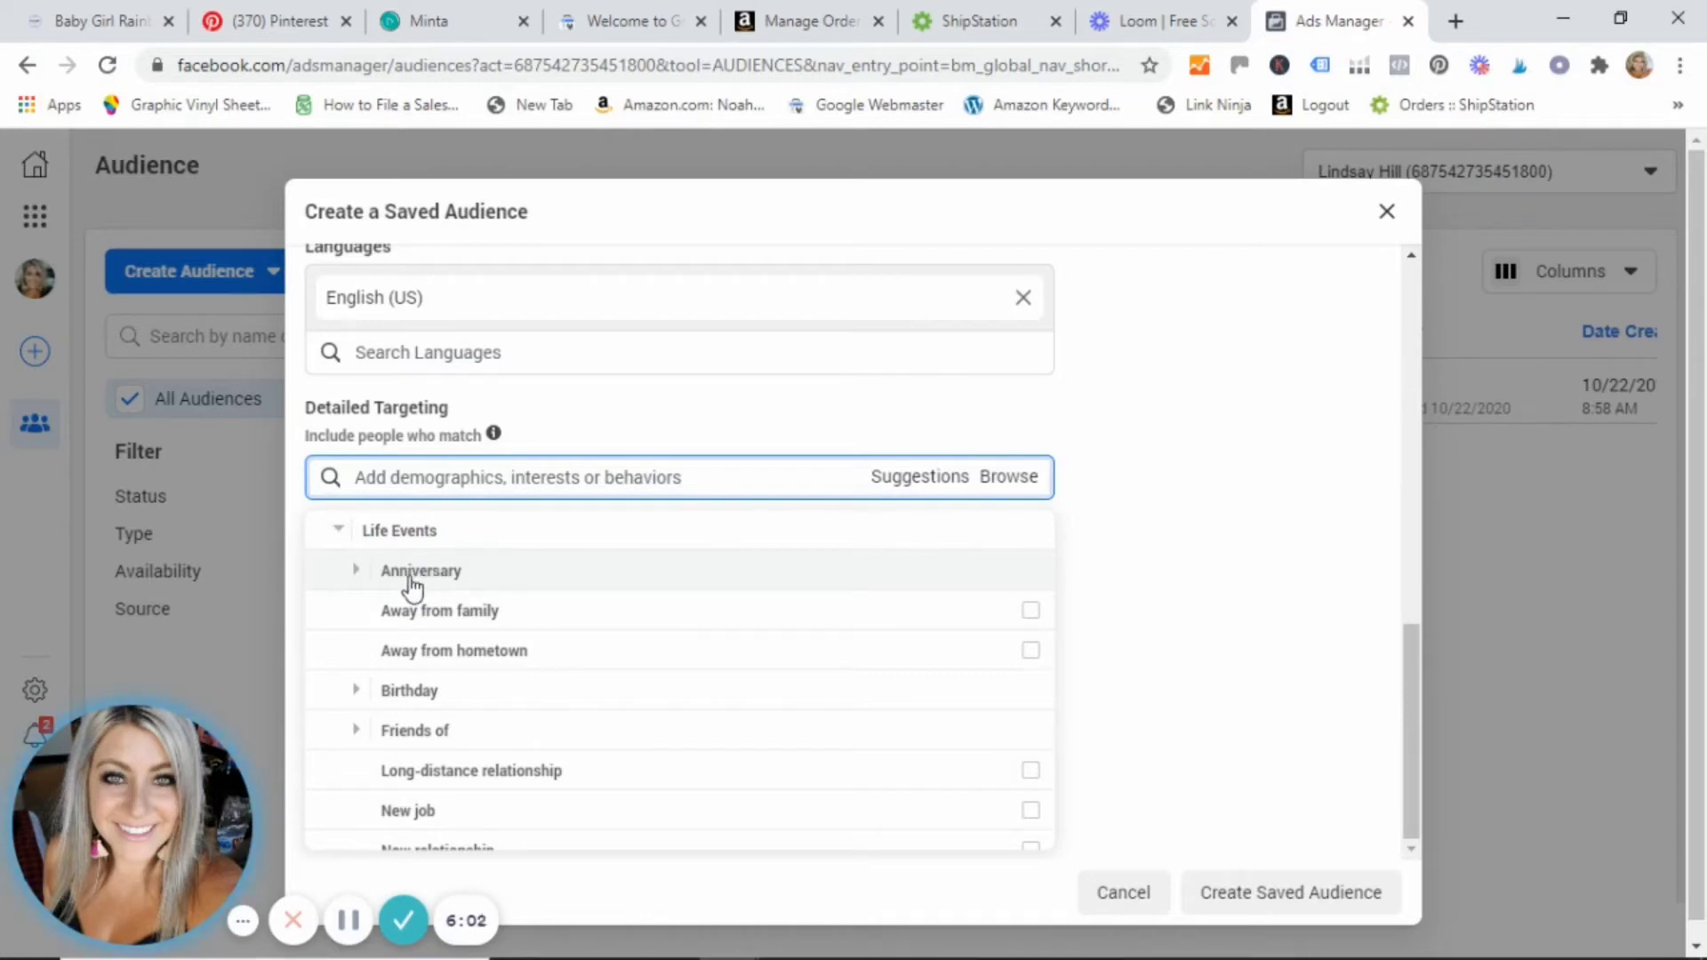
mouse_move(432, 656)
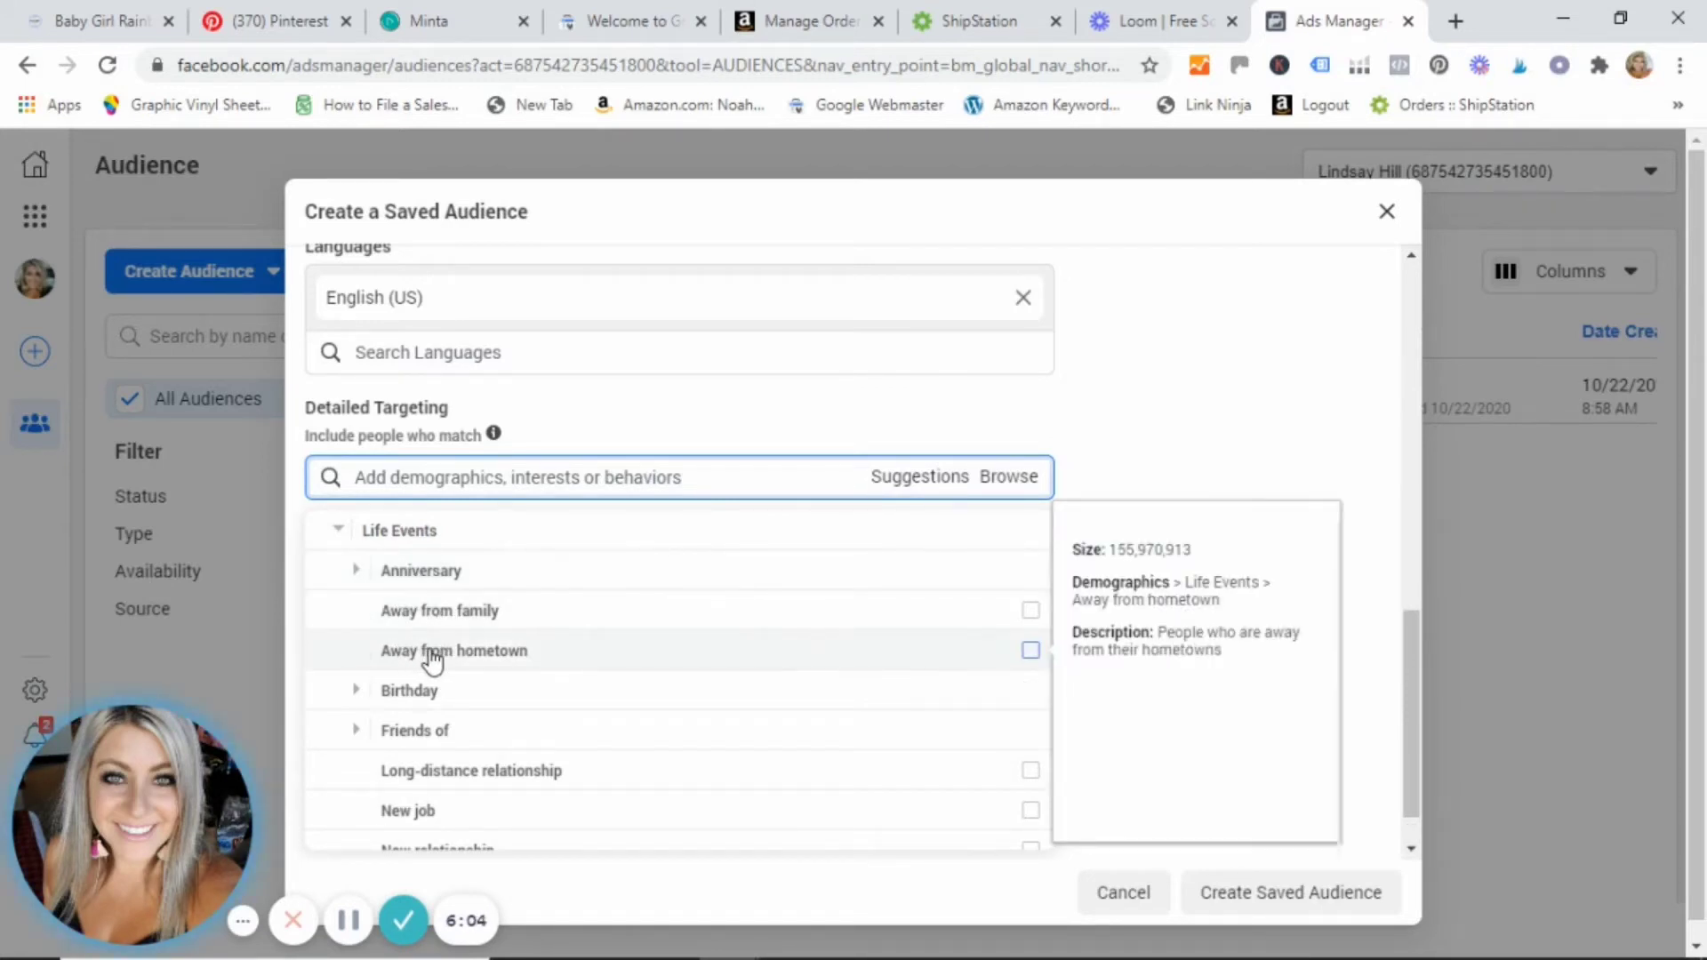
mouse_move(356, 703)
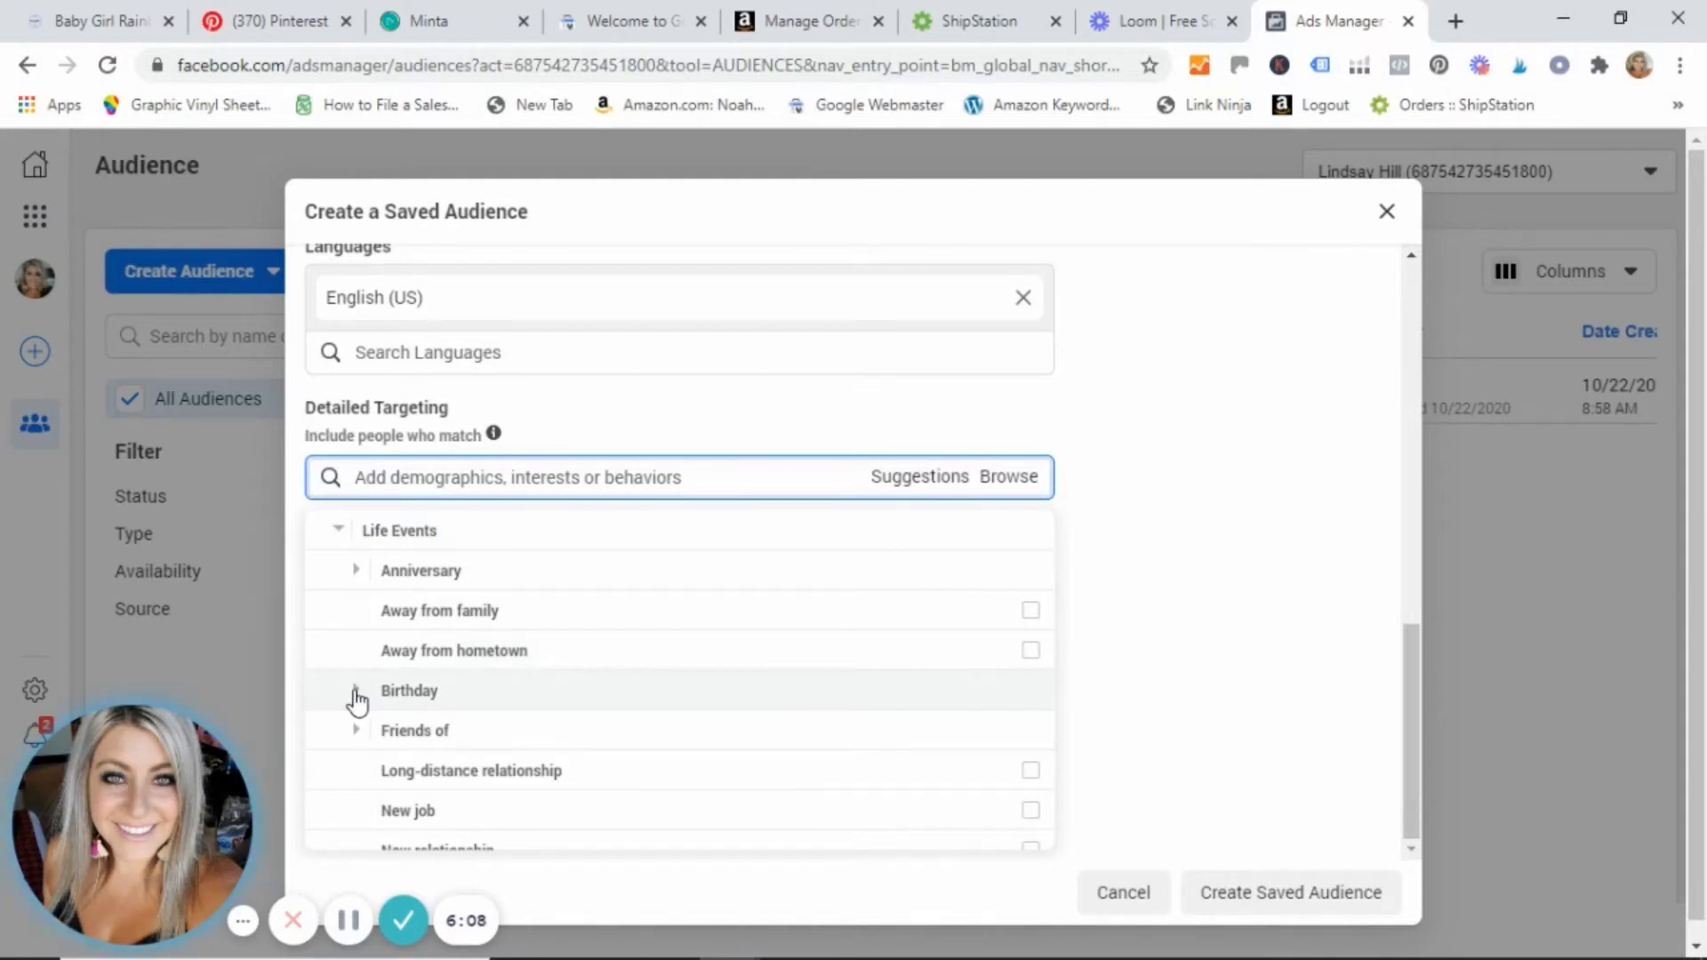
click(356, 690)
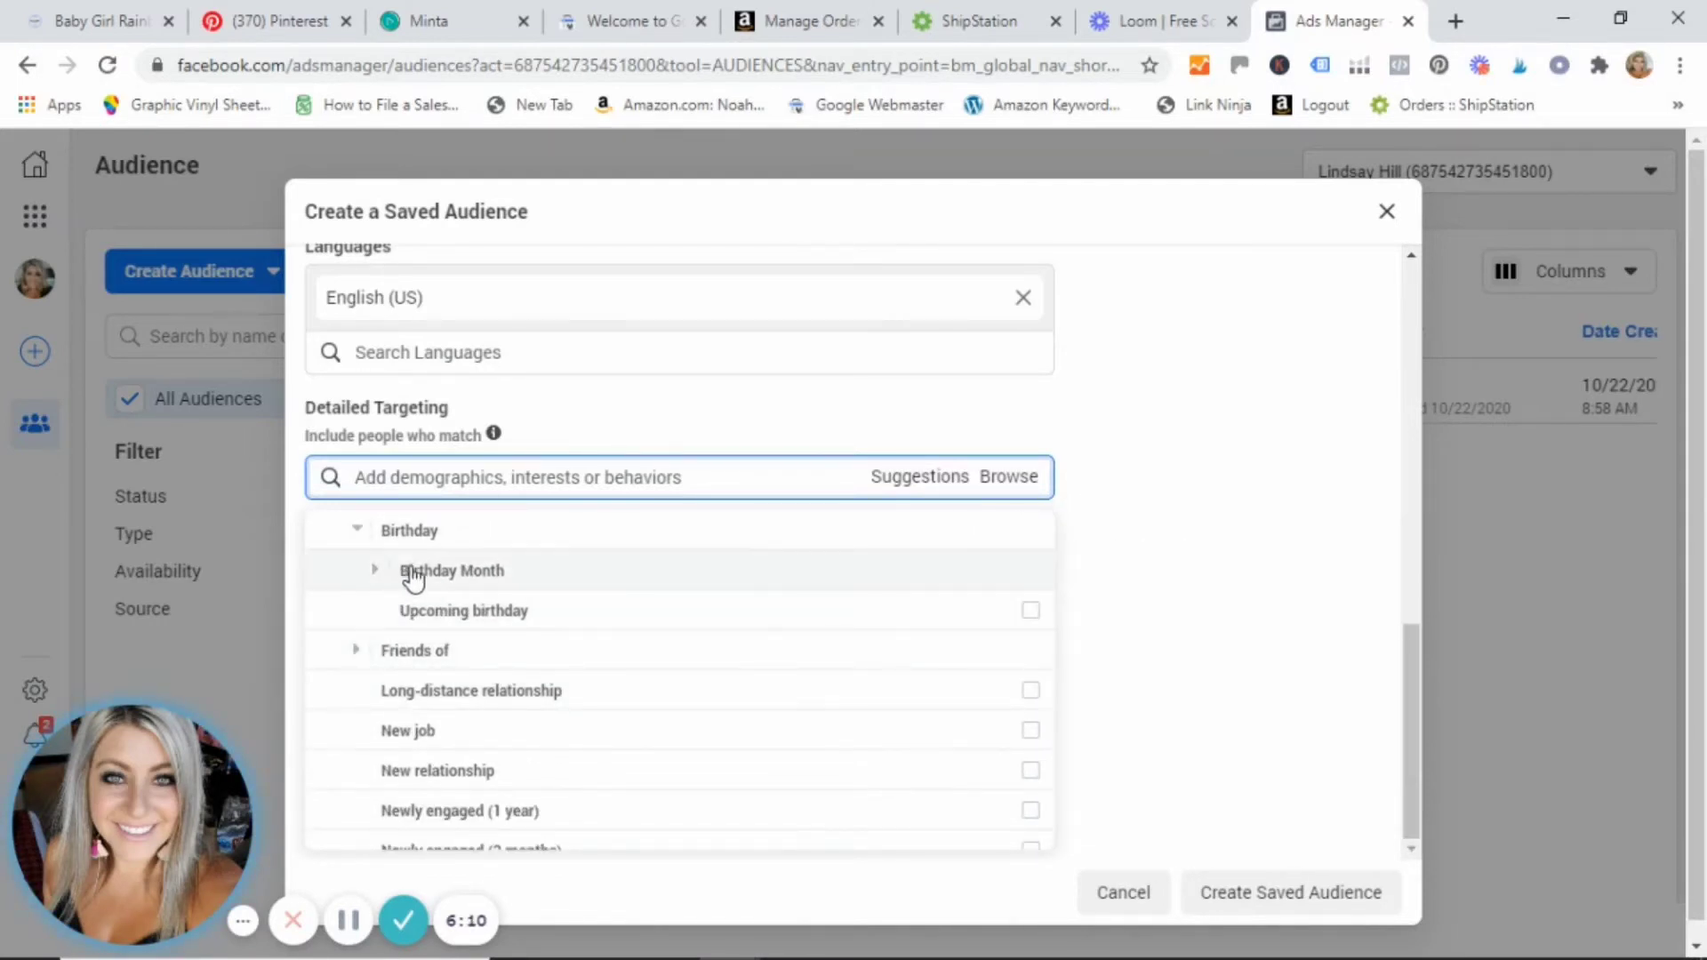
mouse_move(434, 612)
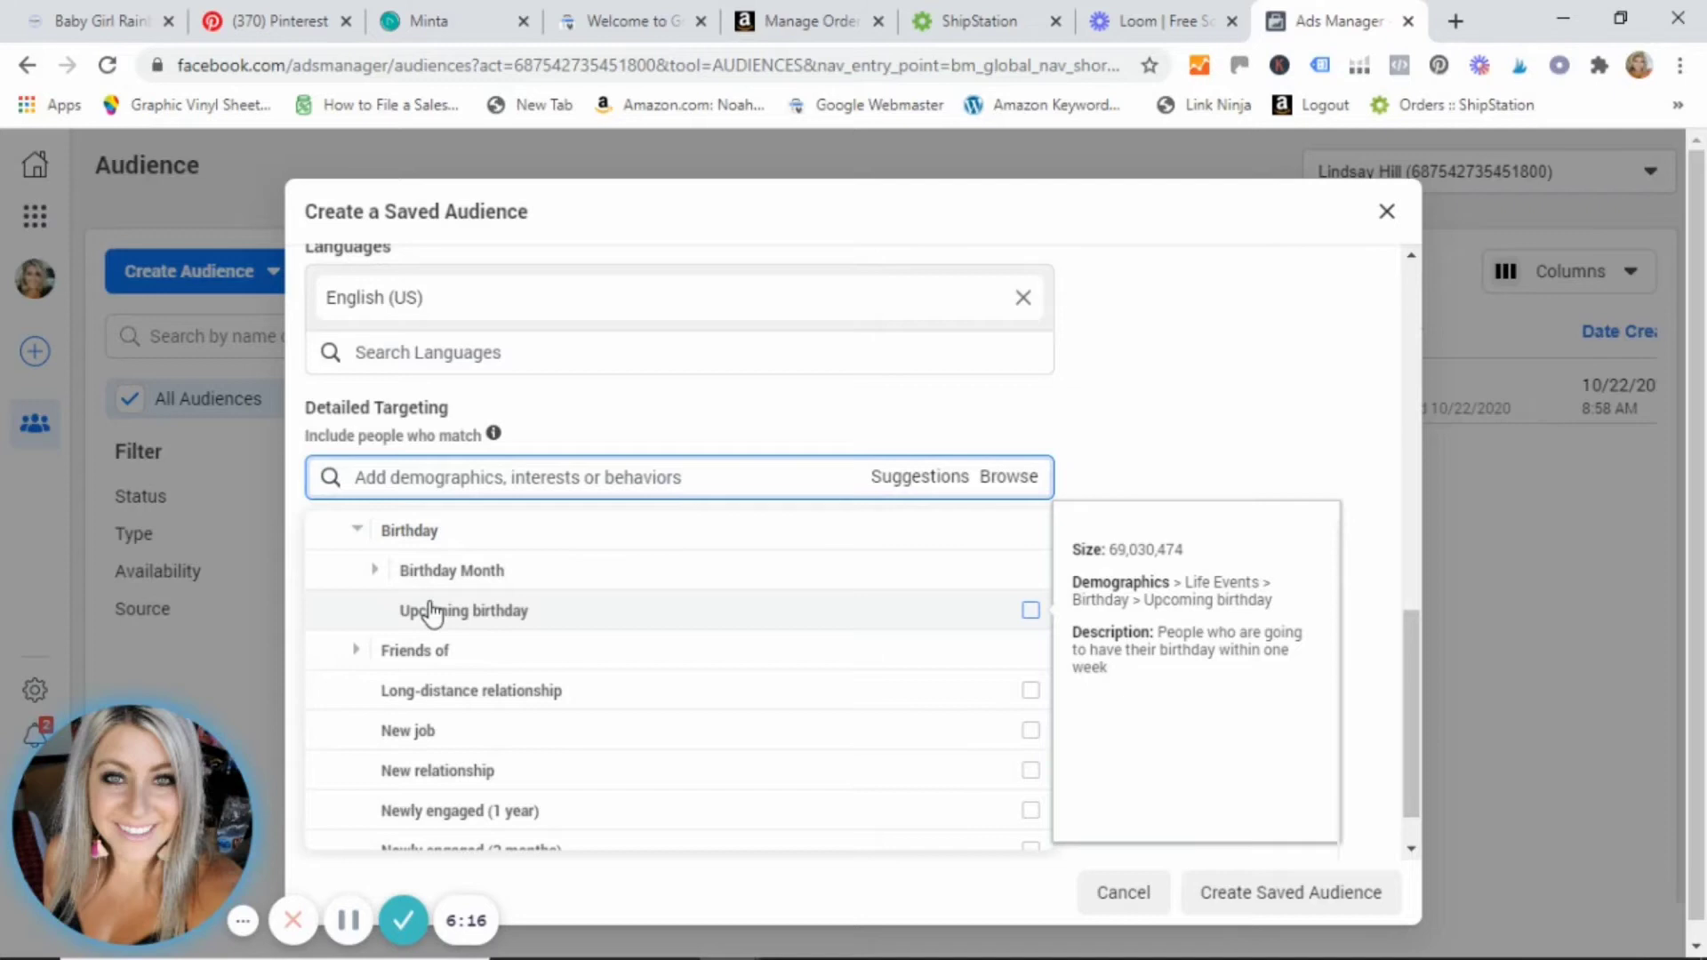
mouse_move(359, 658)
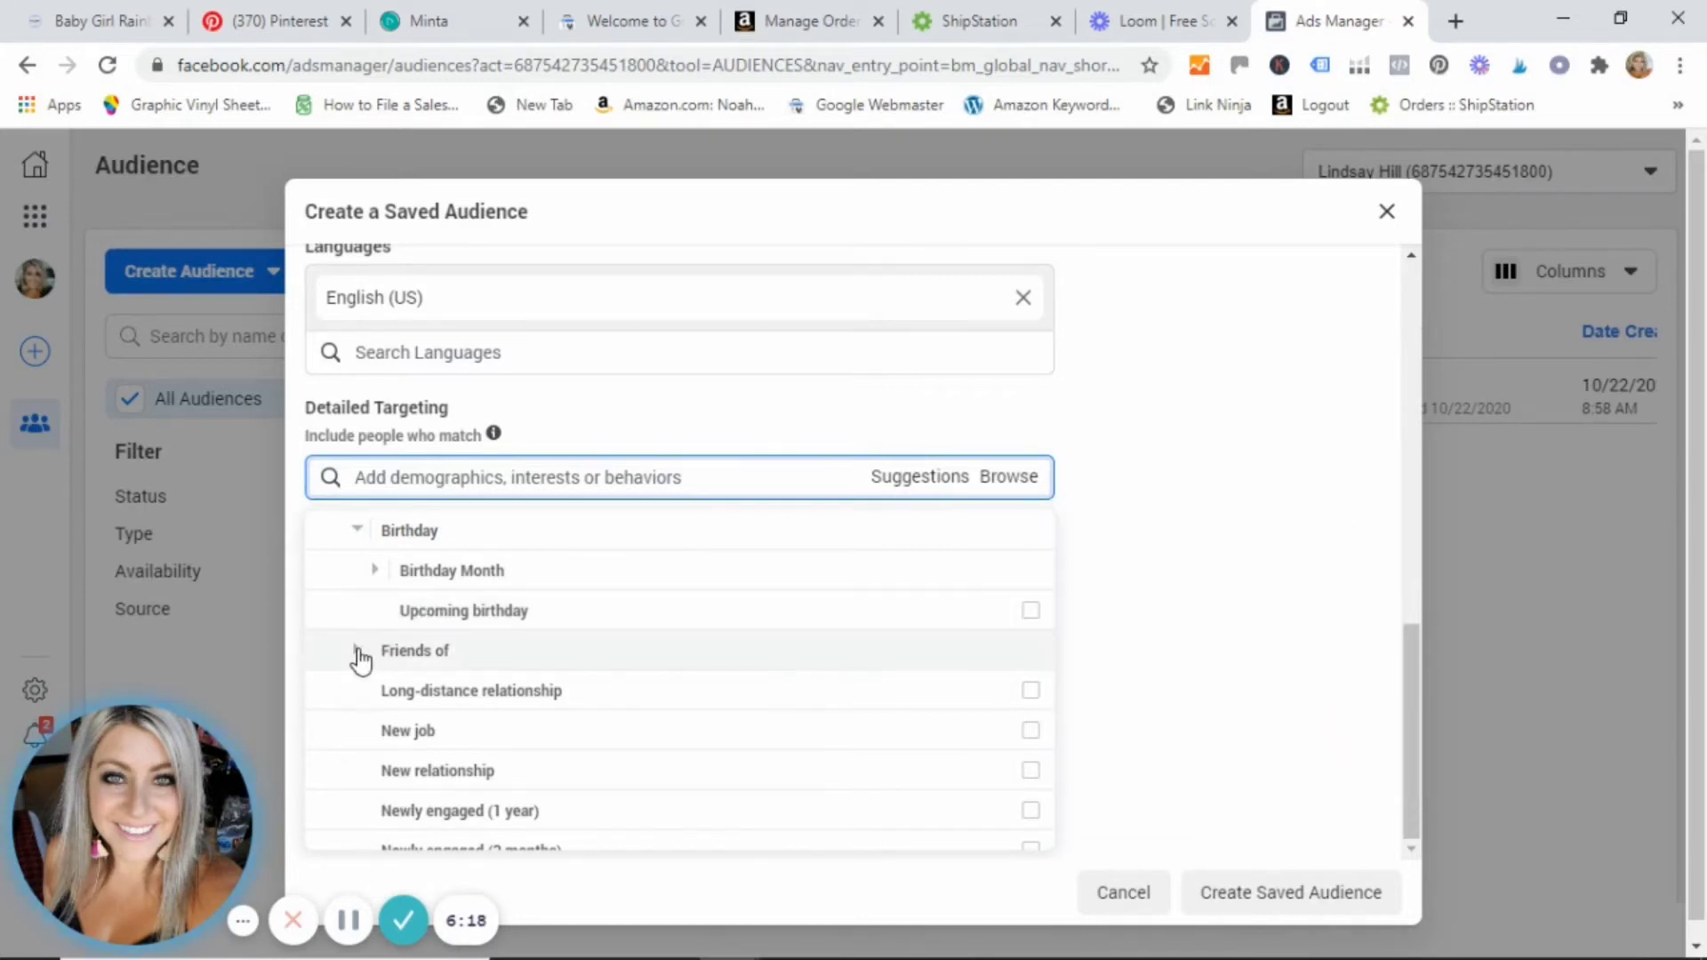
click(359, 658)
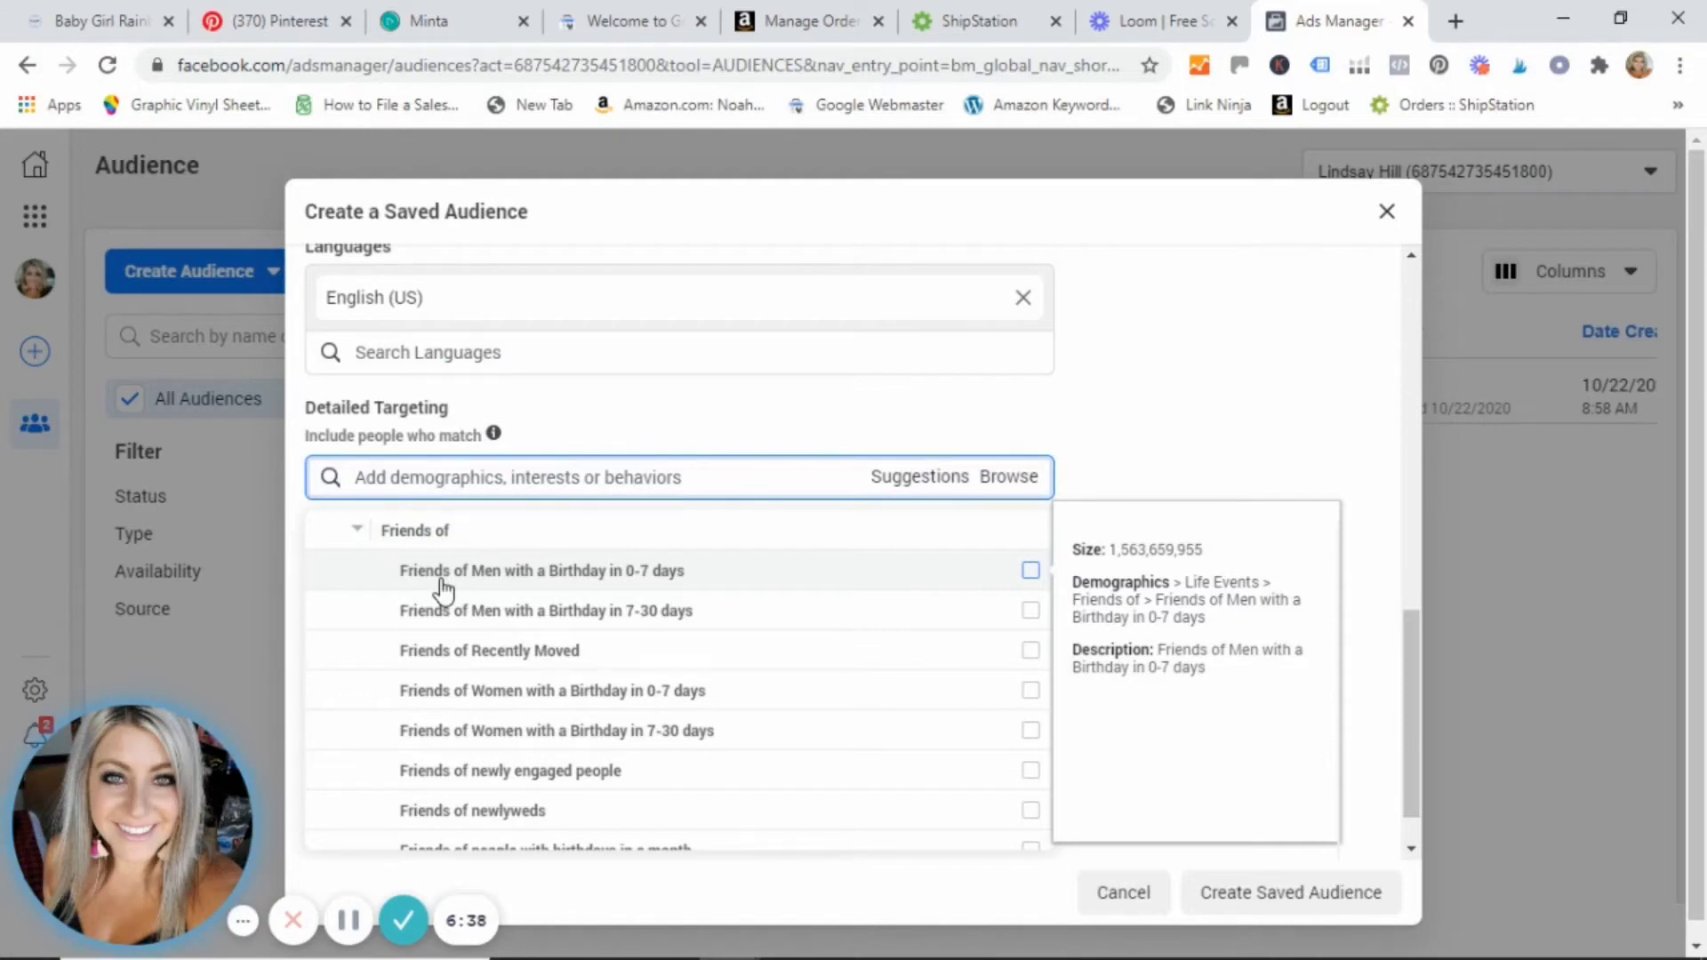
mouse_move(782, 608)
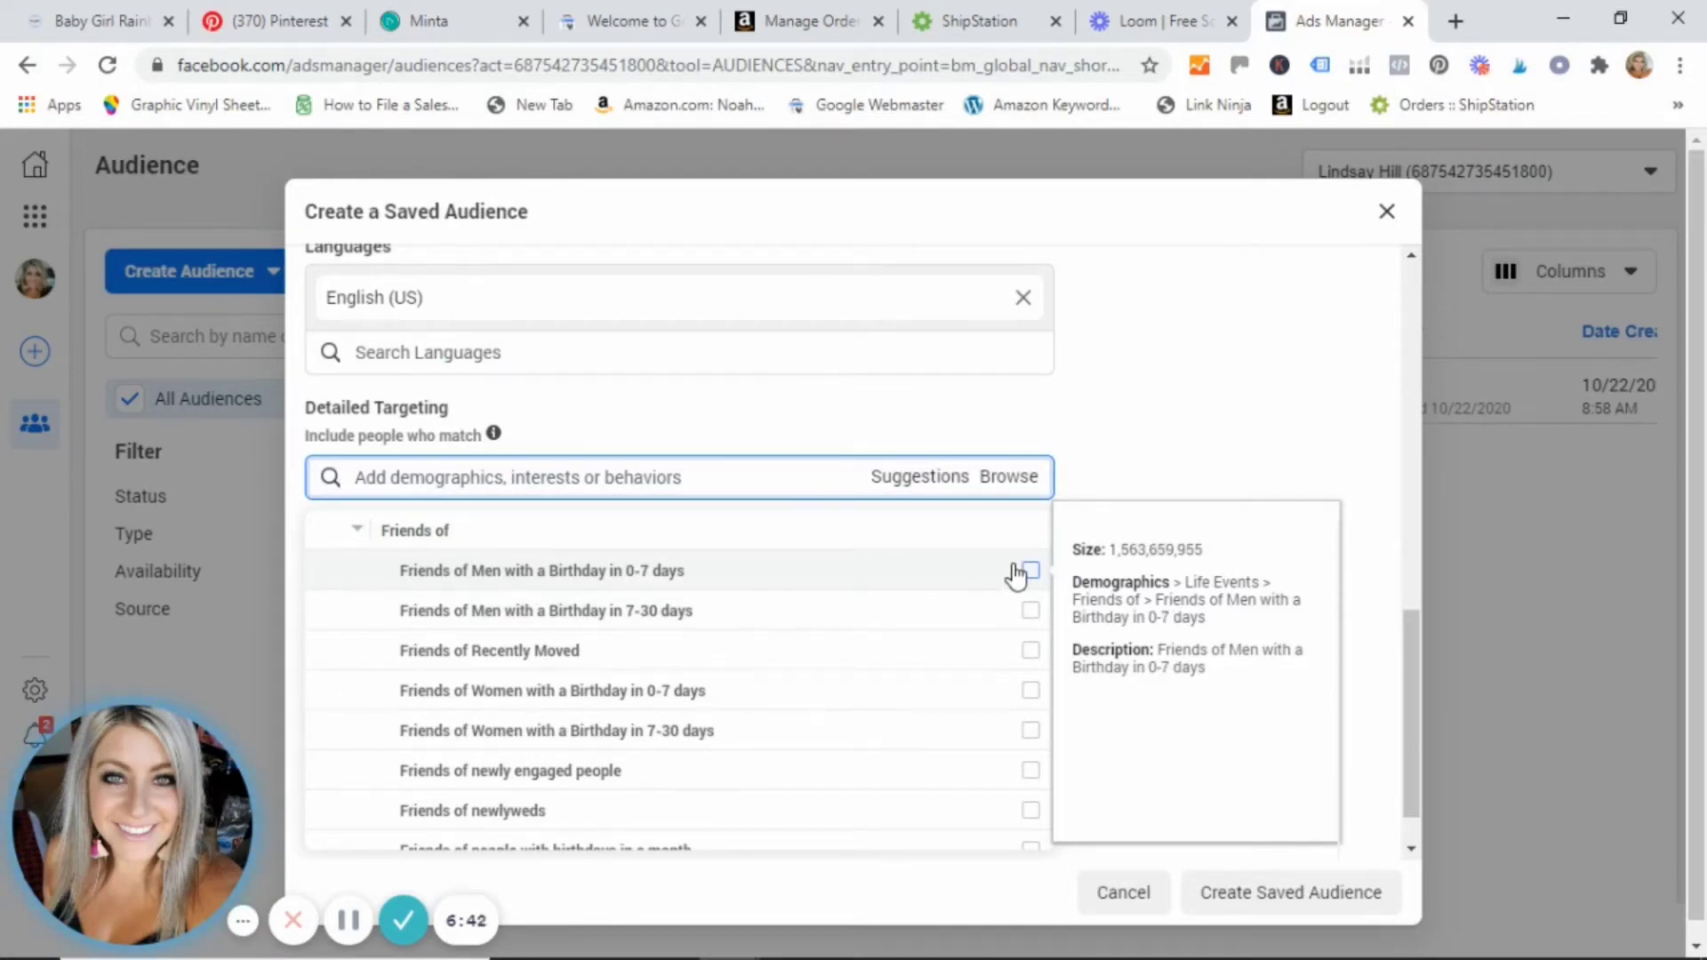
mouse_move(515, 658)
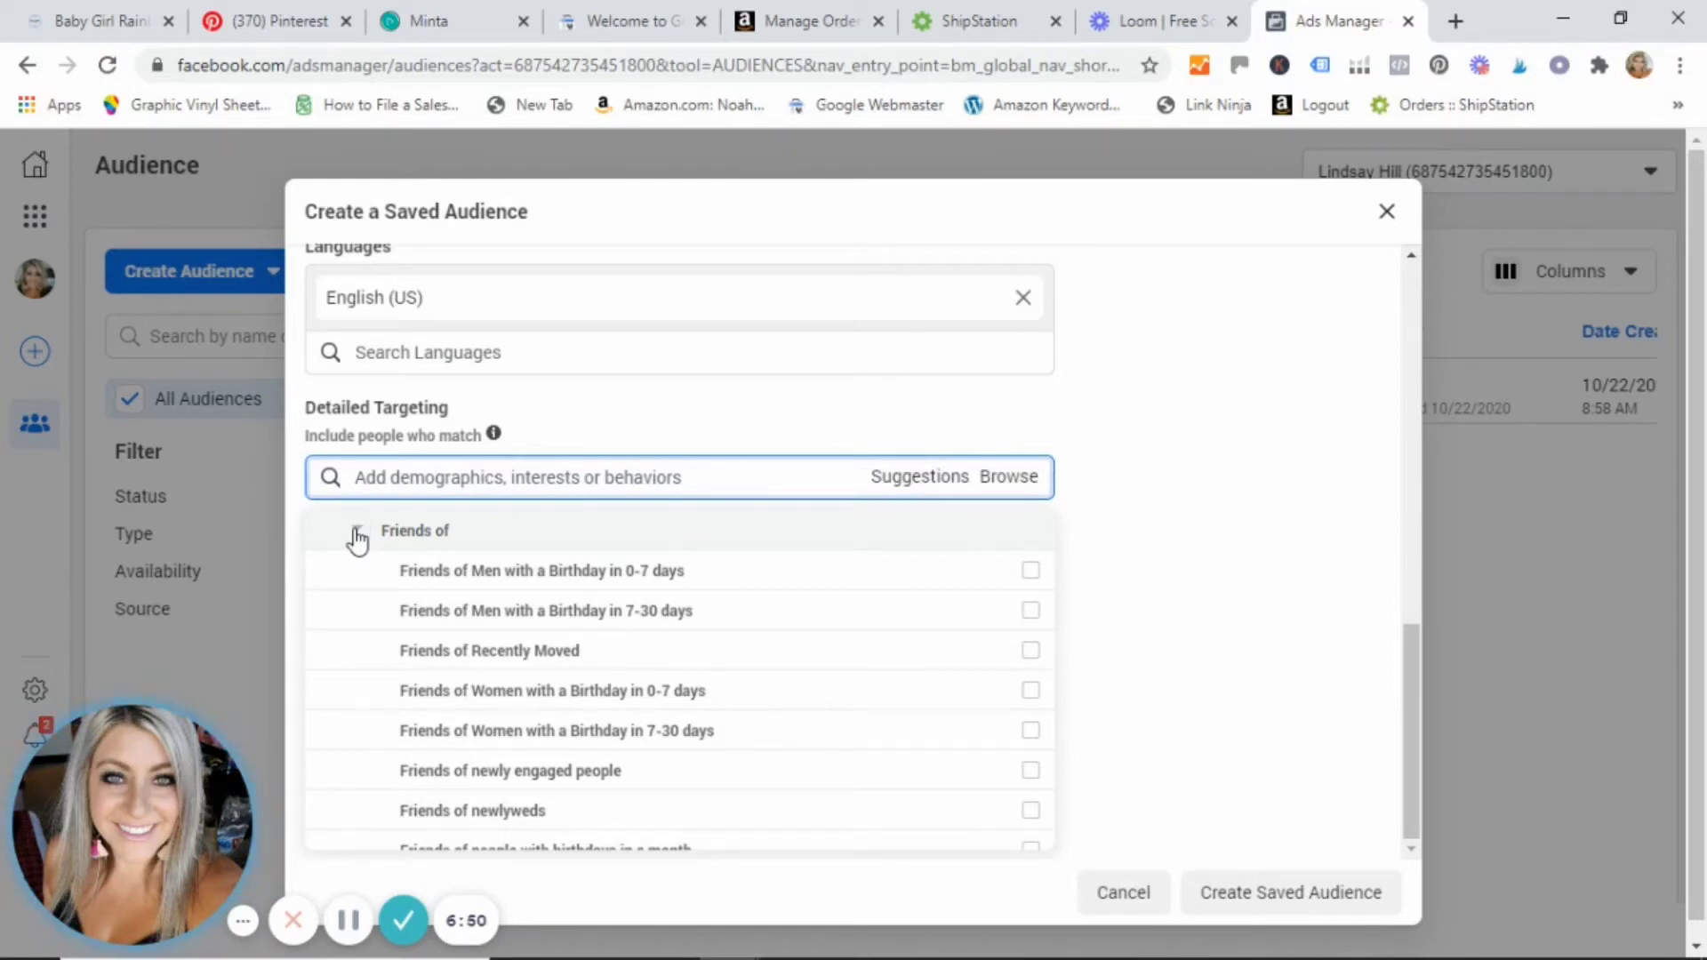
Add New Parents (0-12 months) from Demographics > Parents > All Parents
click(356, 534)
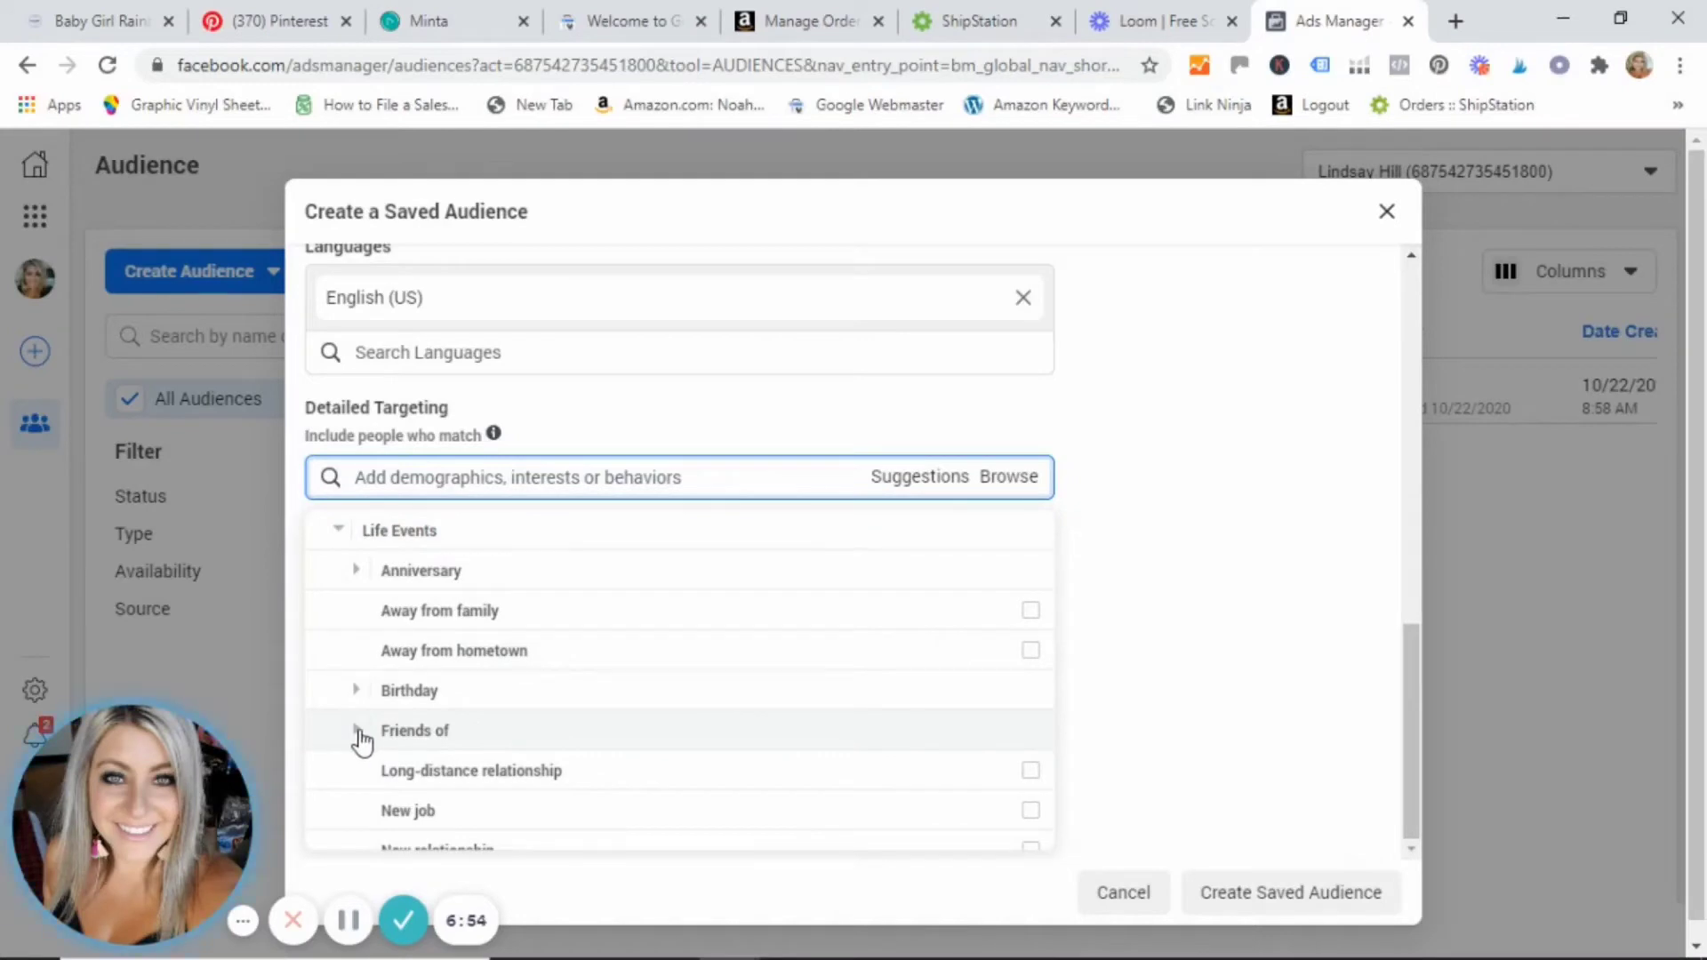
click(338, 530)
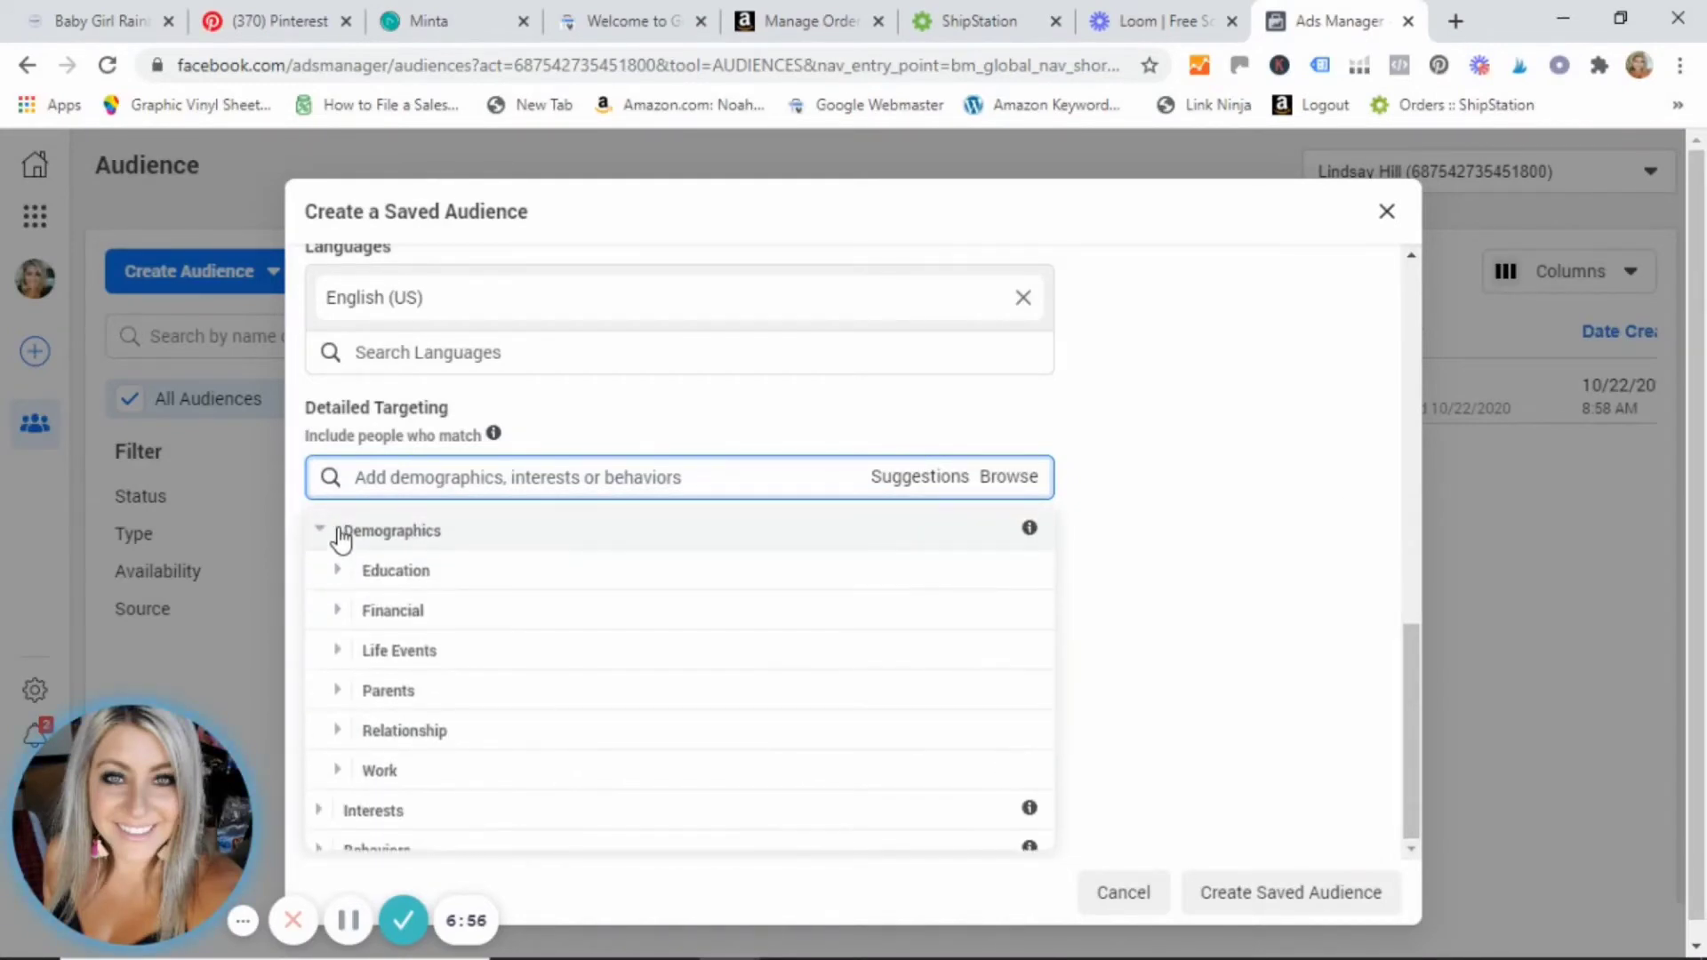
mouse_move(352, 683)
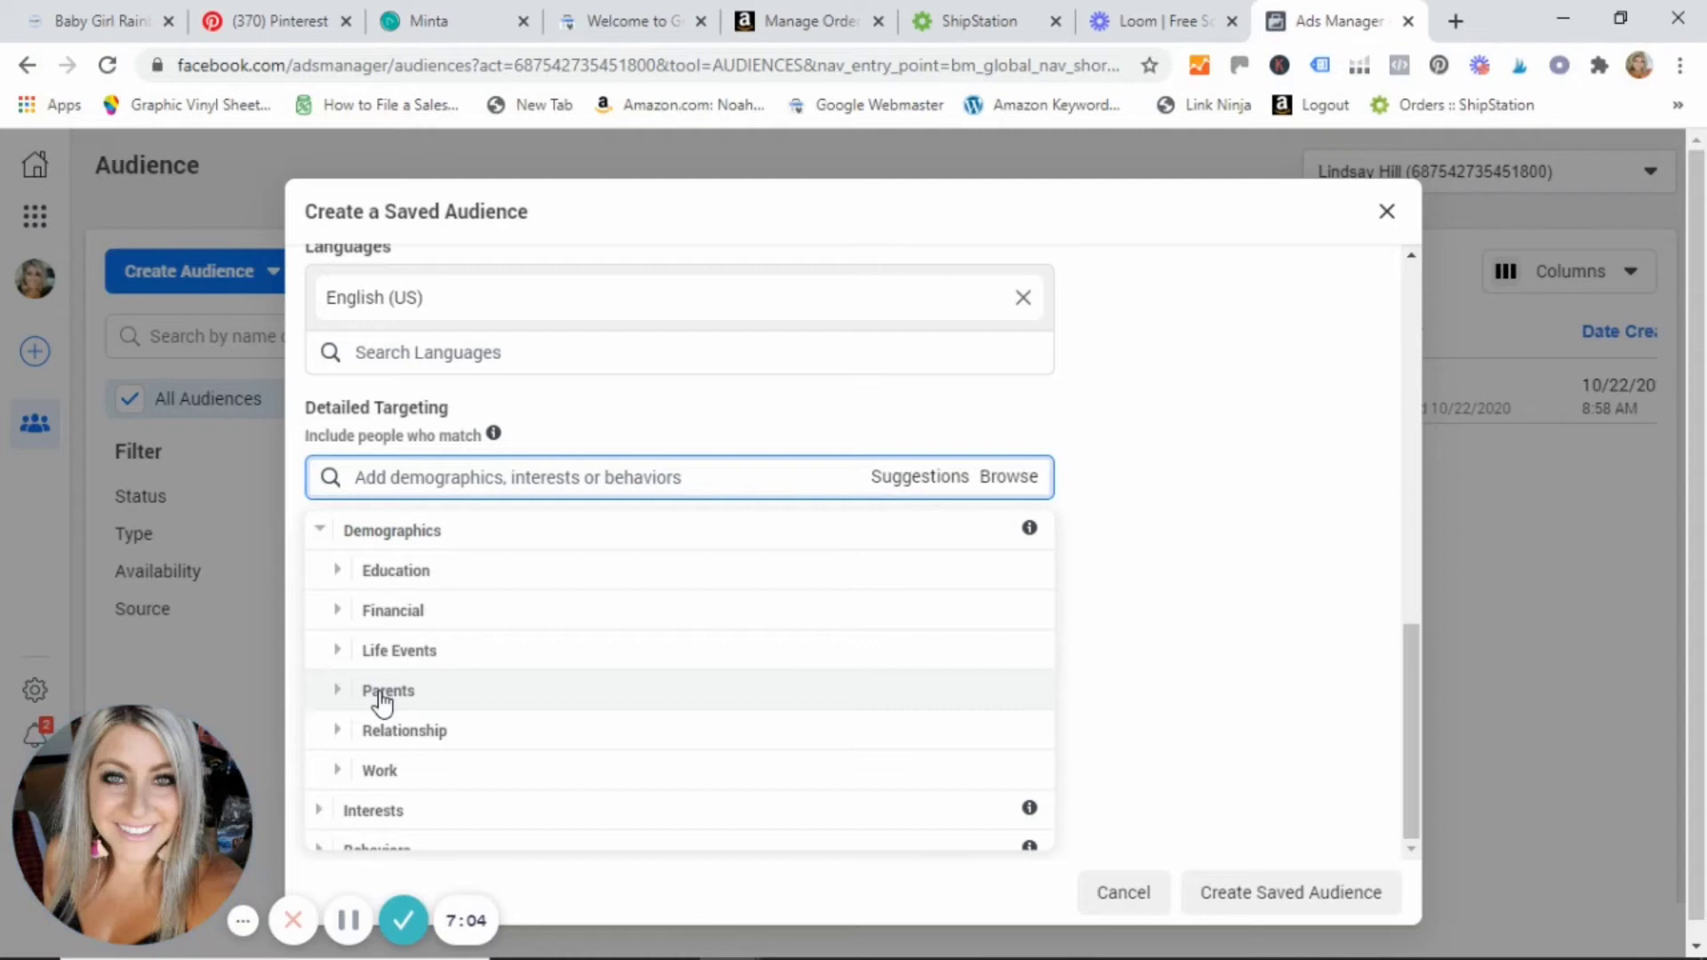
click(338, 691)
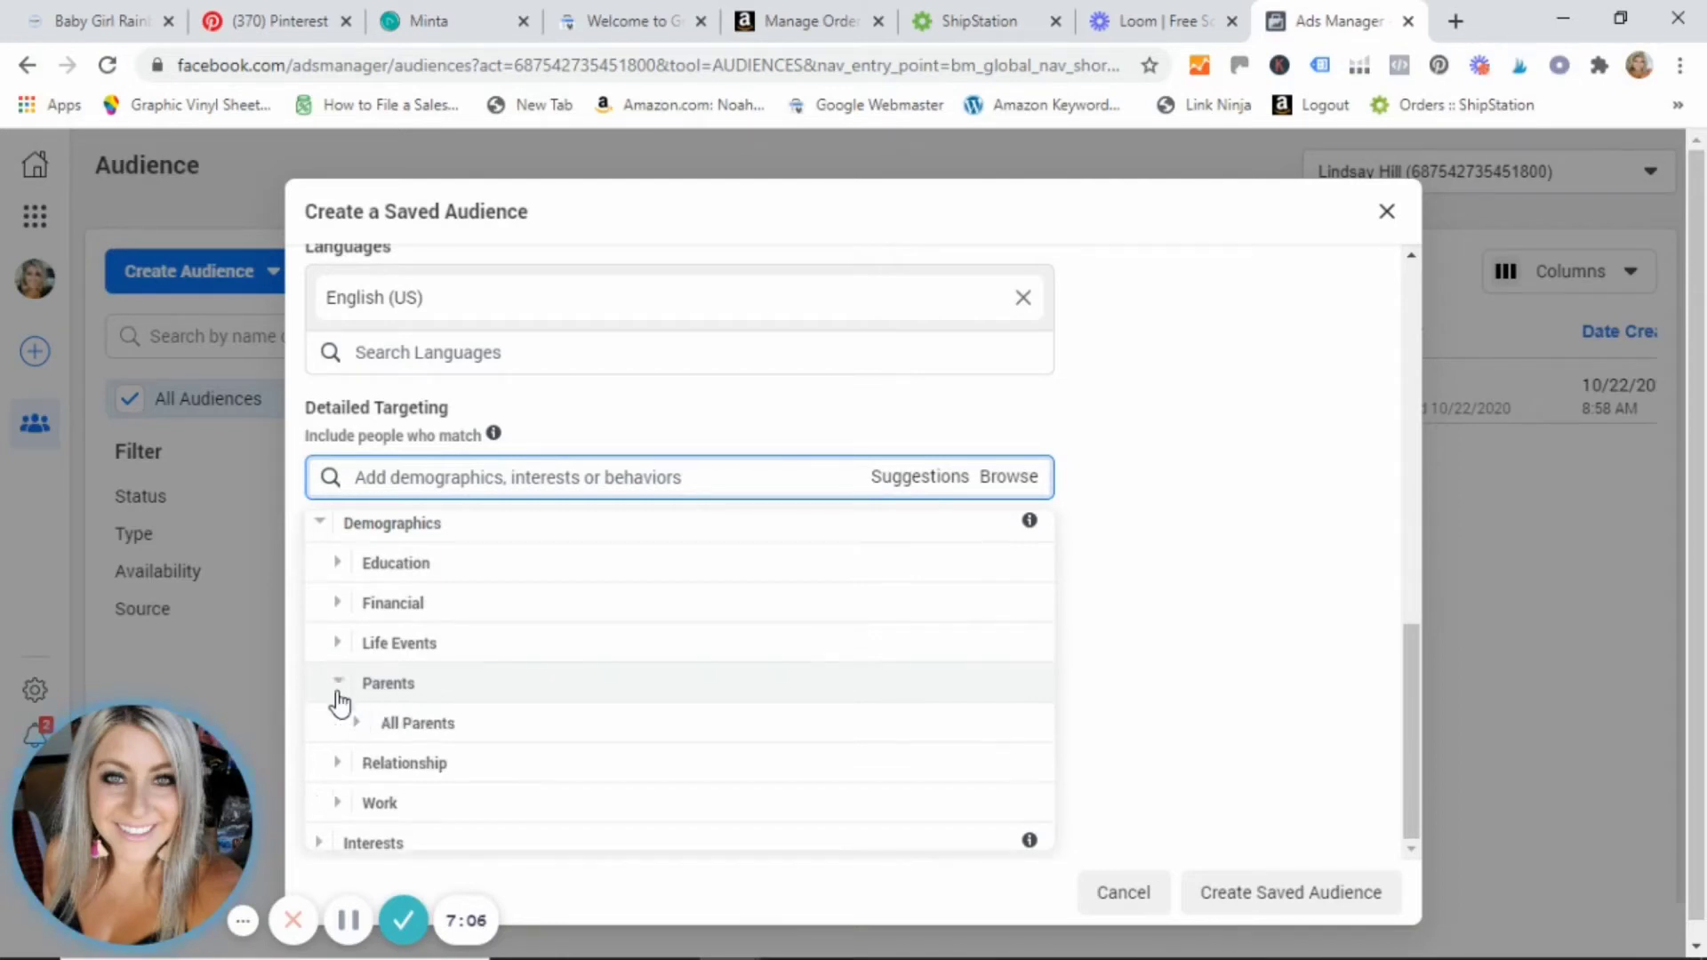
scroll(down, 3)
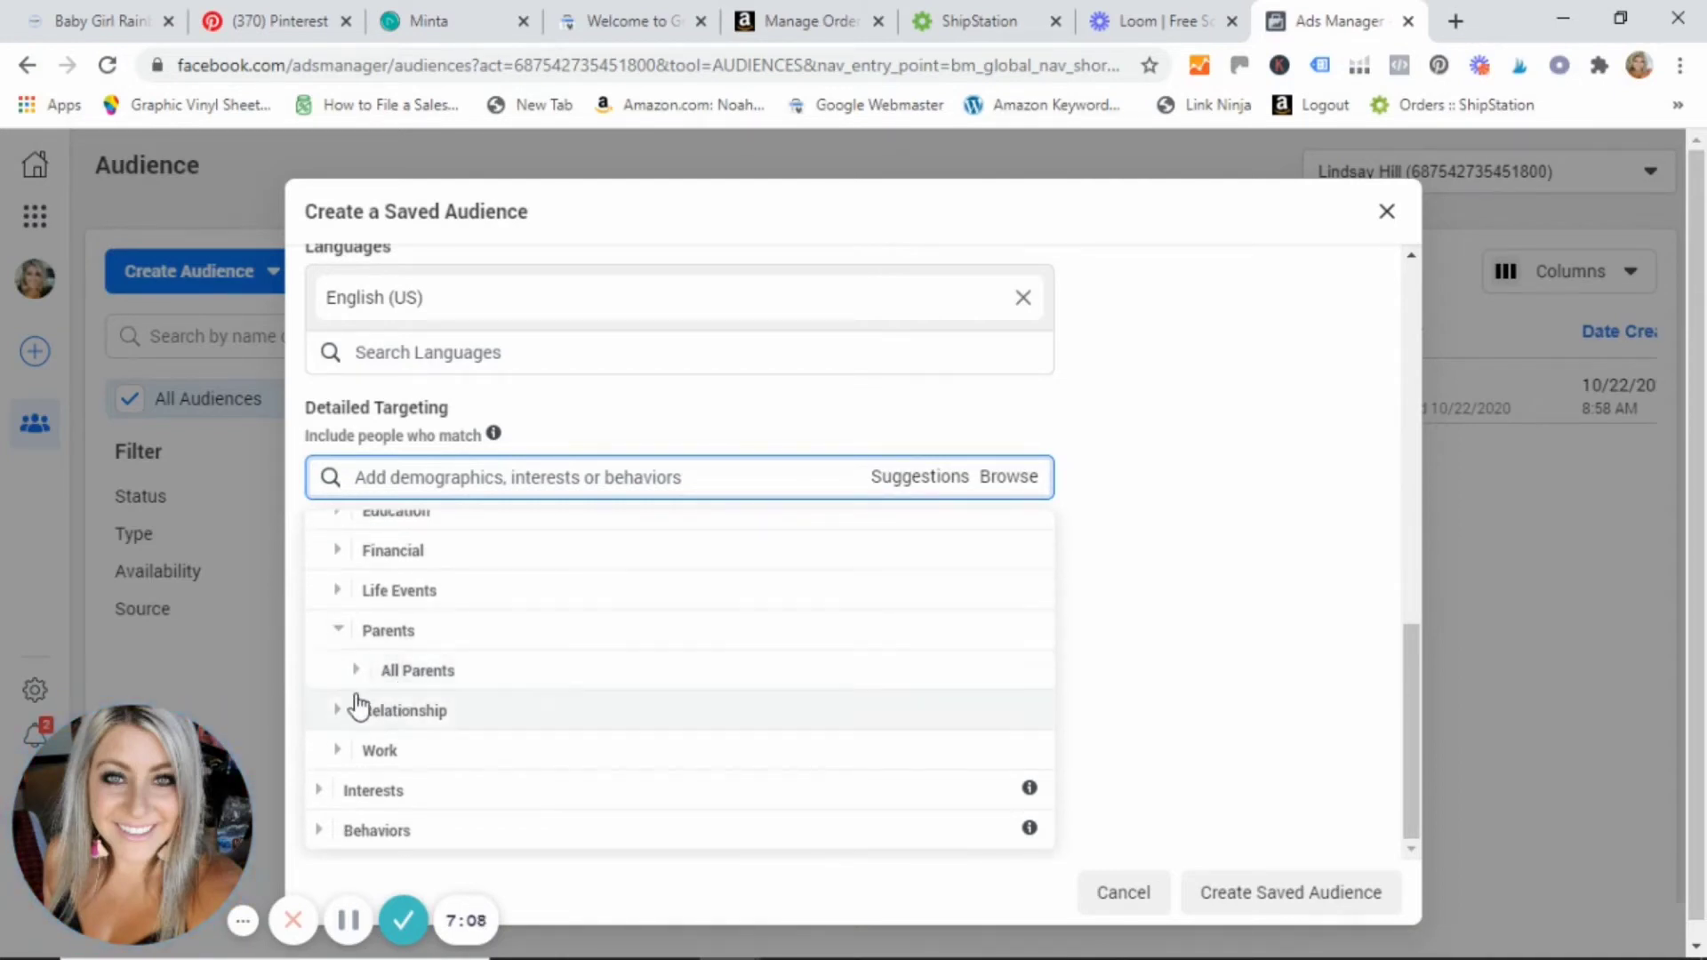
click(356, 671)
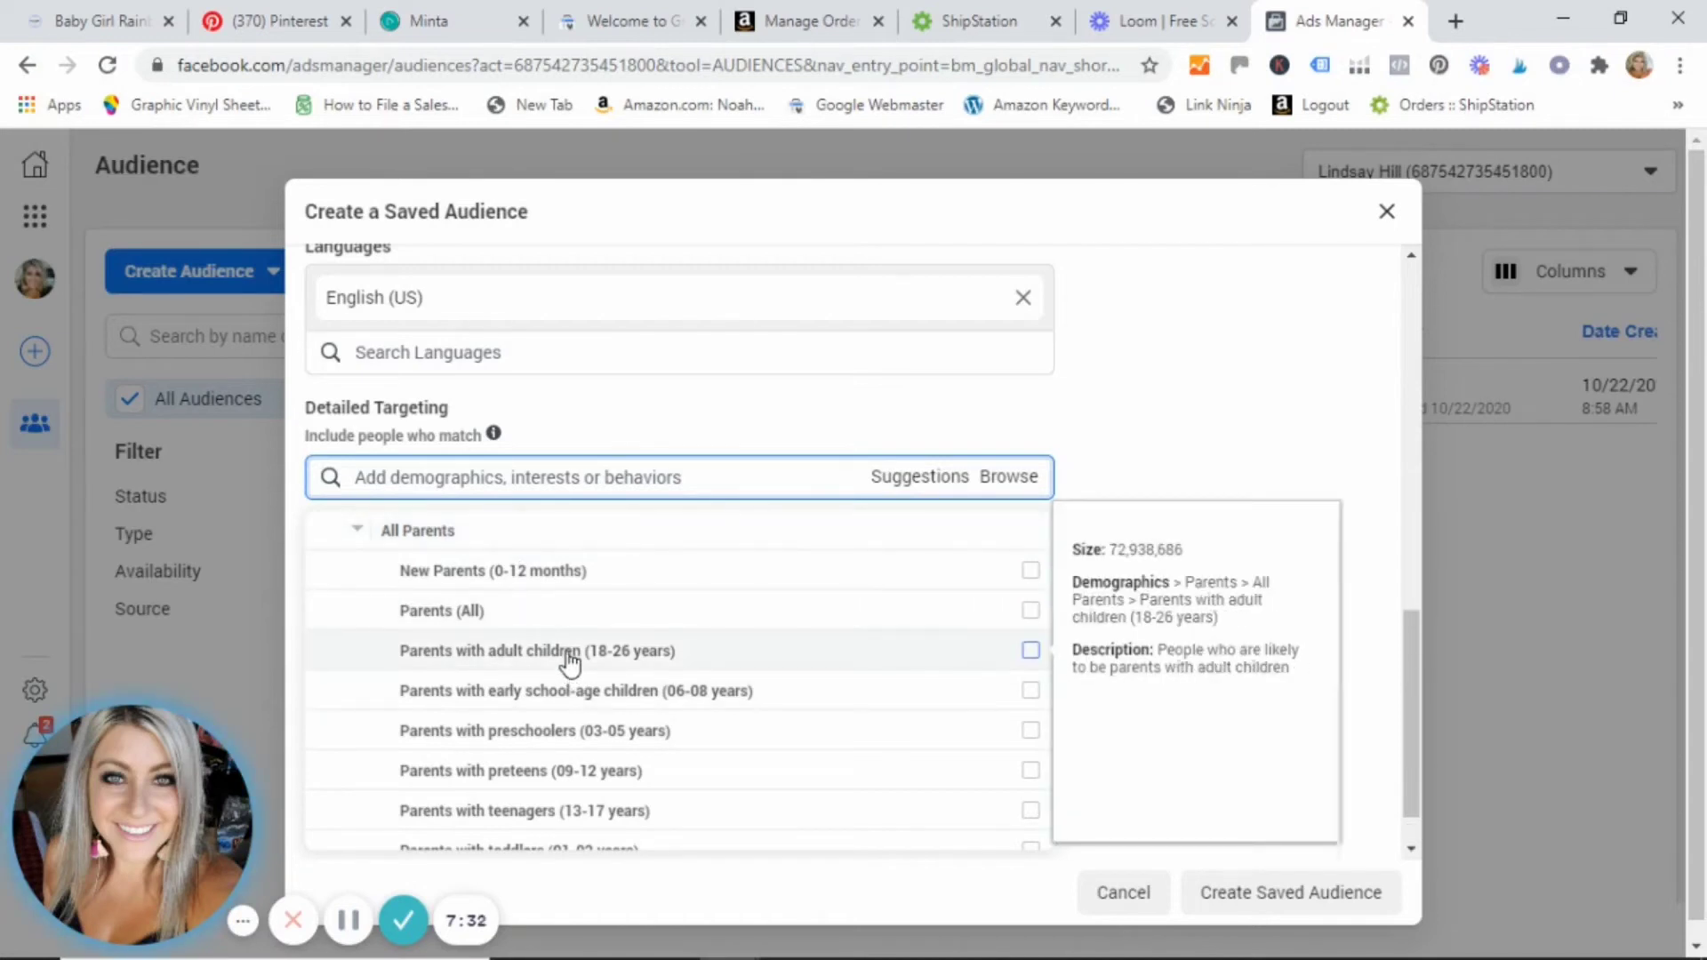
mouse_move(648, 662)
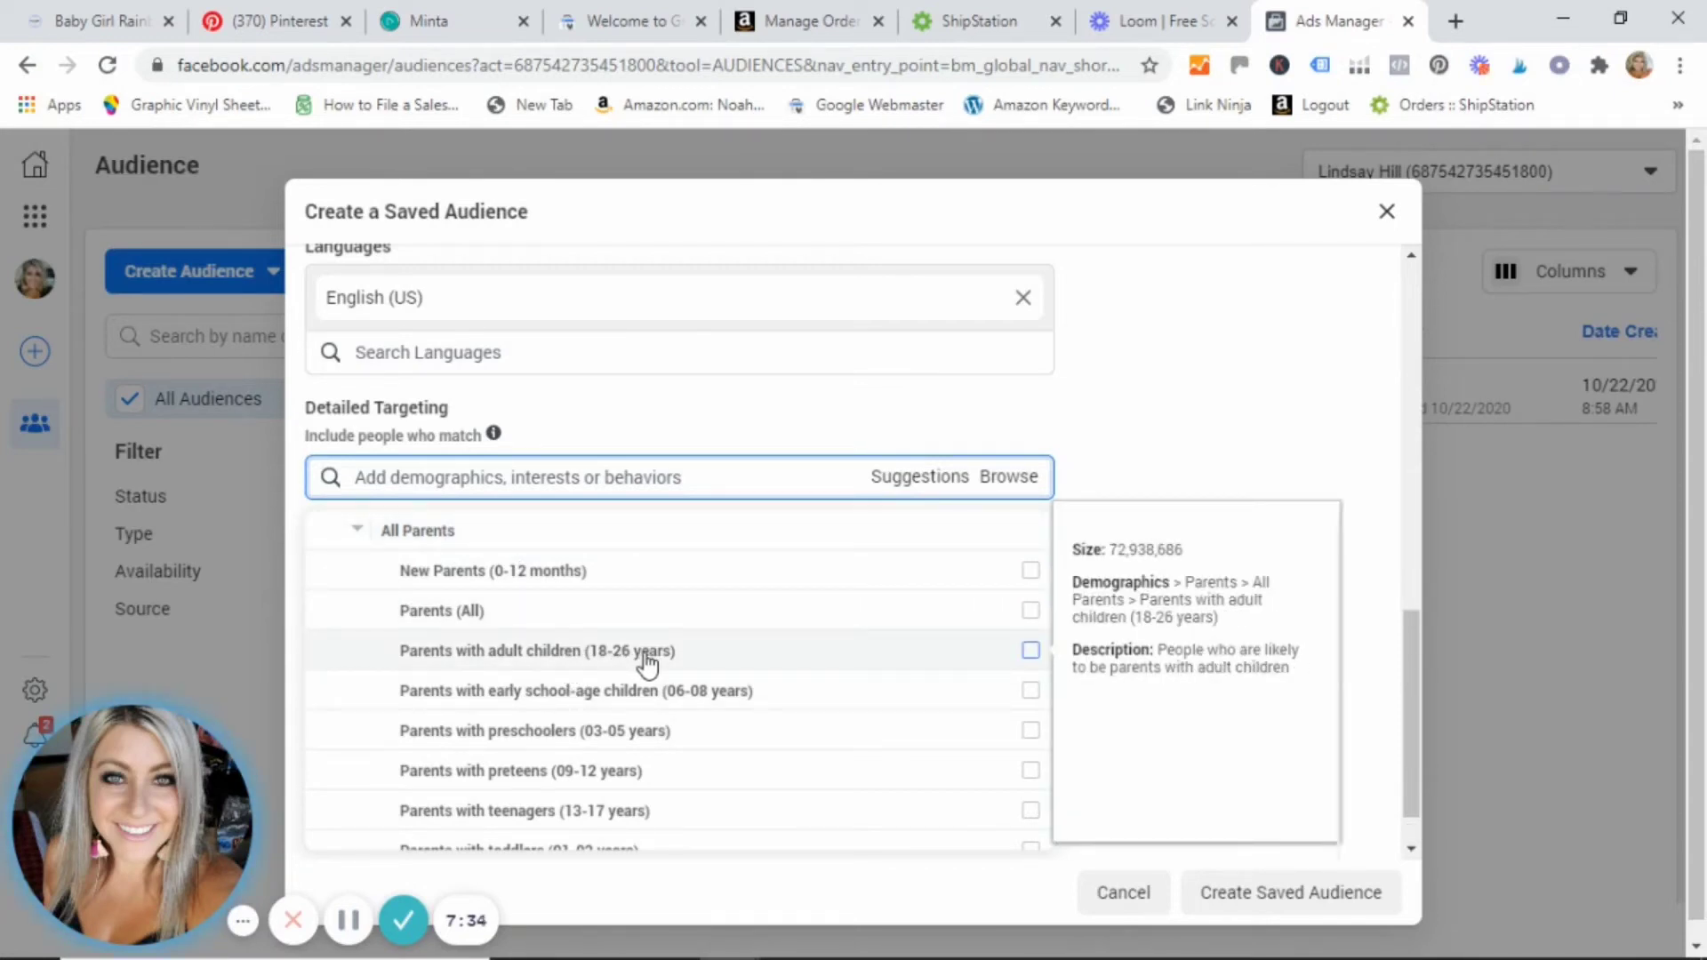
mouse_move(648, 699)
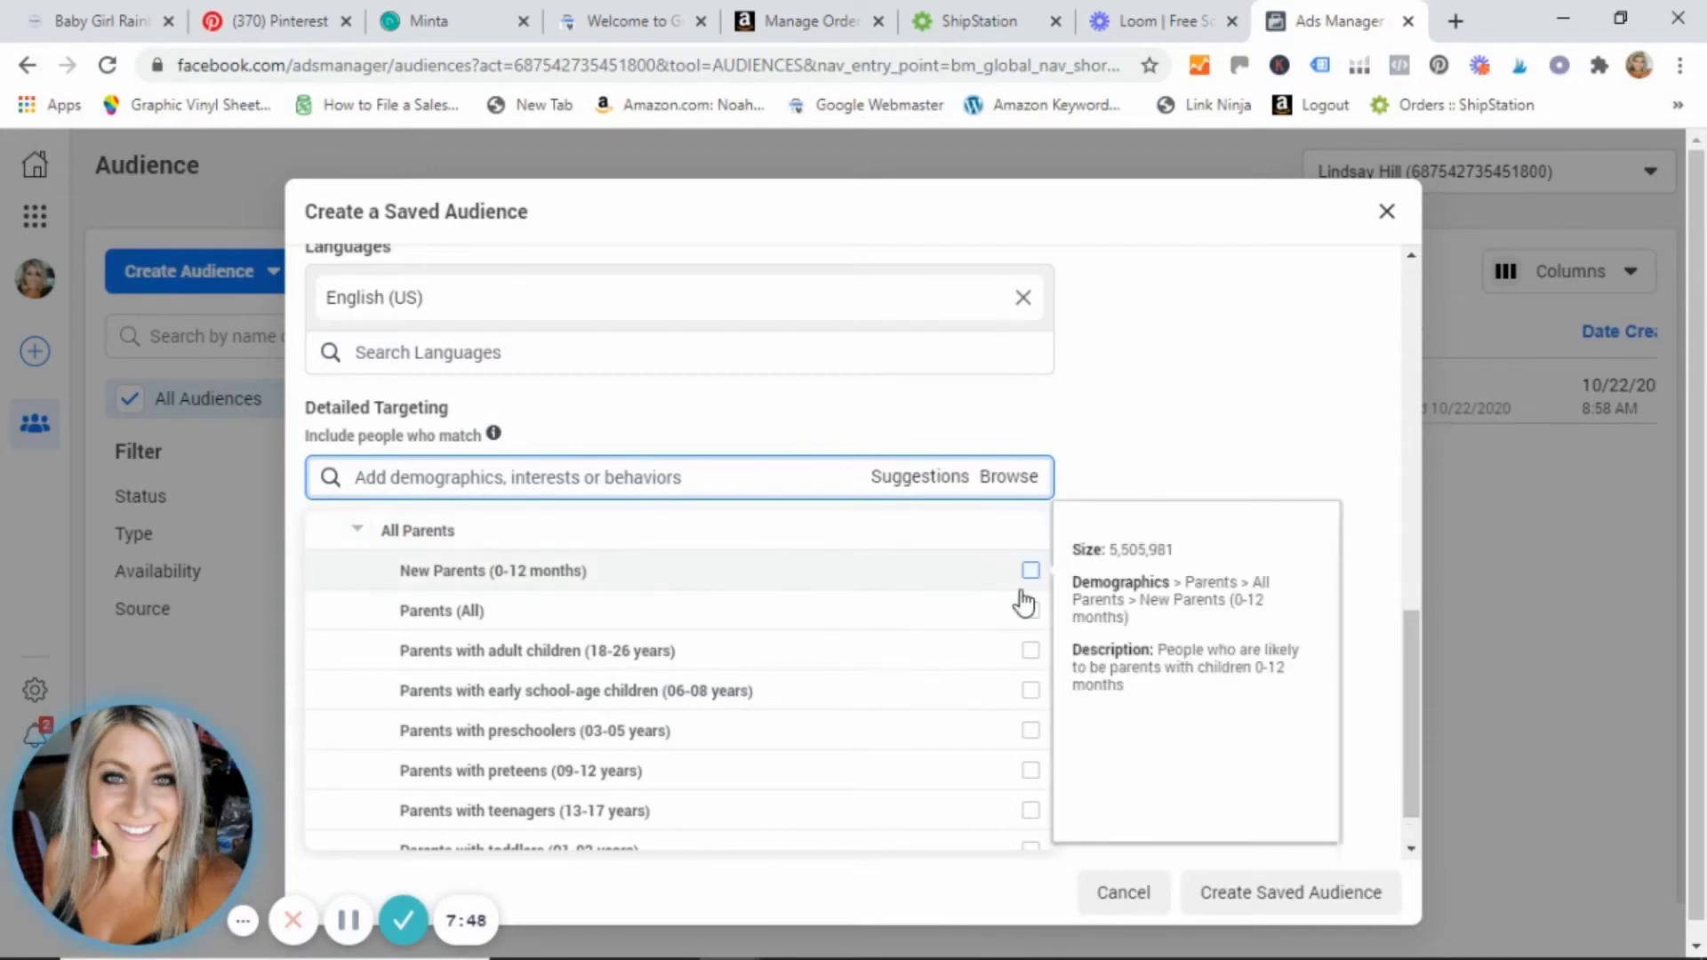
click(1032, 569)
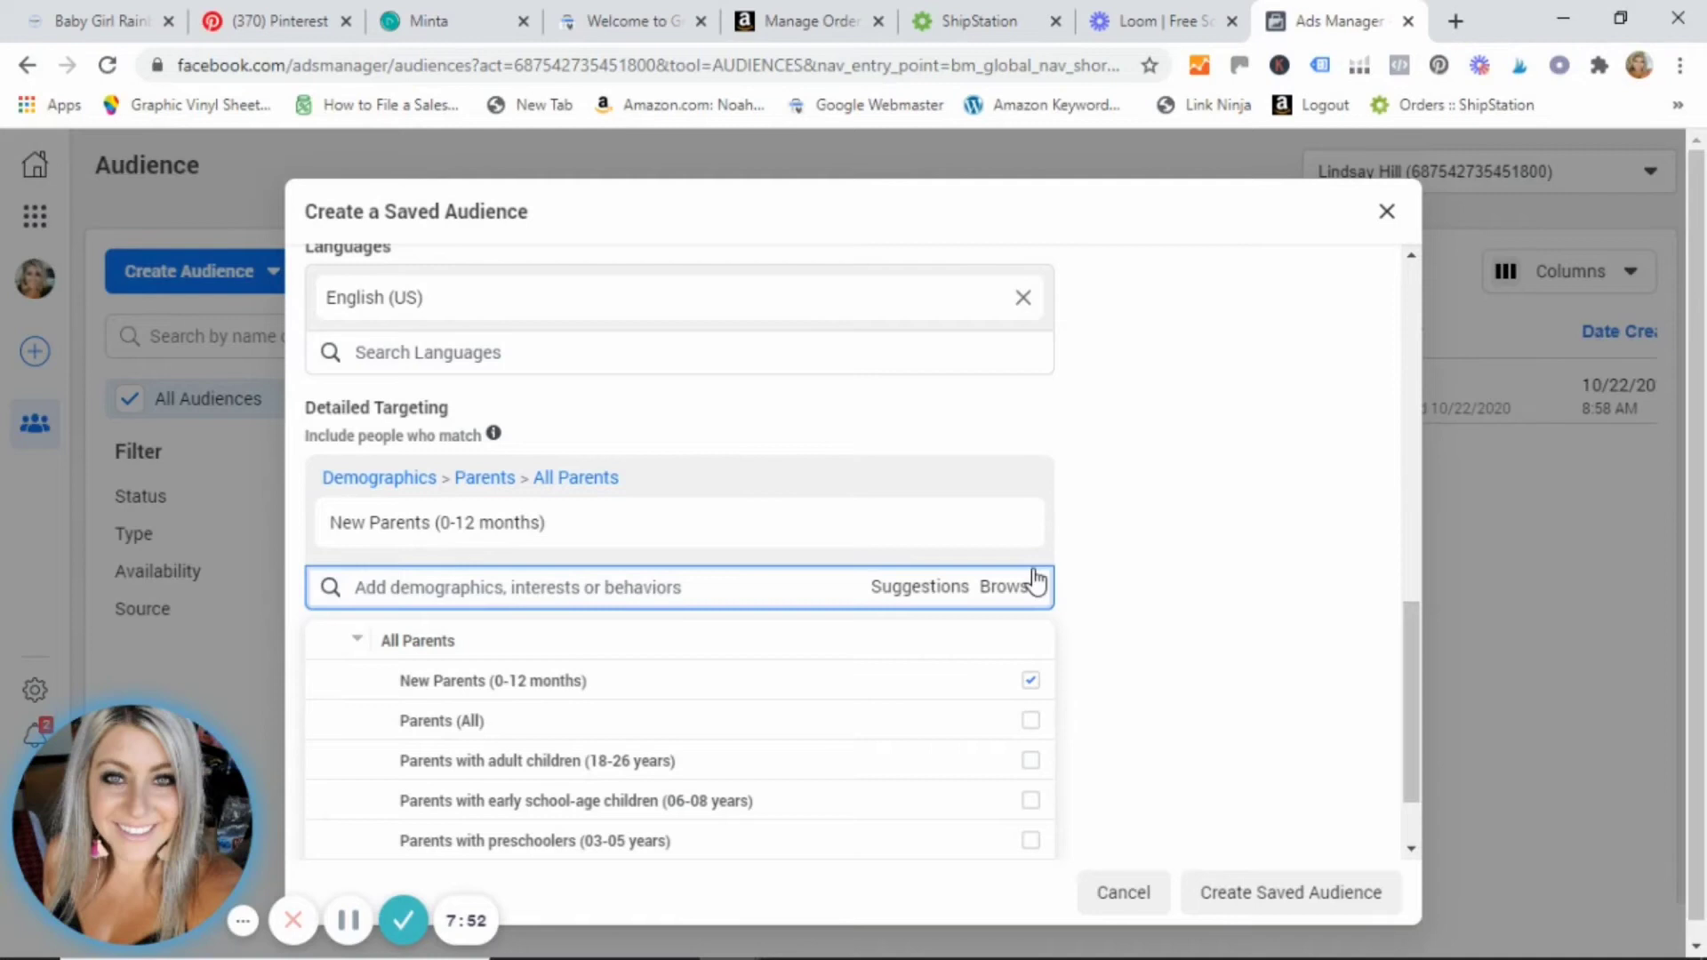
mouse_move(284, 526)
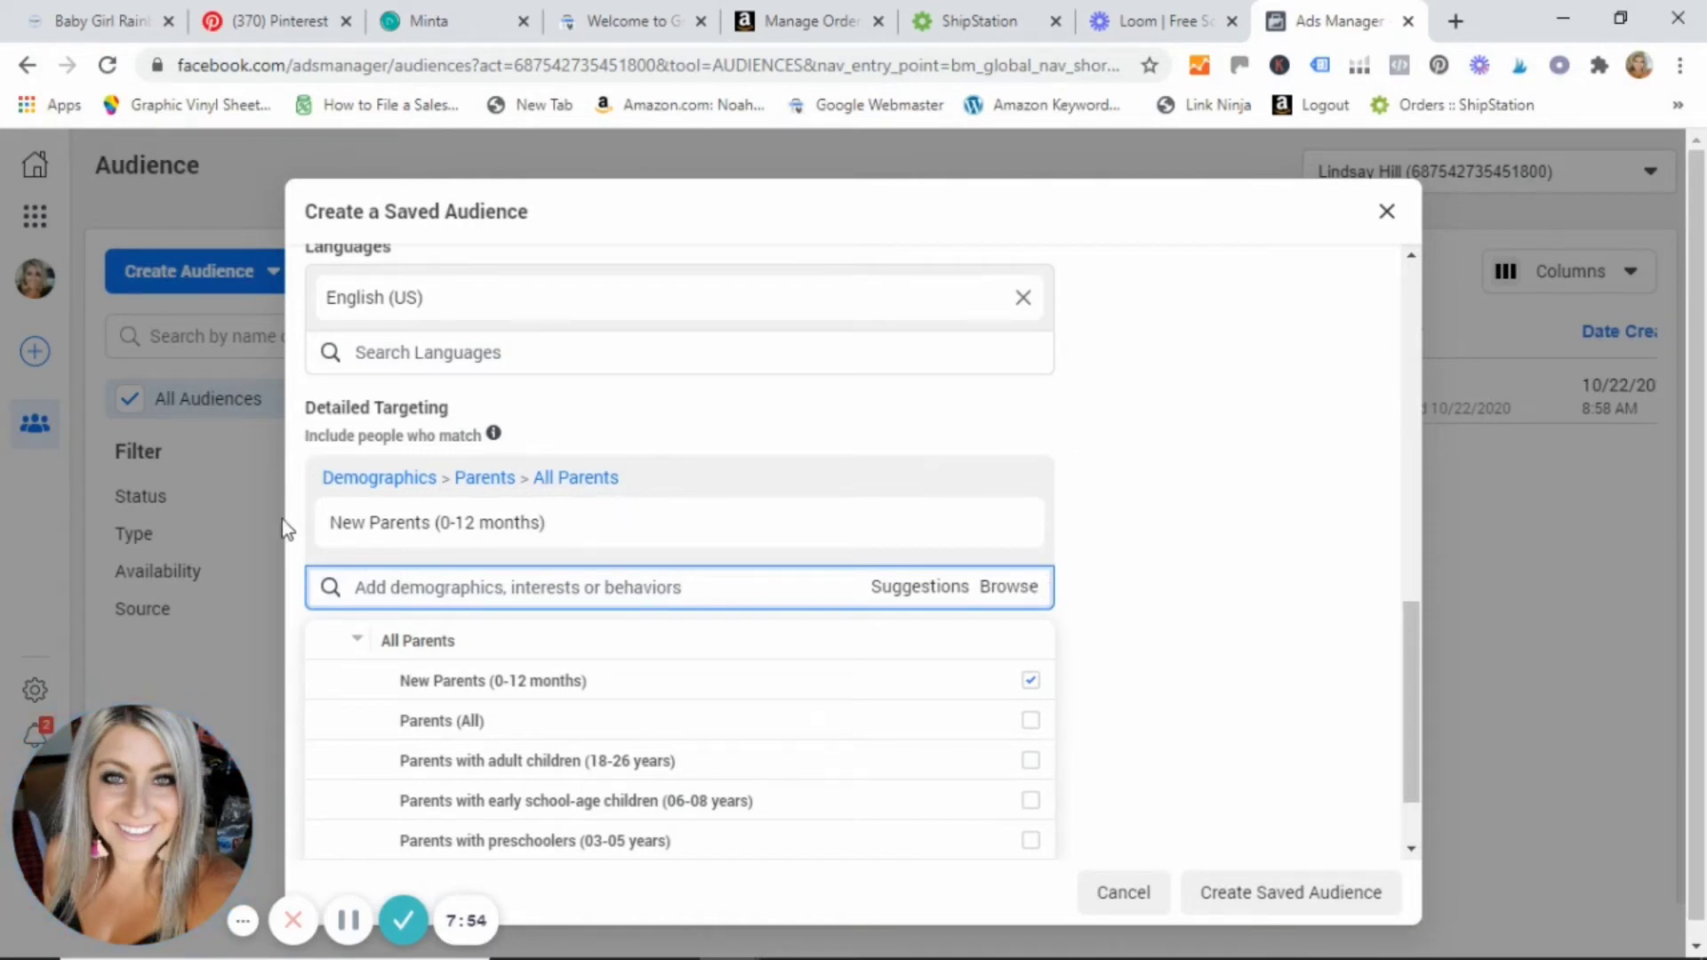
mouse_move(444, 544)
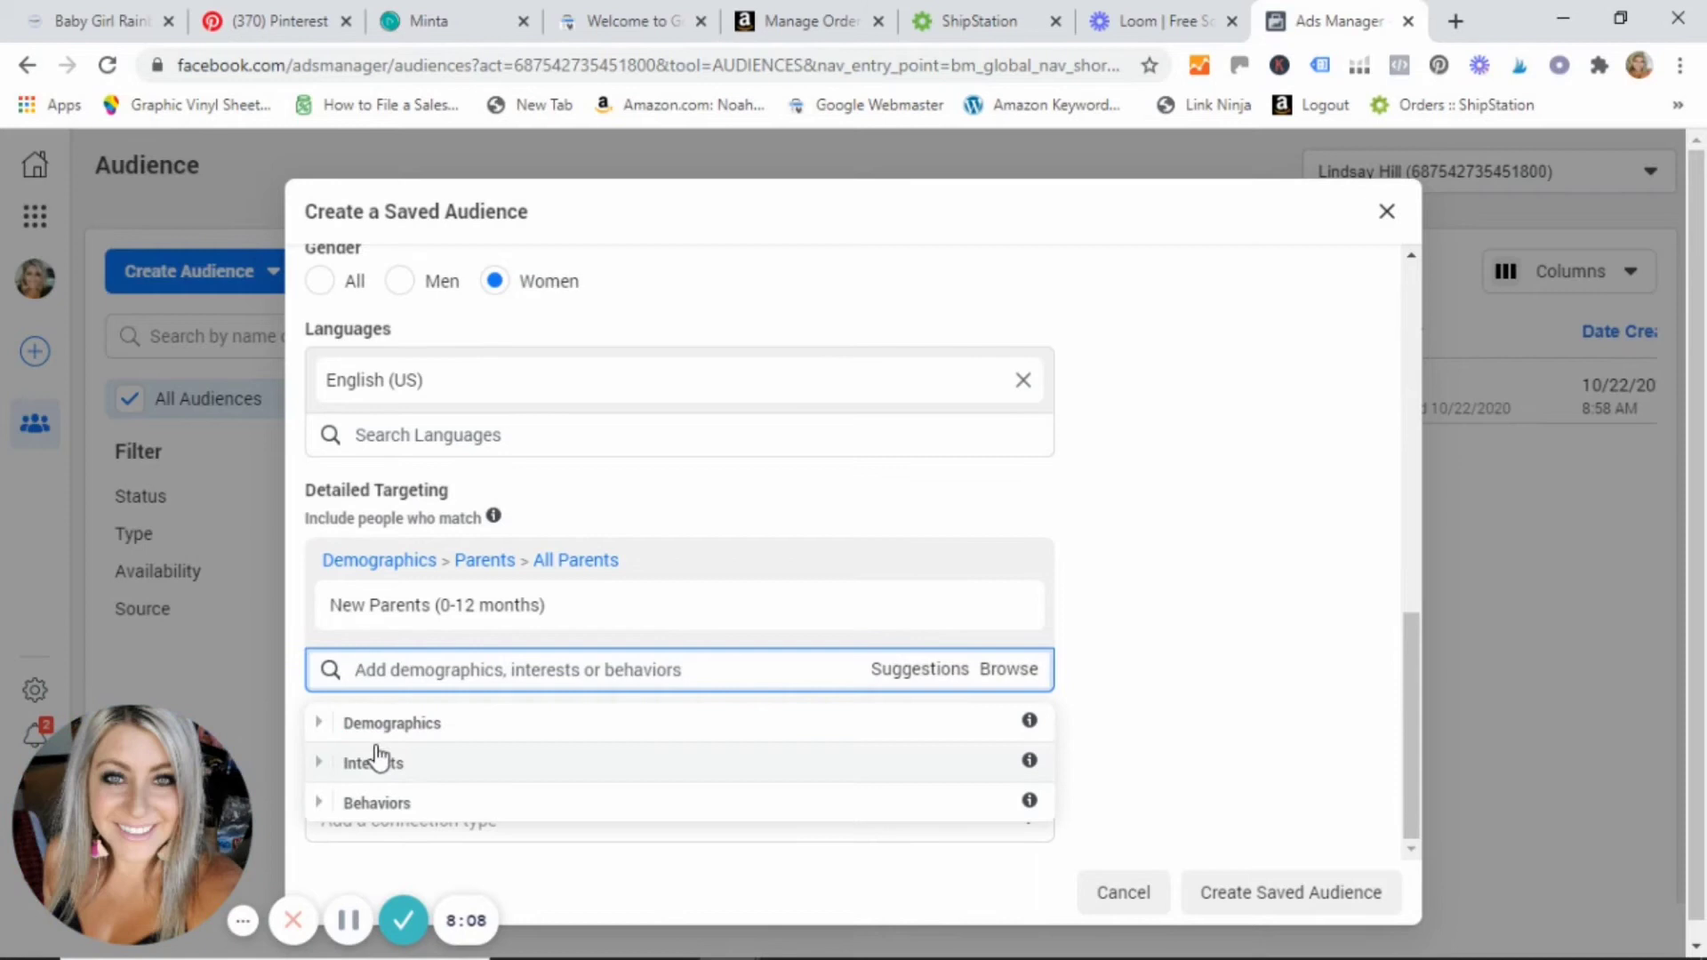
mouse_move(323, 774)
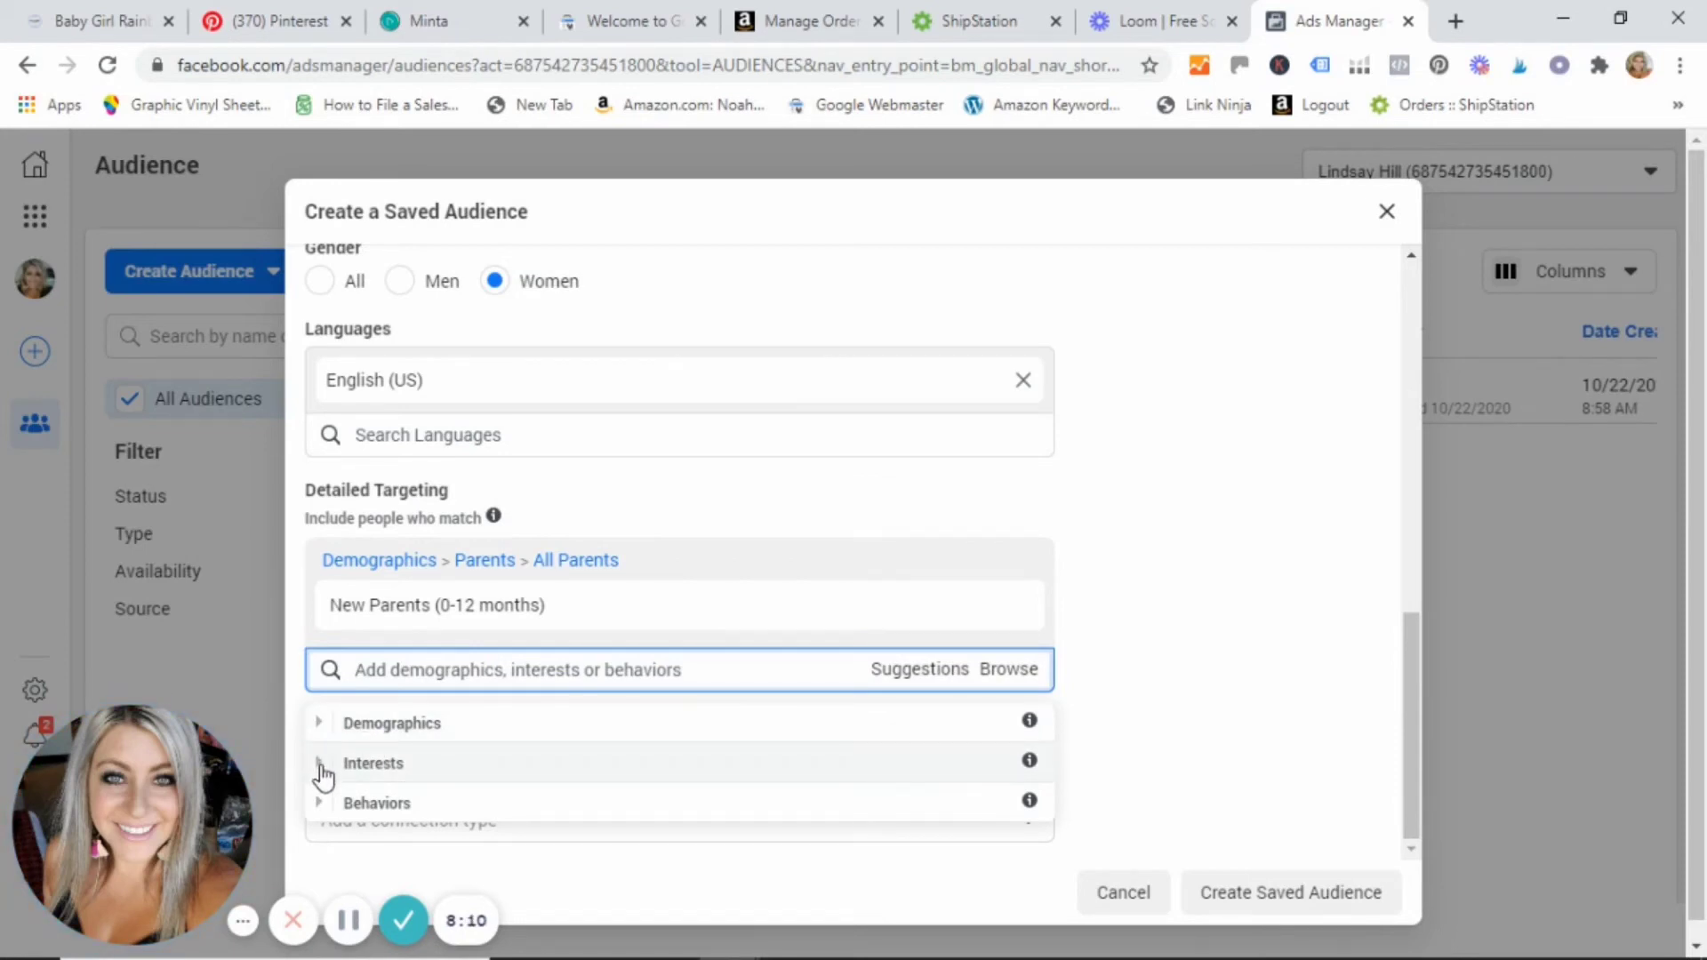
click(320, 765)
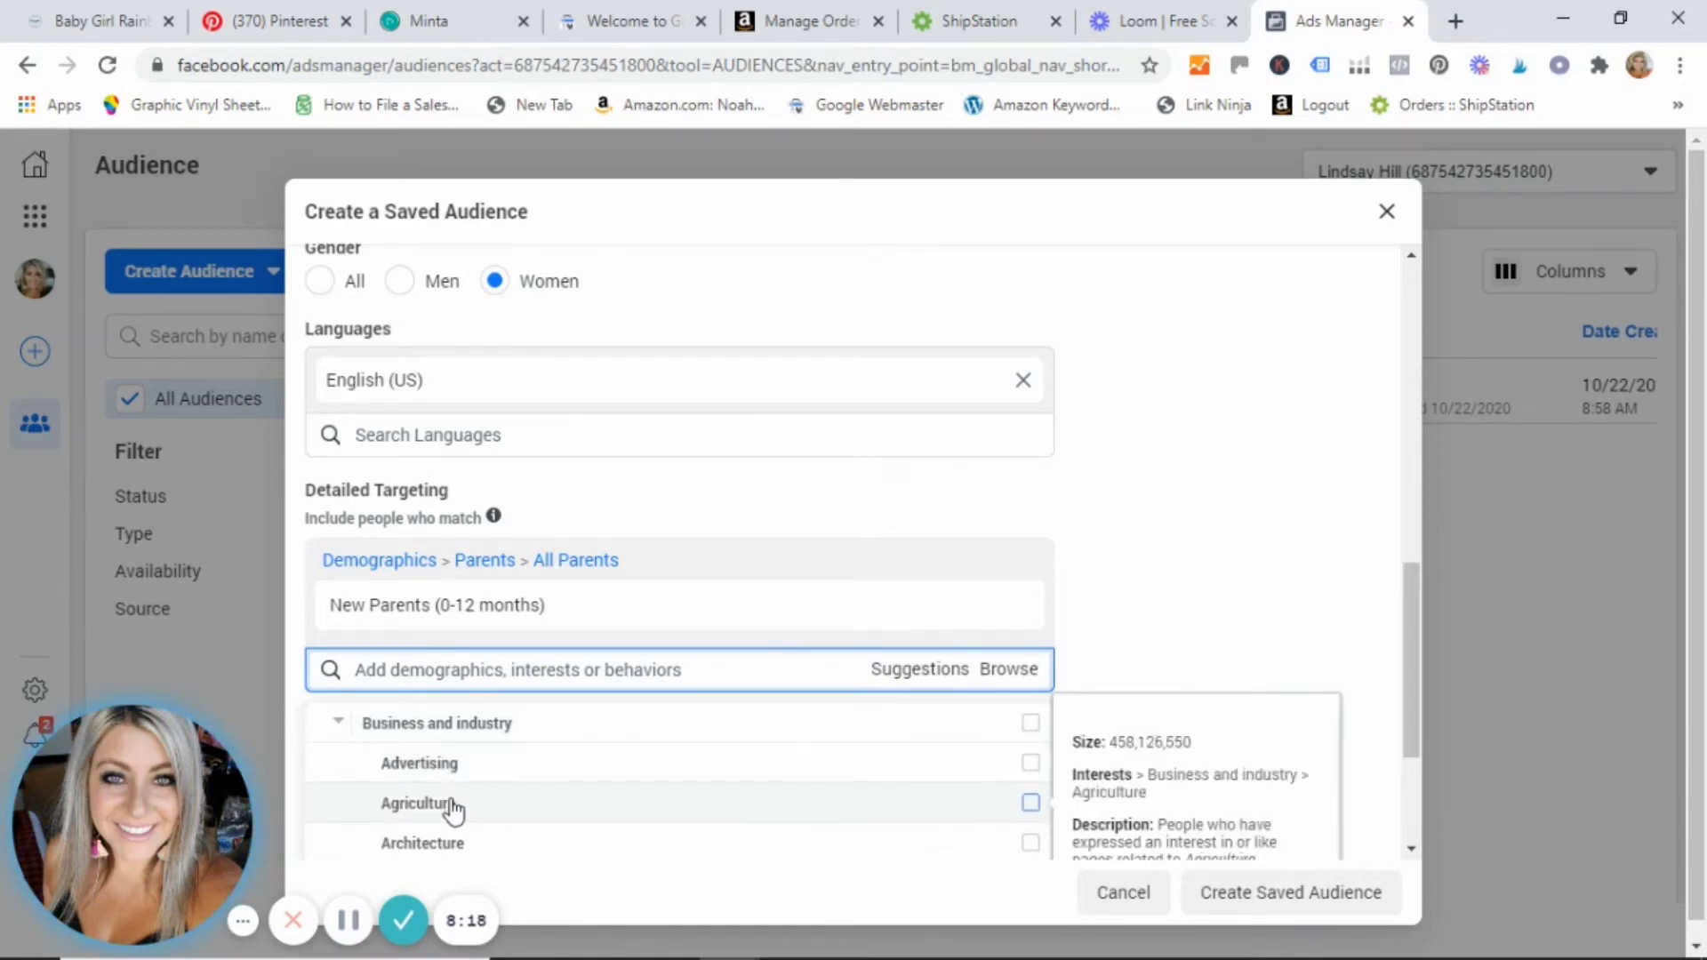
mouse_move(811, 779)
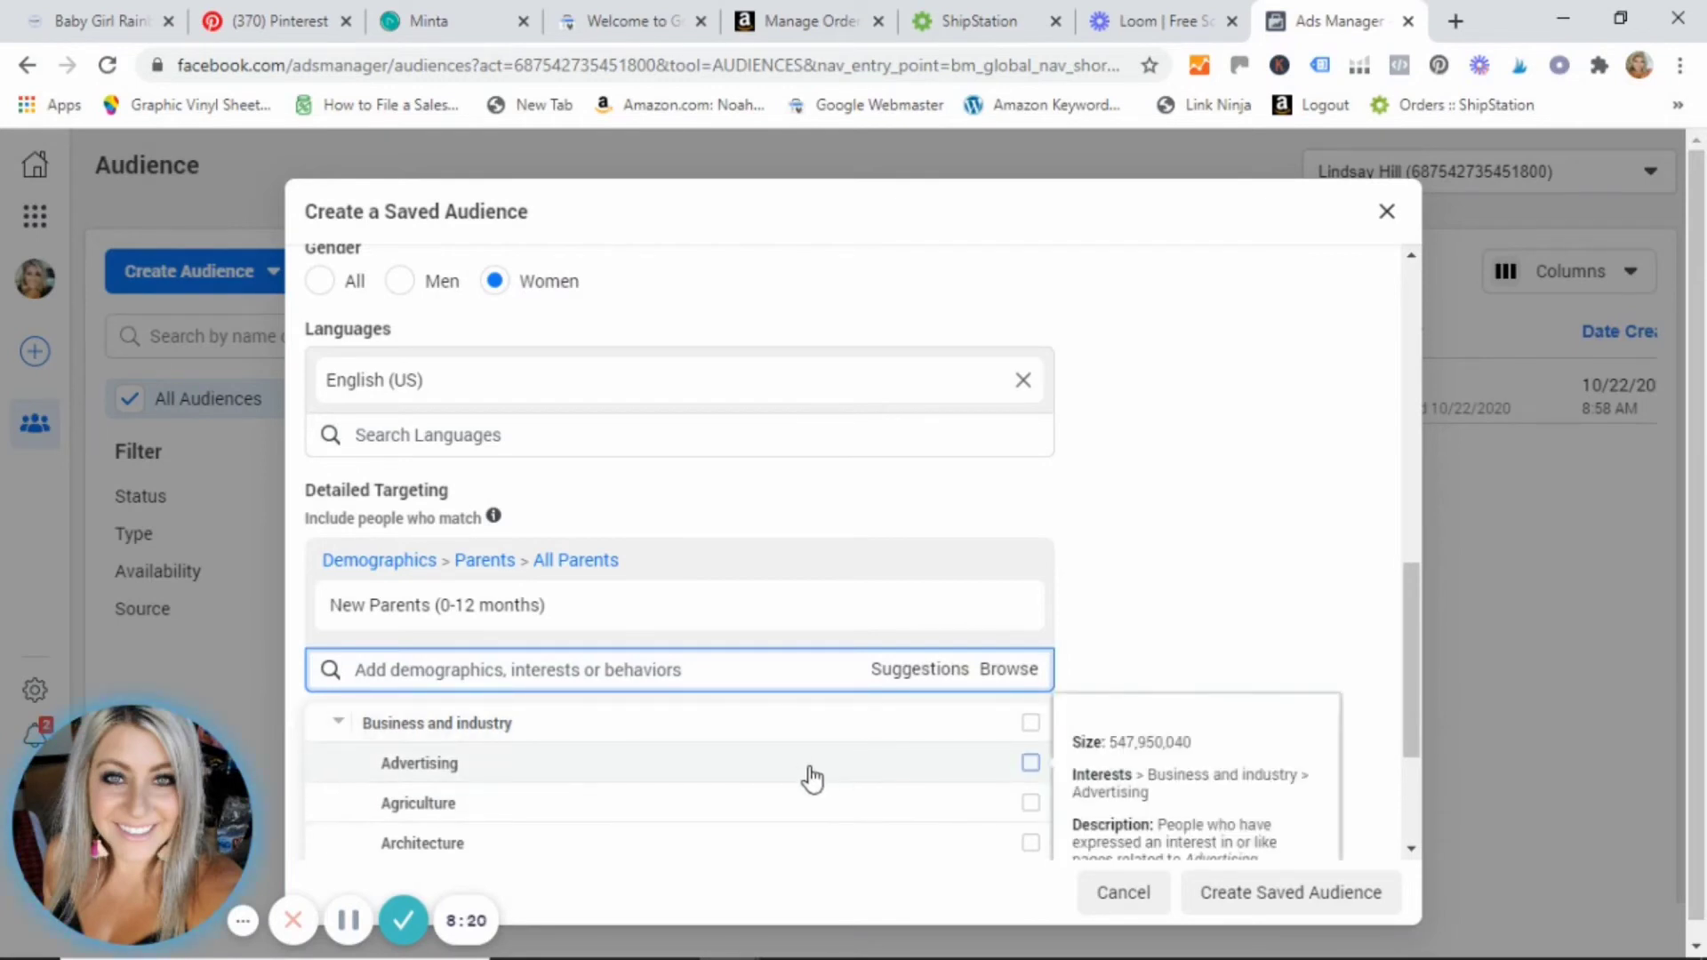
scroll(down, 3)
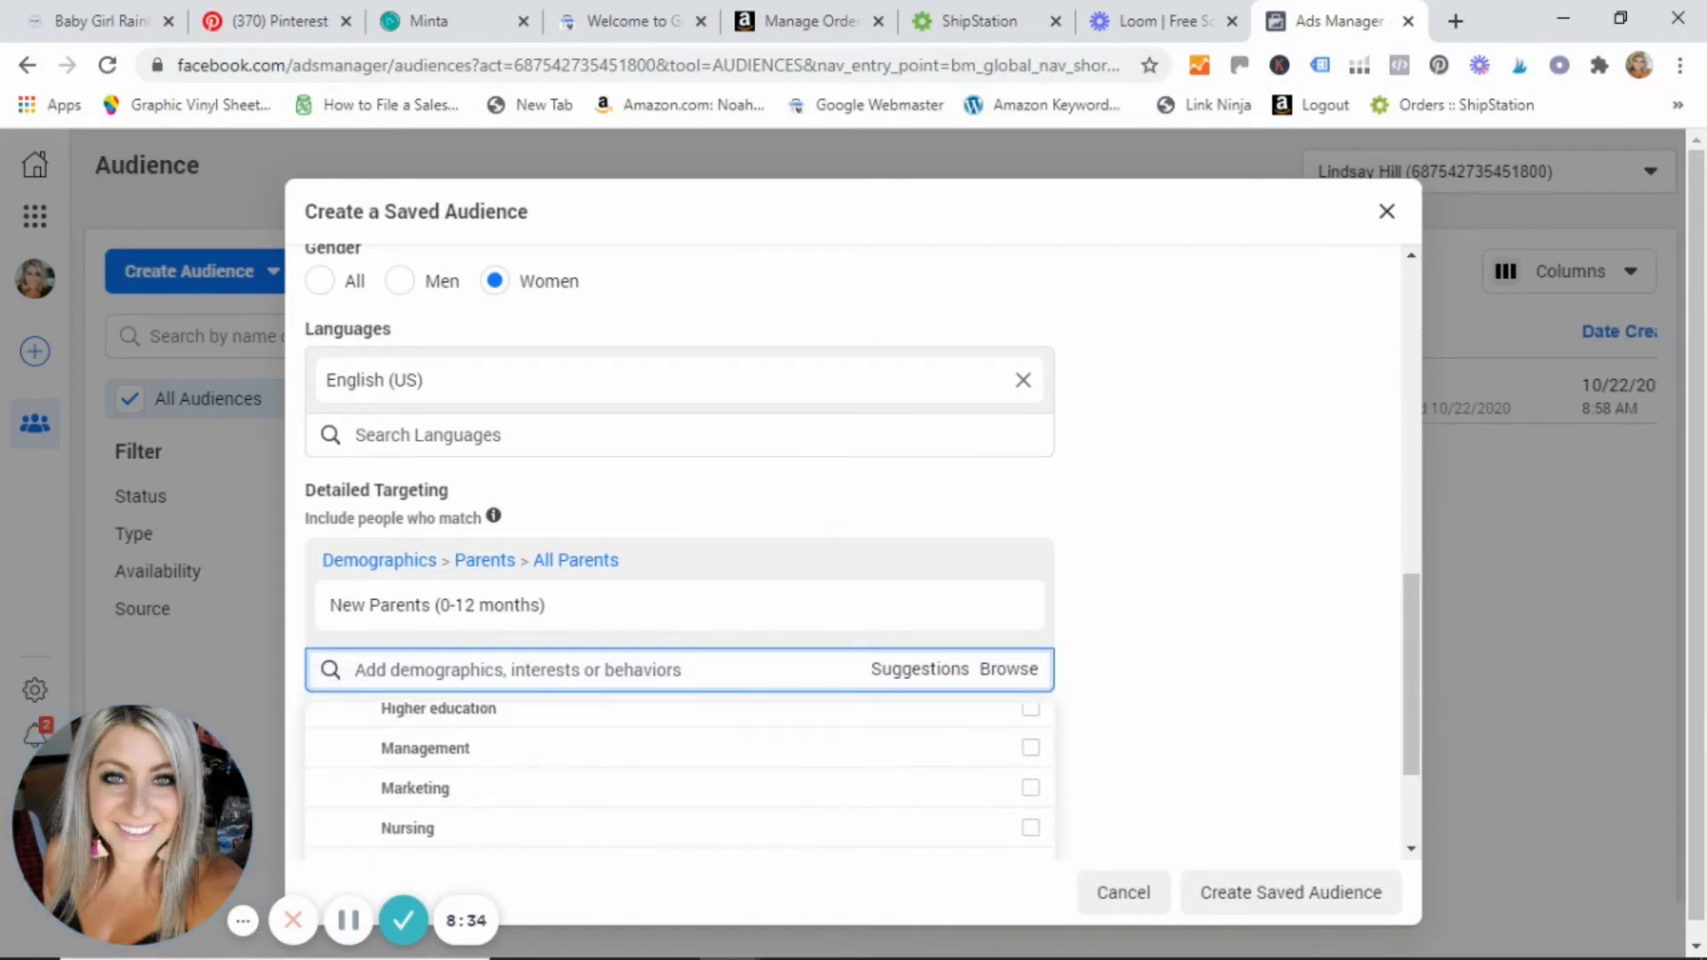
scroll(down, 3)
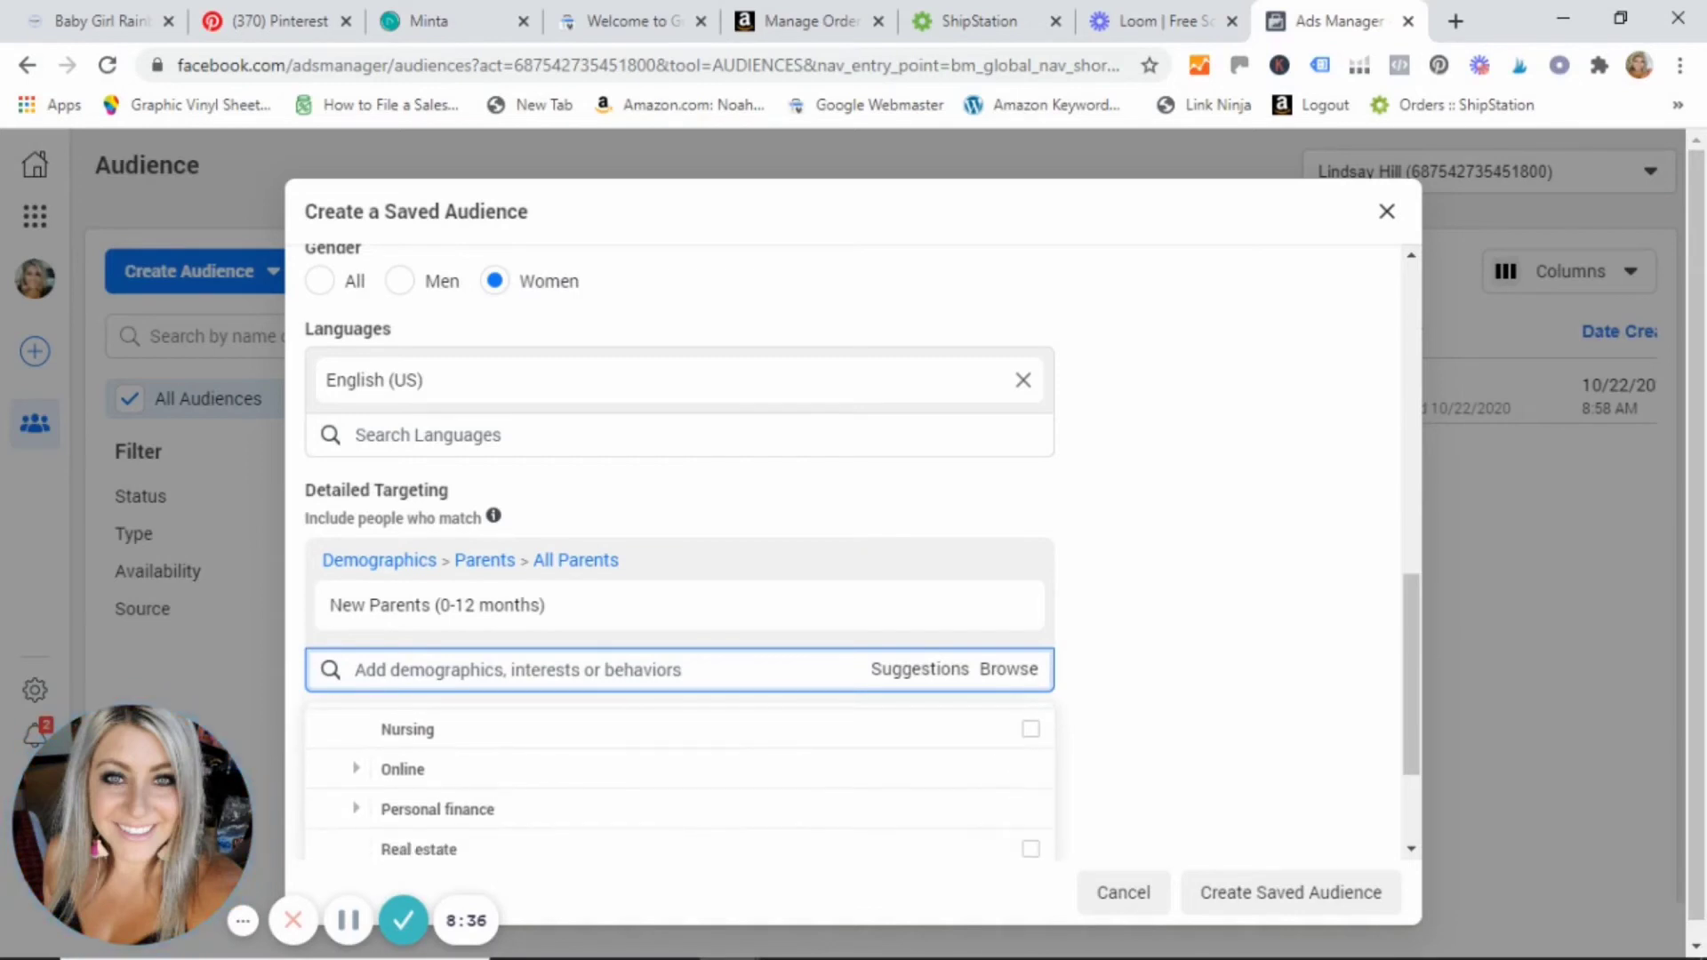
scroll(down, 3)
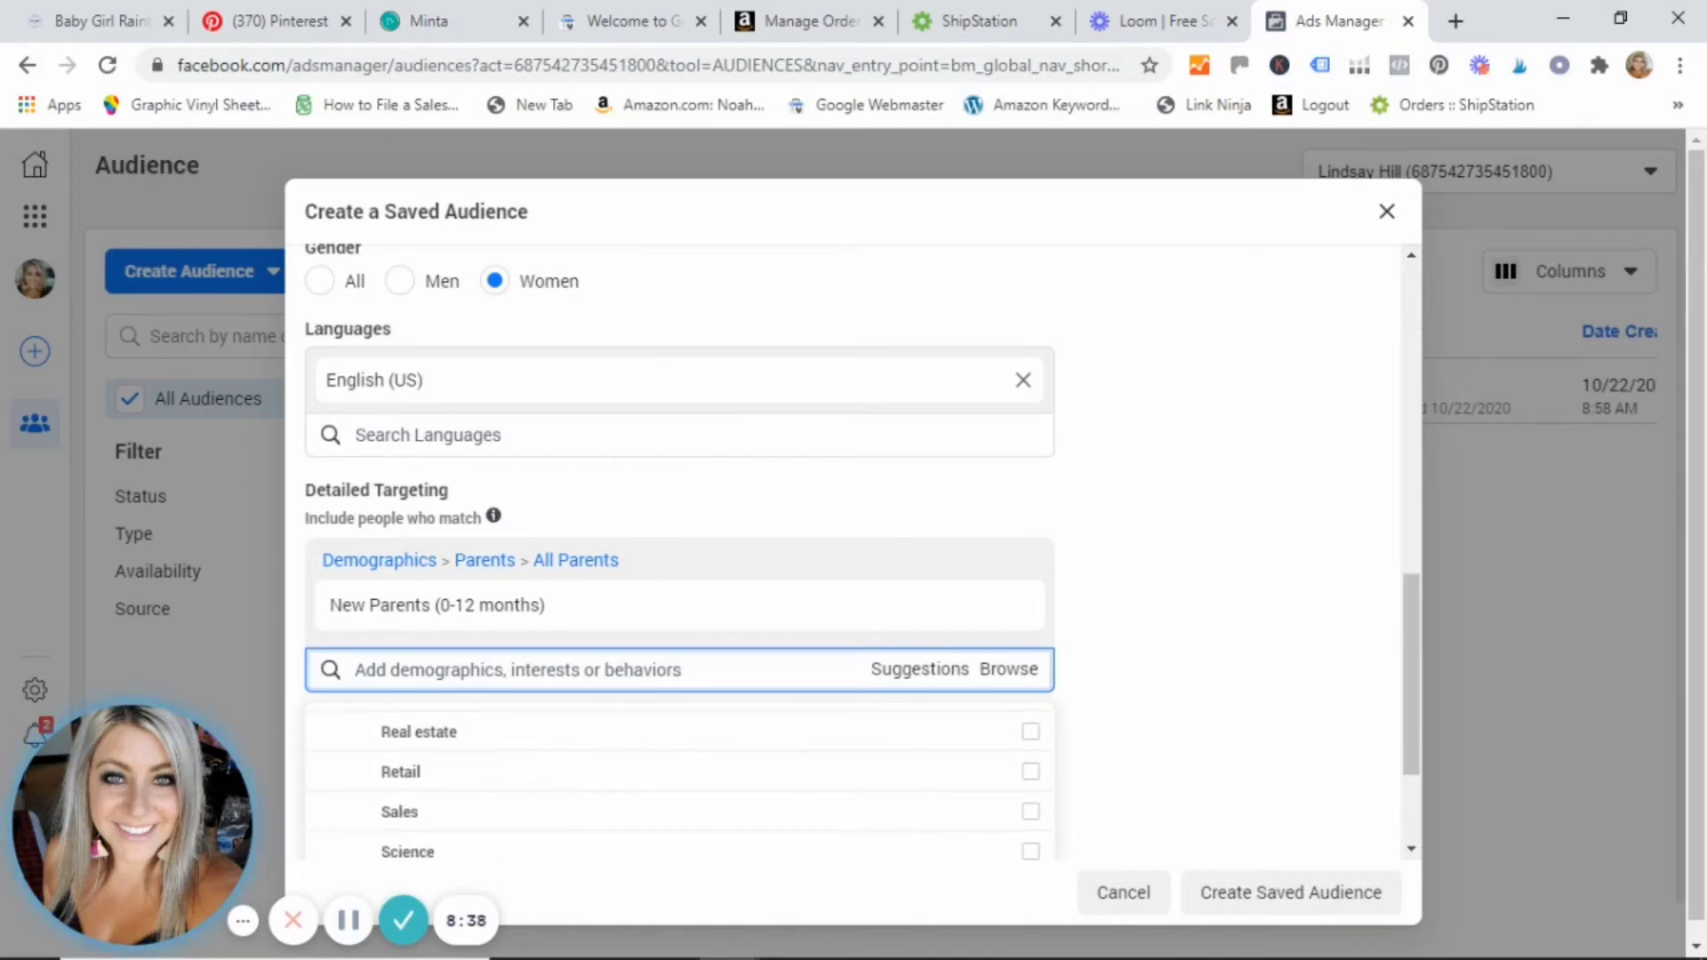
scroll(down, 3)
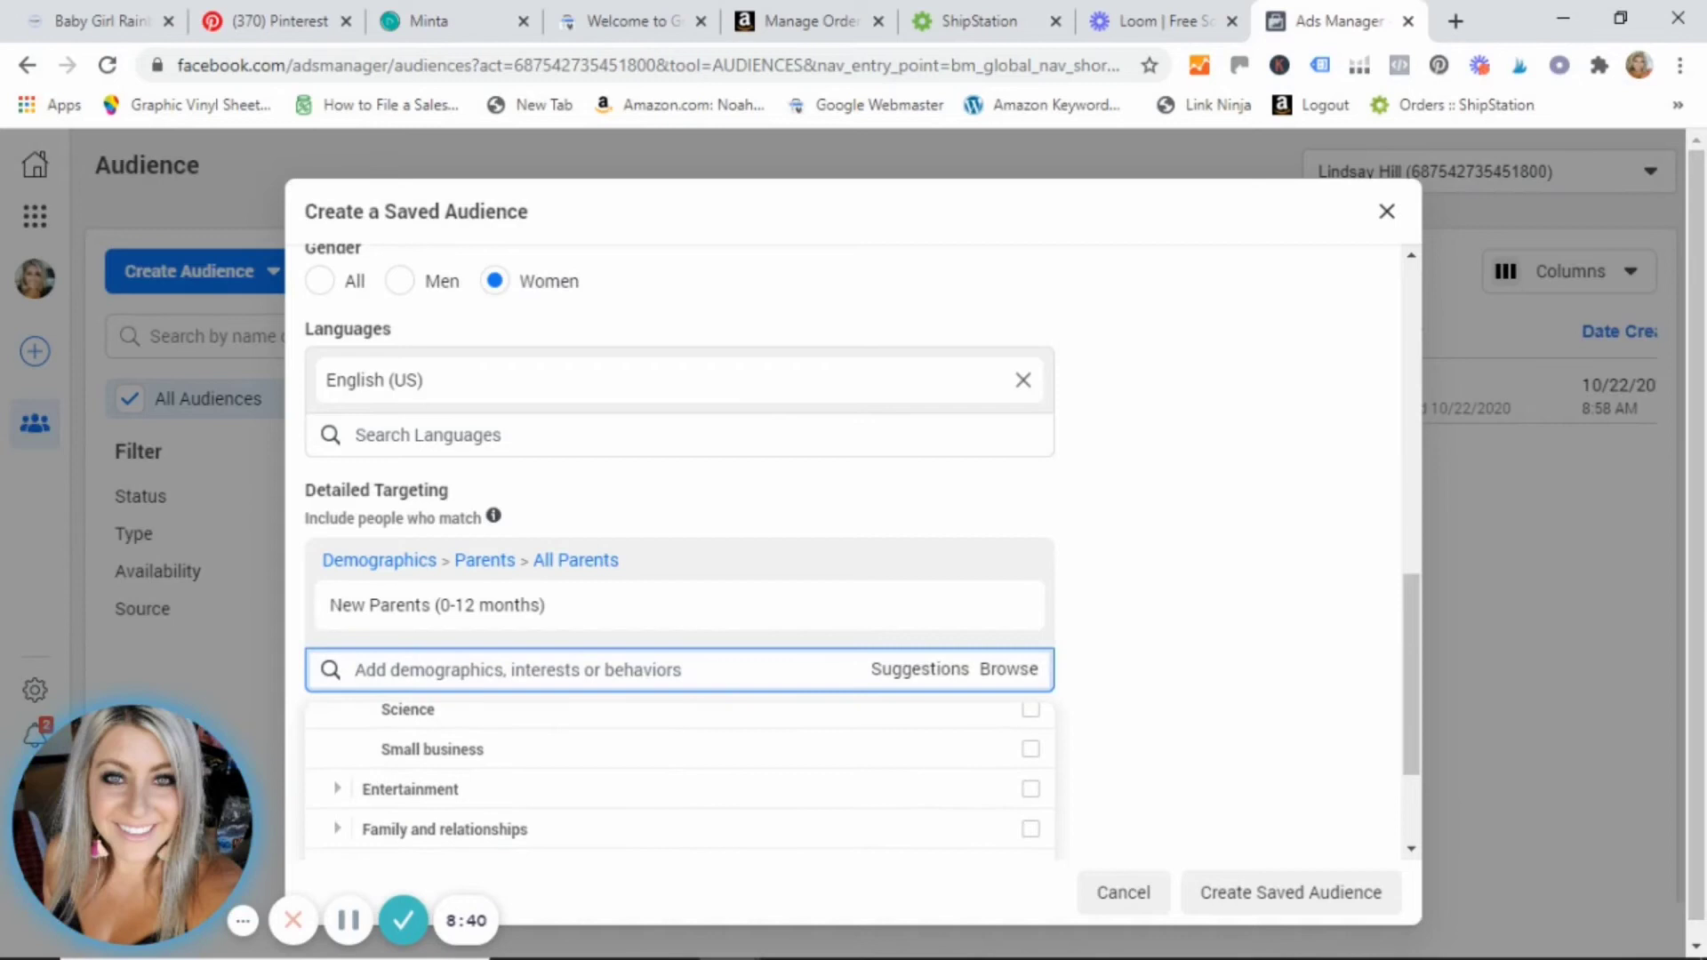
scroll(down, 3)
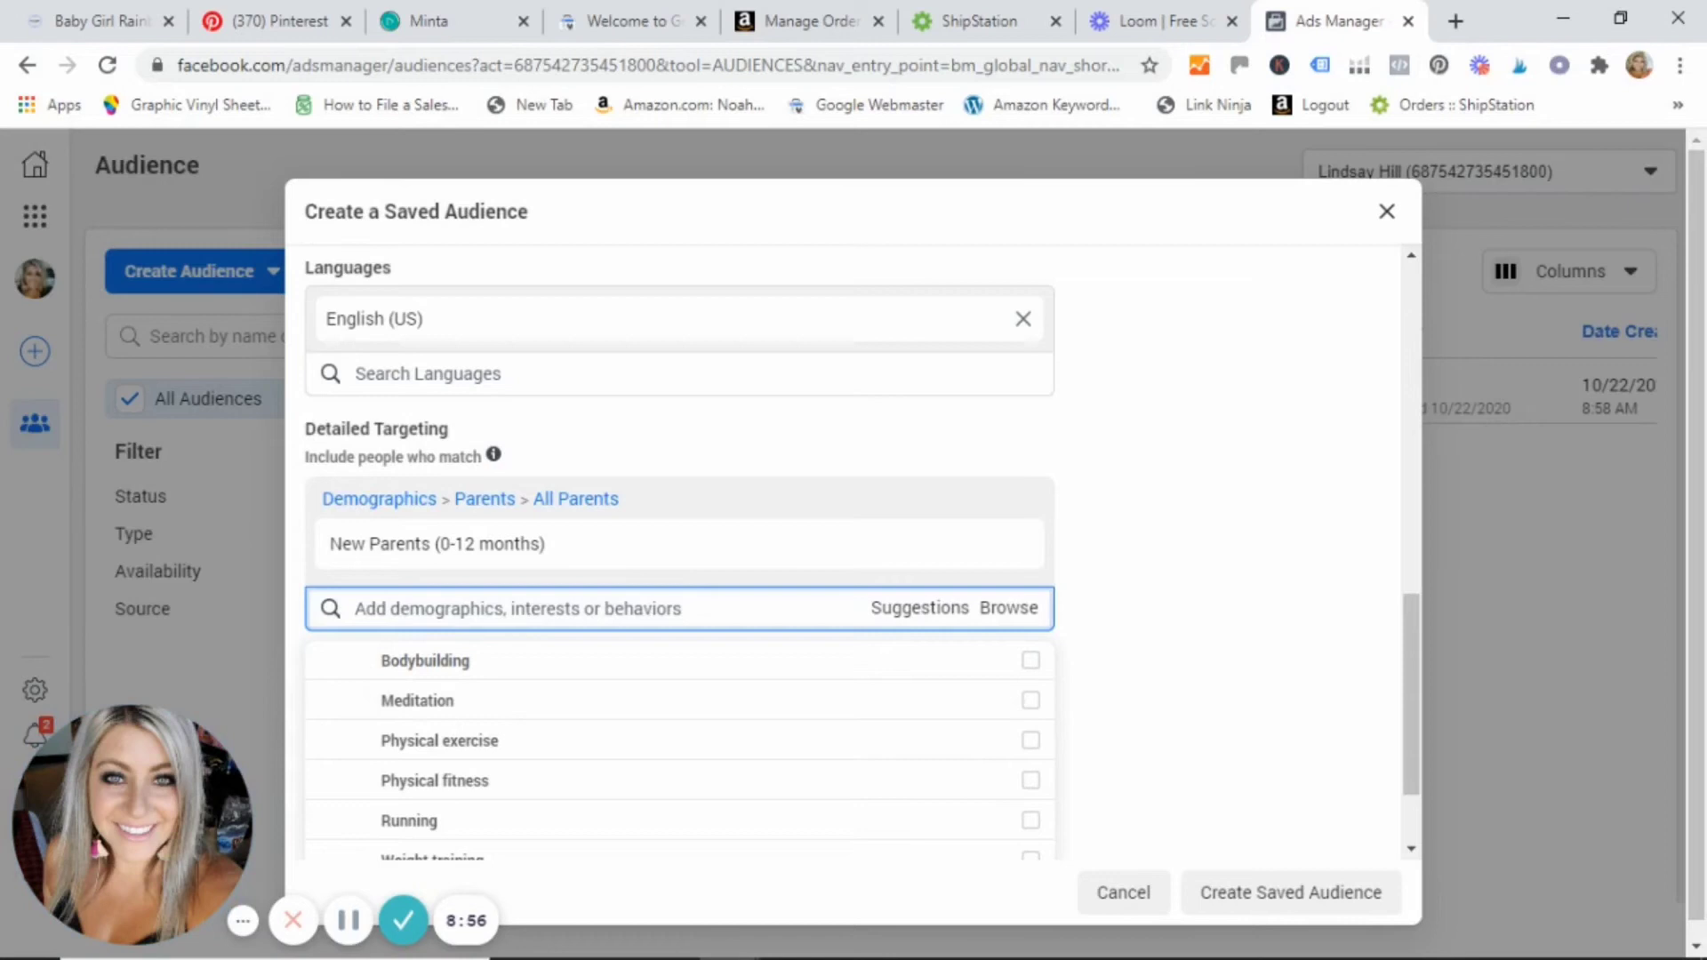
scroll(down, 3)
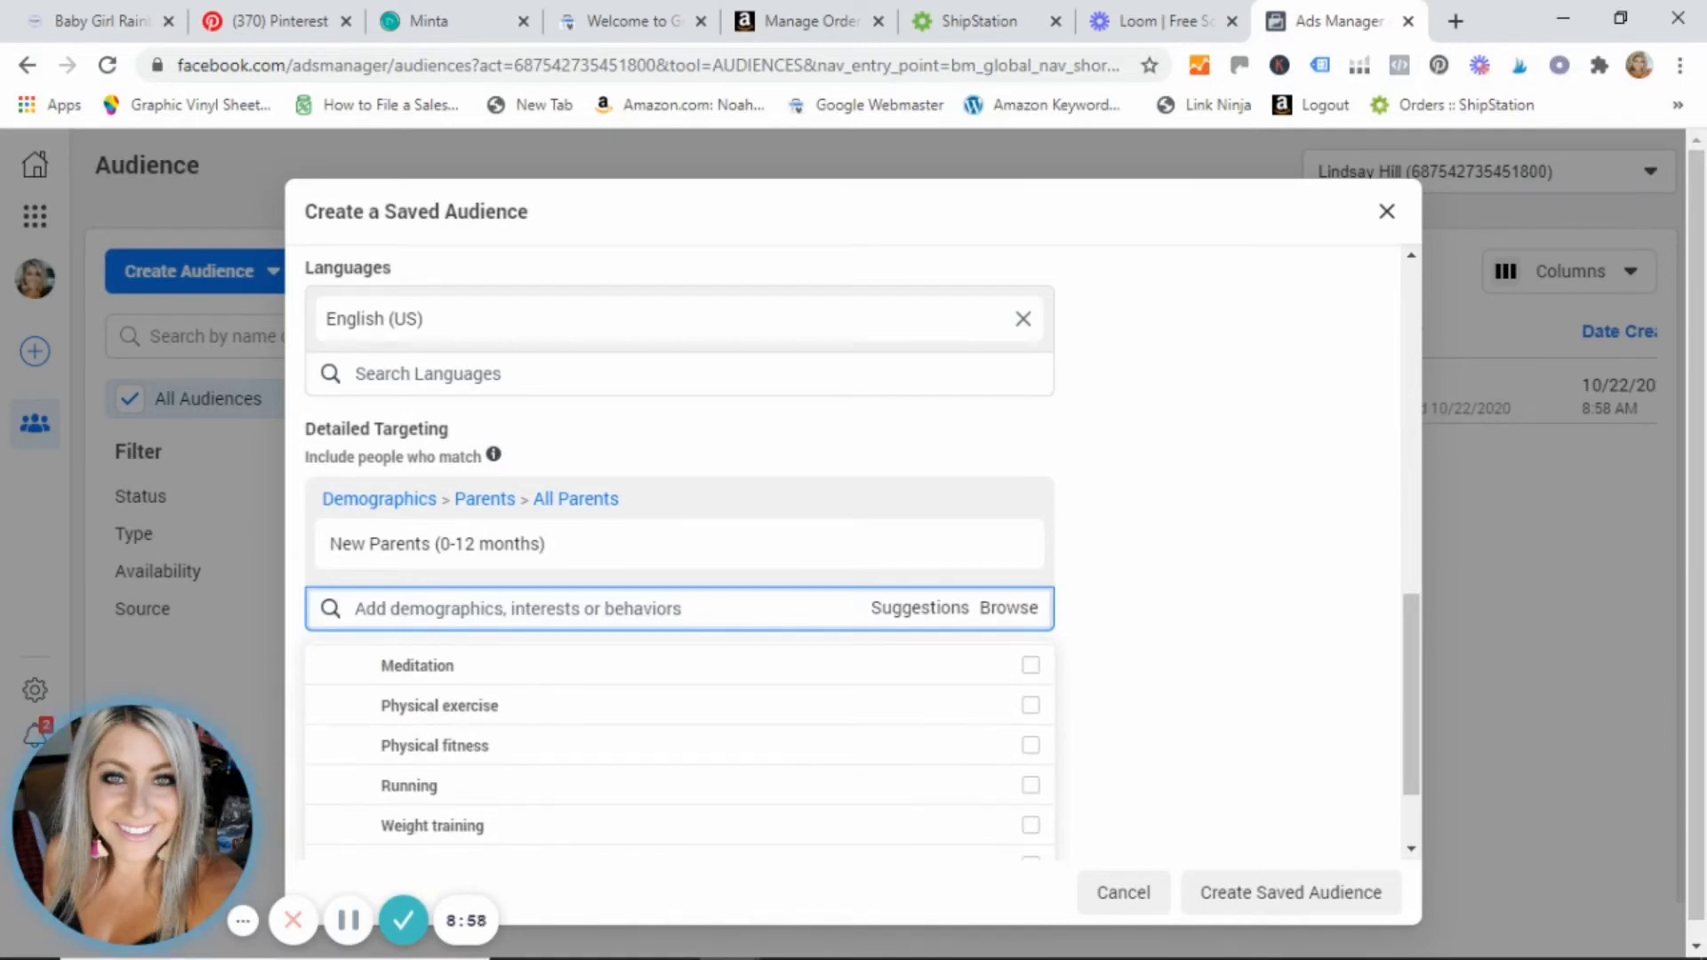
scroll(down, 3)
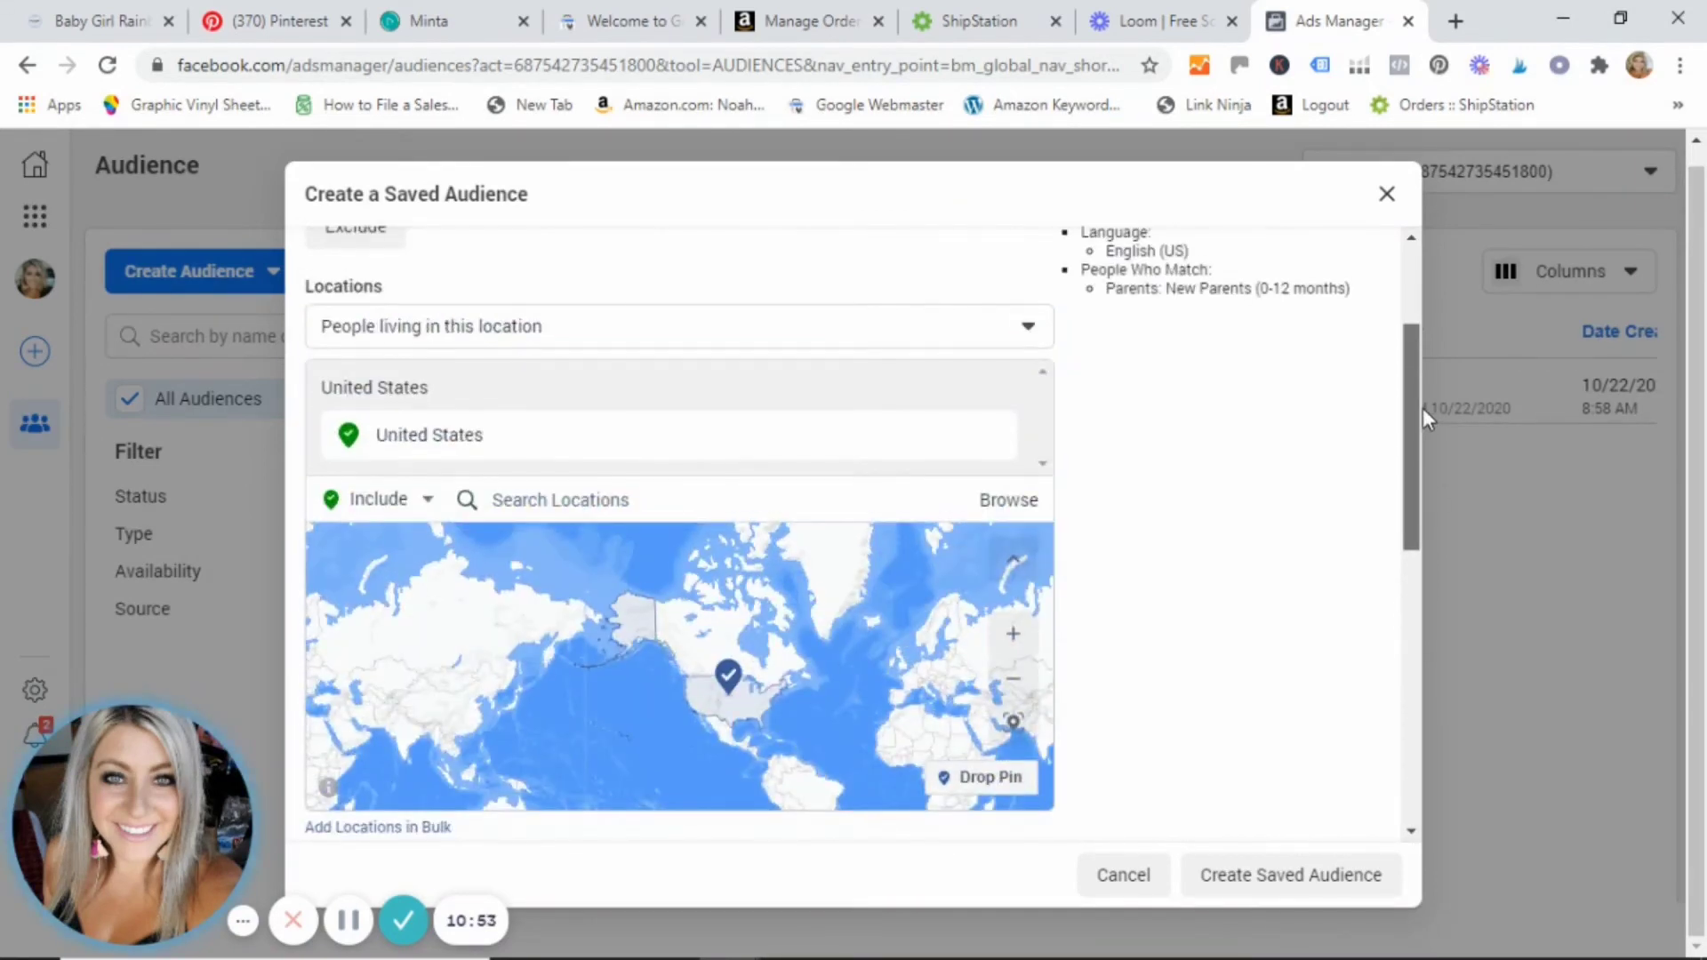
scroll(down, 3)
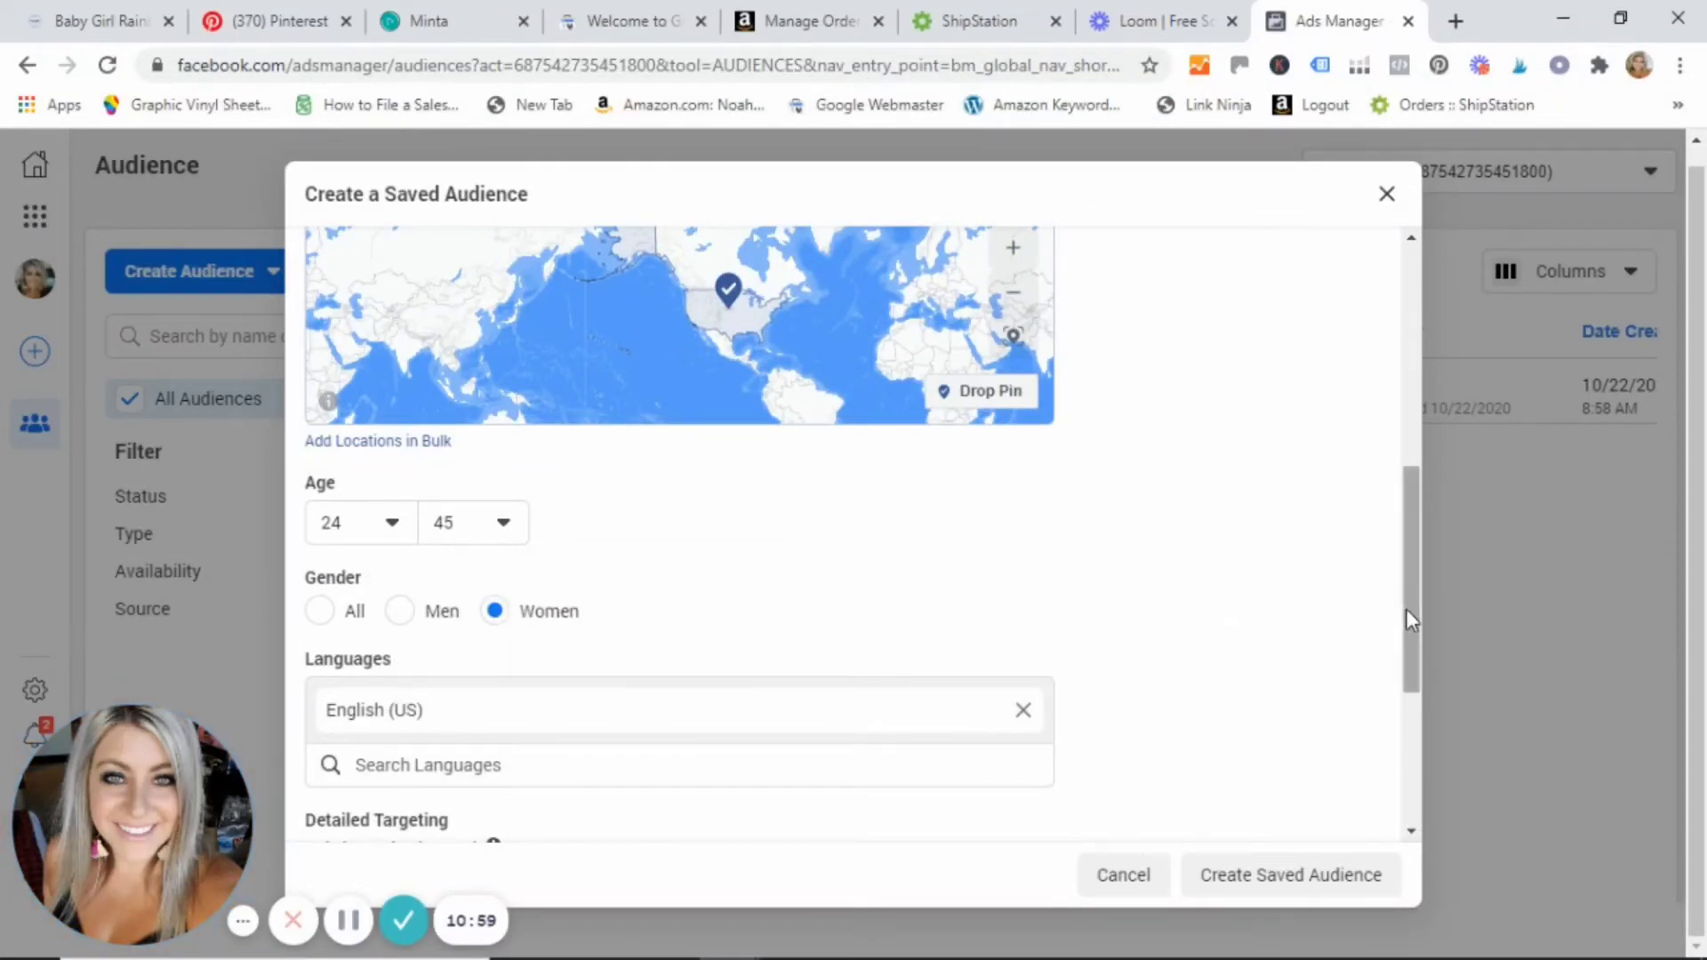
scroll(down, 3)
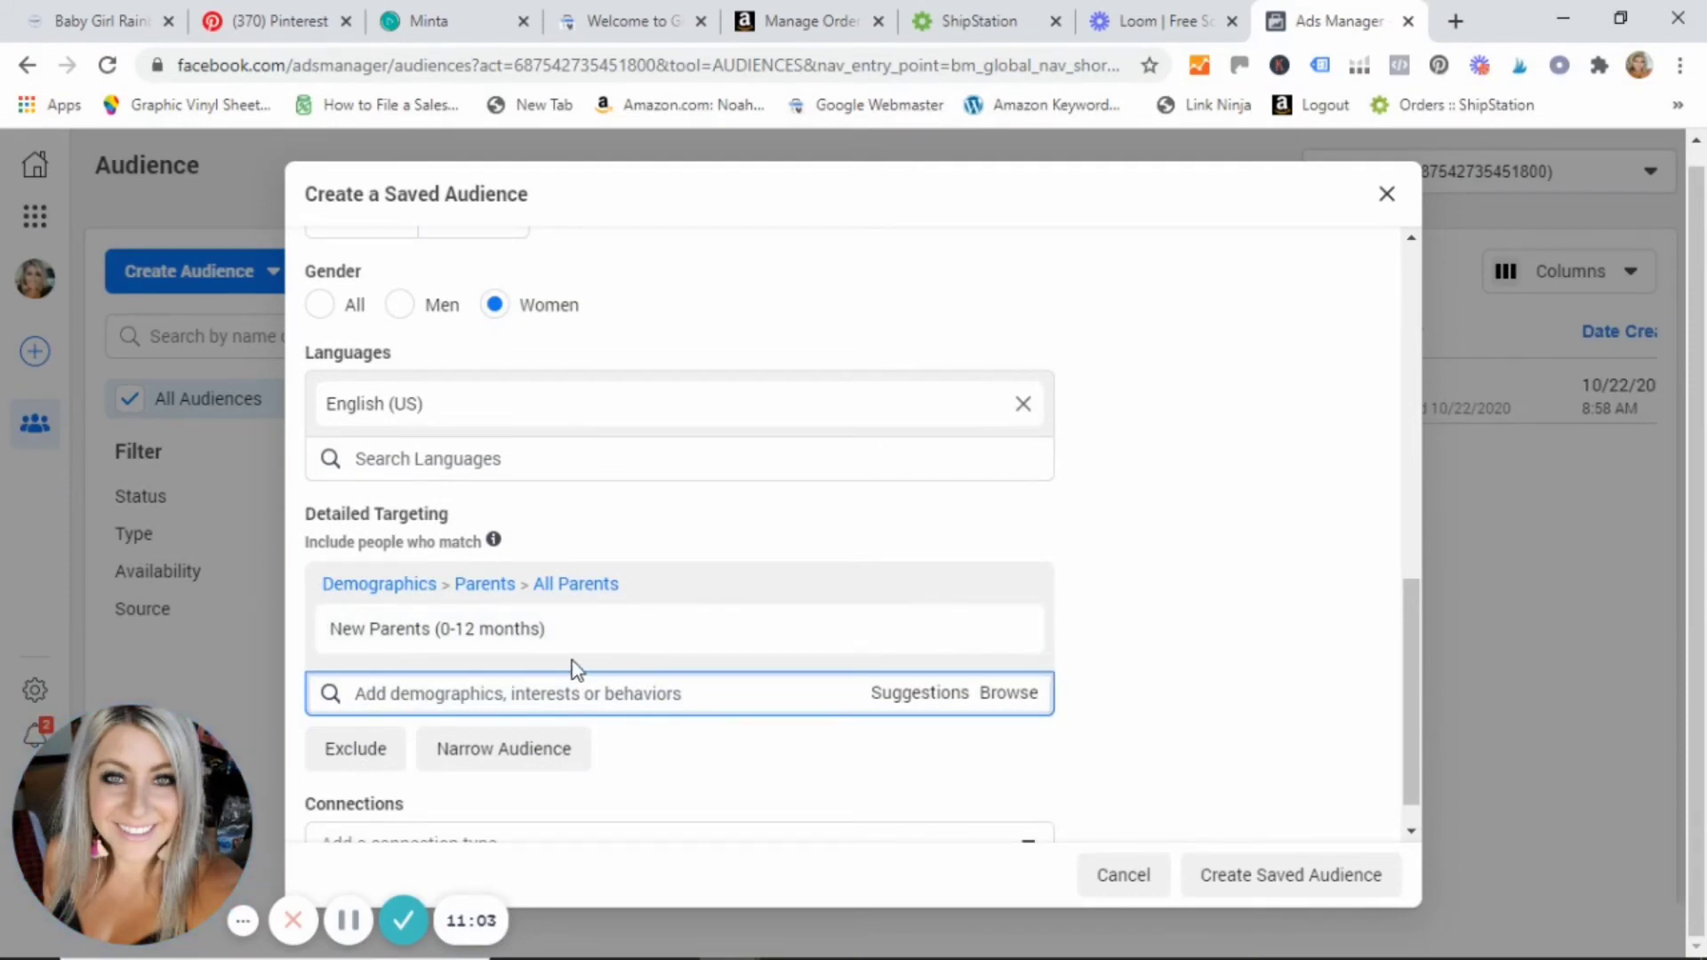
scroll(down, 3)
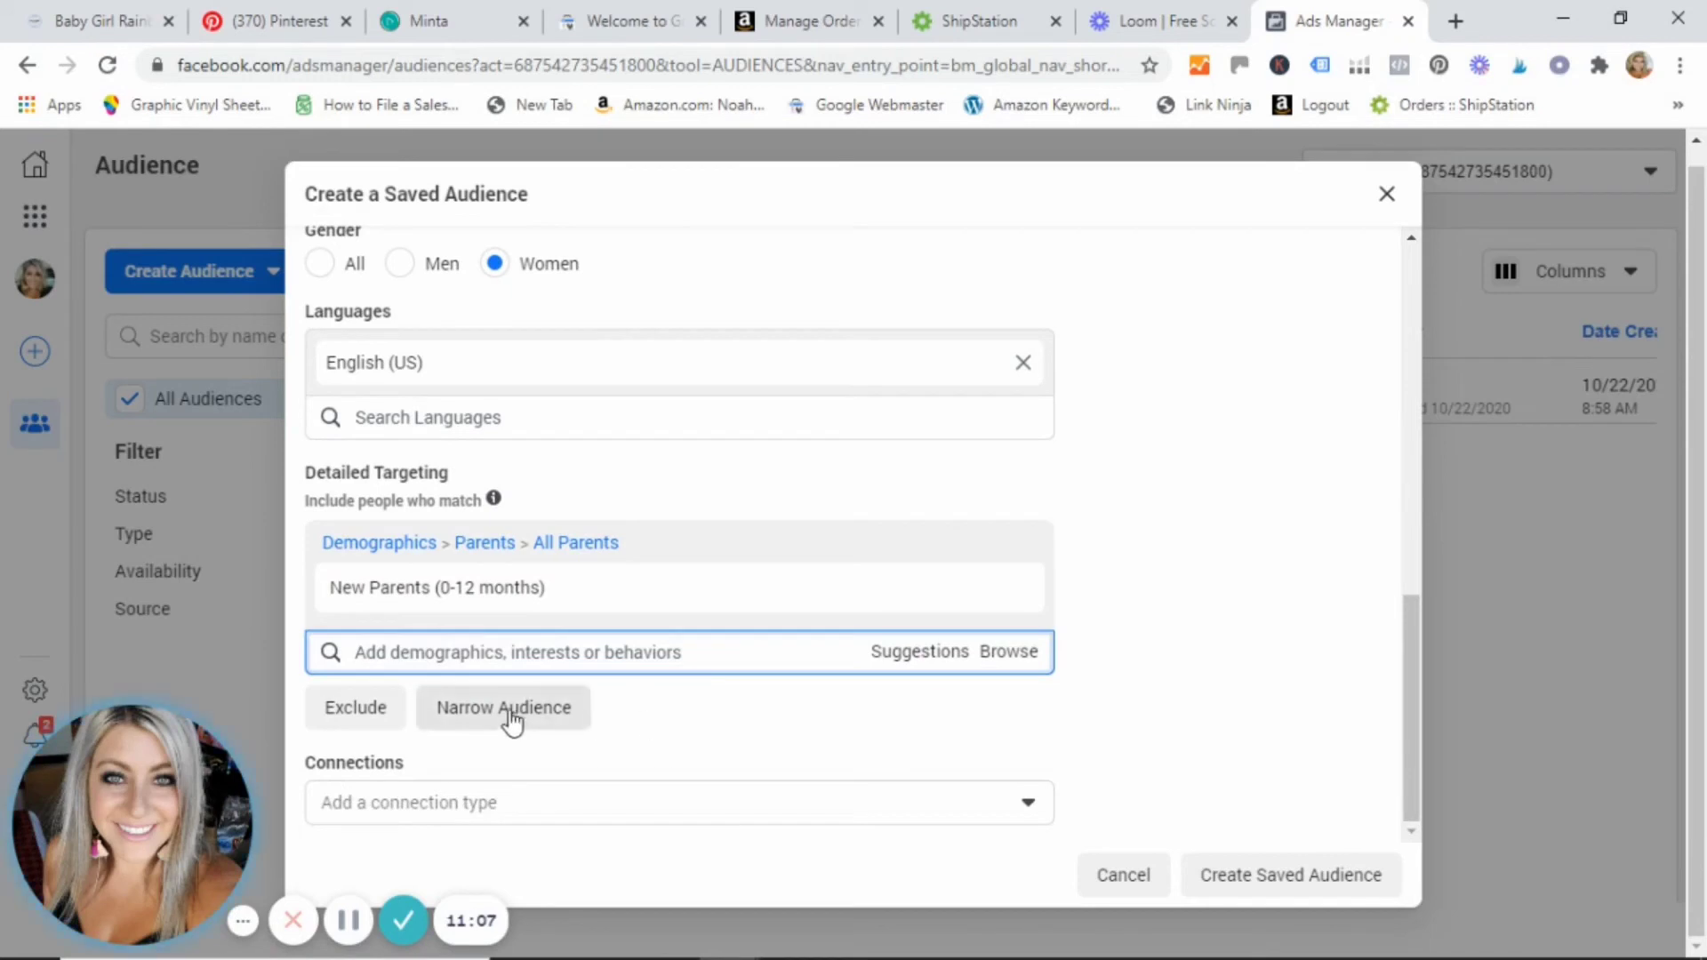
click(505, 708)
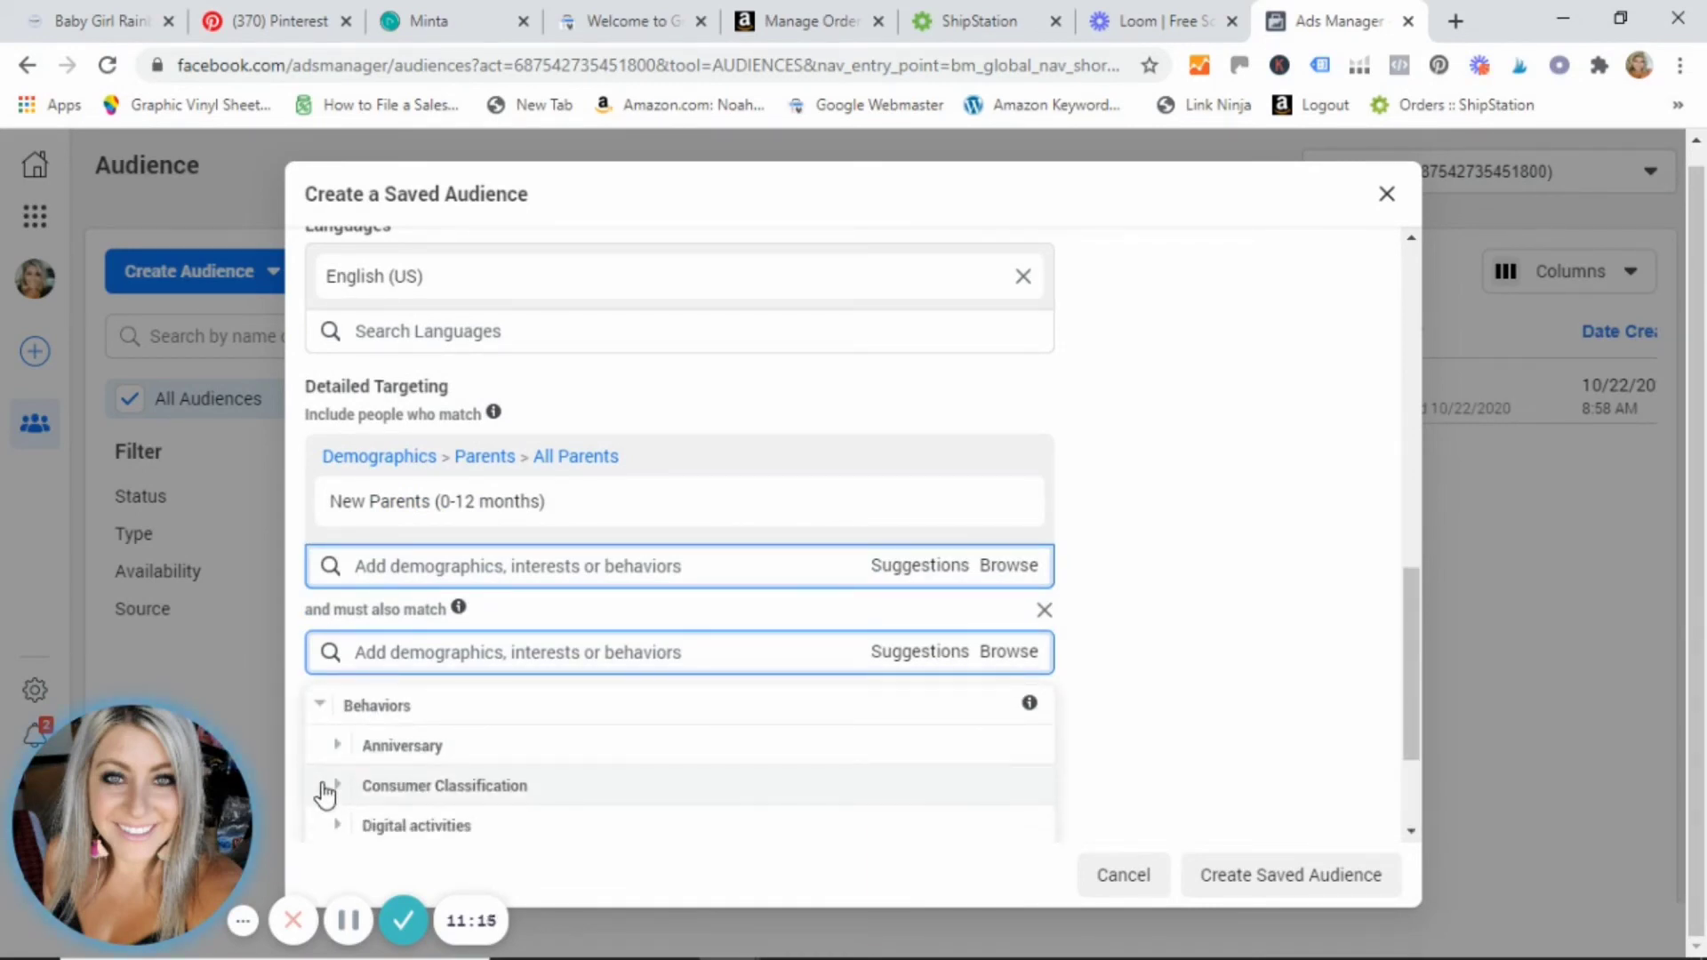
mouse_move(360, 793)
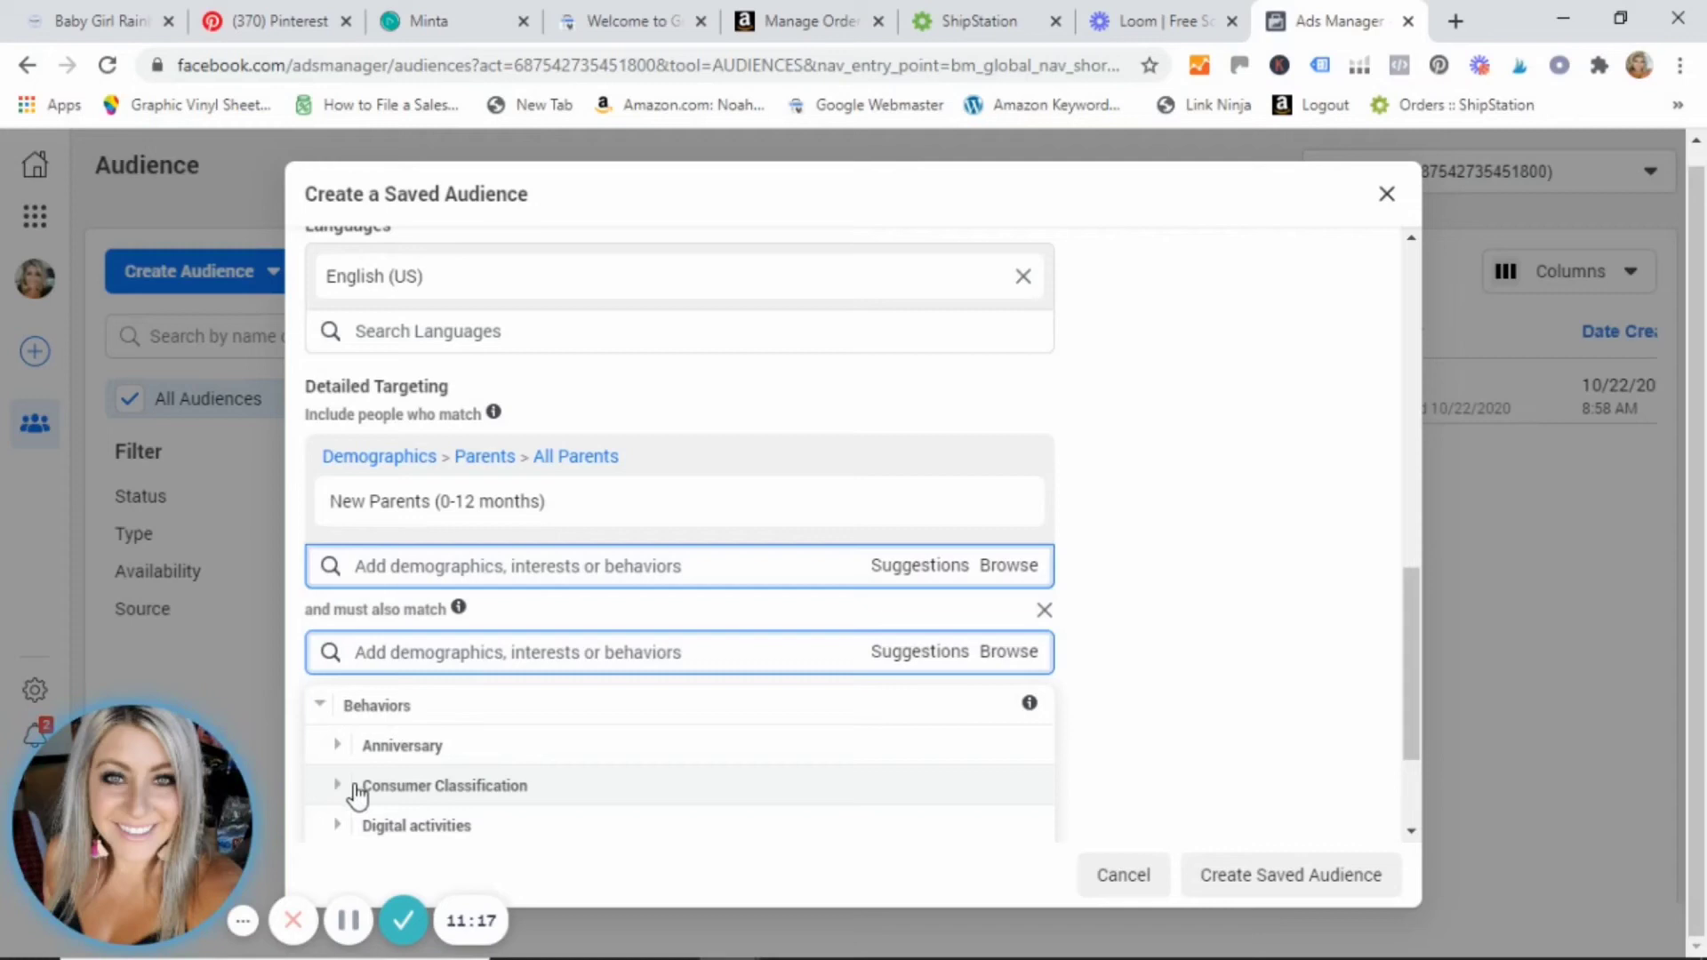
mouse_move(532, 788)
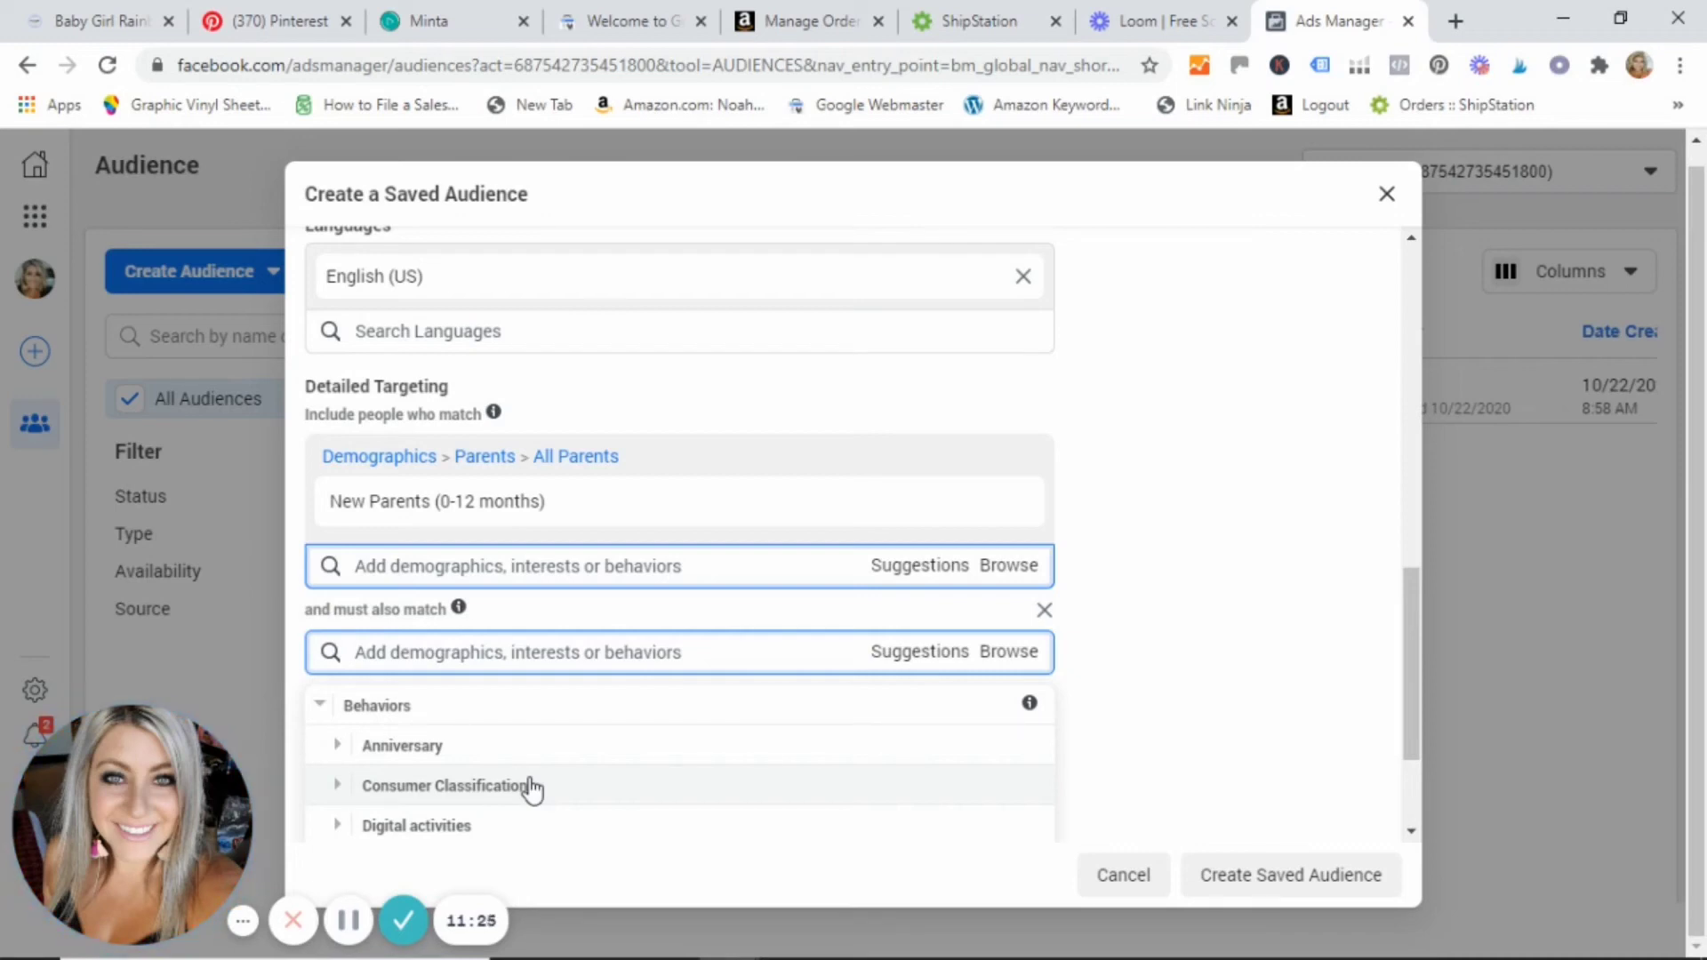
Scroll through the Behaviors categories in the new 'must also match' narrowing box
scroll(down, 3)
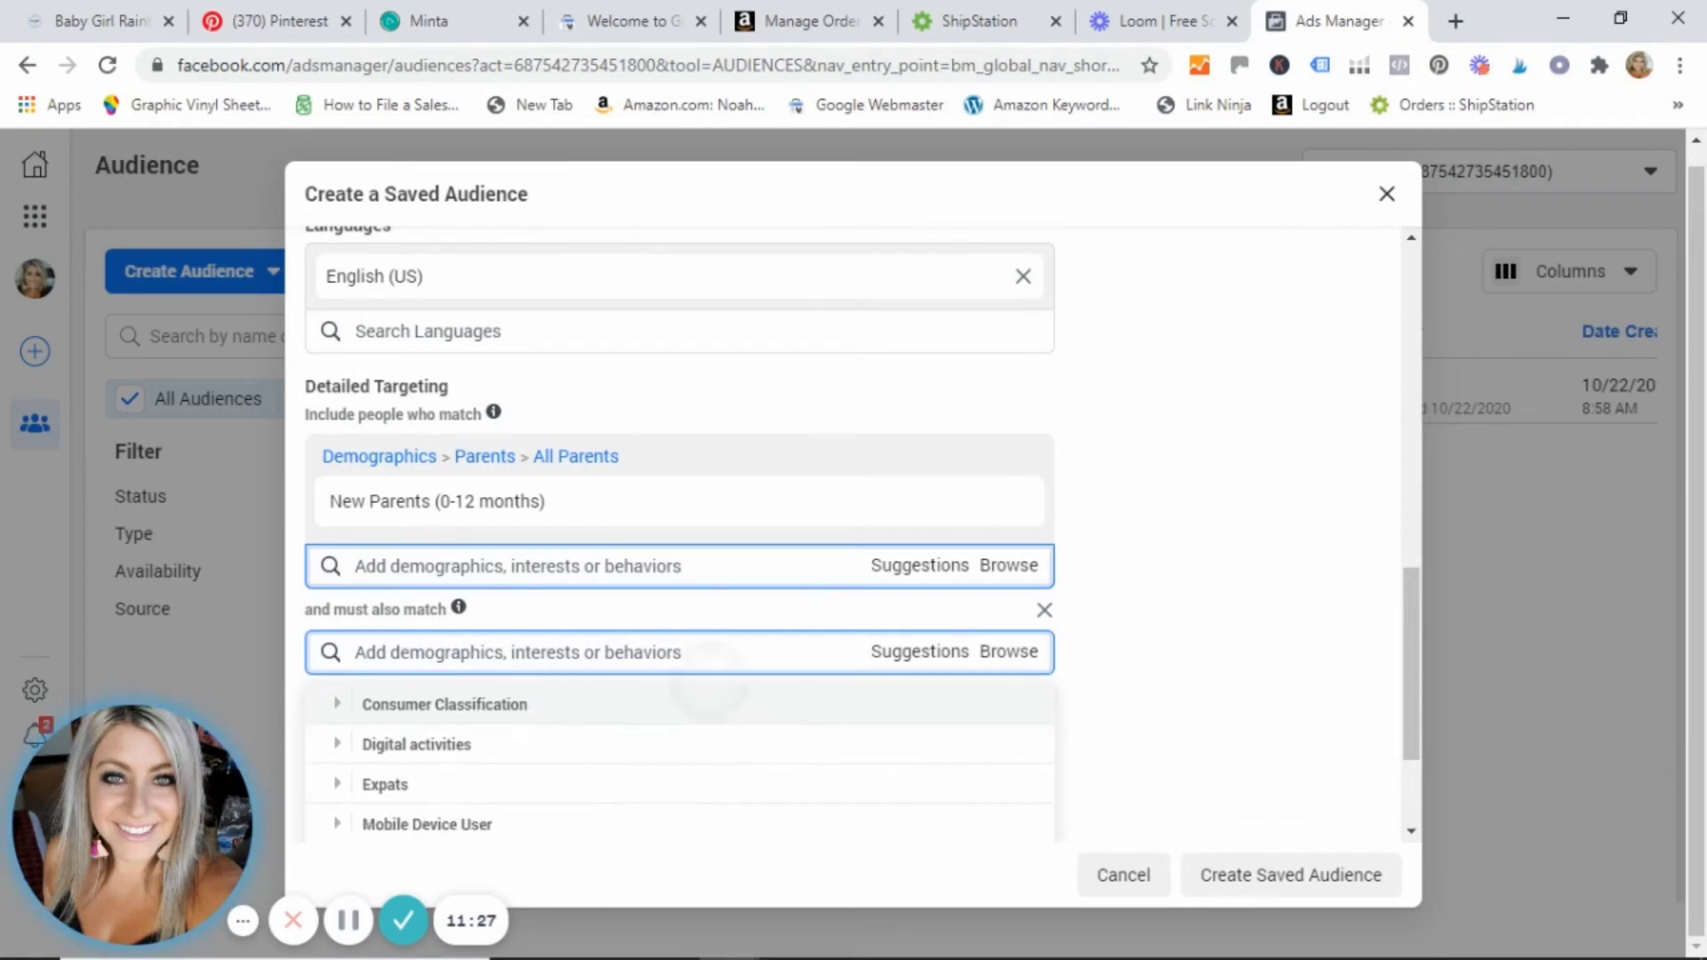
scroll(down, 3)
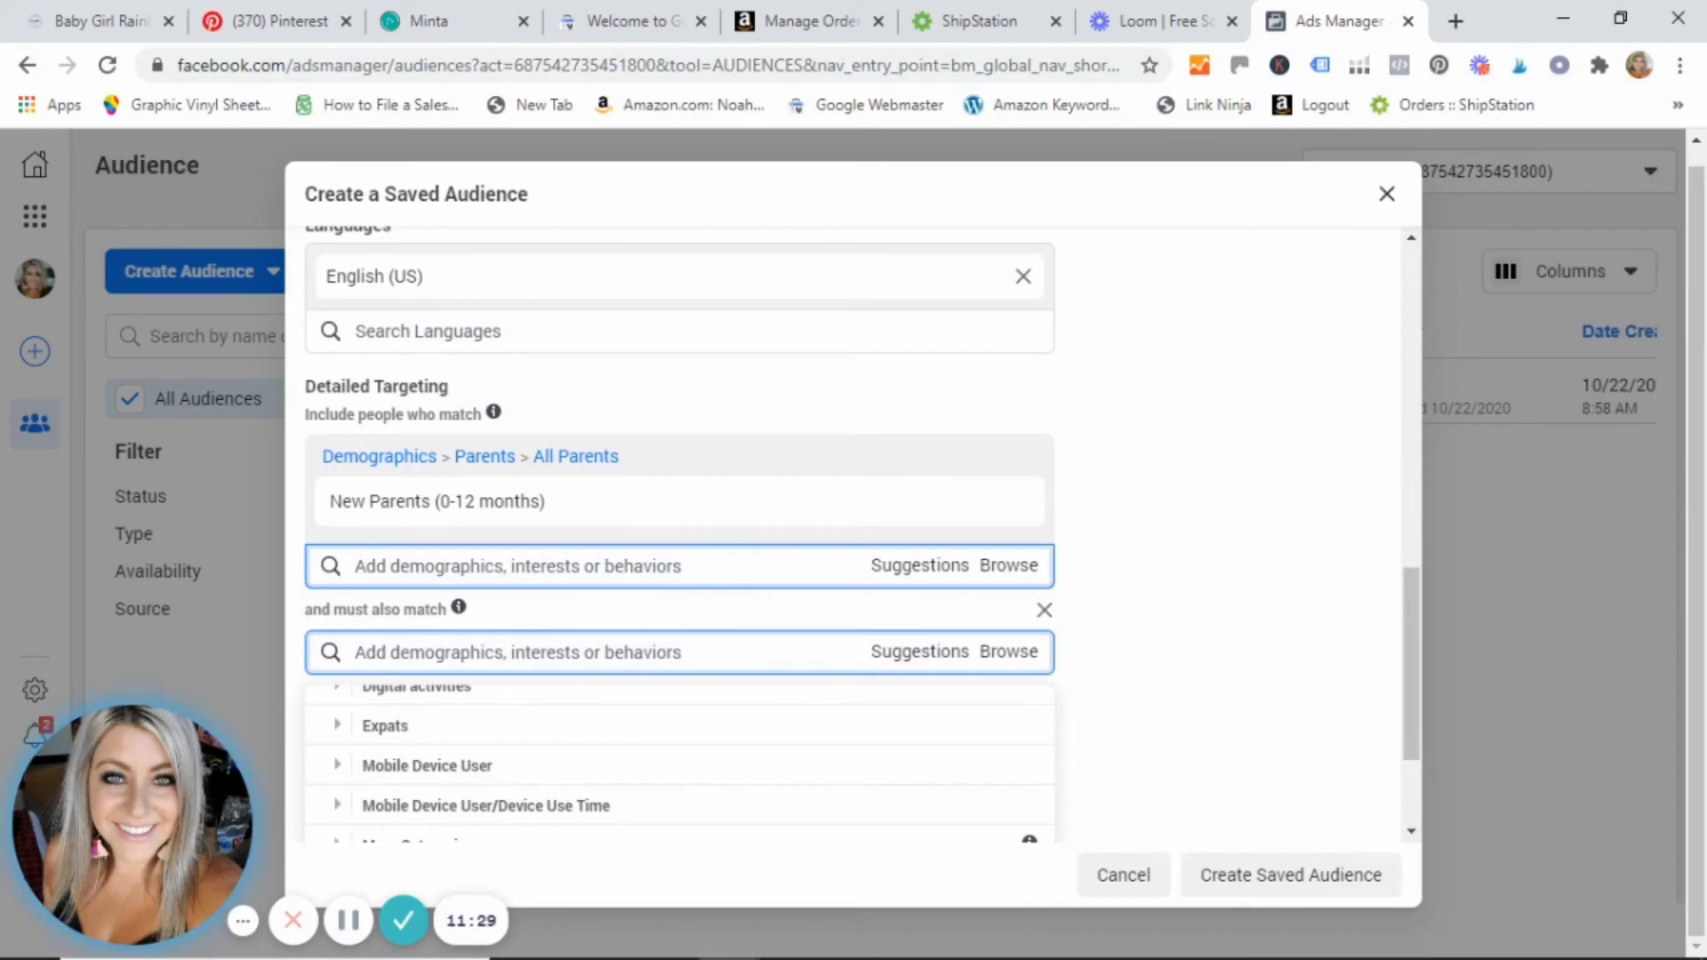
scroll(down, 3)
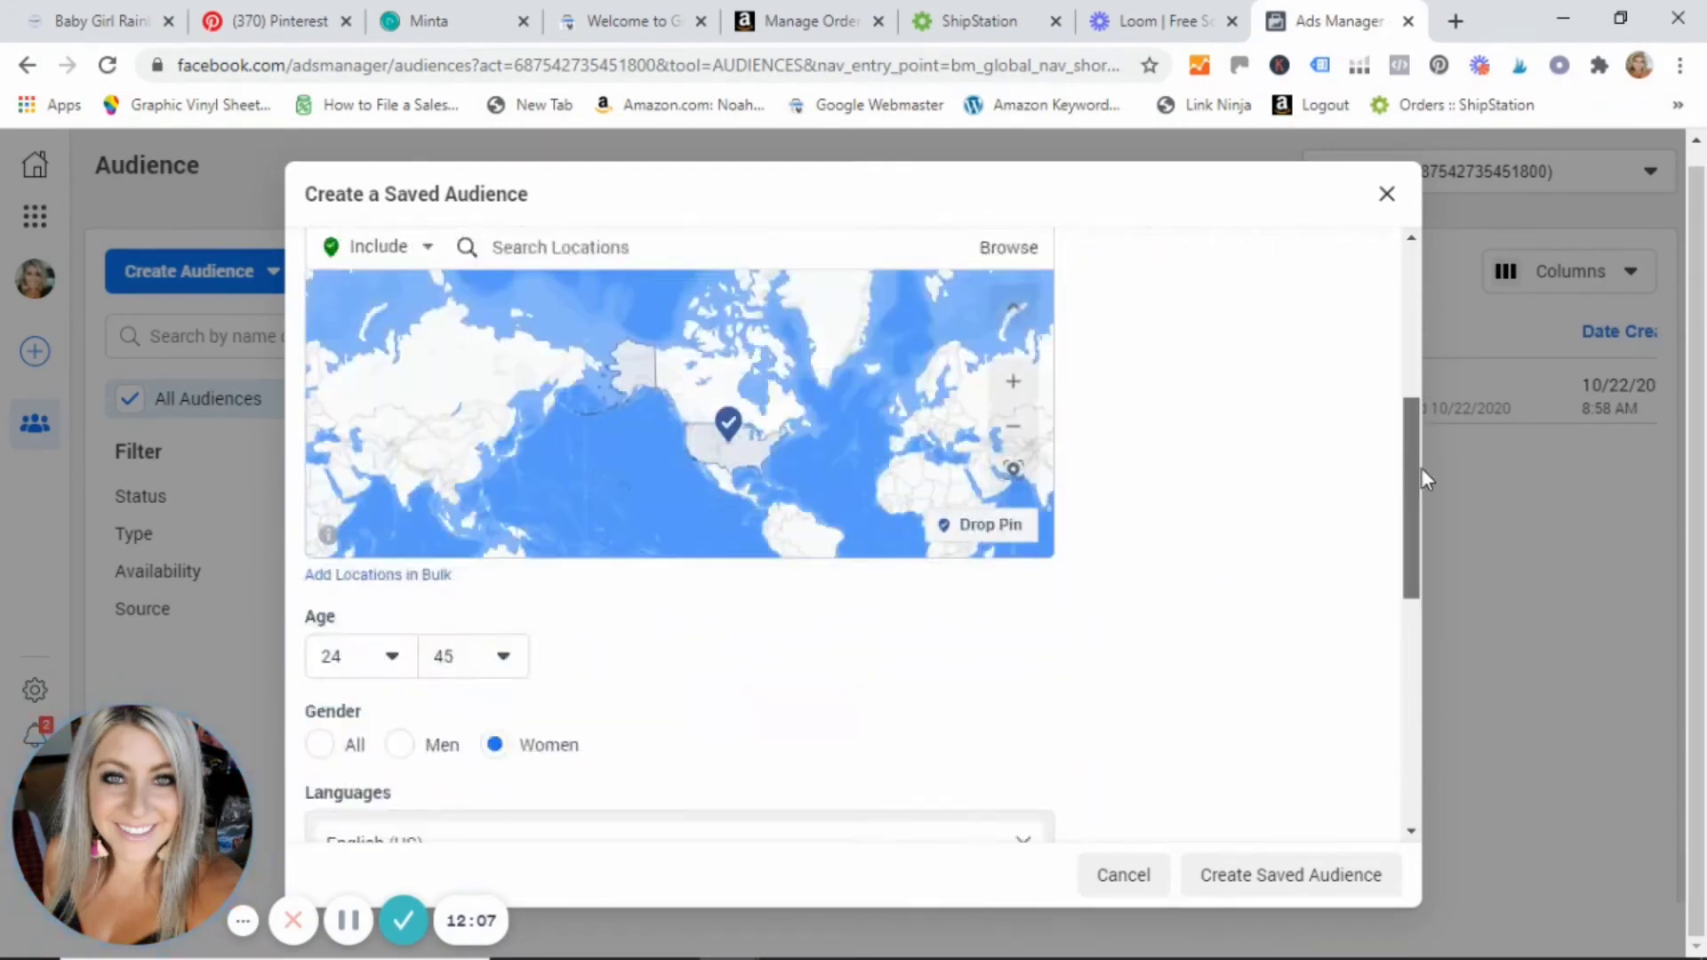
Scroll to Purchase behavior and narrow the audience with Engaged Shoppers
scroll(down, 3)
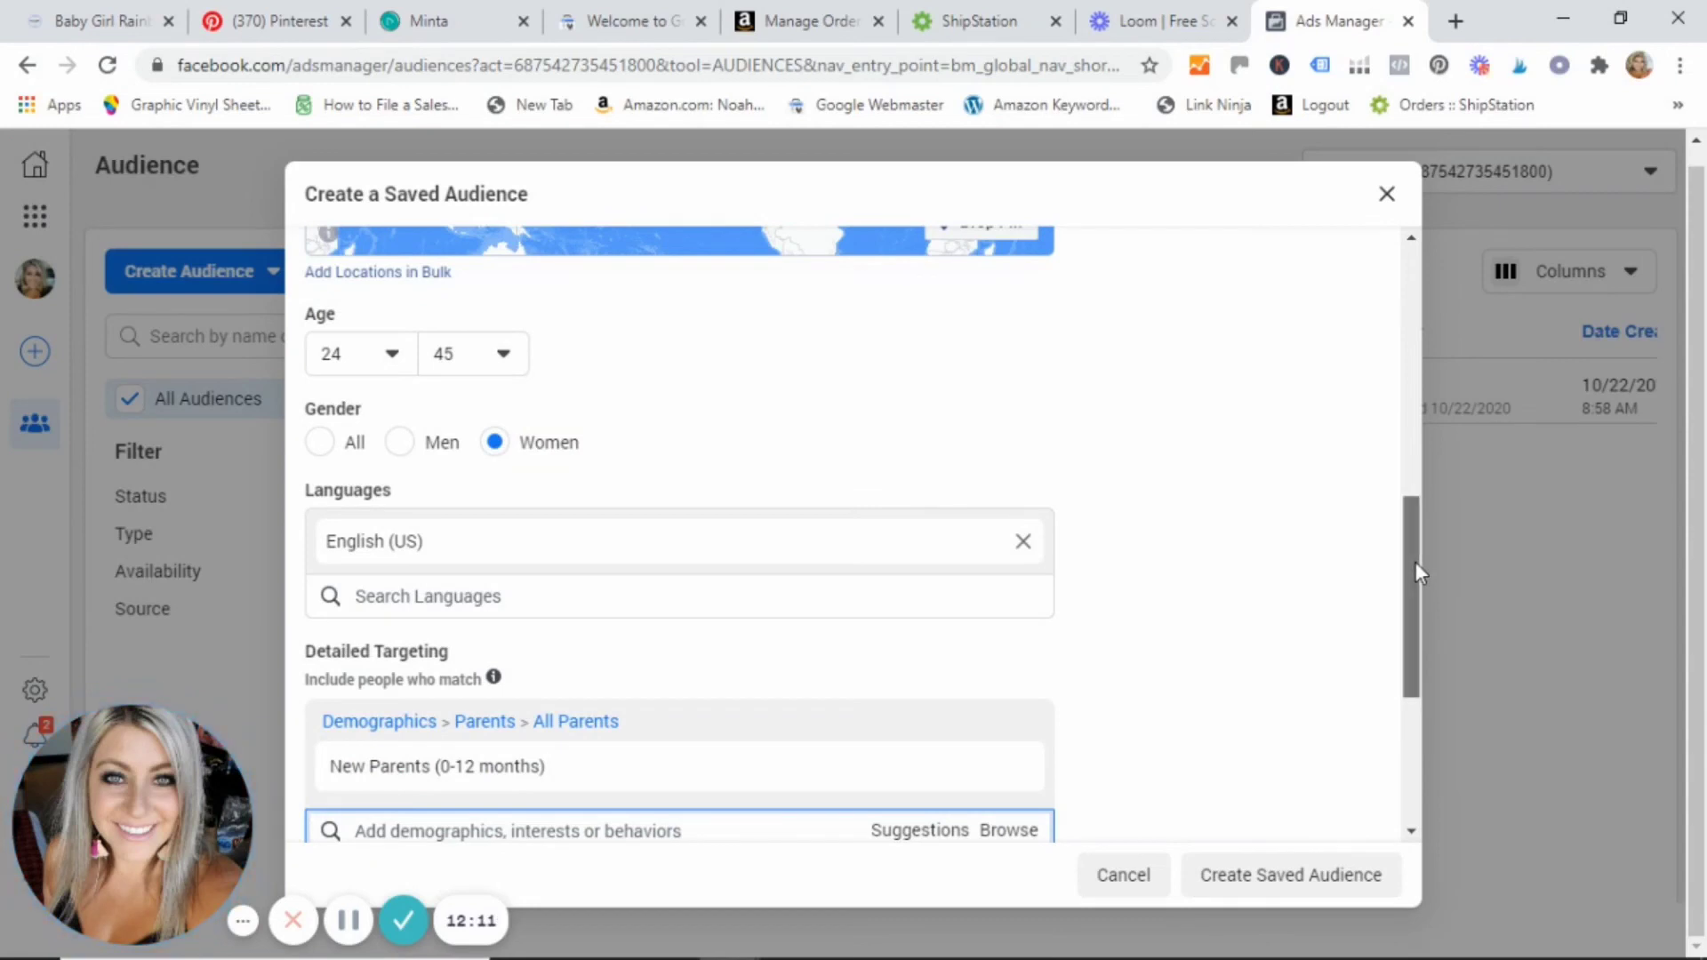
scroll(down, 3)
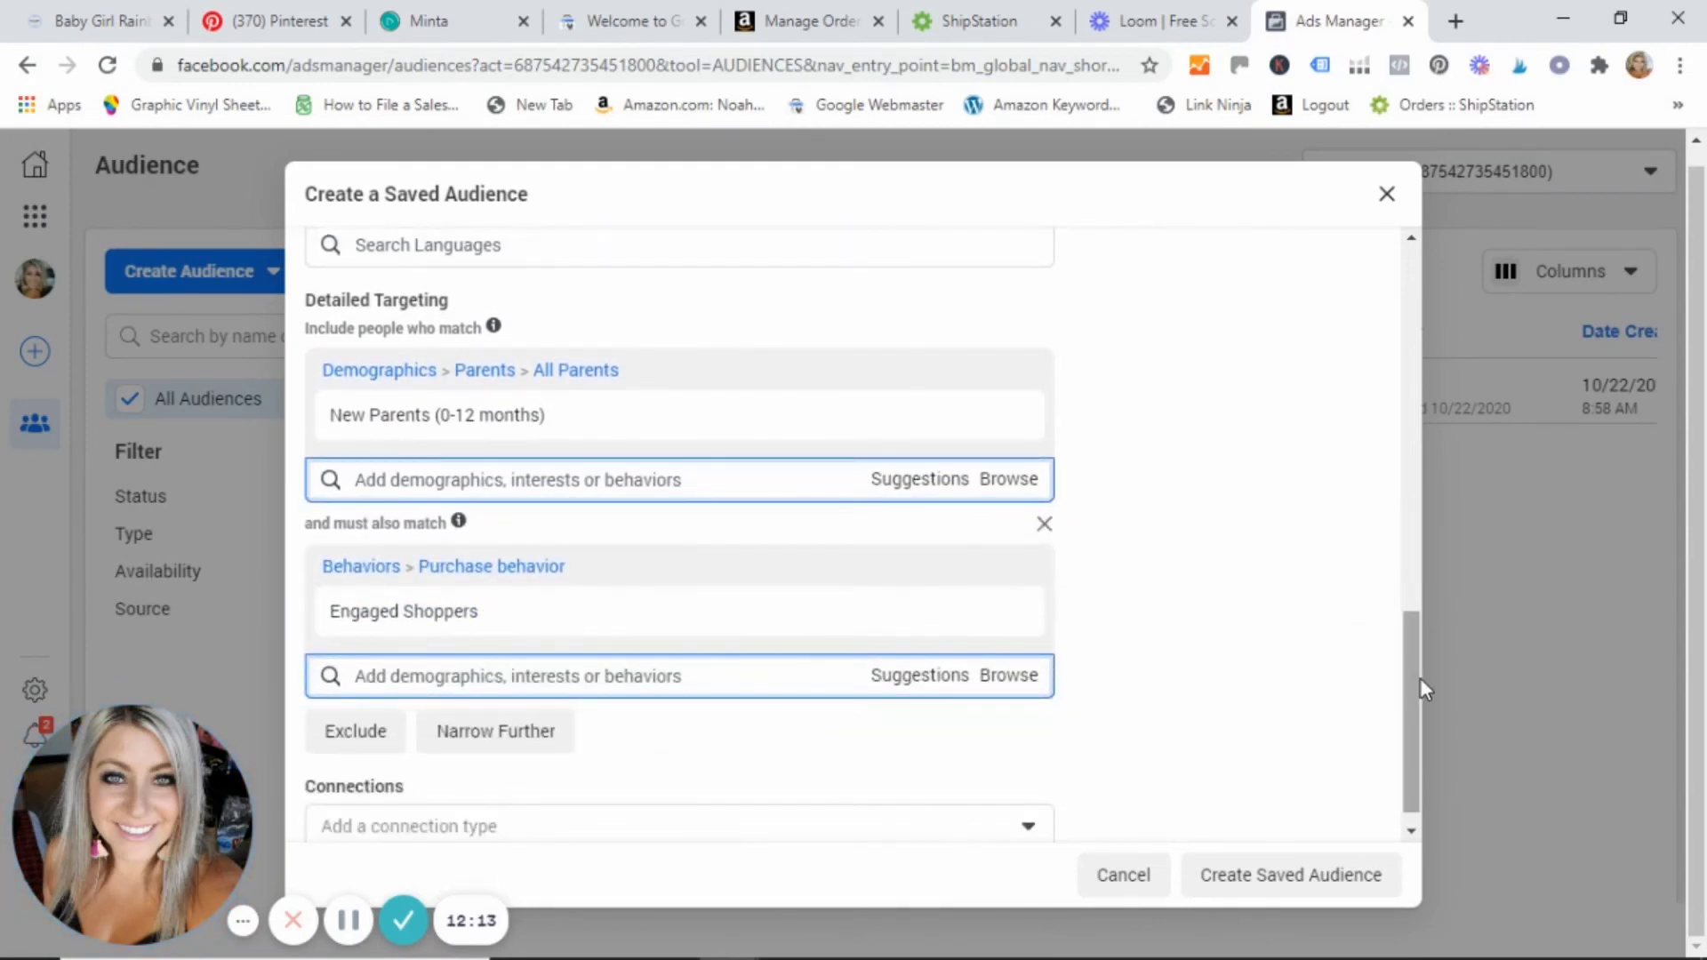
mouse_move(633, 340)
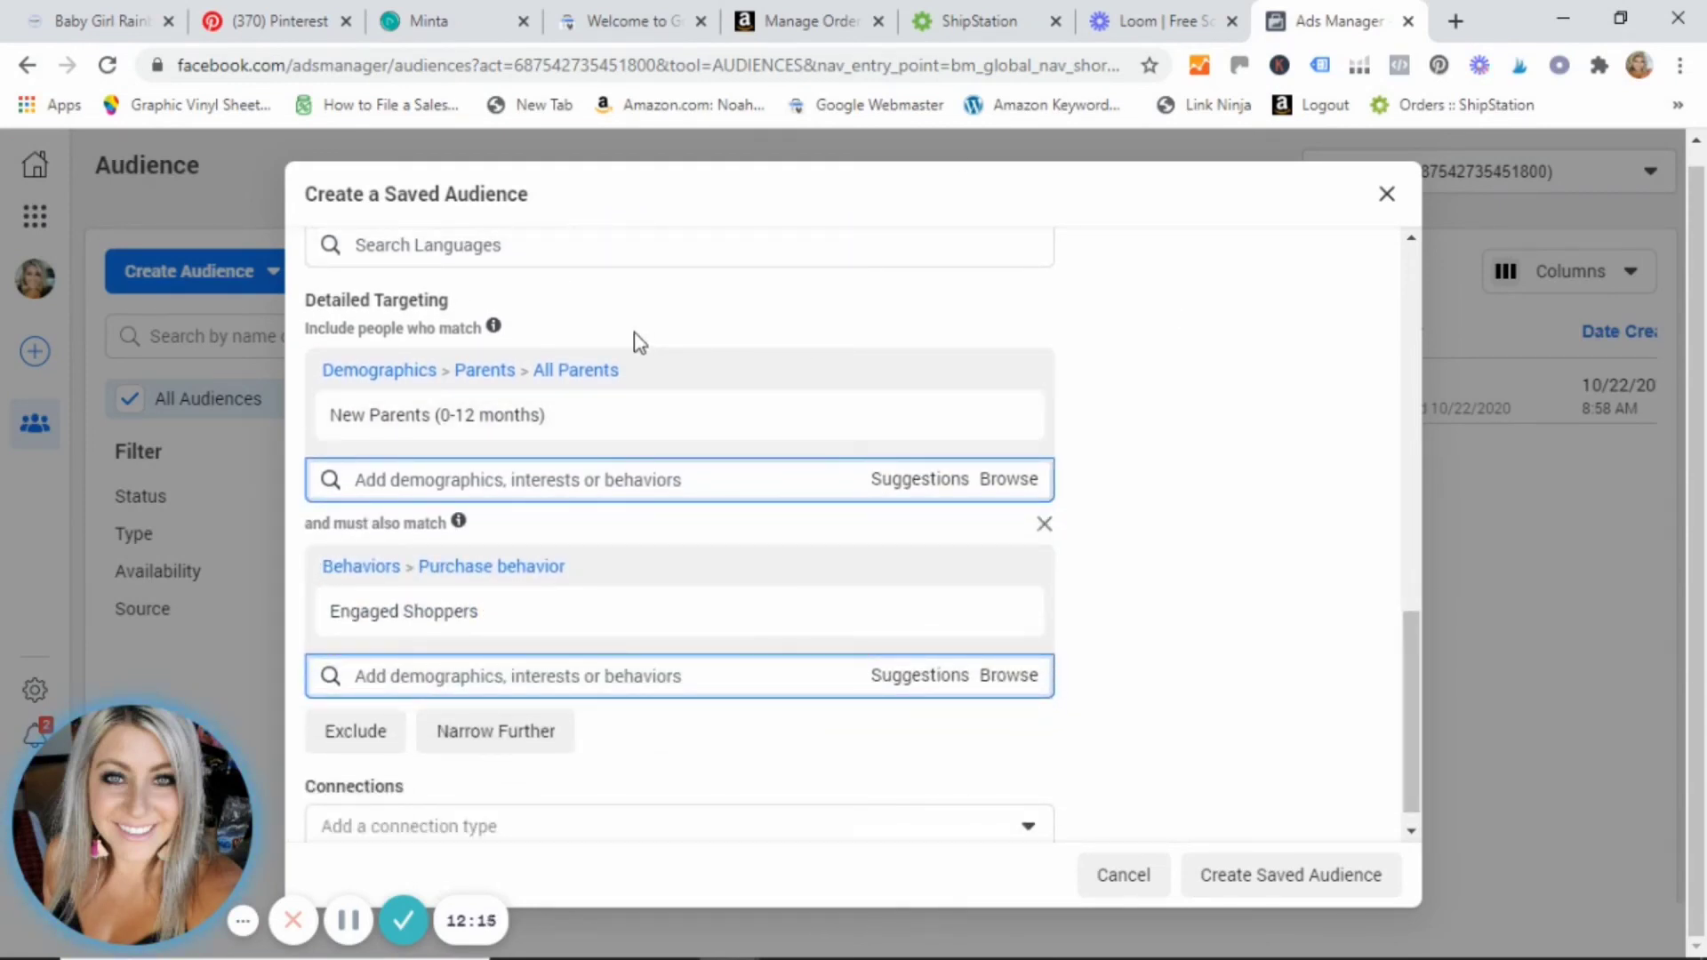
mouse_move(747, 330)
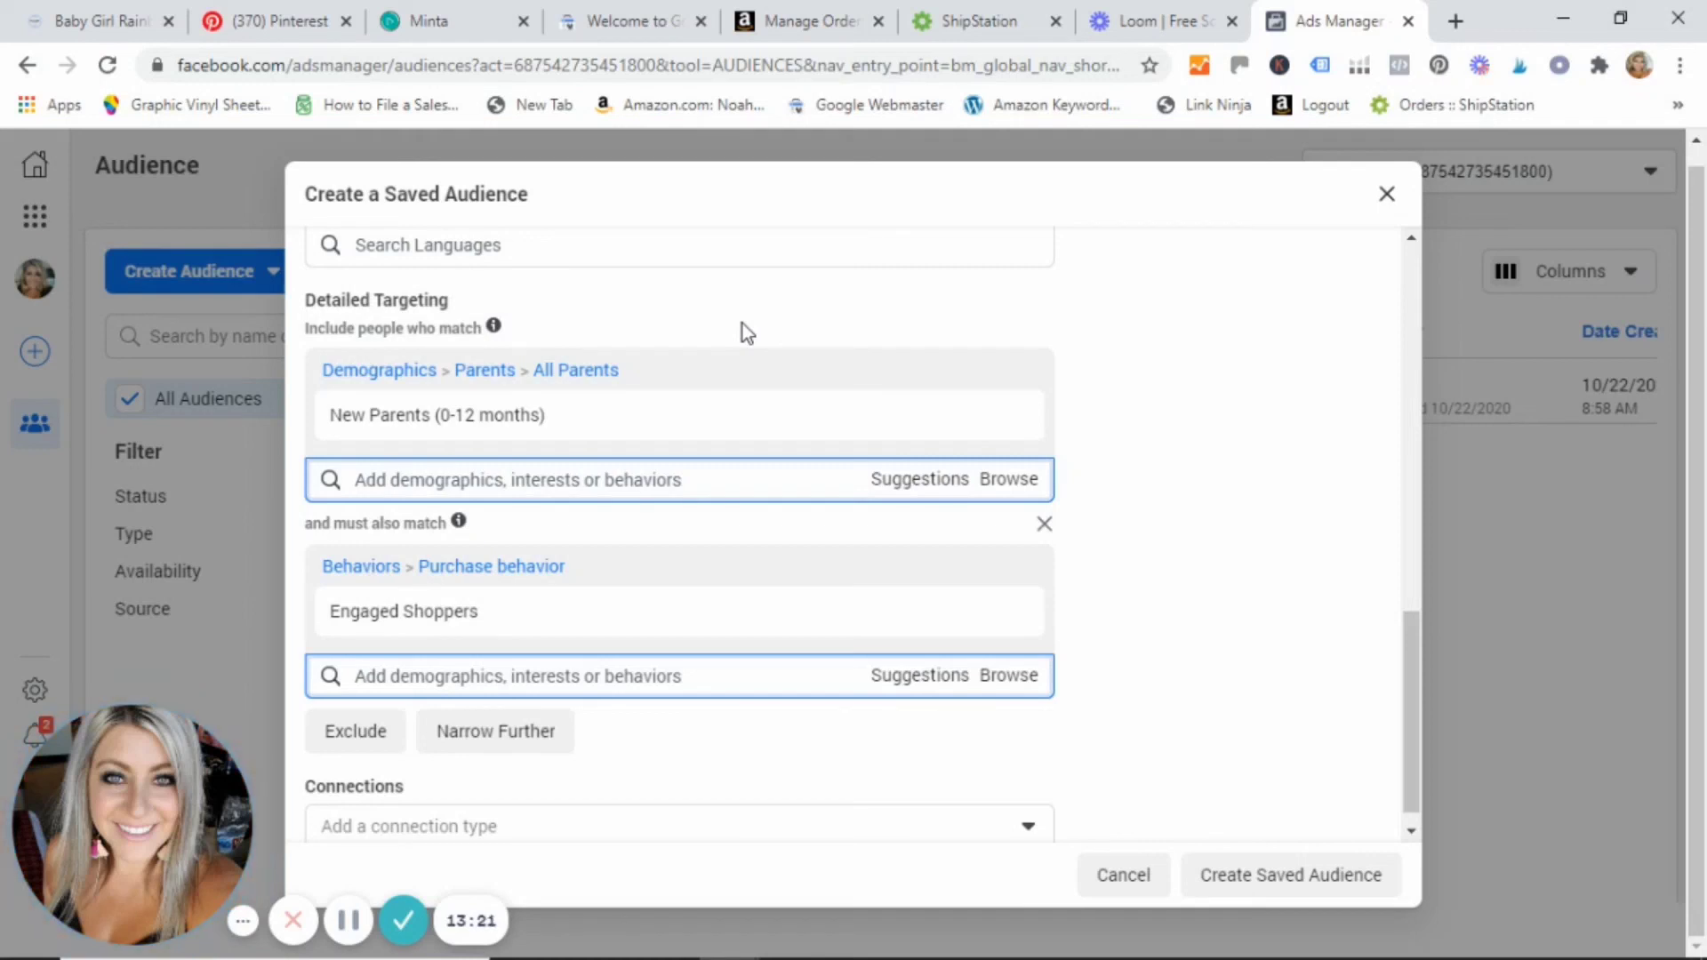
mouse_move(728, 323)
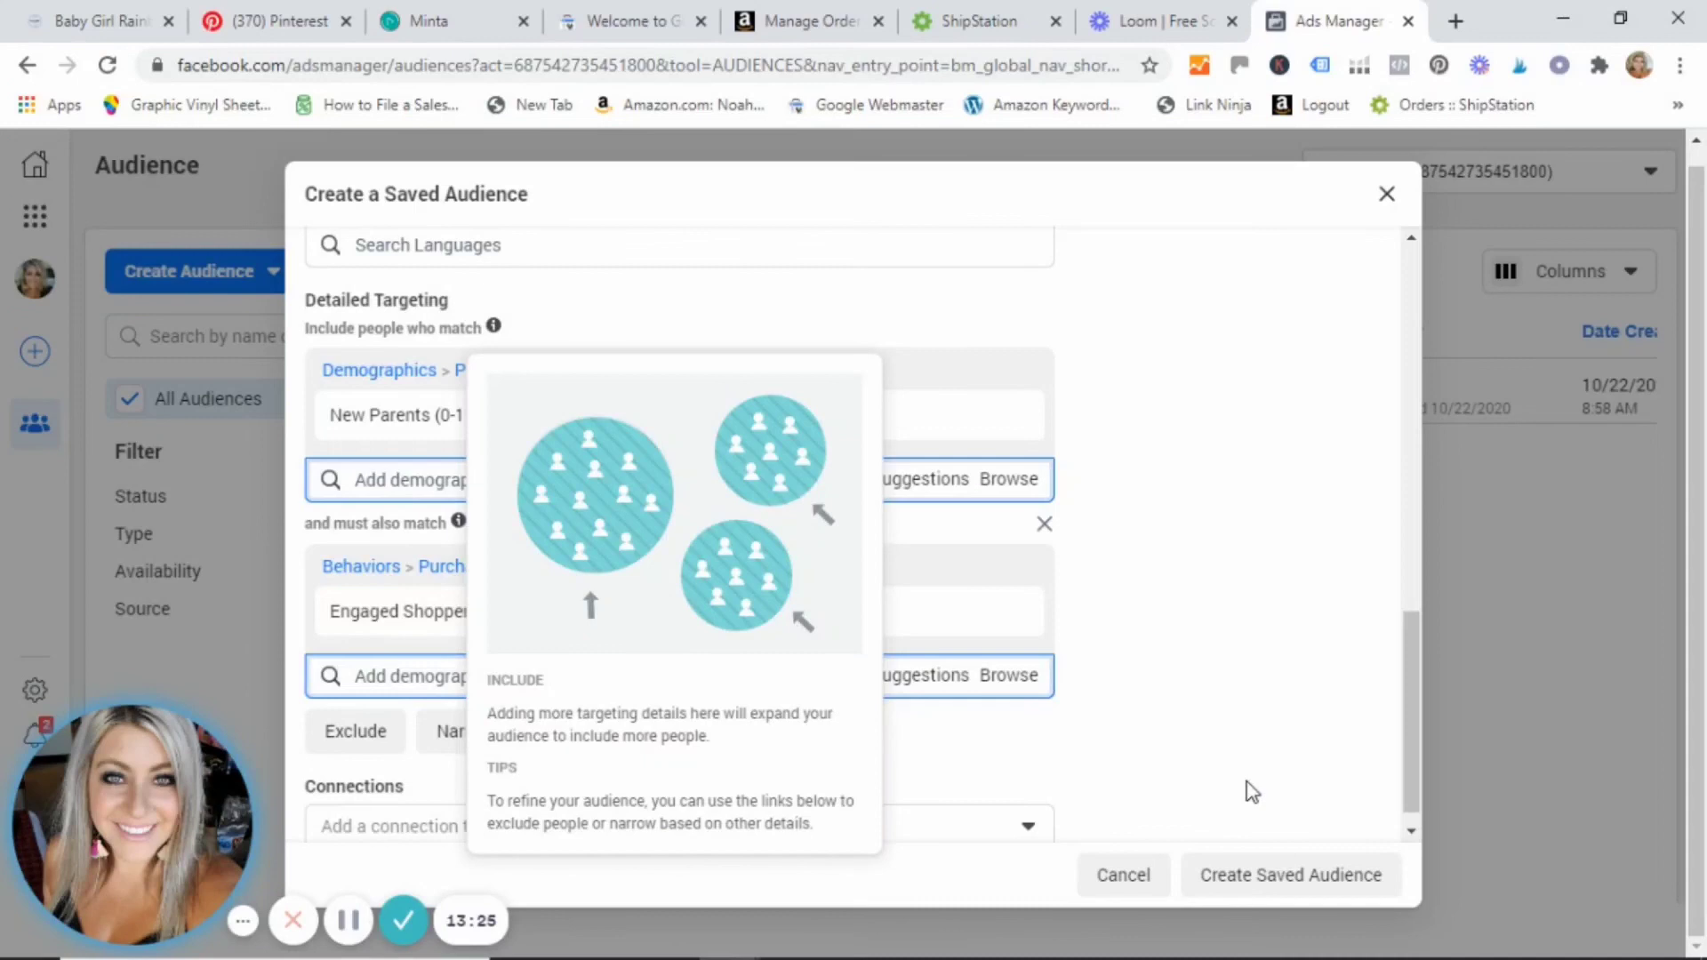
mouse_move(1170, 409)
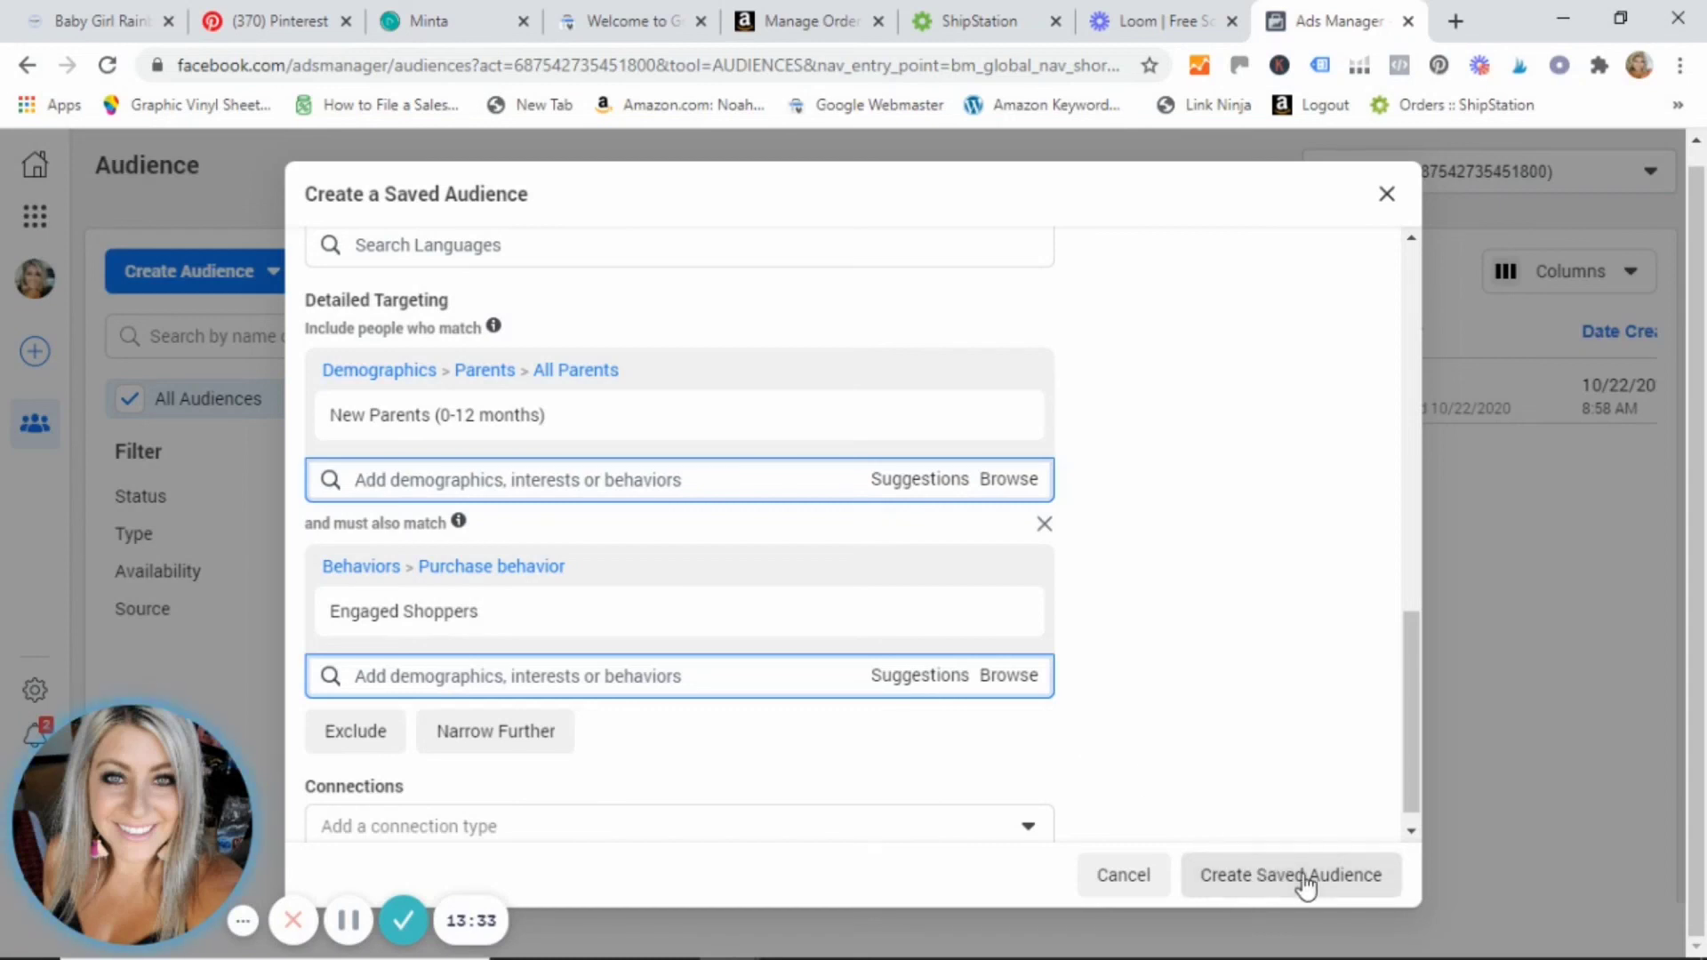
Create the saved audience 'Test Lindsay', listed as Ready at about 680,000 people
click(1291, 876)
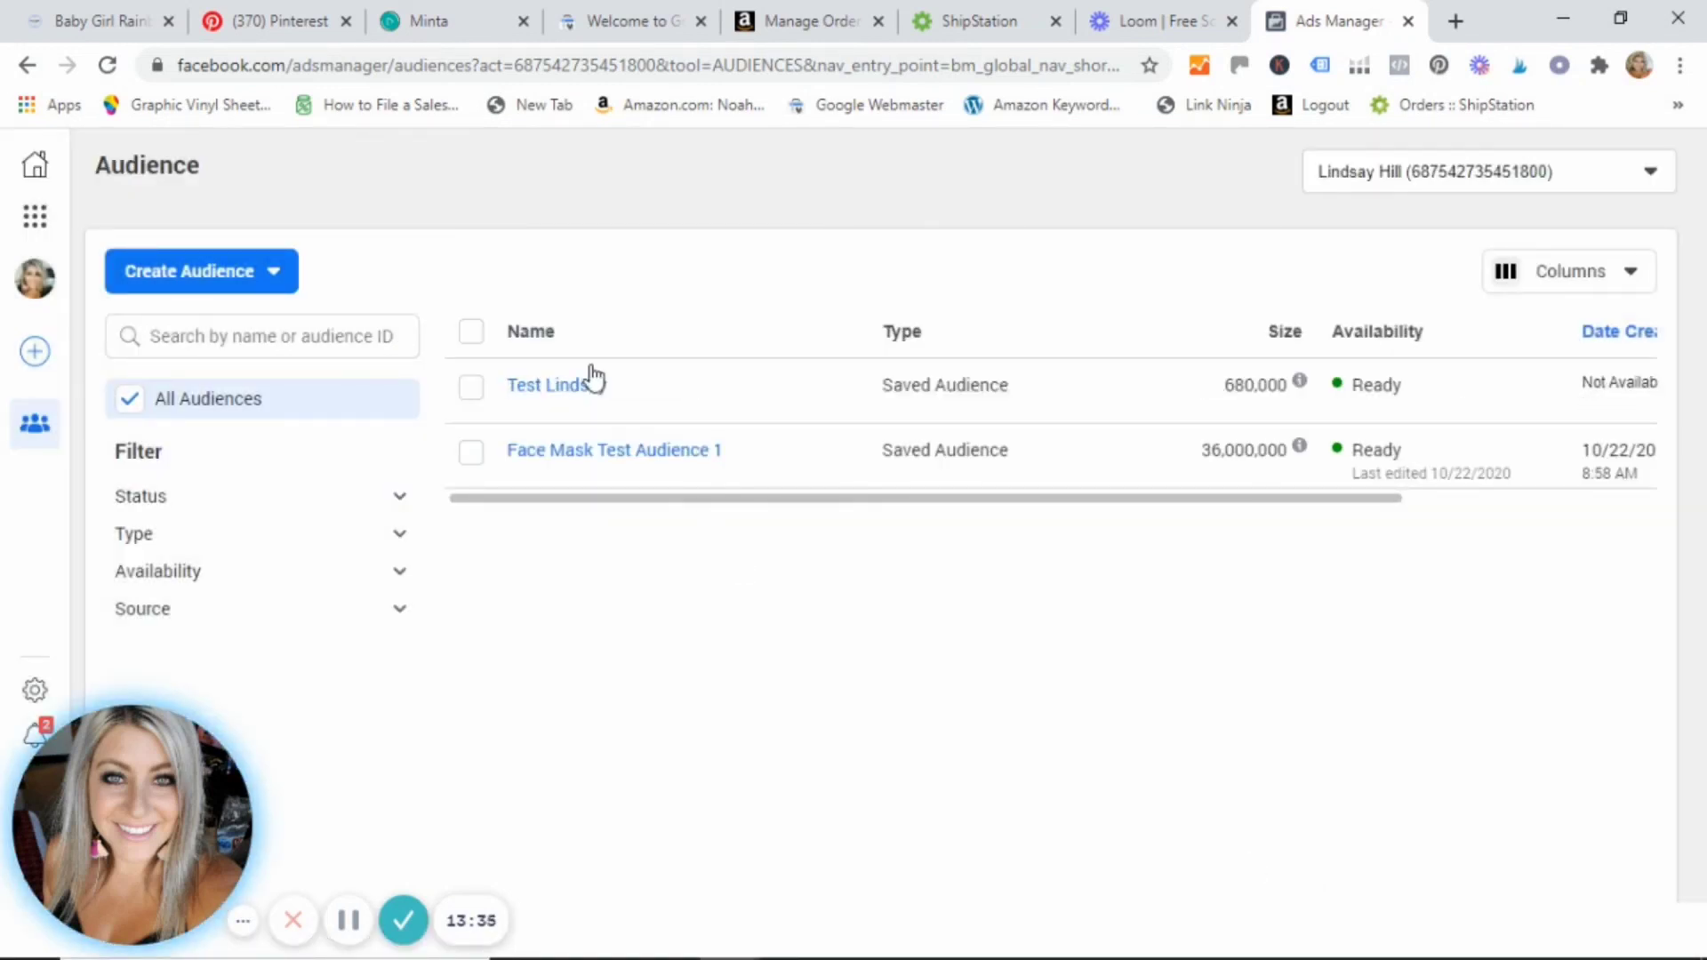